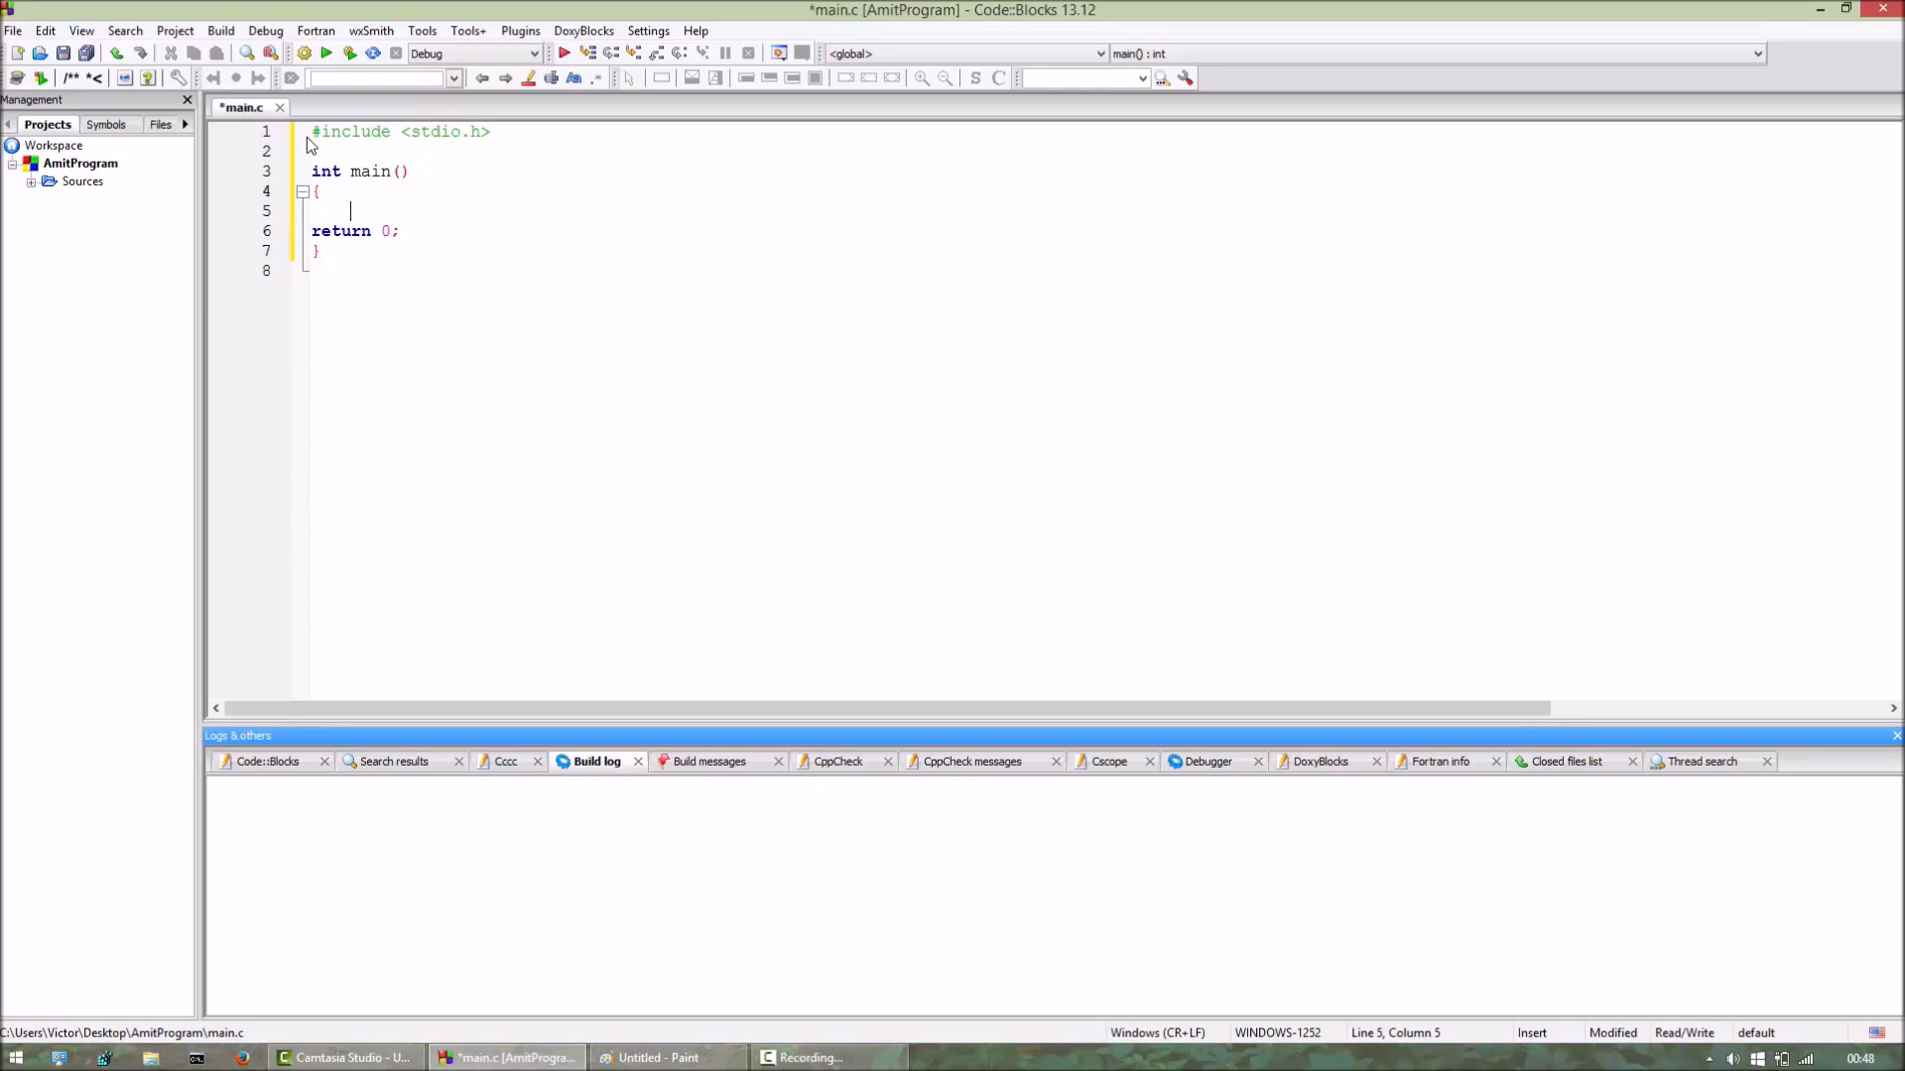
Bring up the Paint stack sketch and write the digit 1 in the slot above 6.
click(659, 1057)
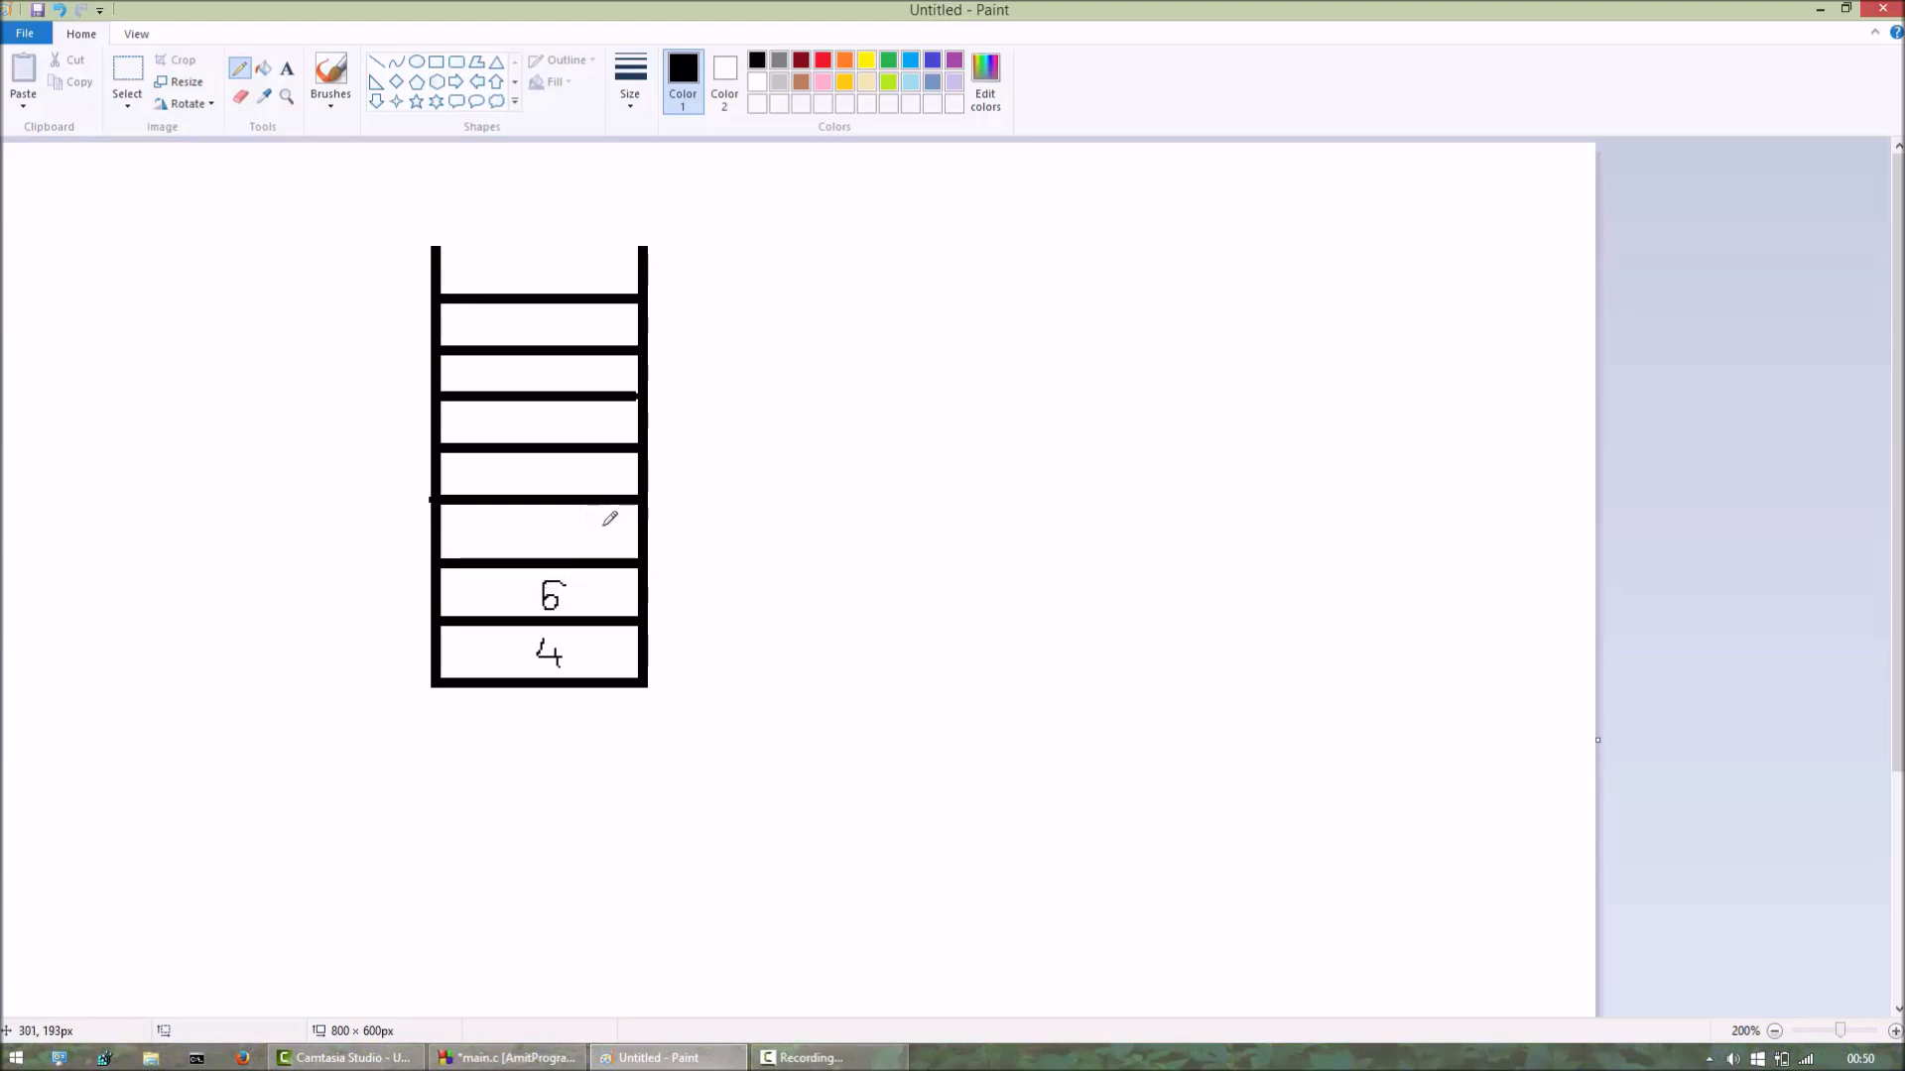
mouse_move(545, 506)
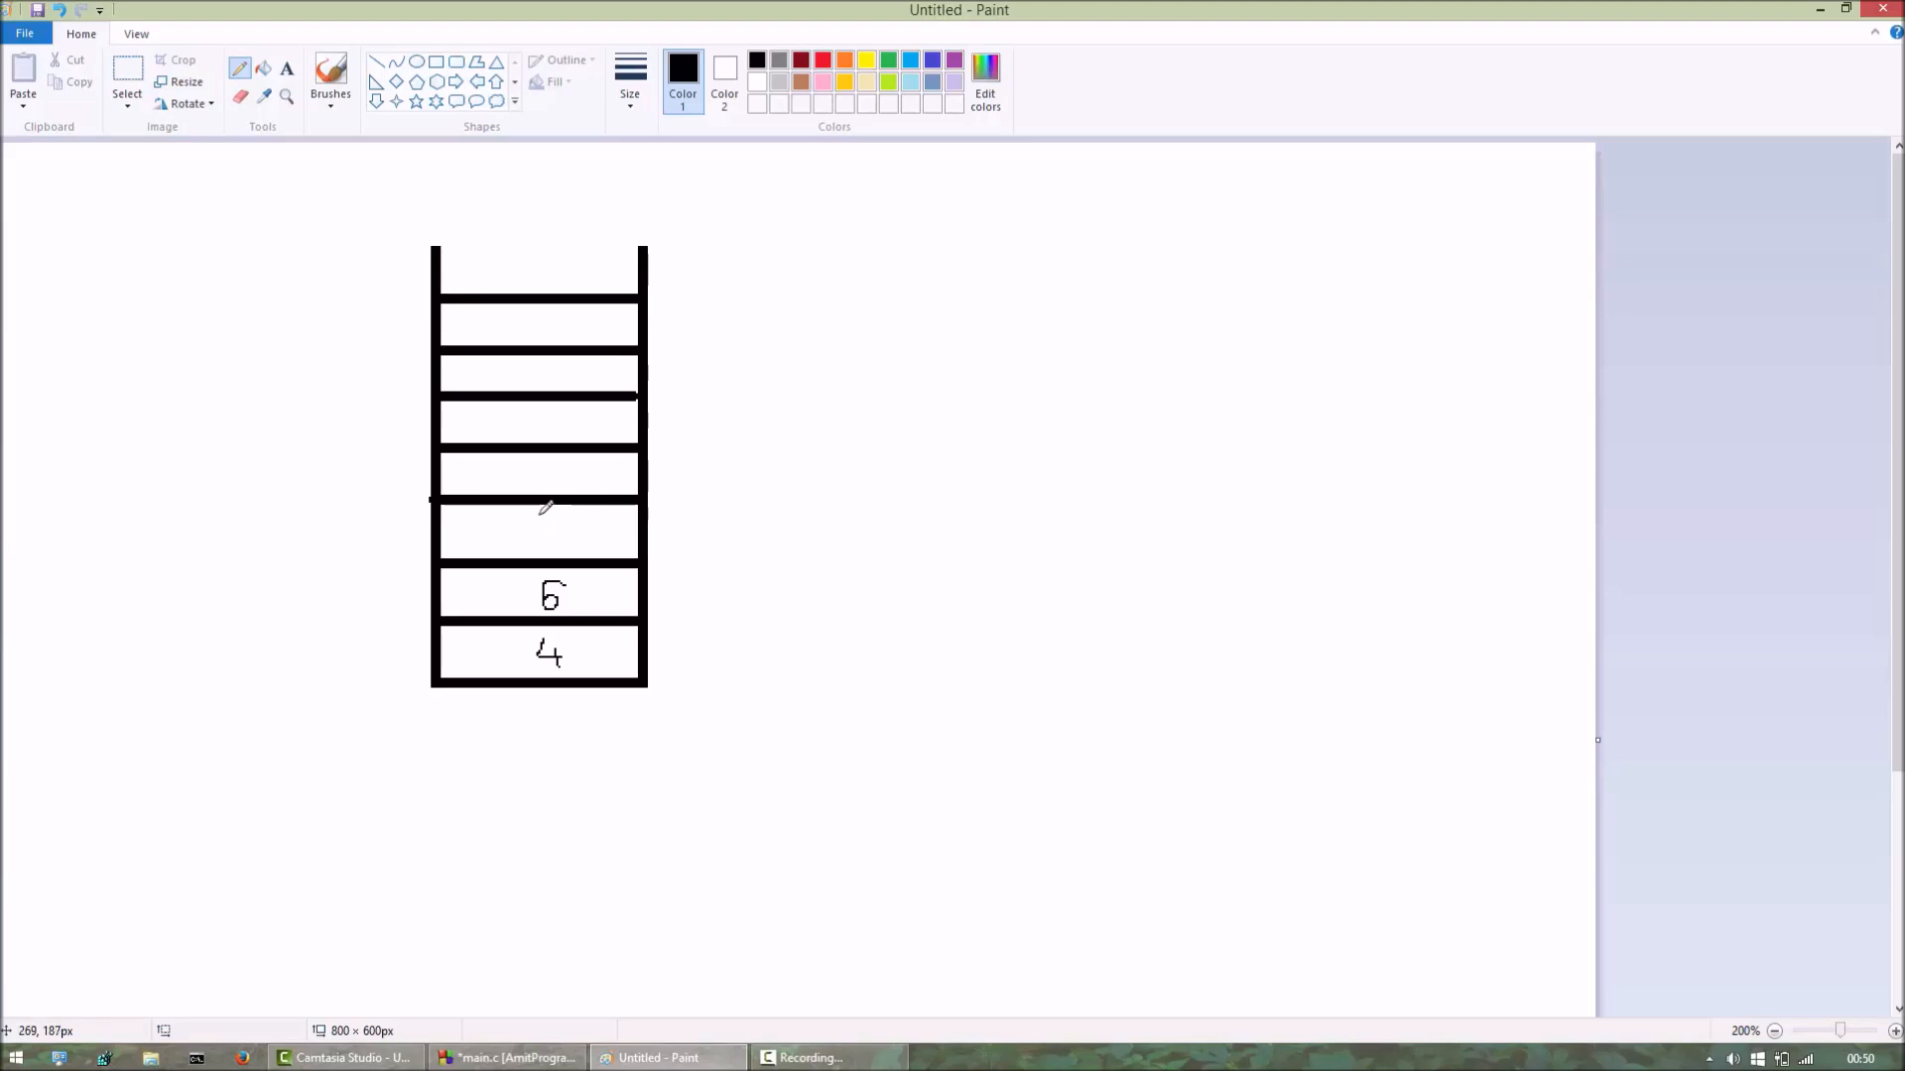
drag(543, 516, 544, 549)
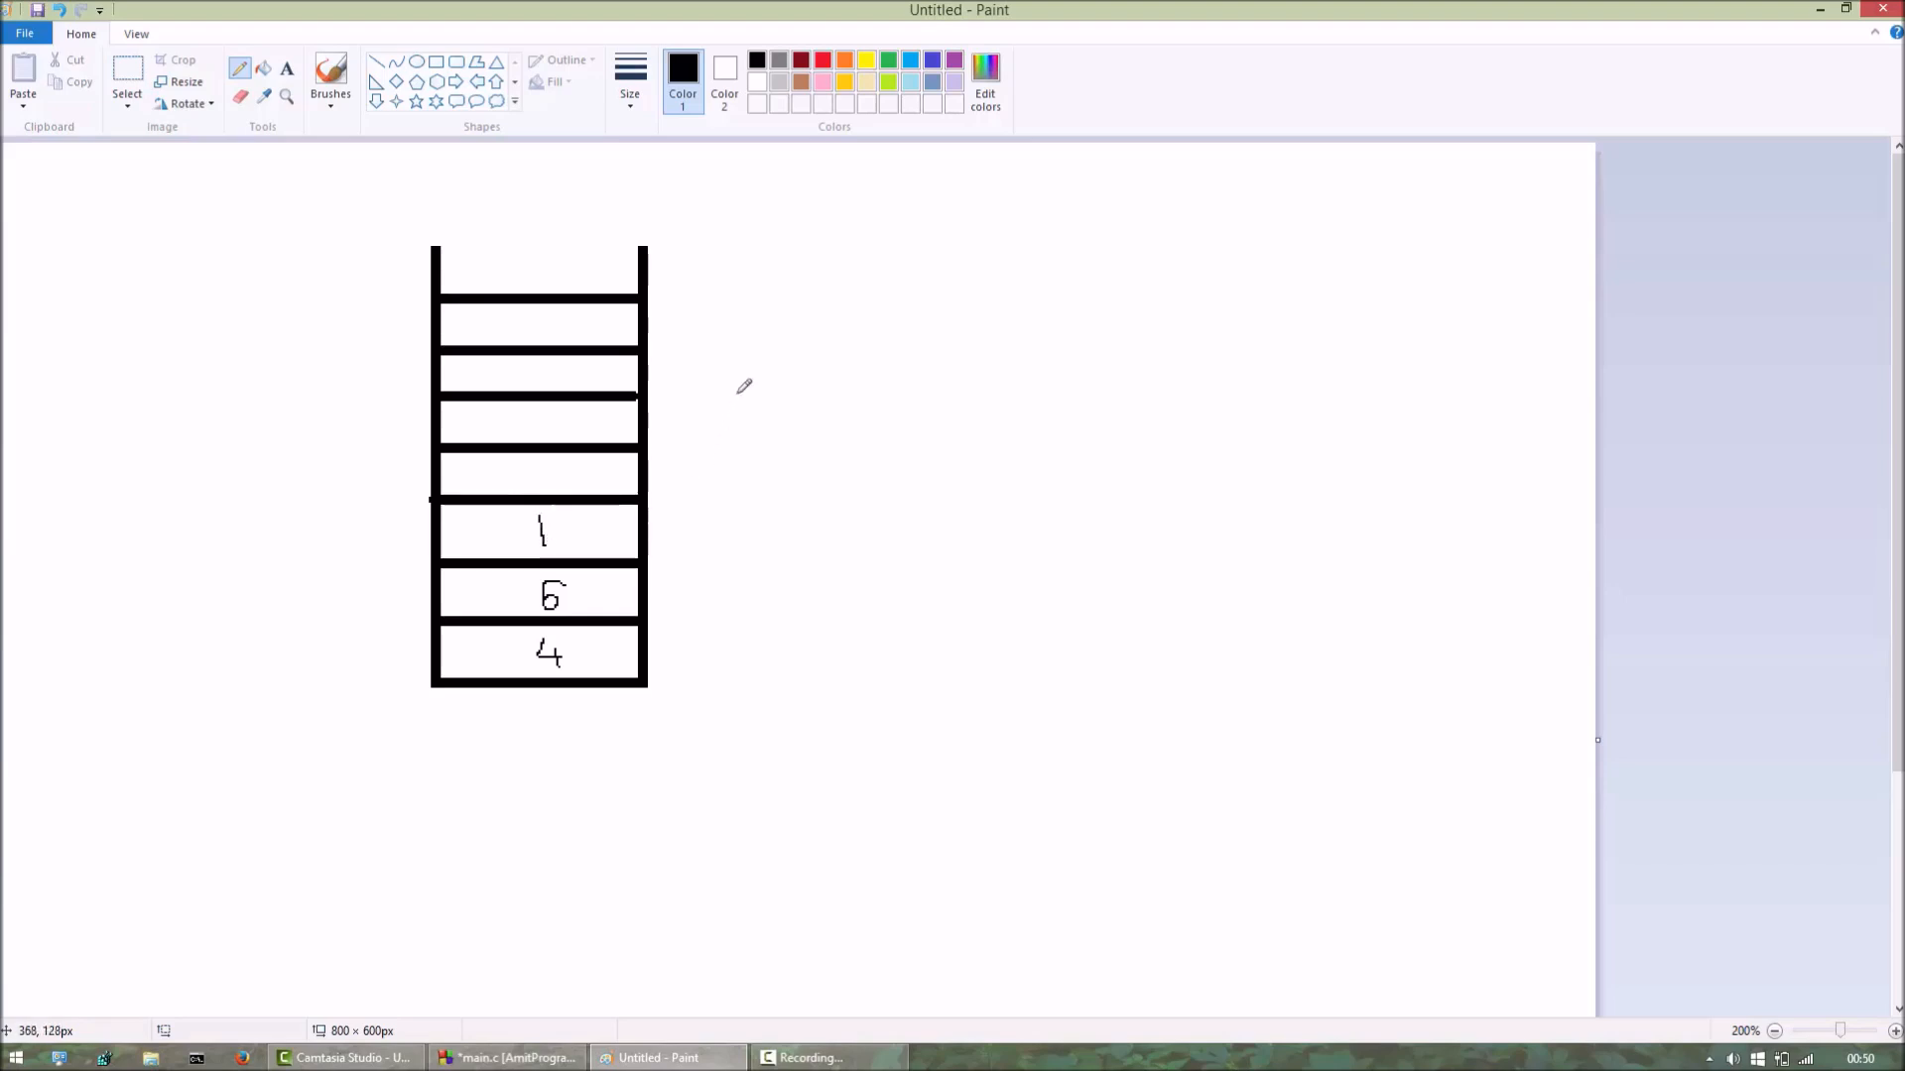
mouse_move(707, 419)
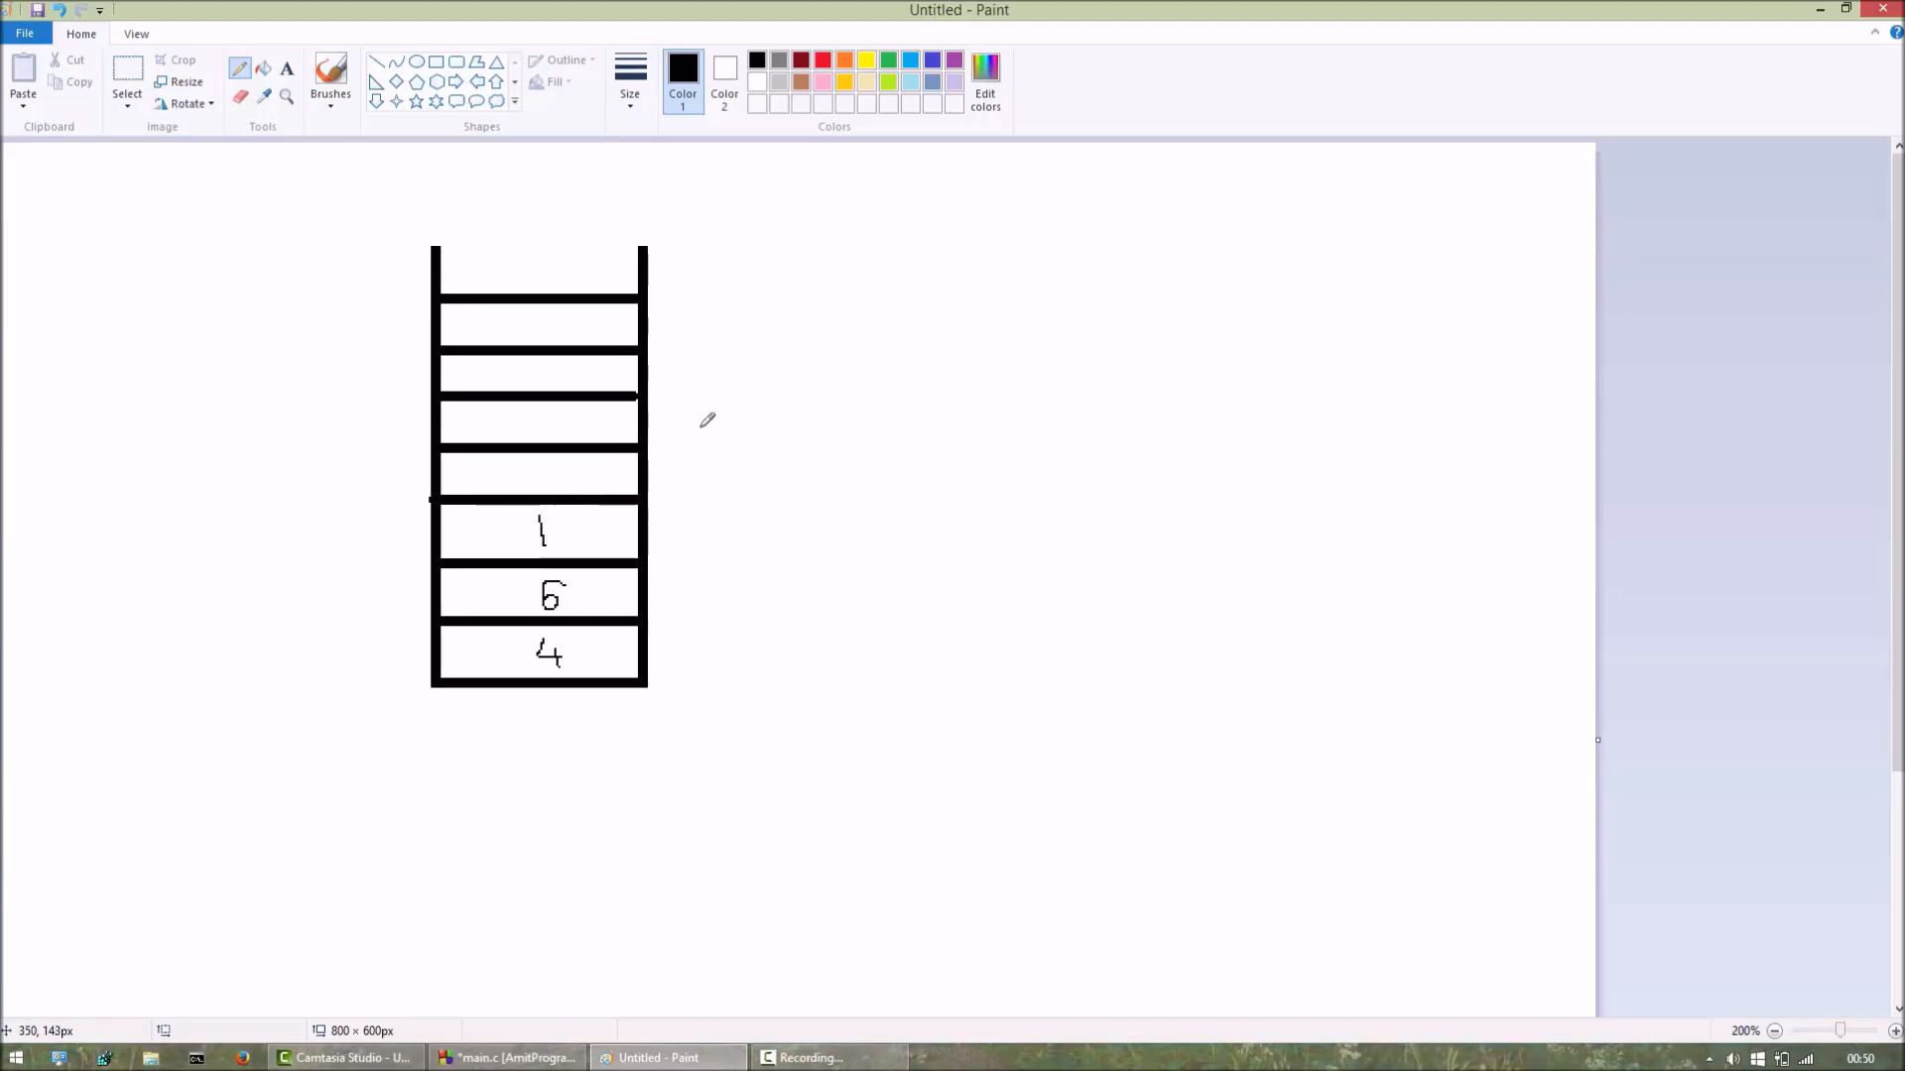
mouse_move(544, 492)
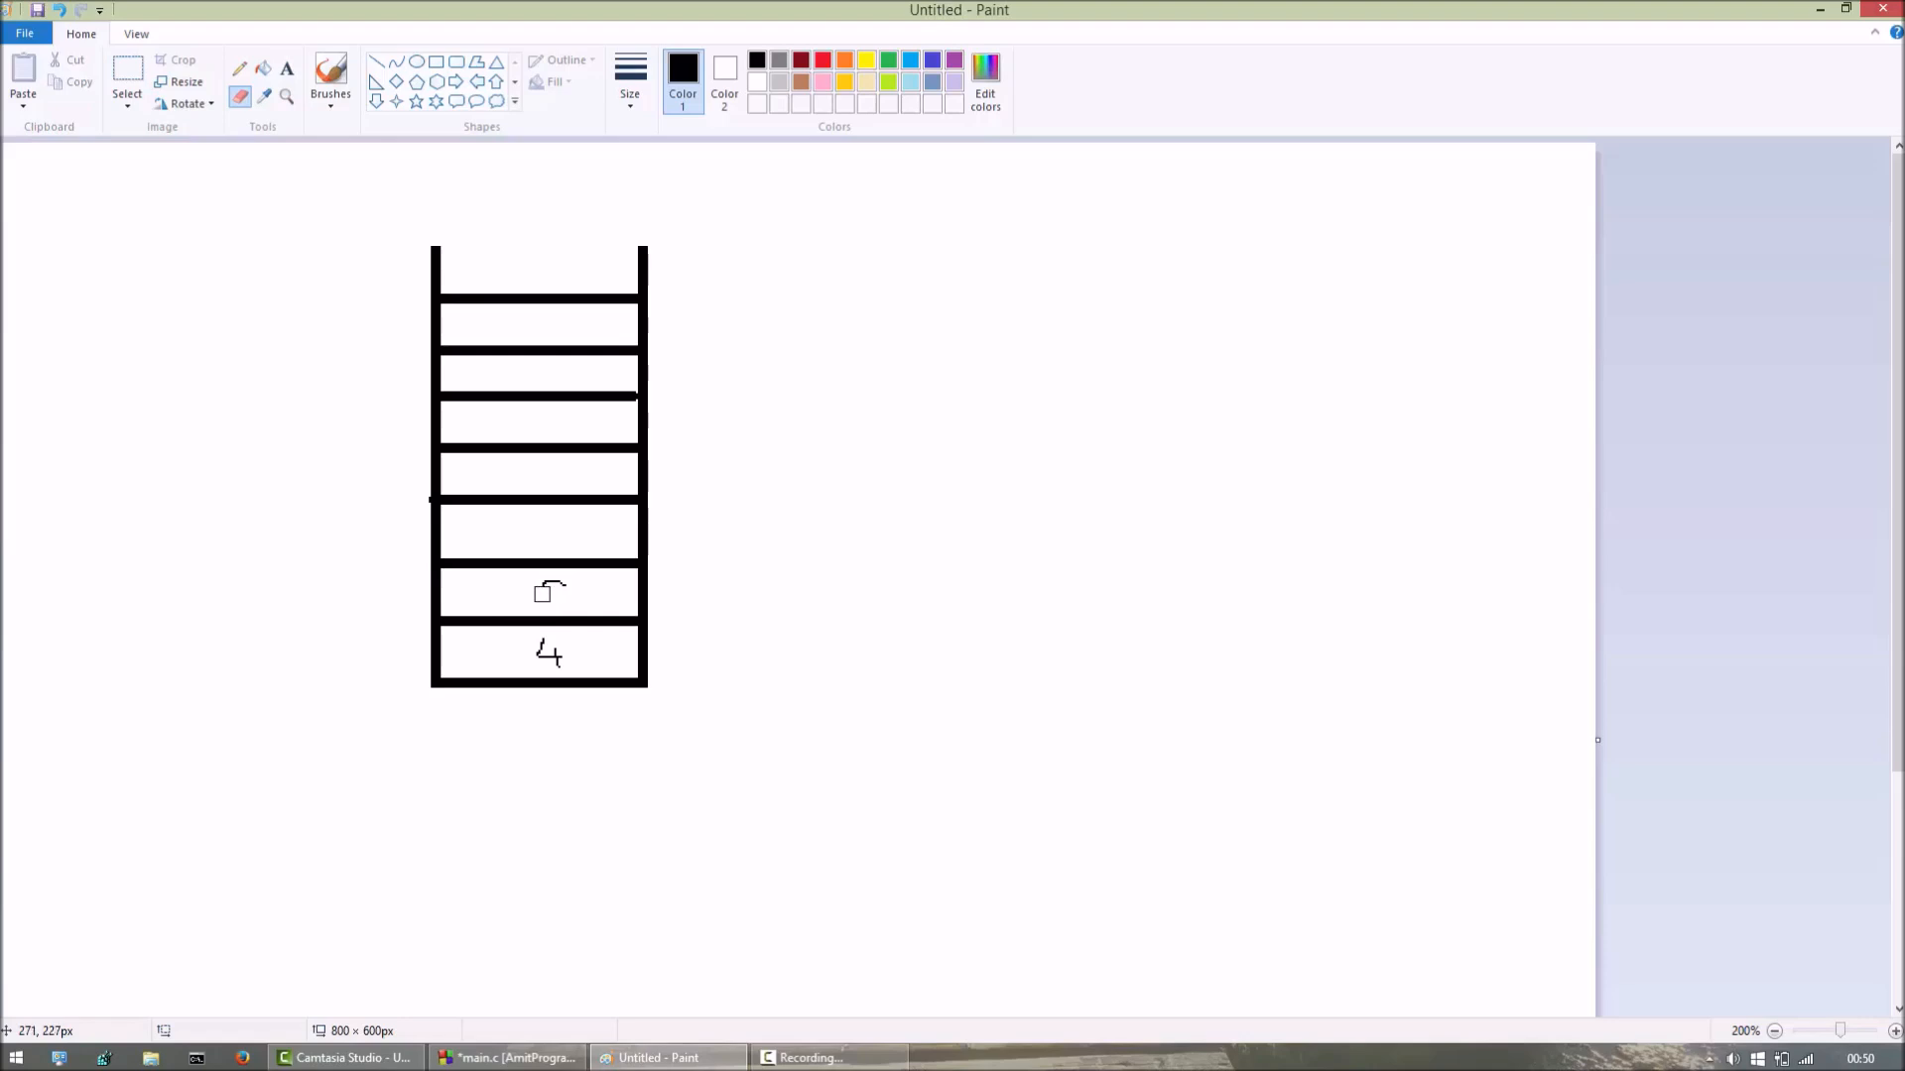
mouse_move(383, 705)
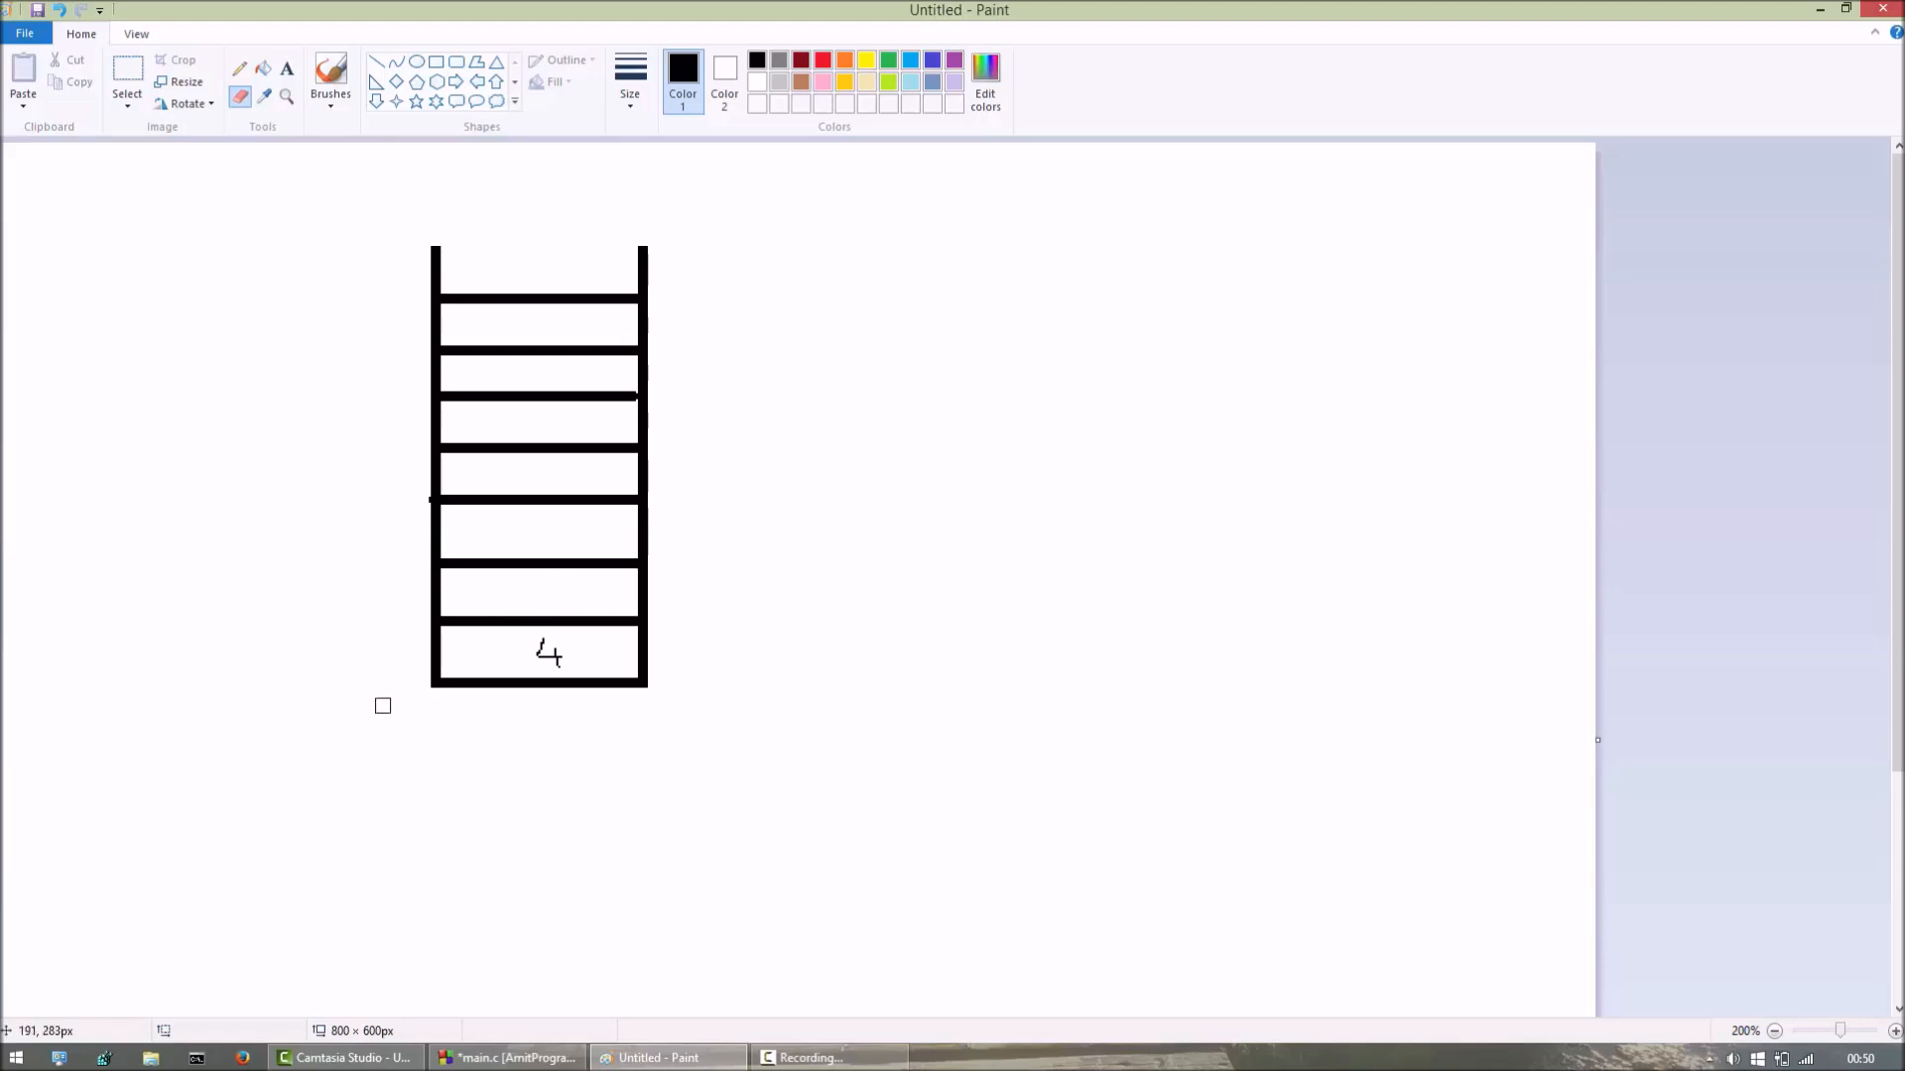
mouse_move(587, 667)
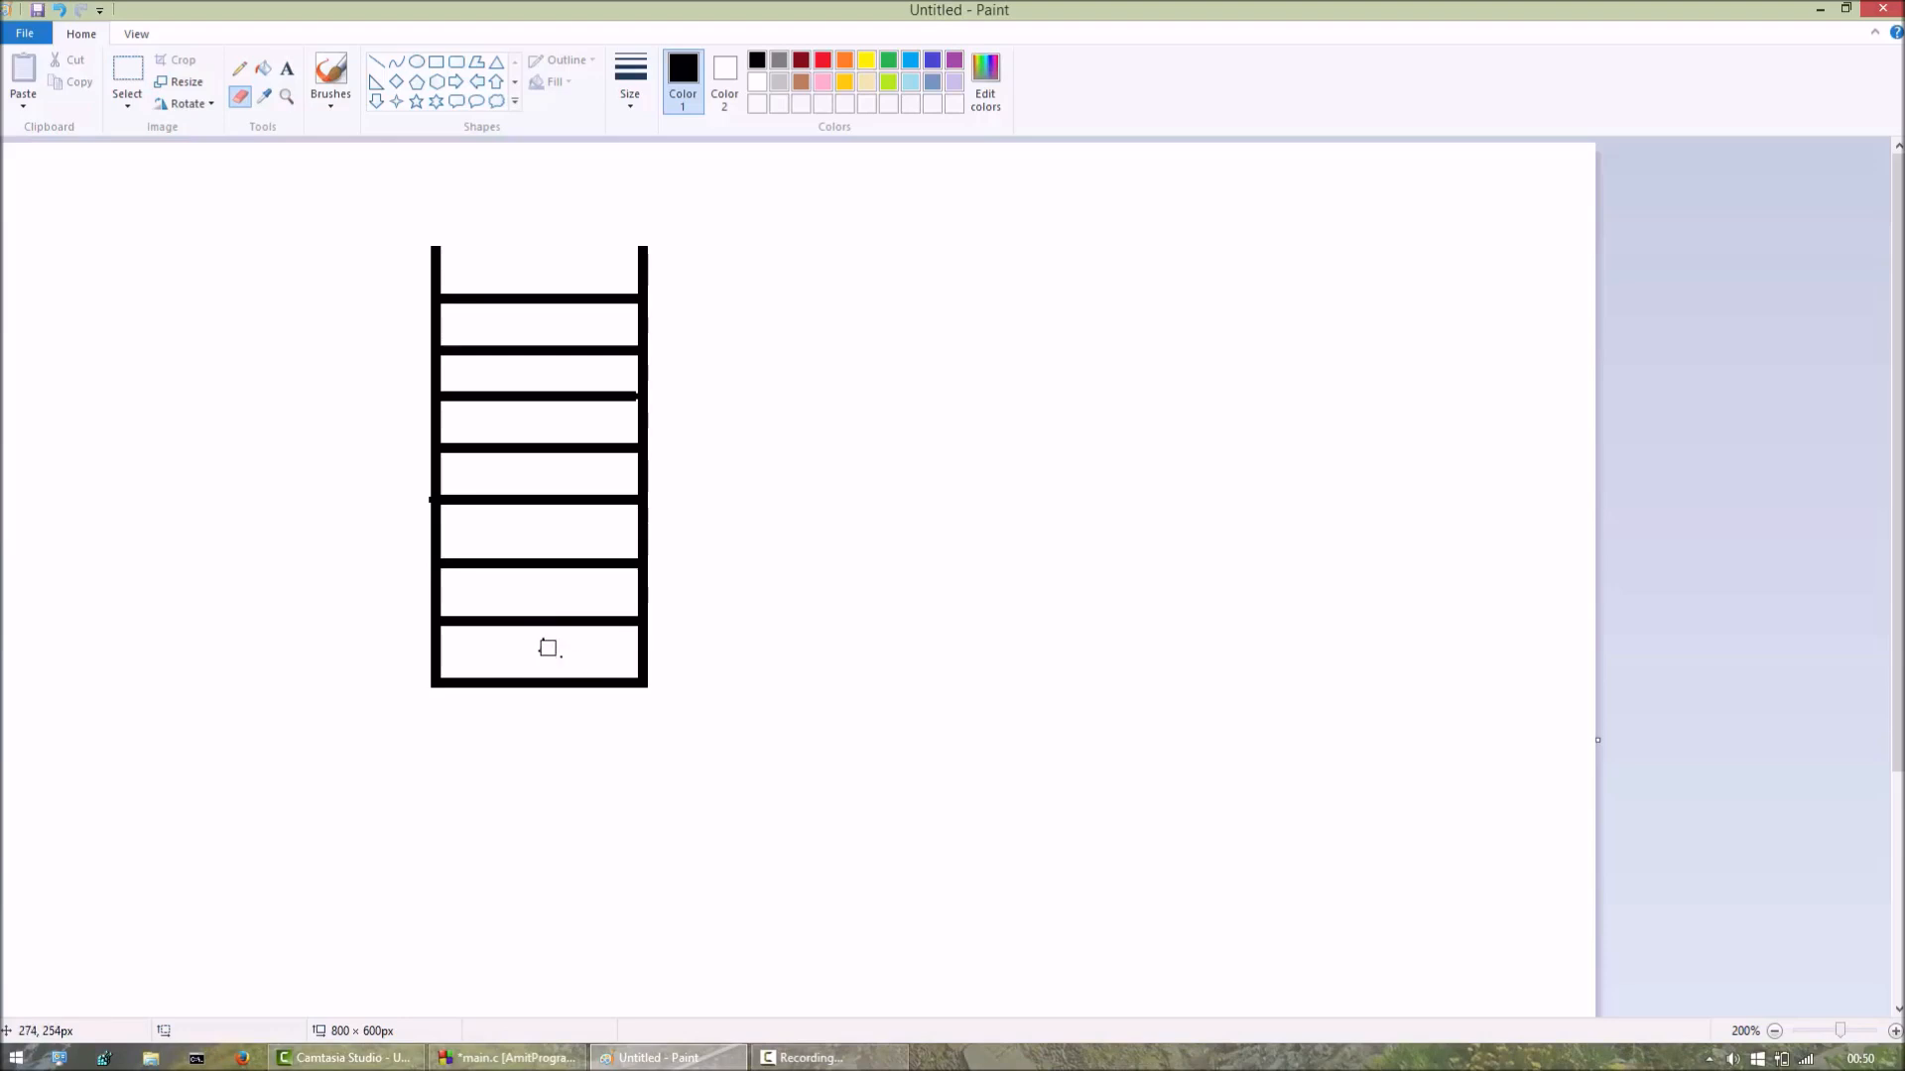
mouse_move(562, 663)
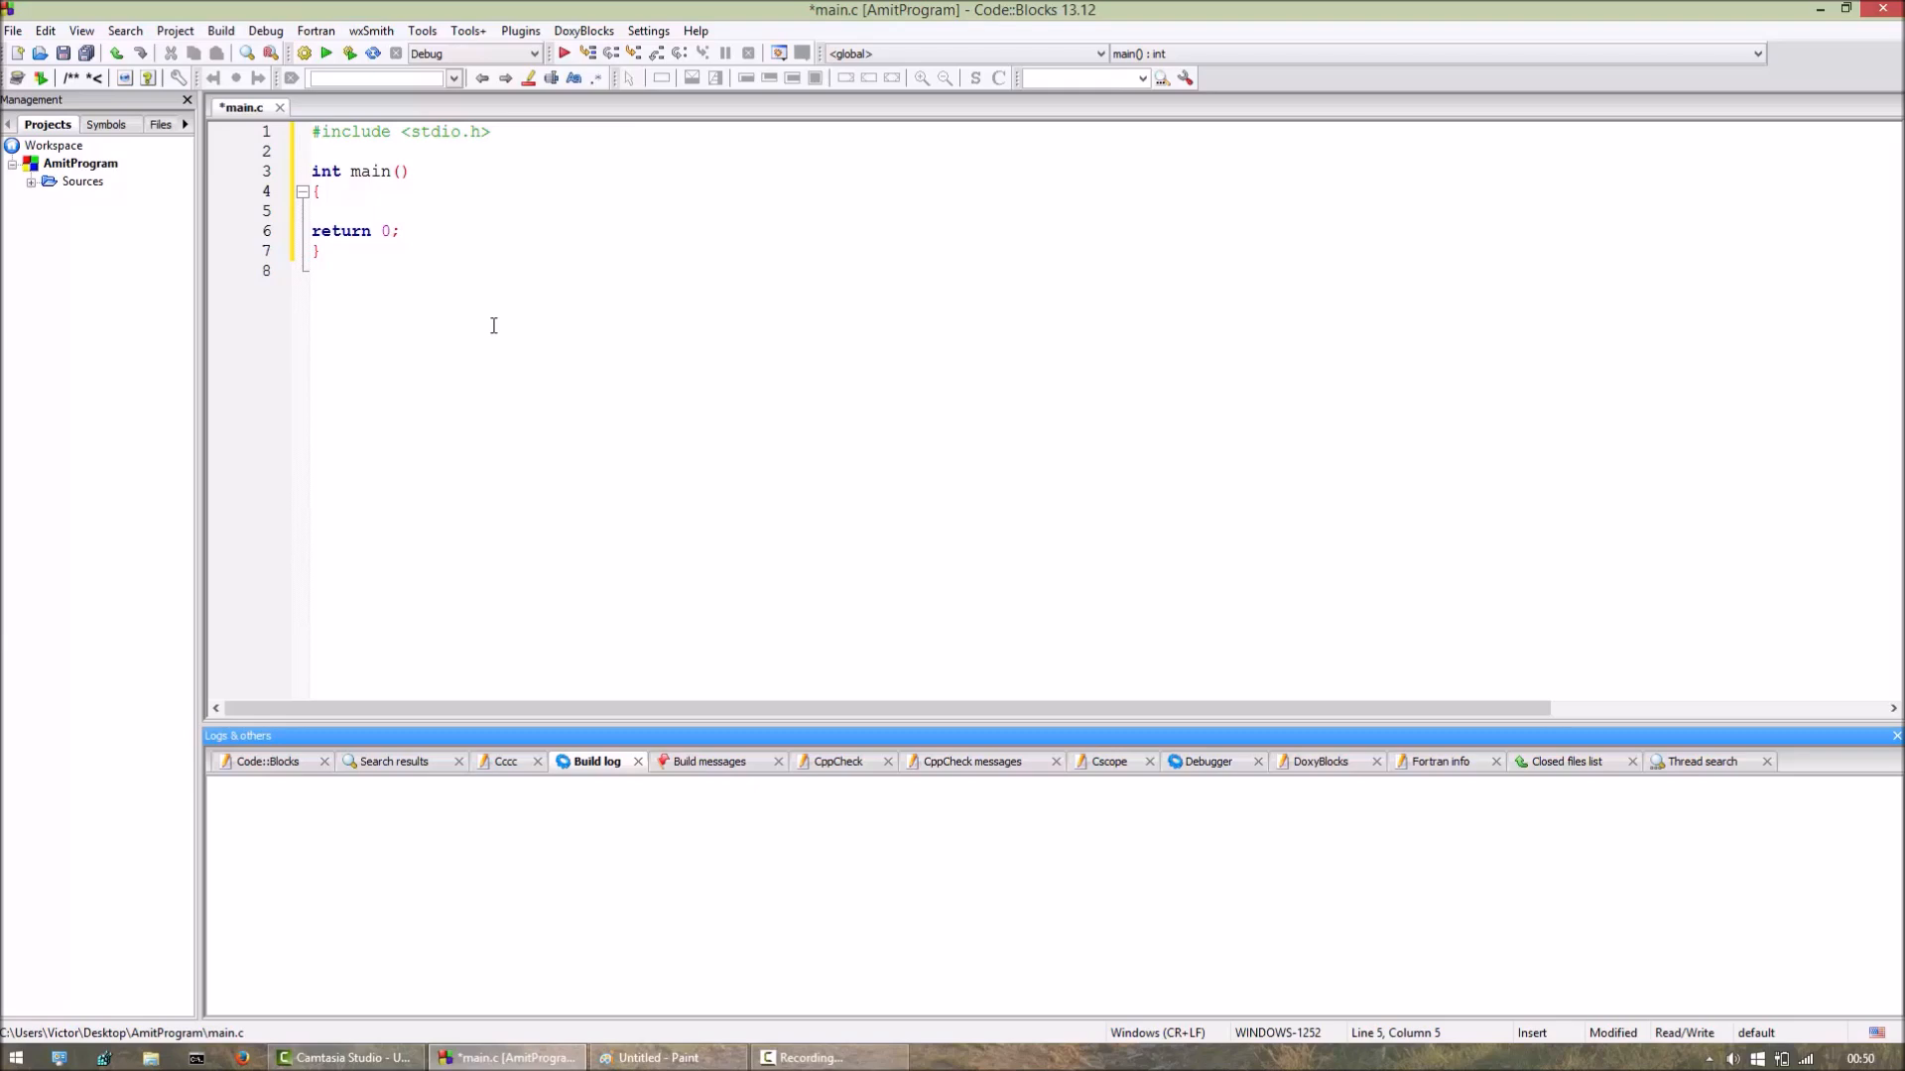
Declare int sta[10] in main and call push(10), push(1) and push(38).
text(int)
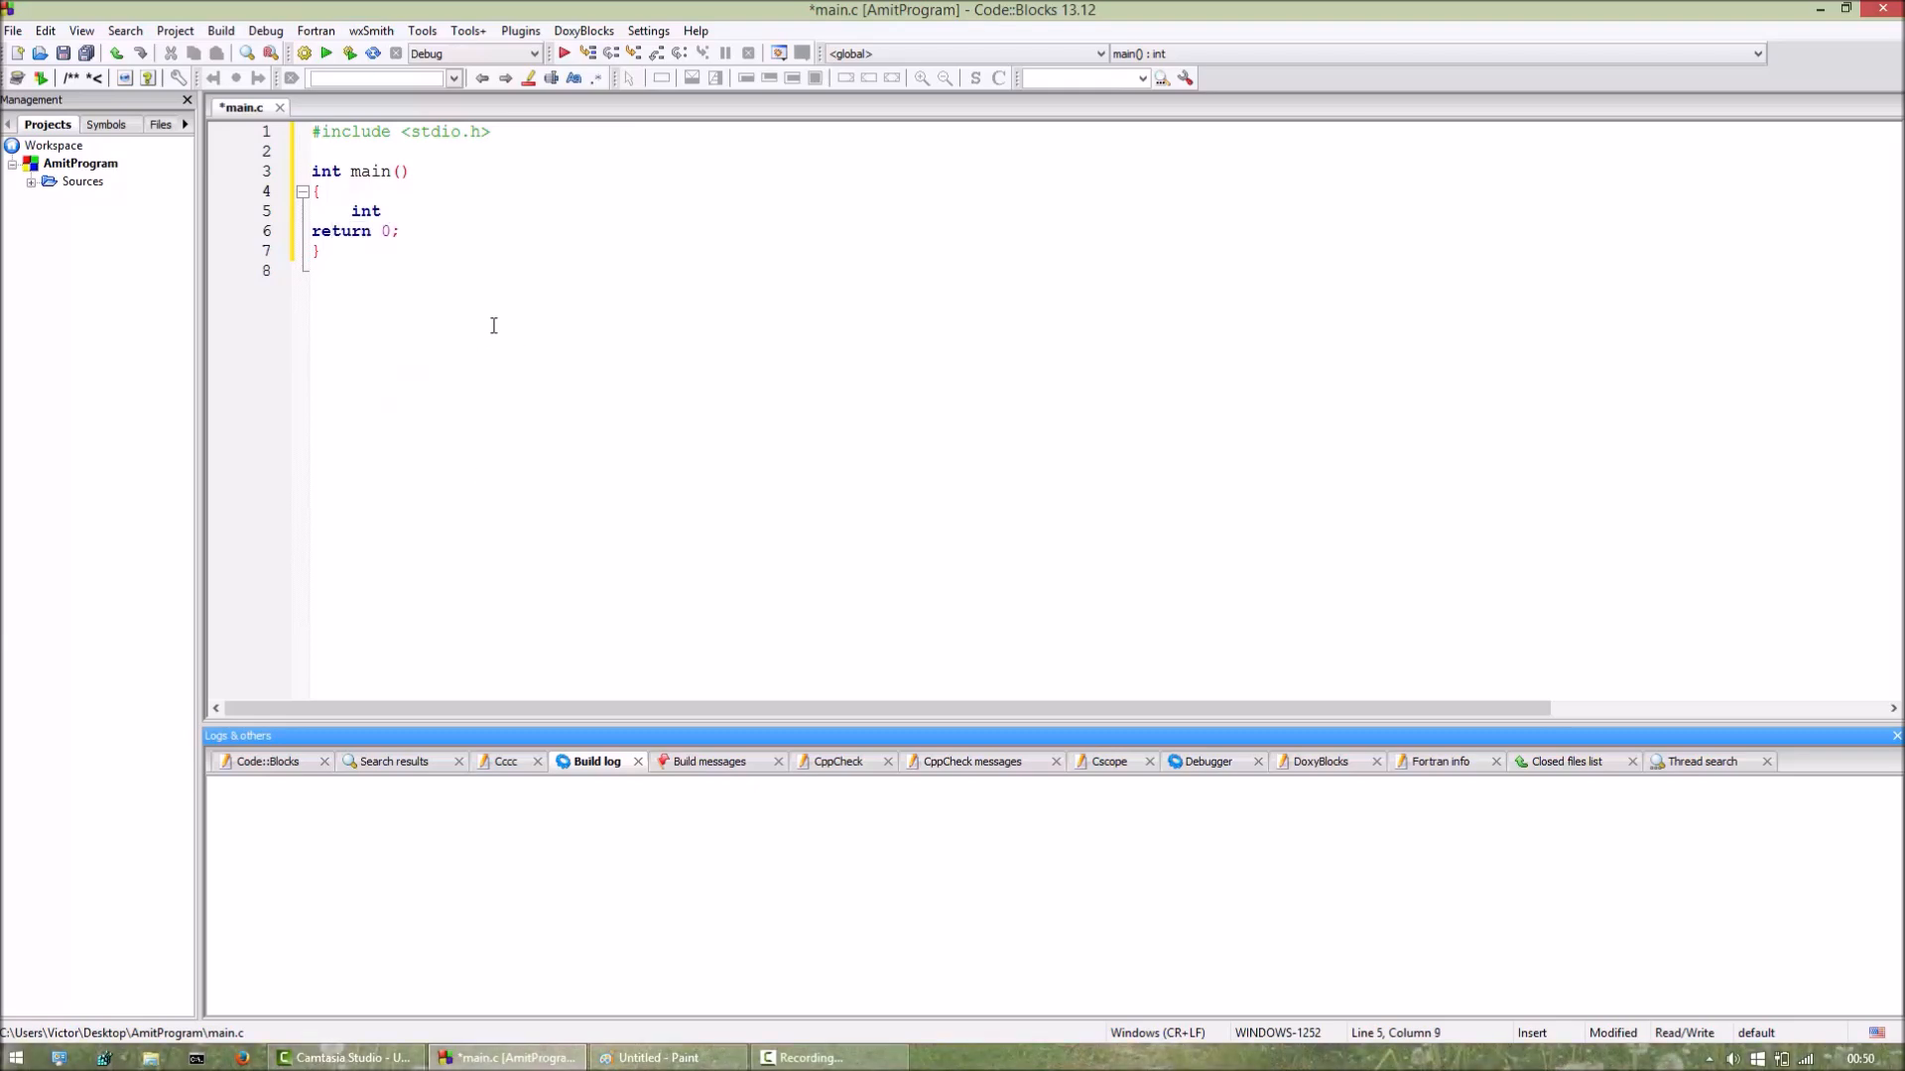
text(sta)
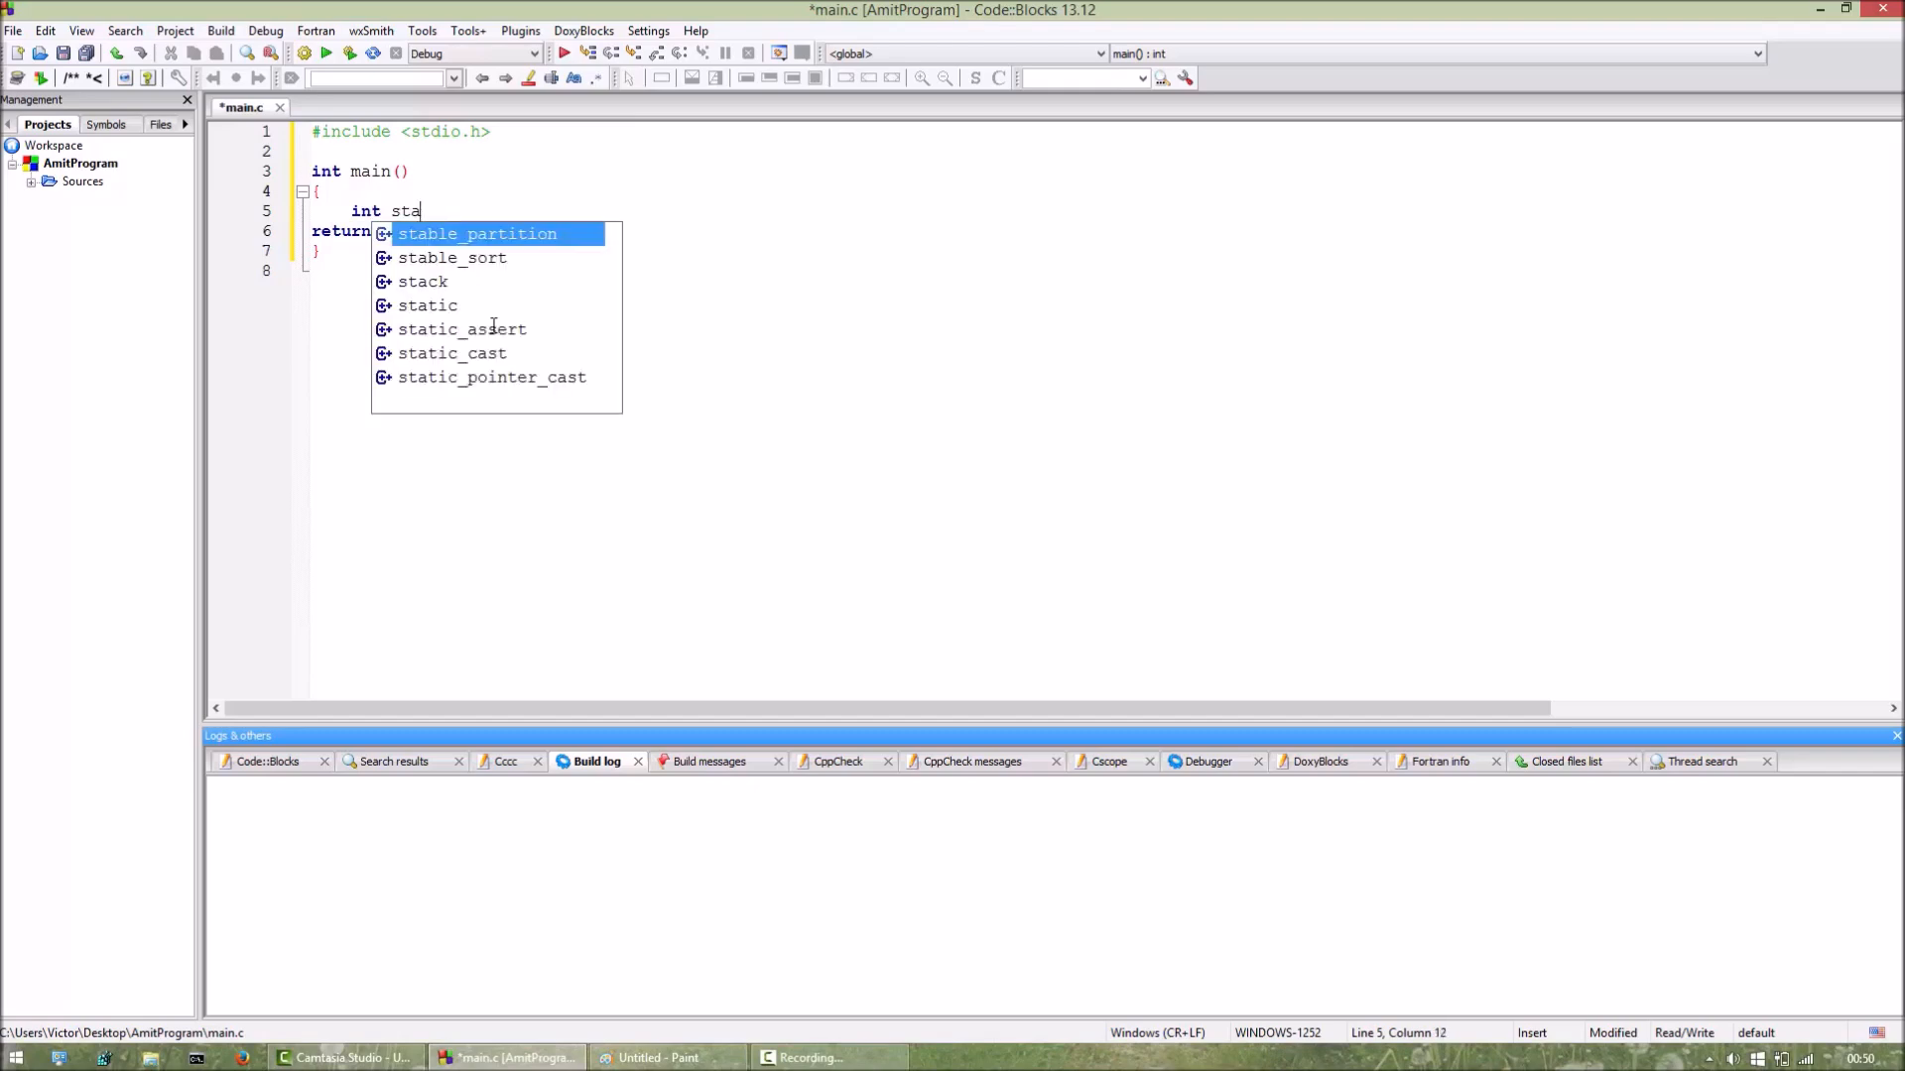
text([10];)
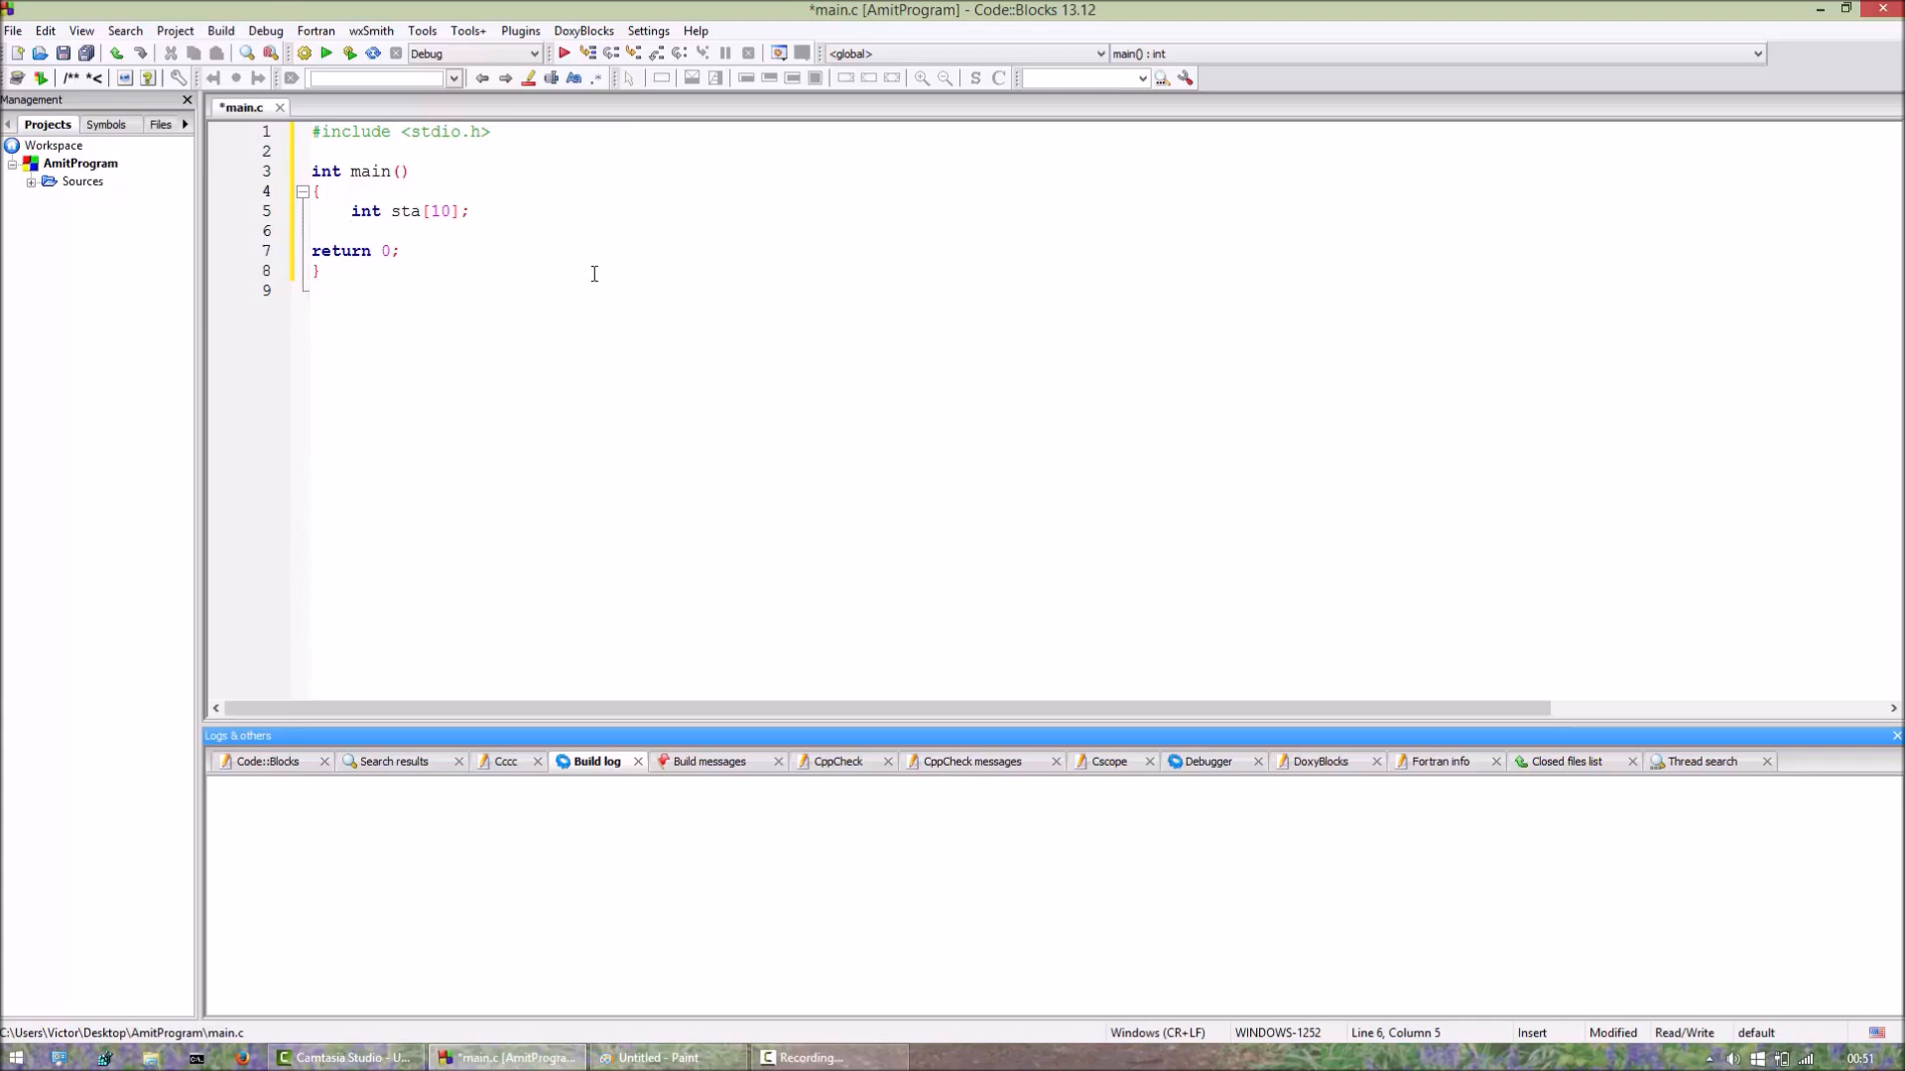
text(push)
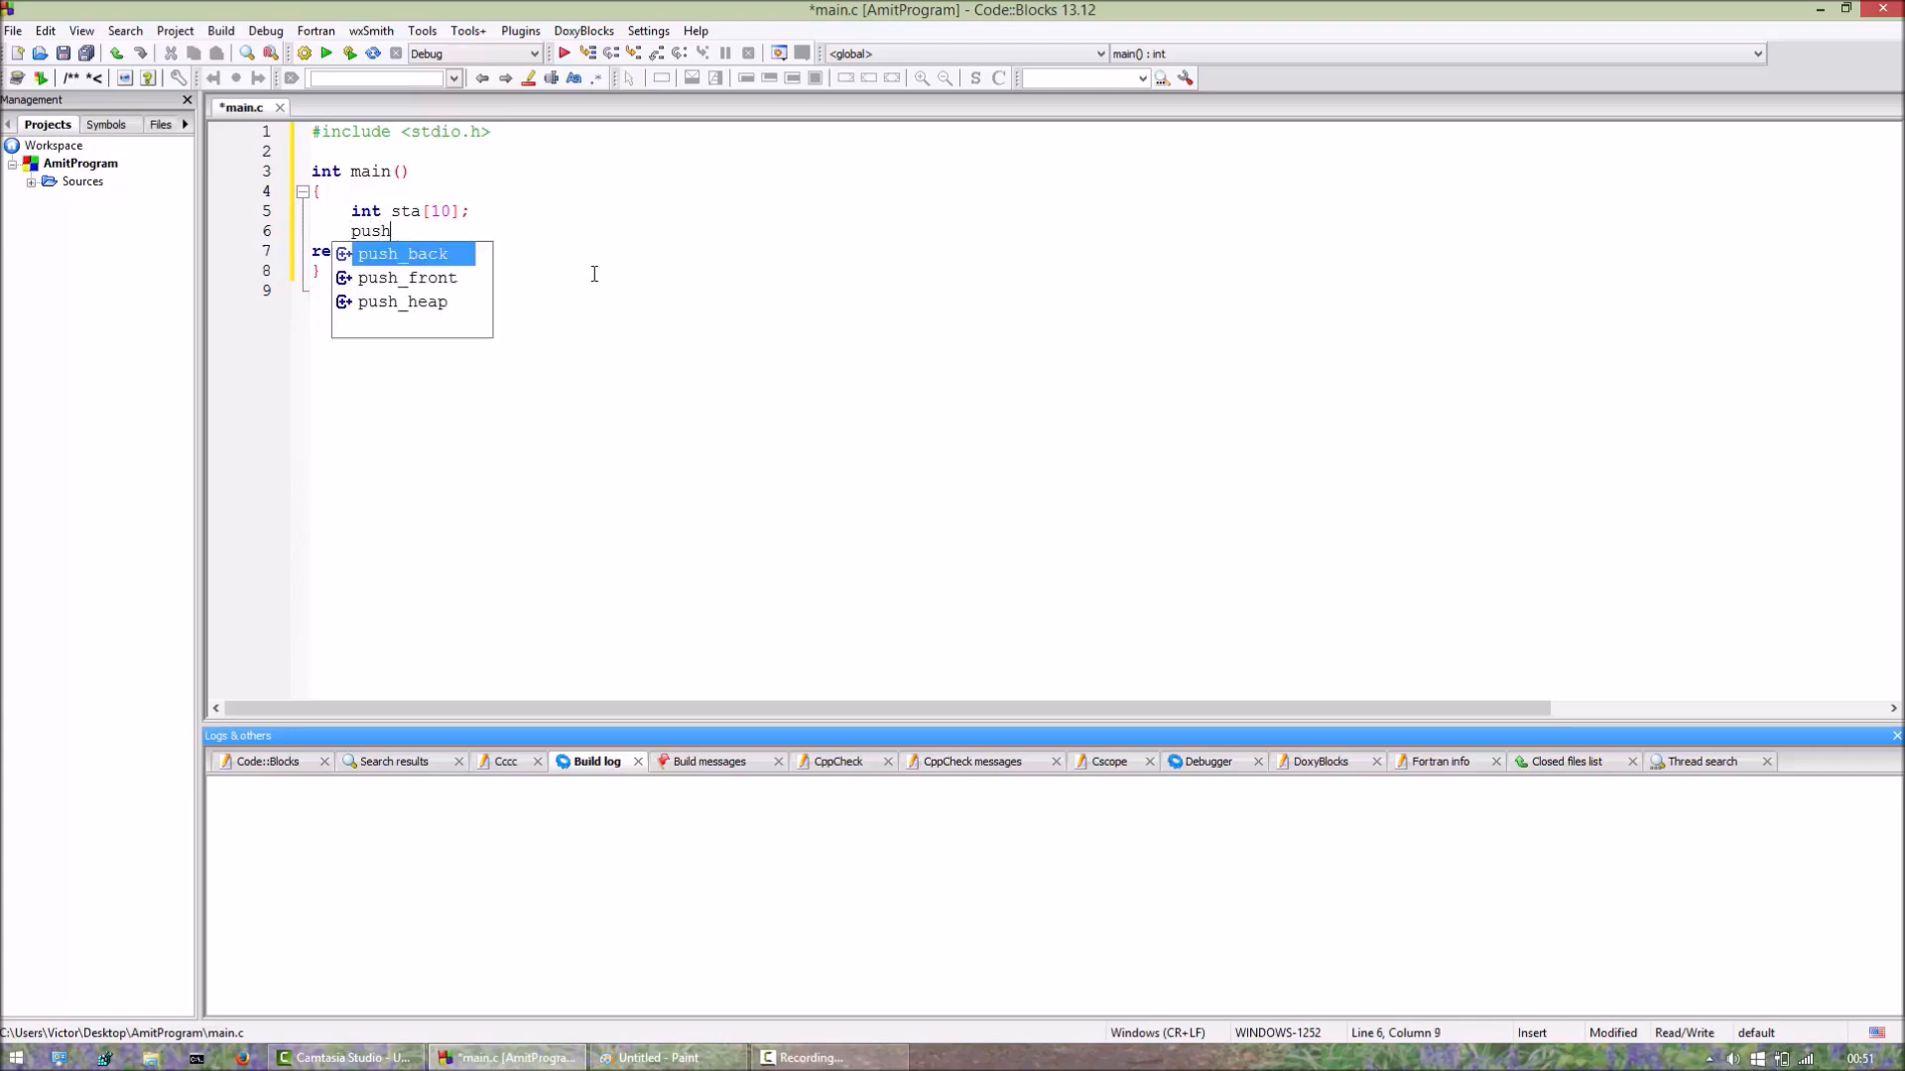
text((10);)
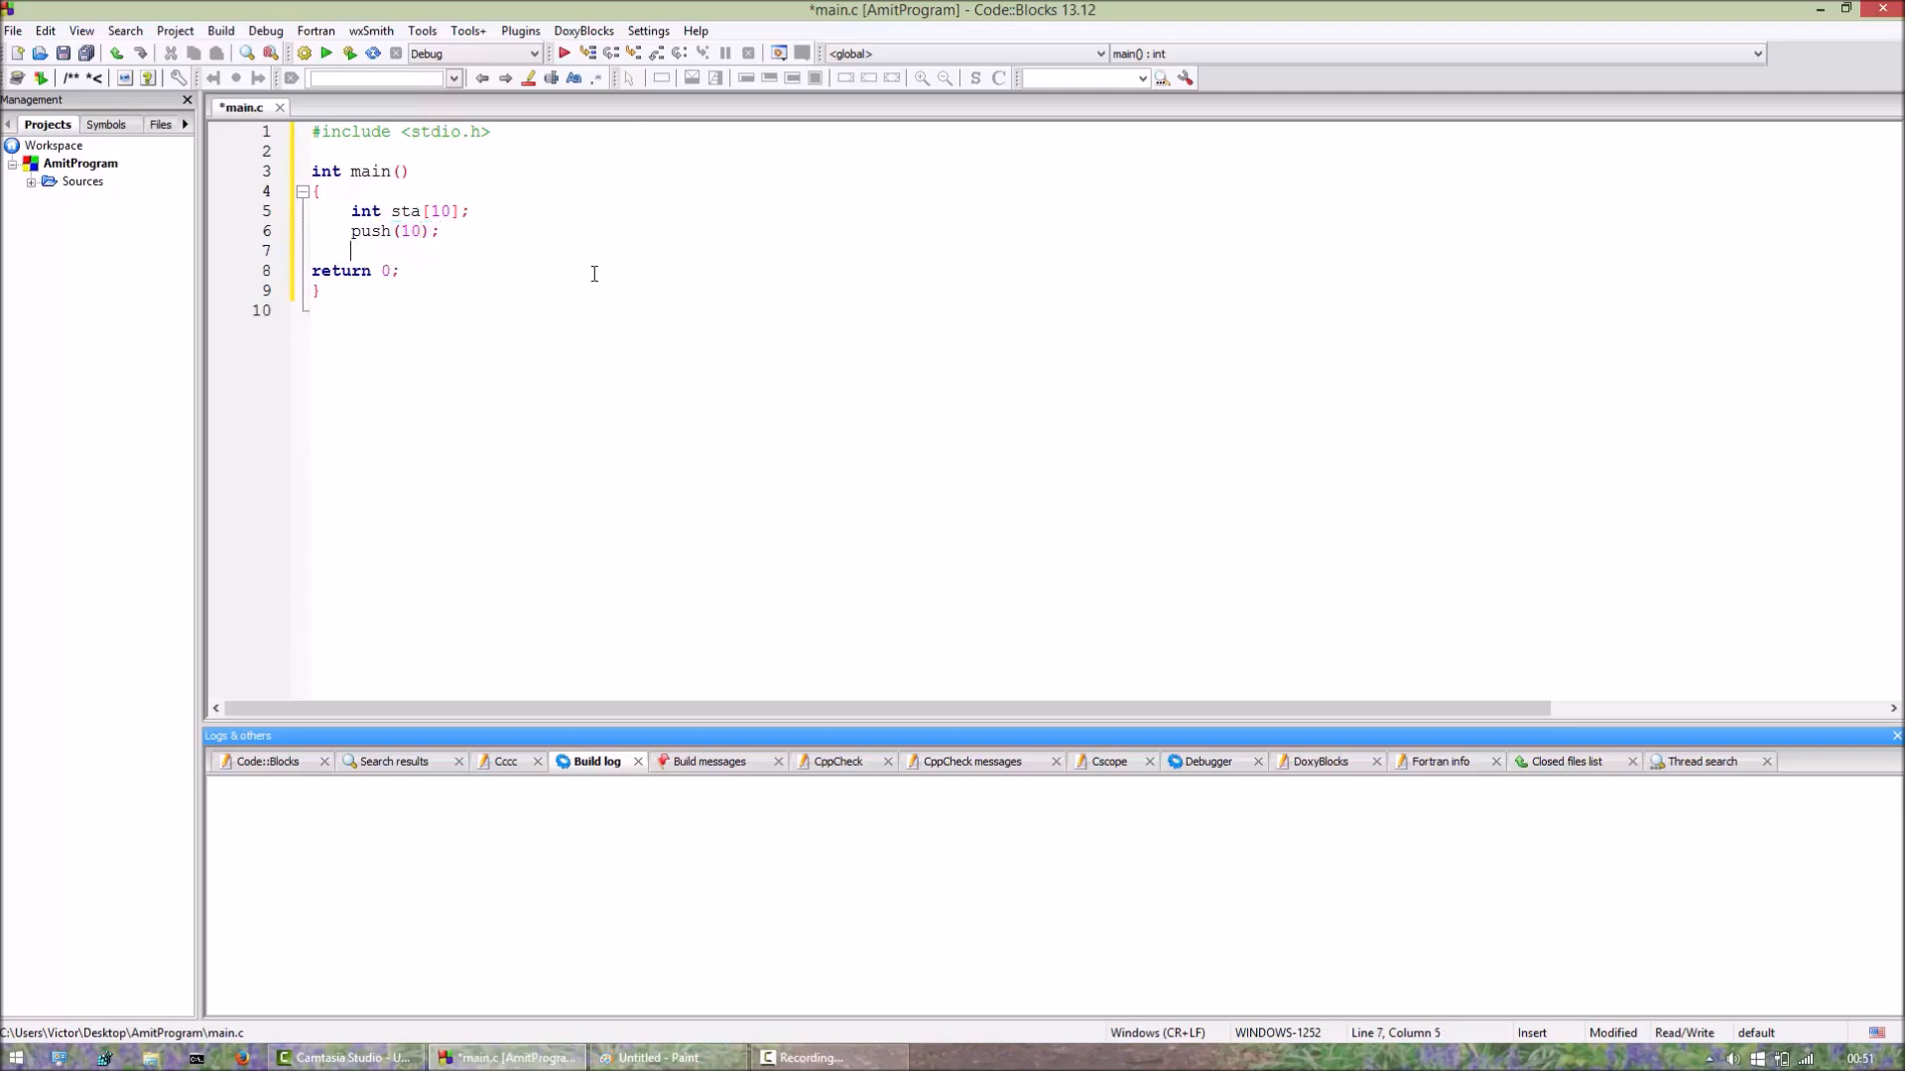
text(push)
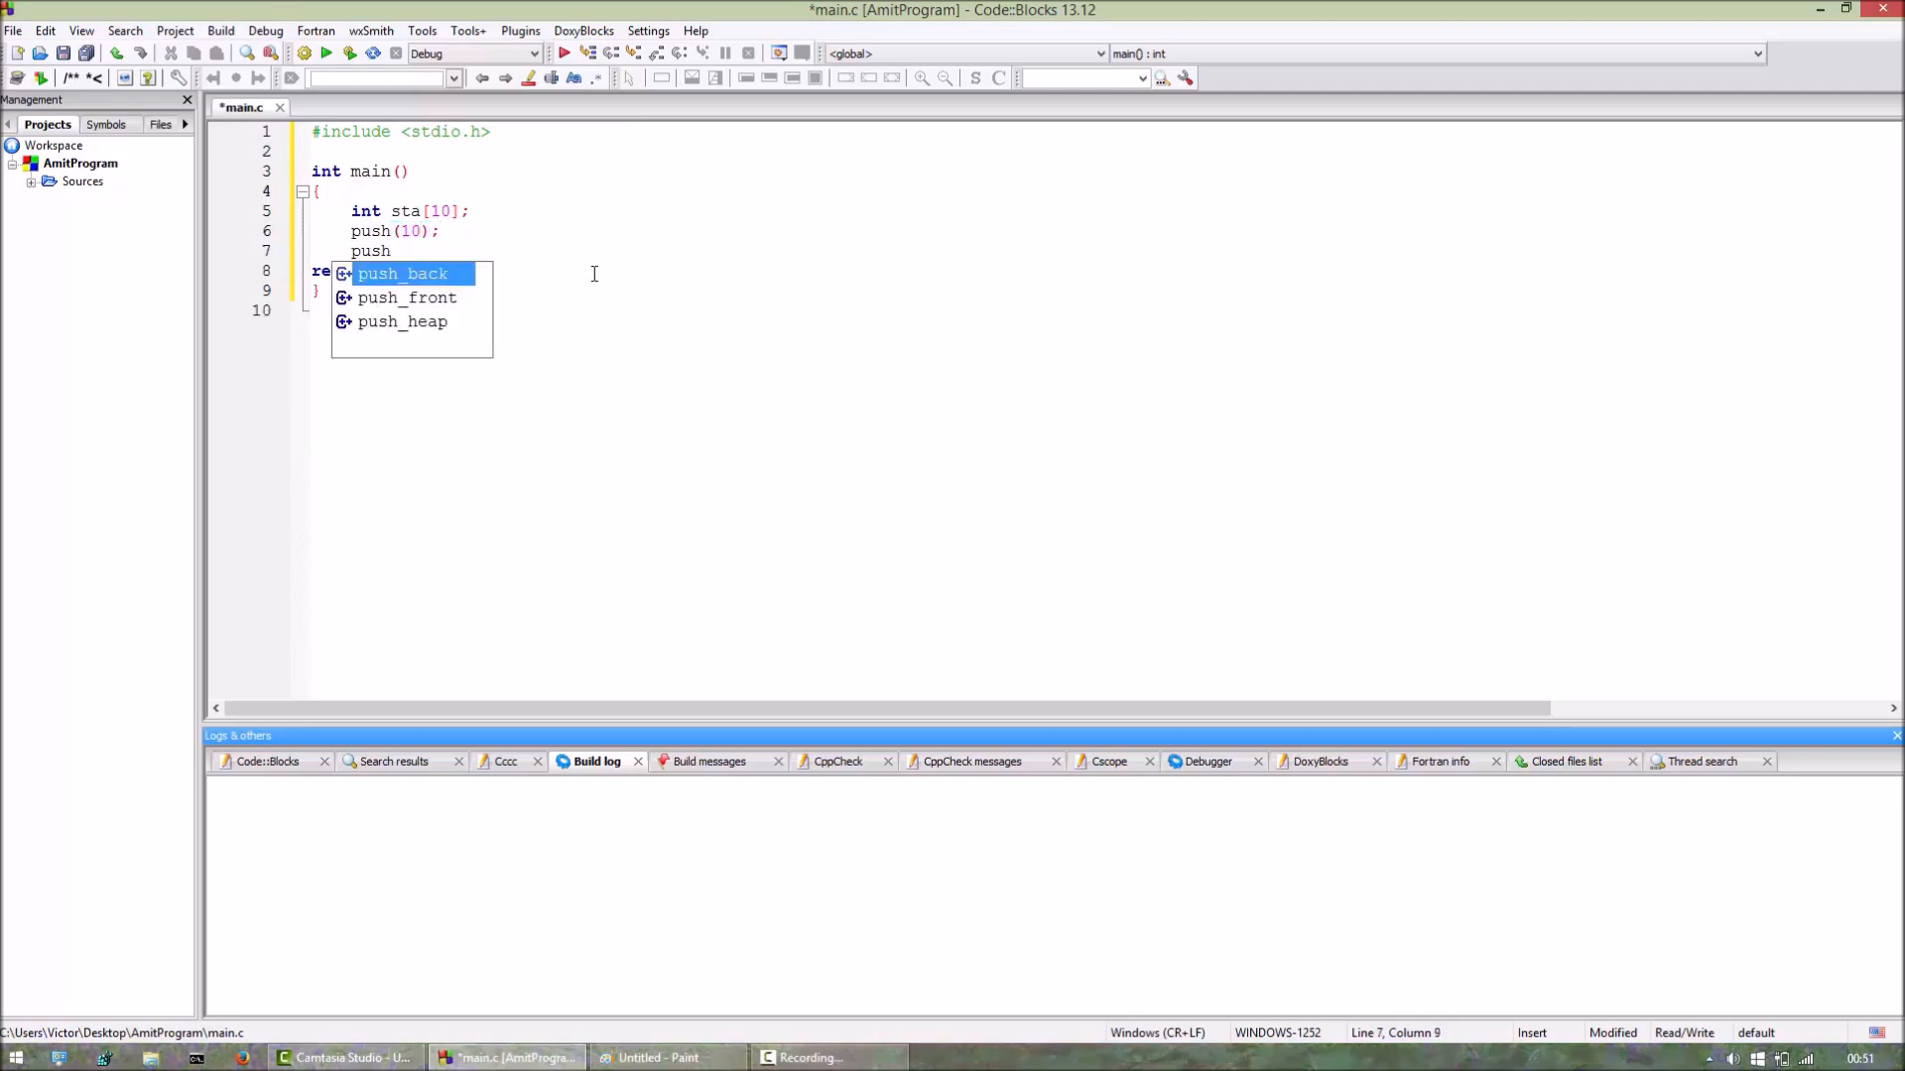
text((1);)
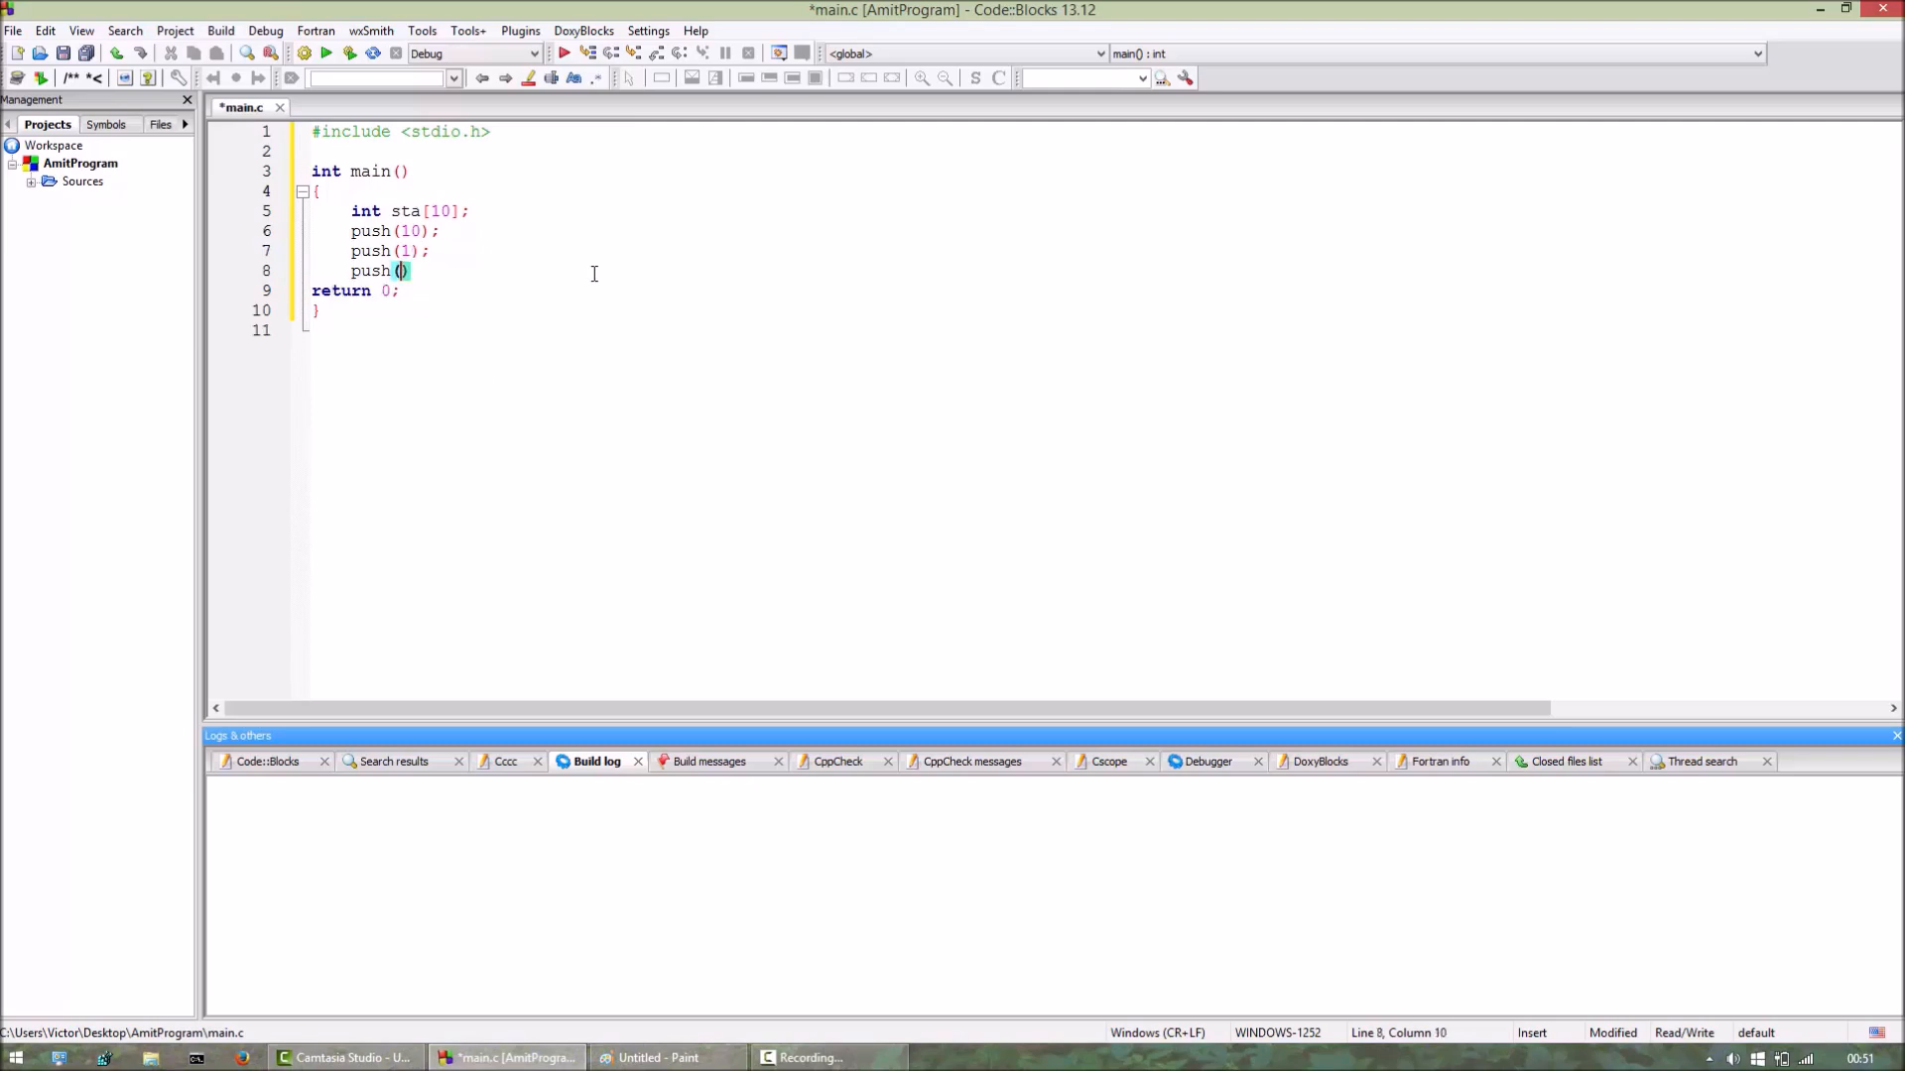
text(38)
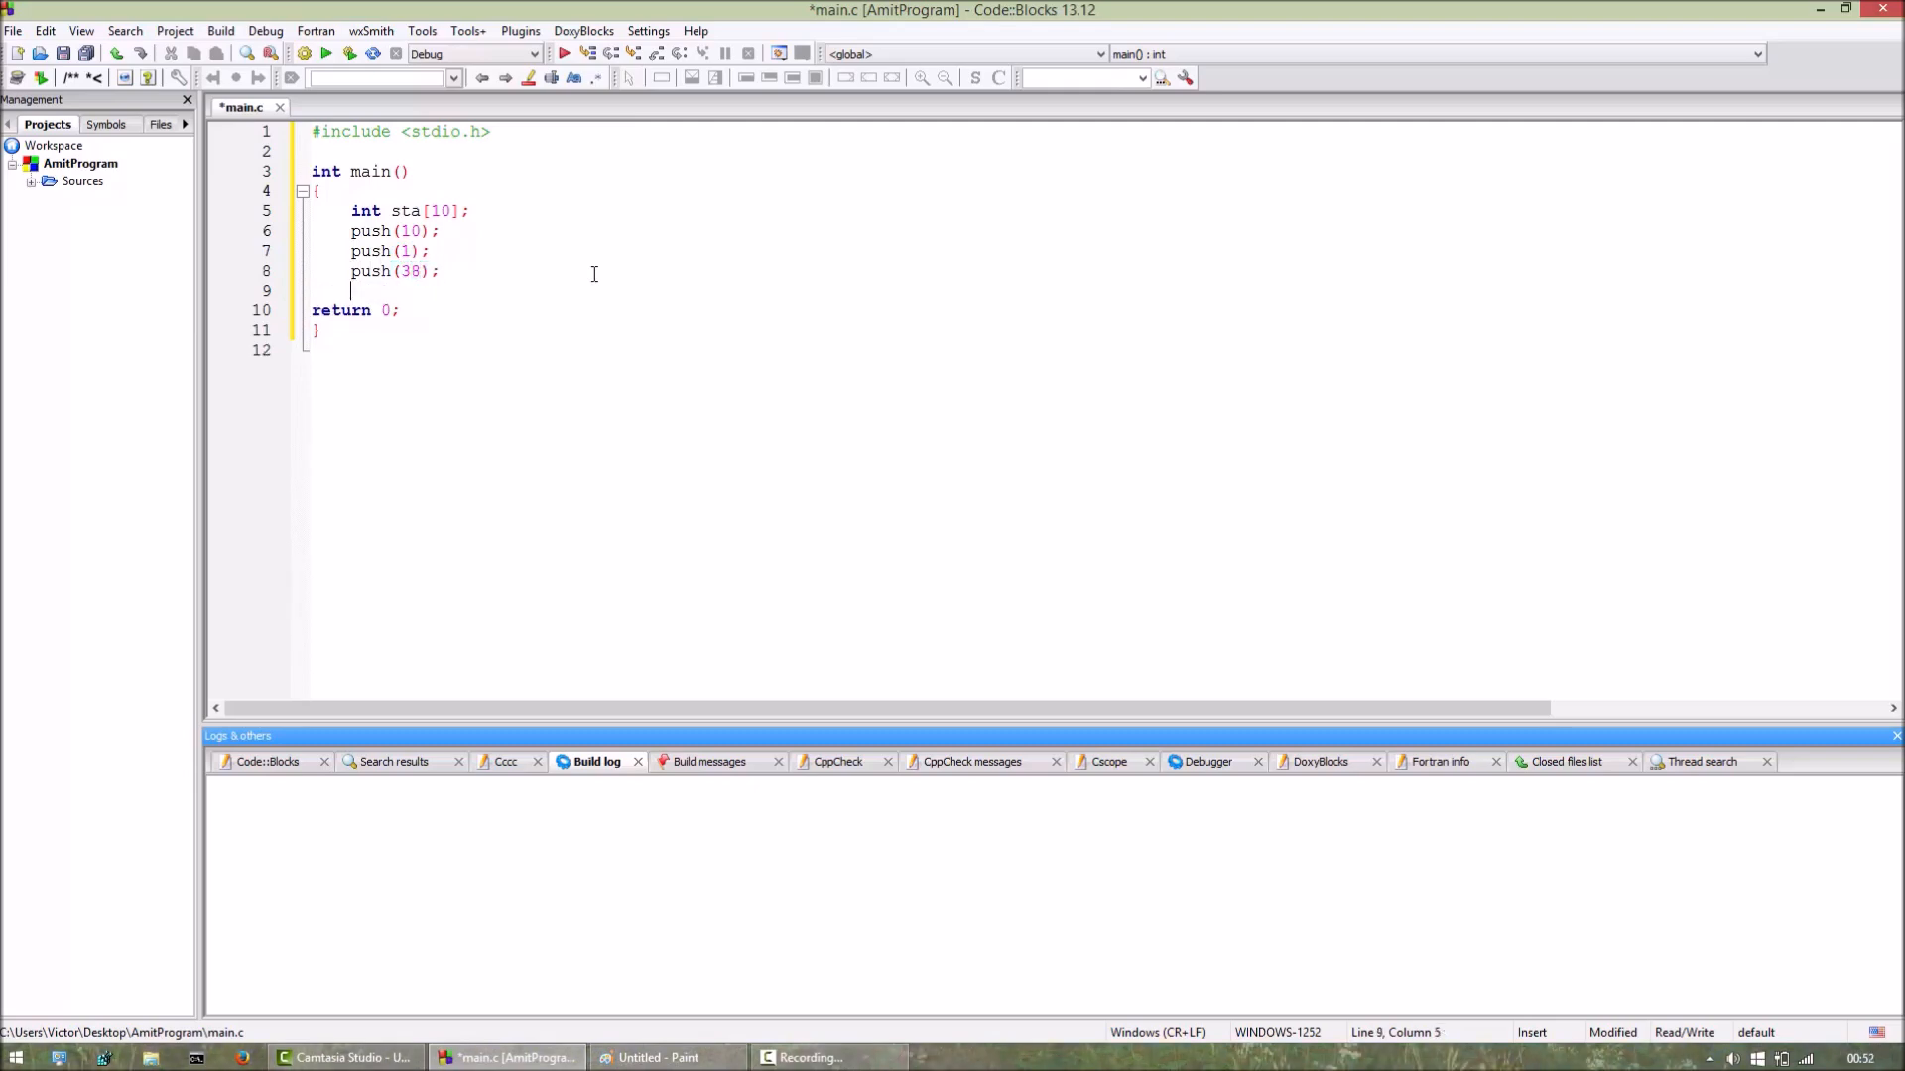
Add two pop() calls and a disp() call at the end of main.
text(pop();)
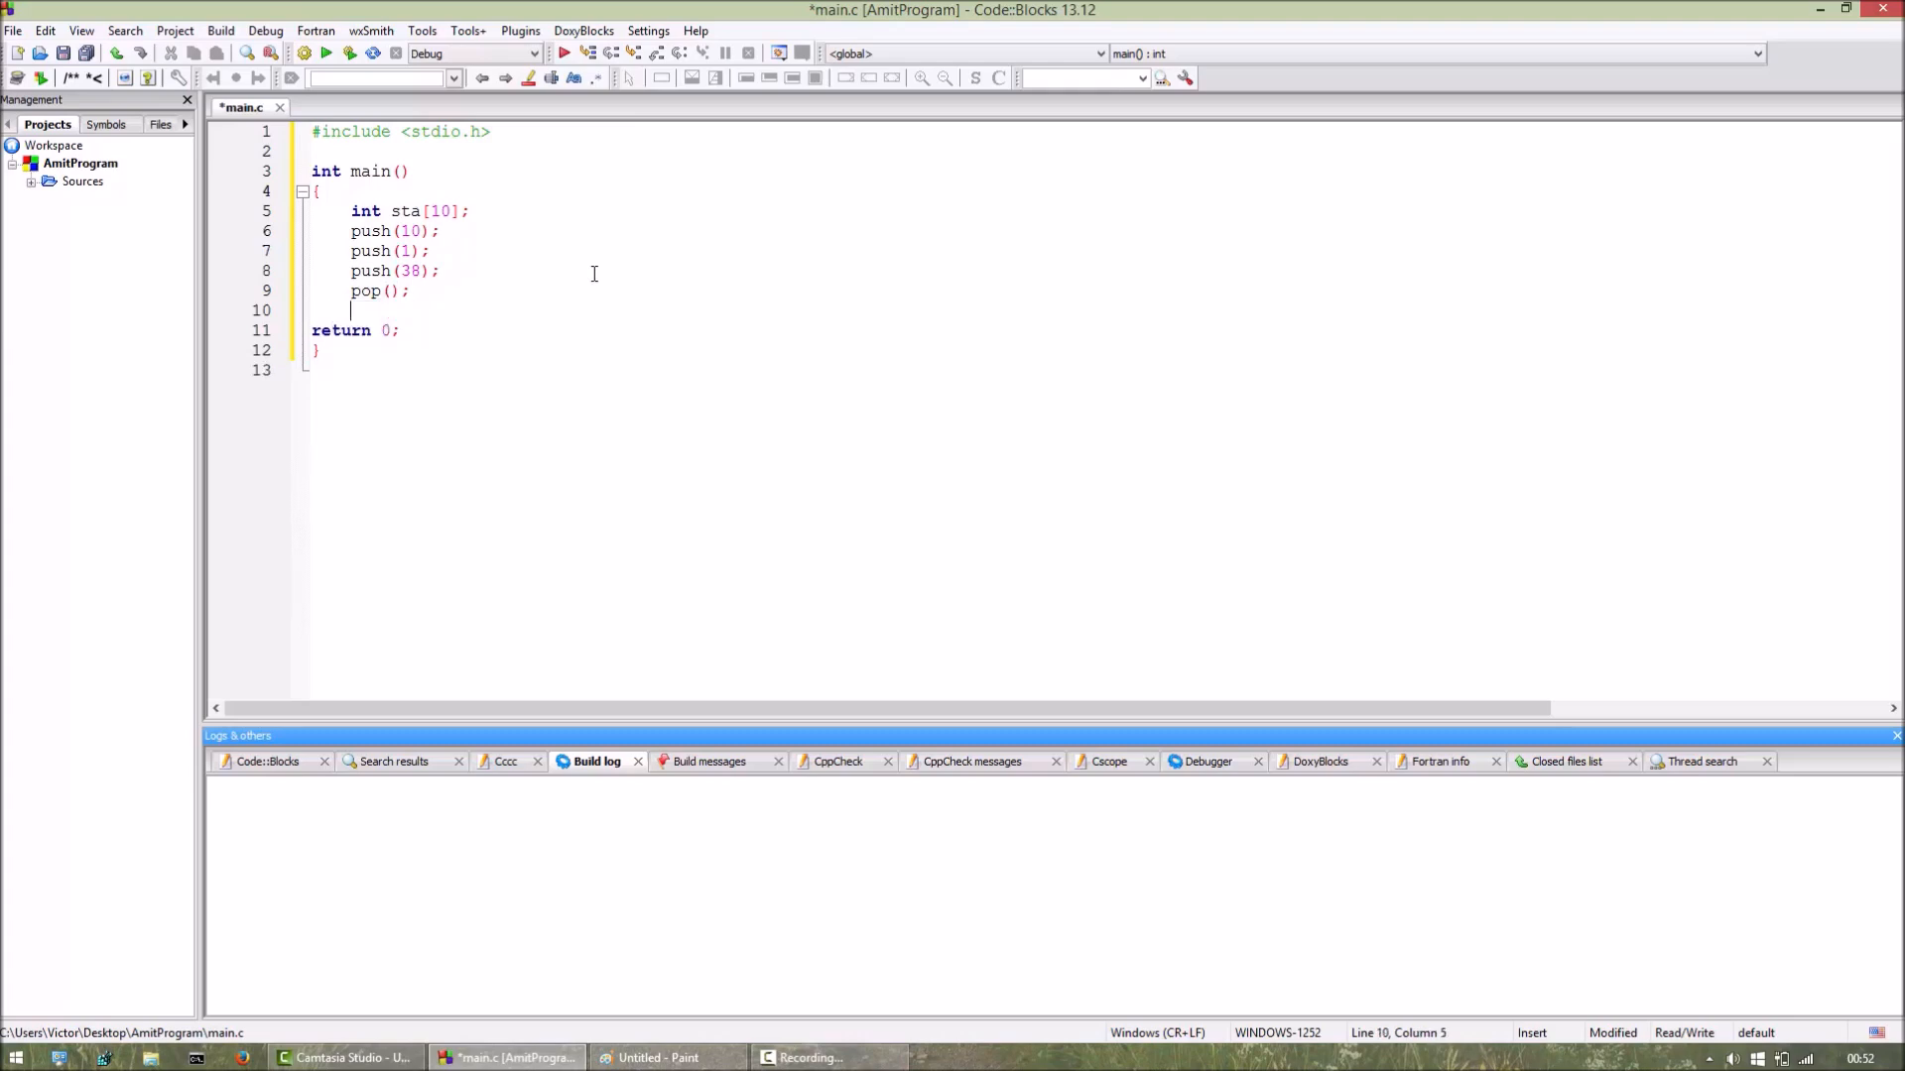
text(pop)
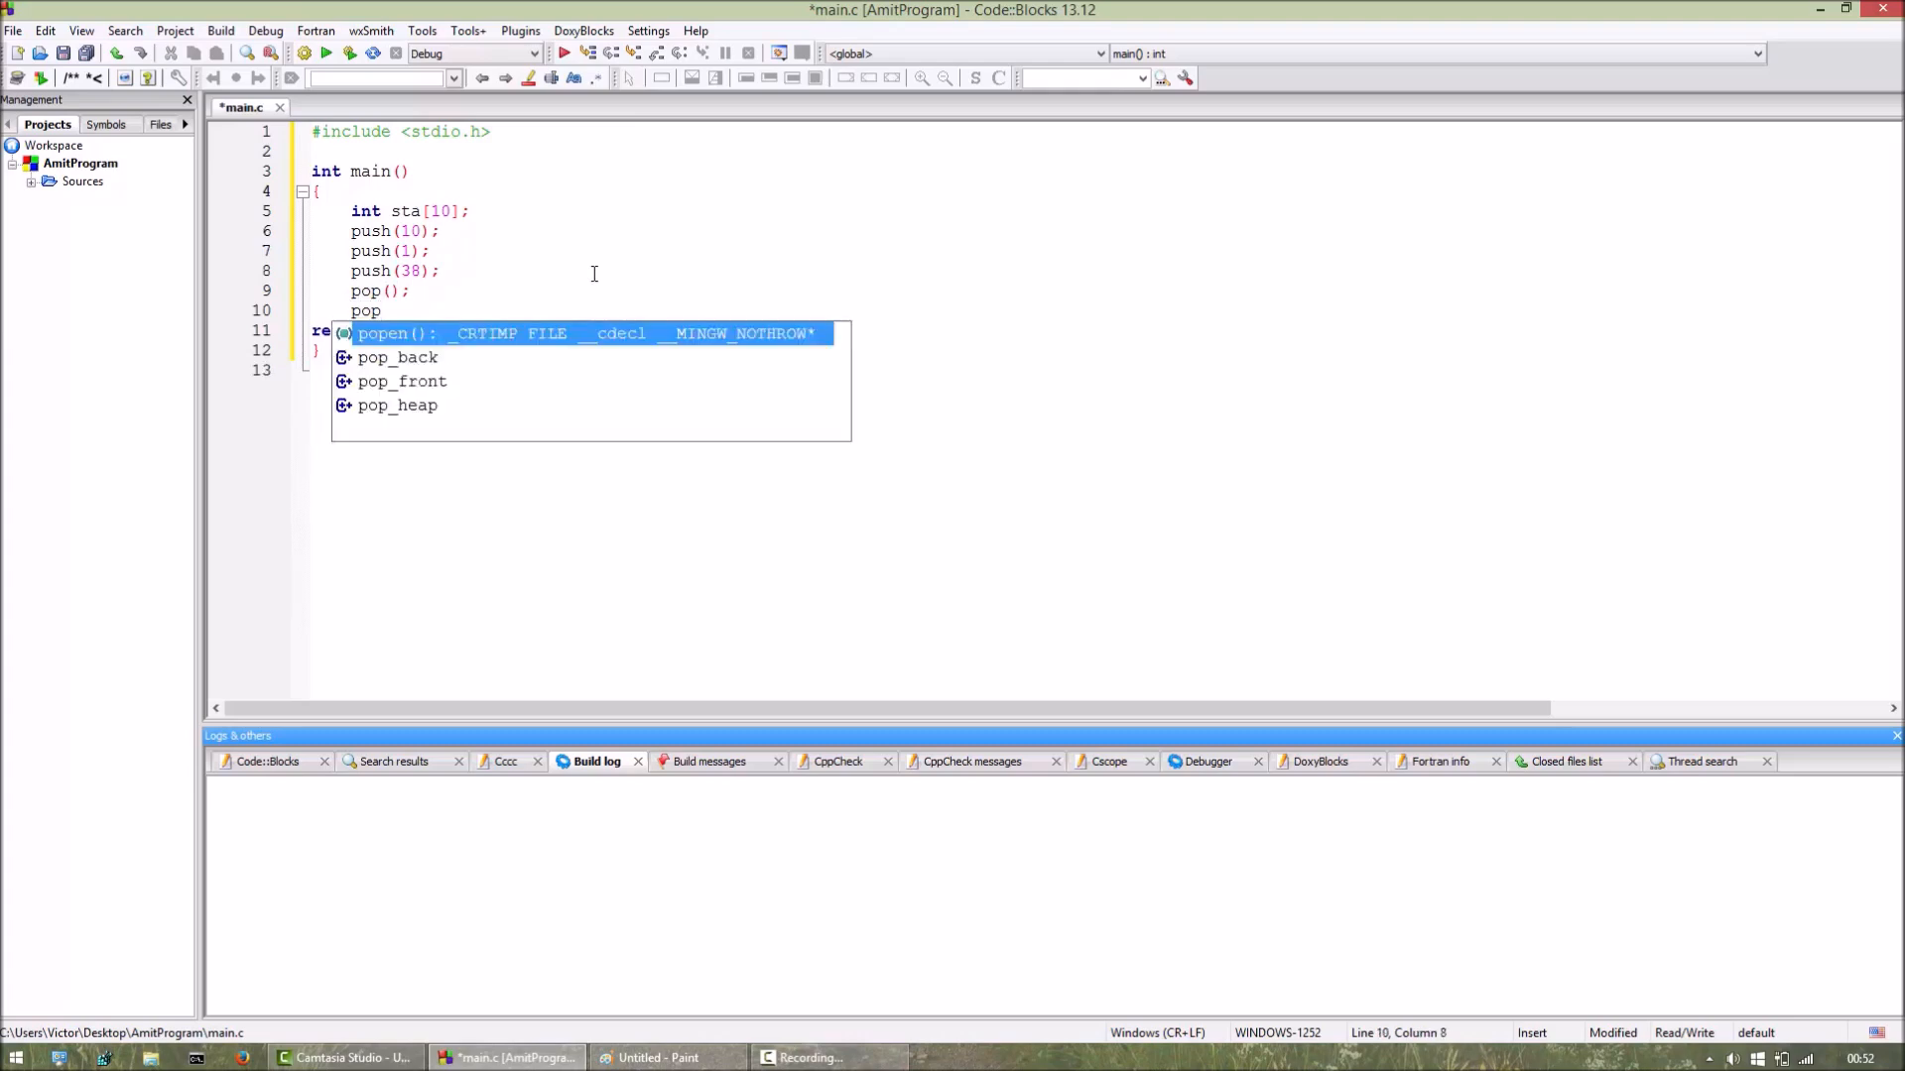
text(();)
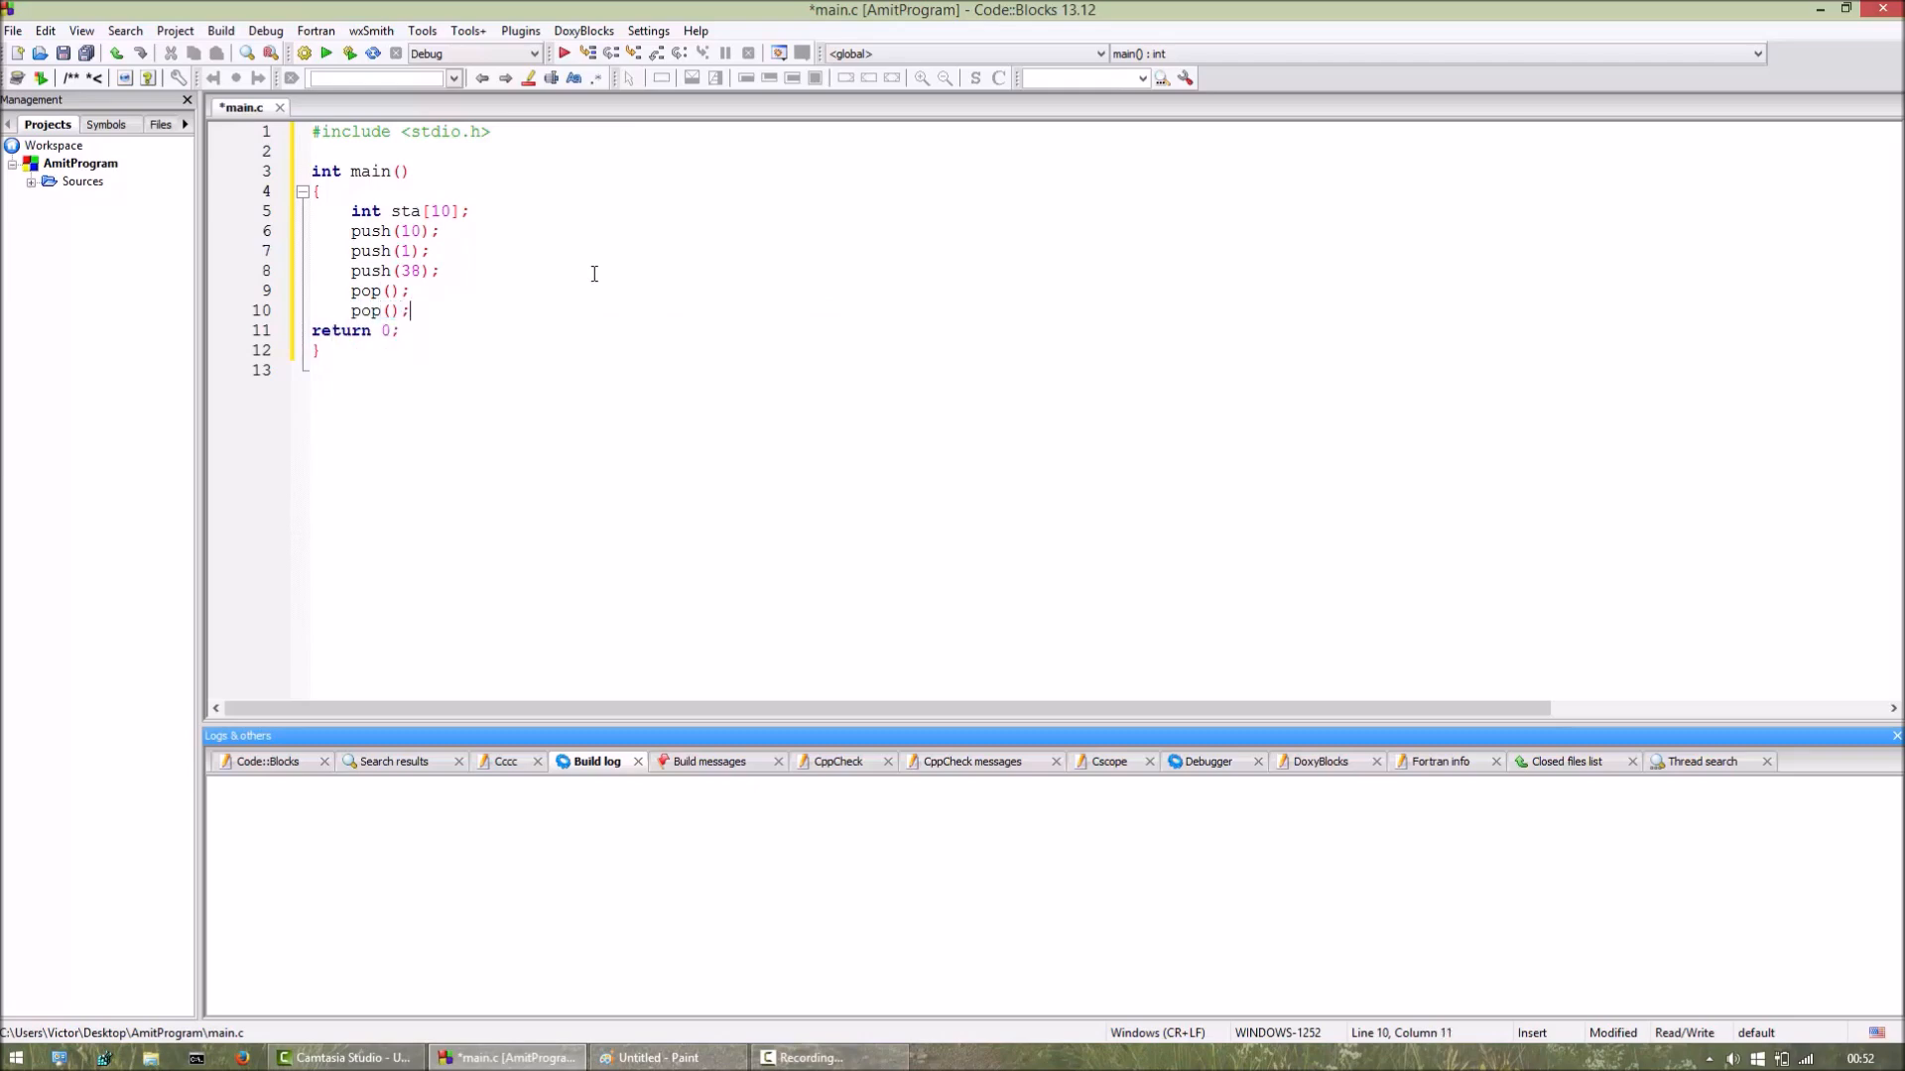
key(Enter)
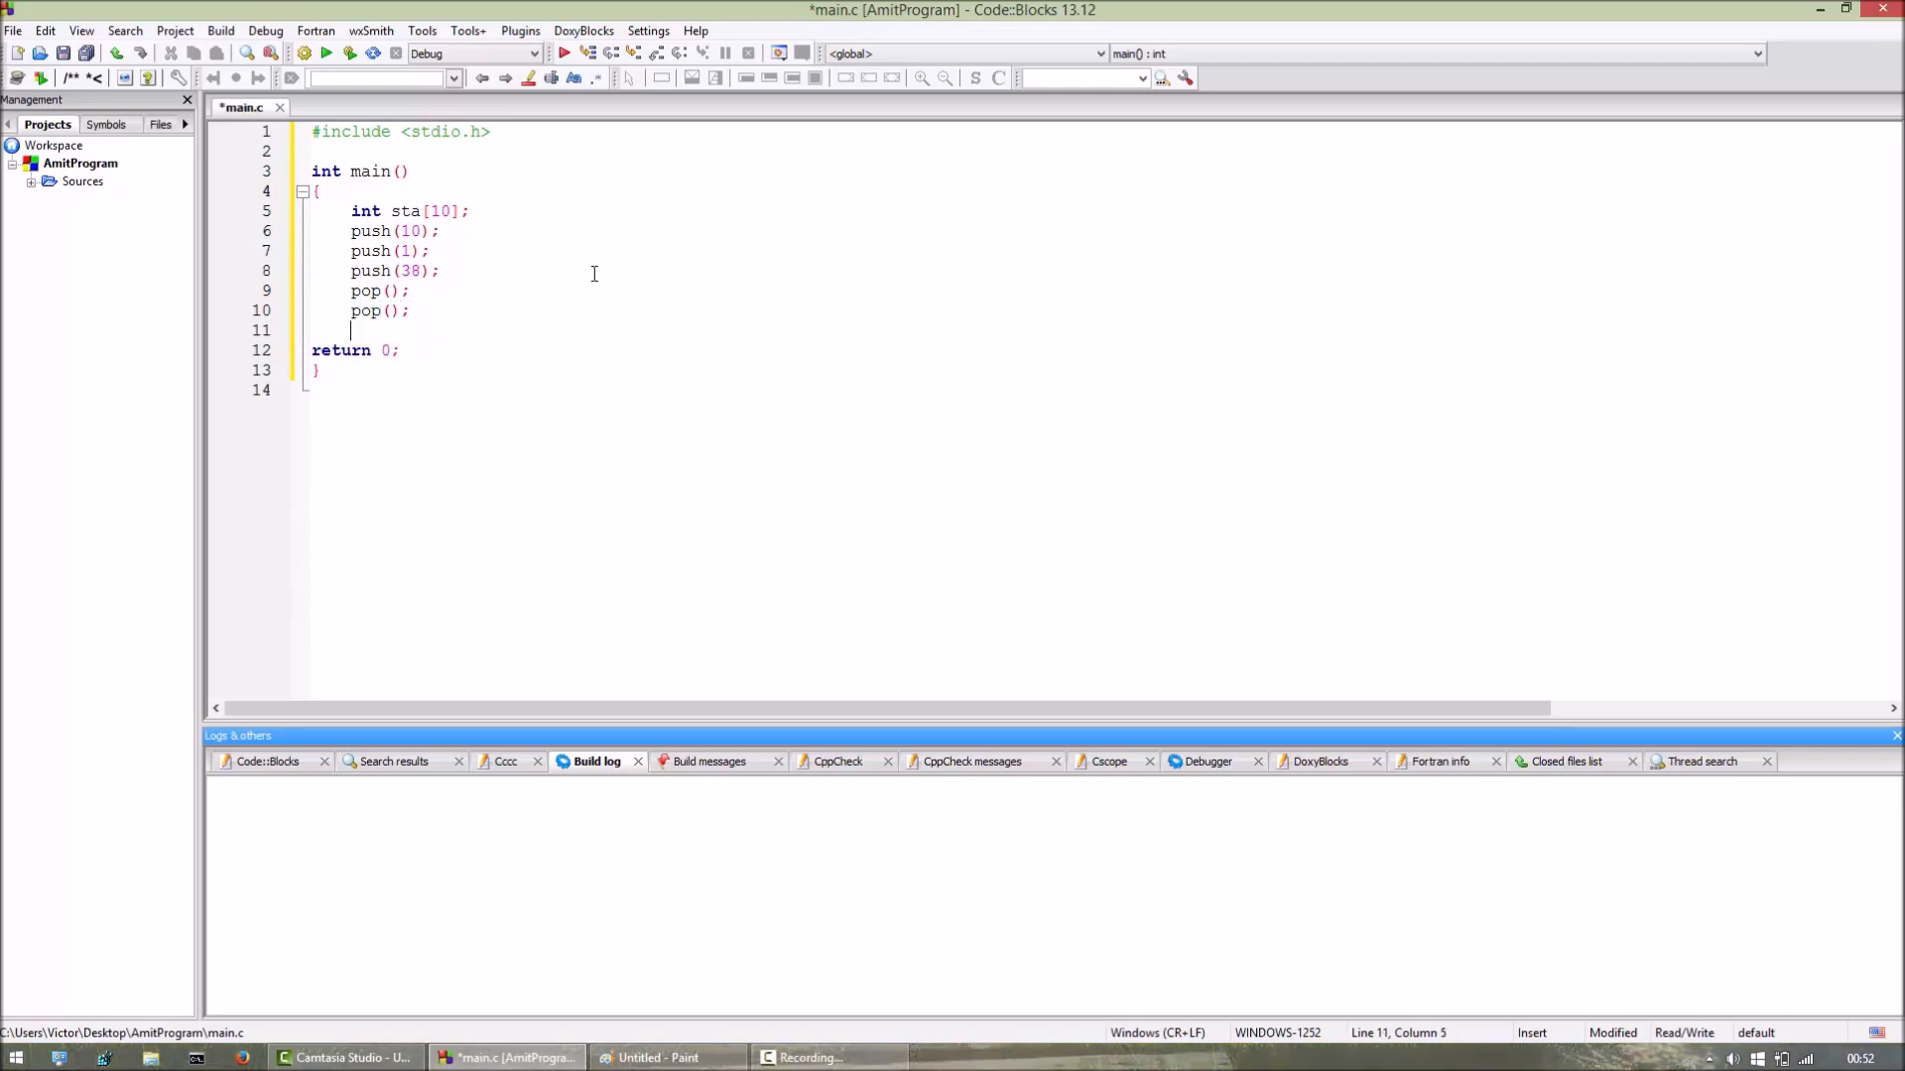
text(disp)
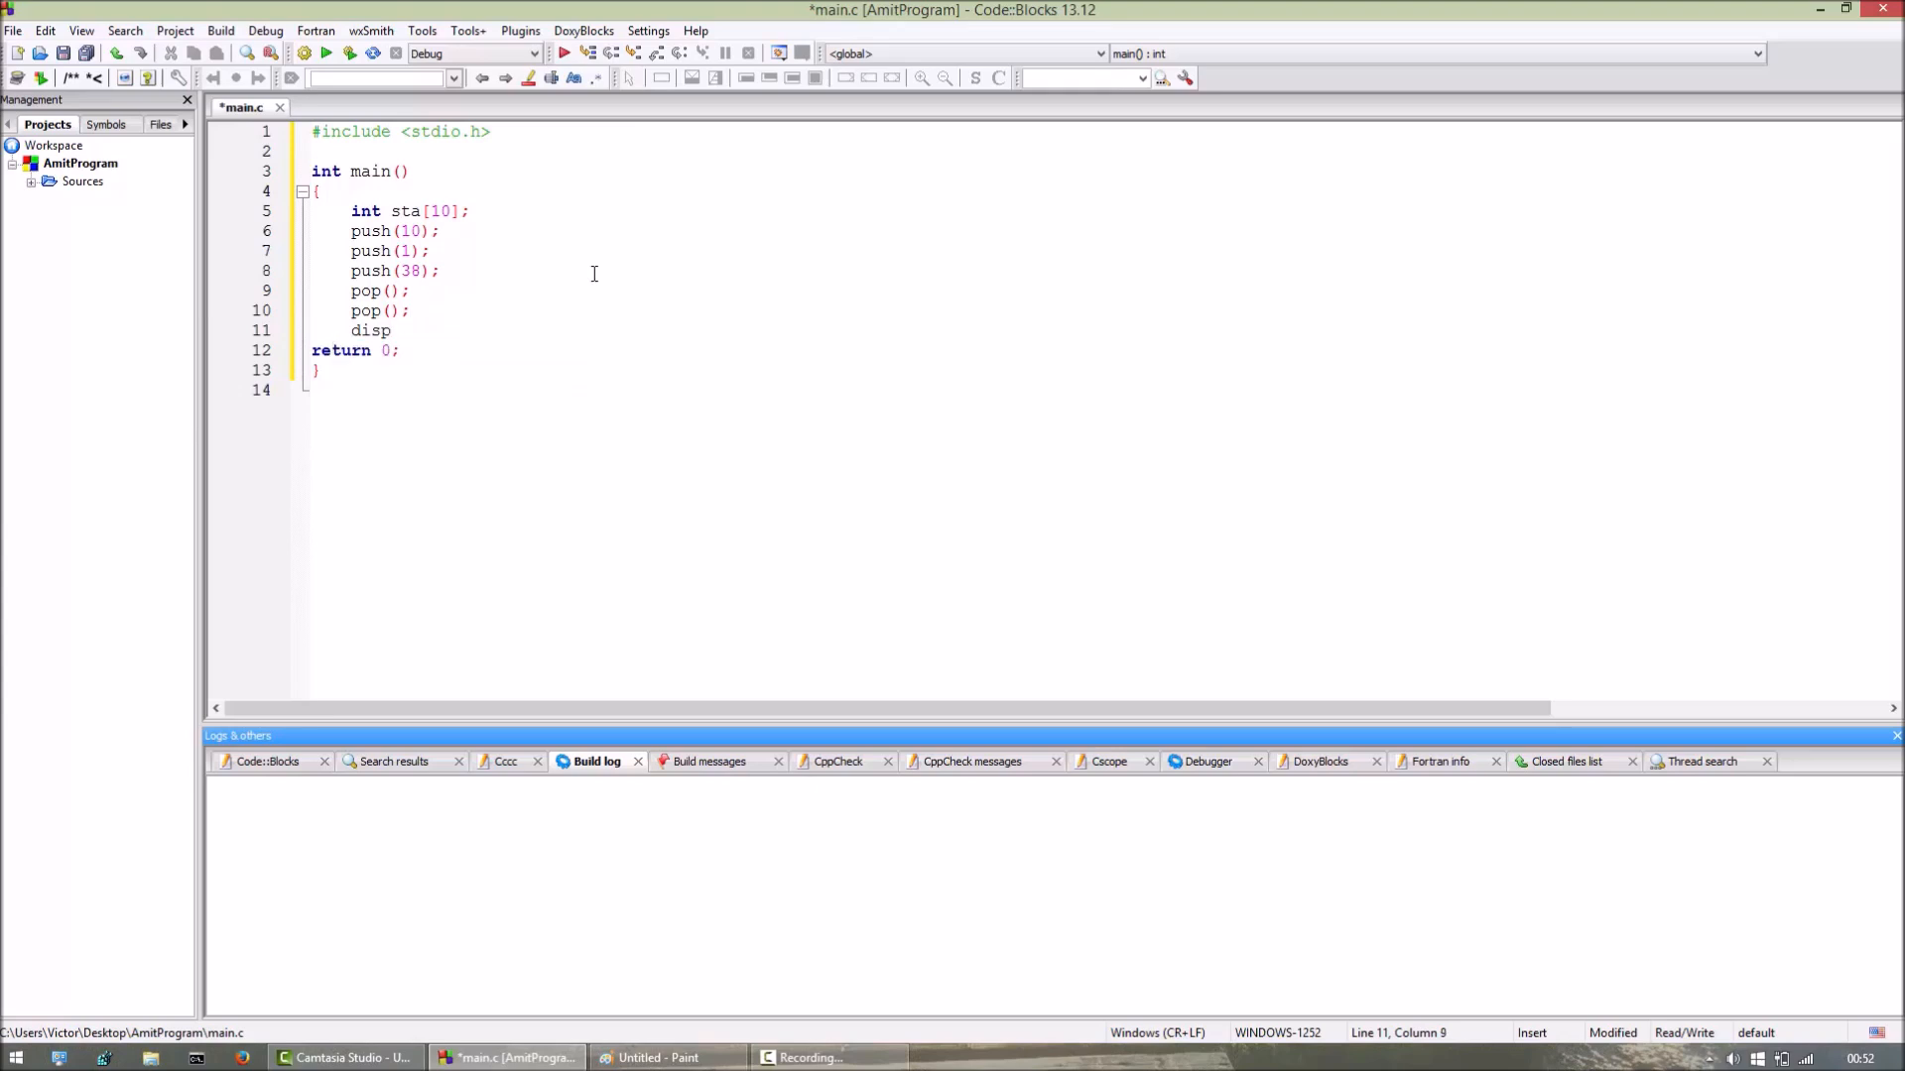
text(();)
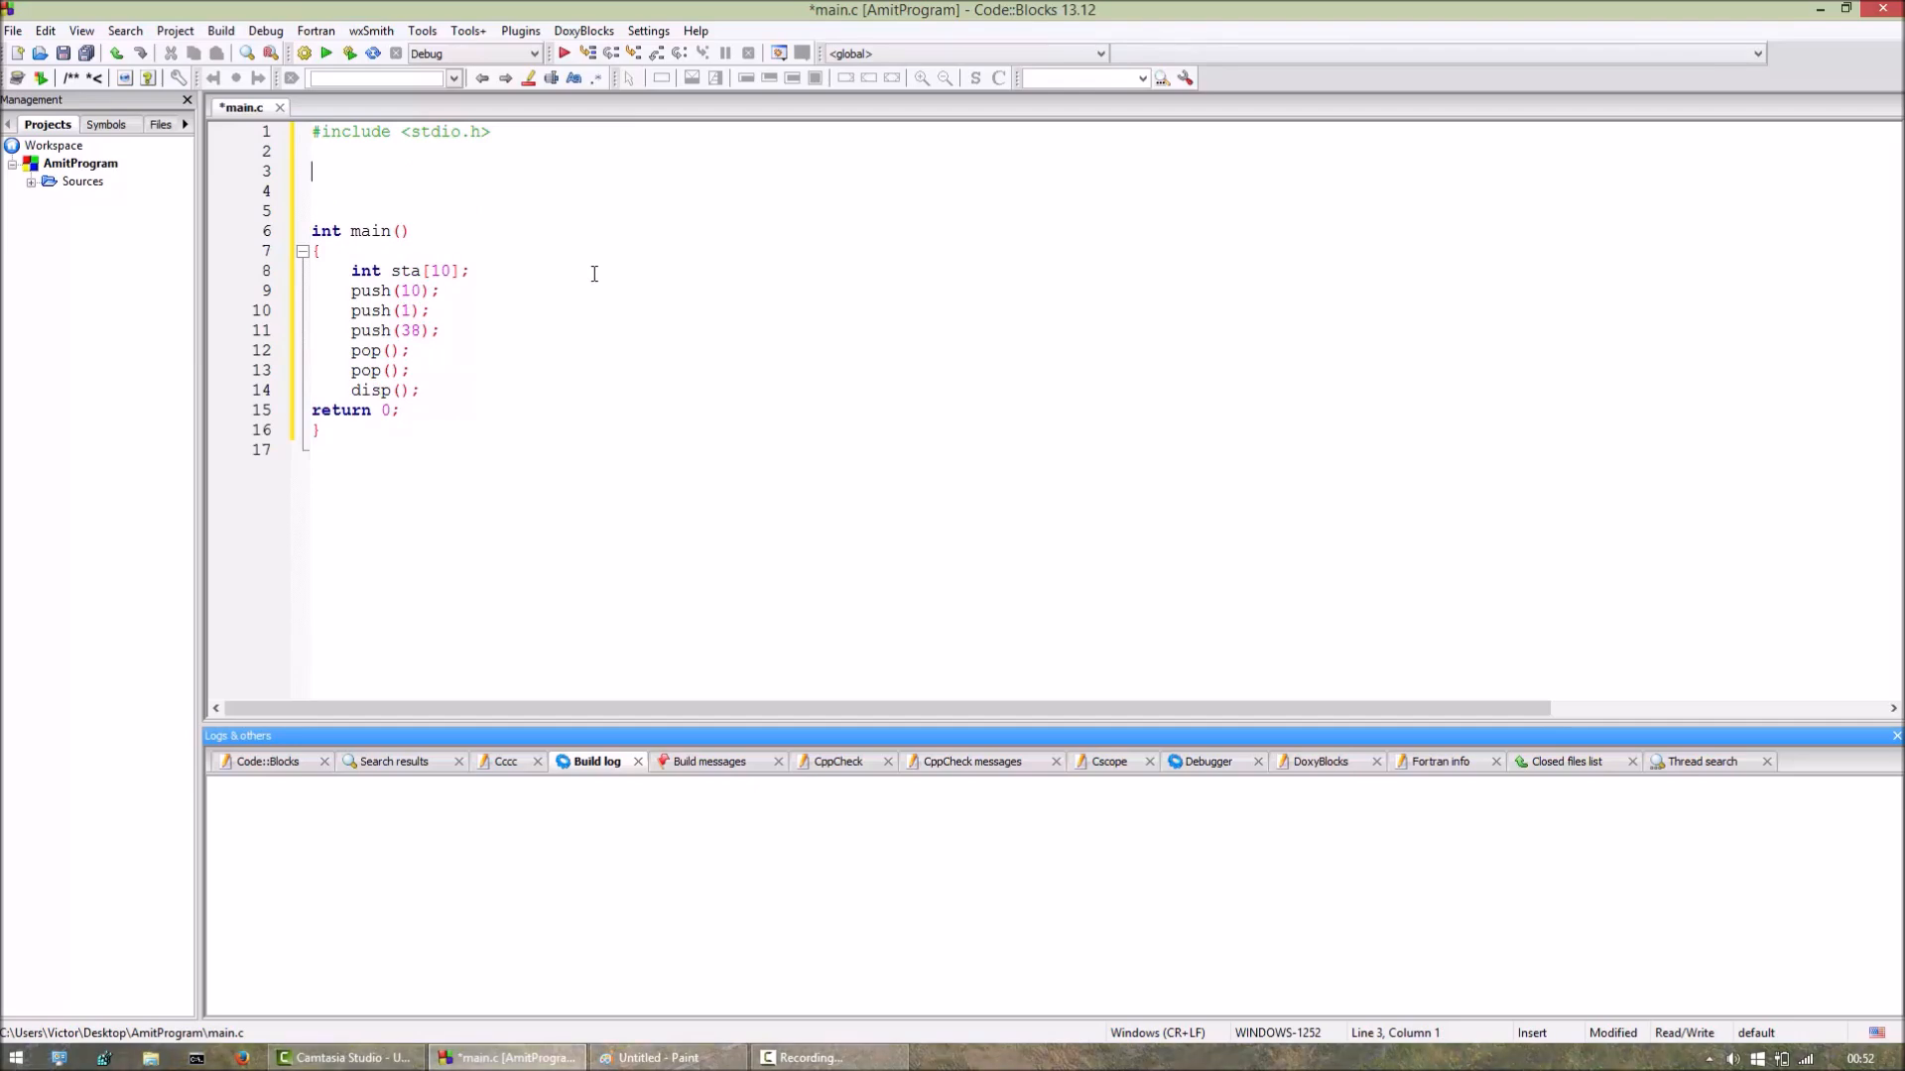
Write an empty void push(int a) function with braces above main.
text(vo)
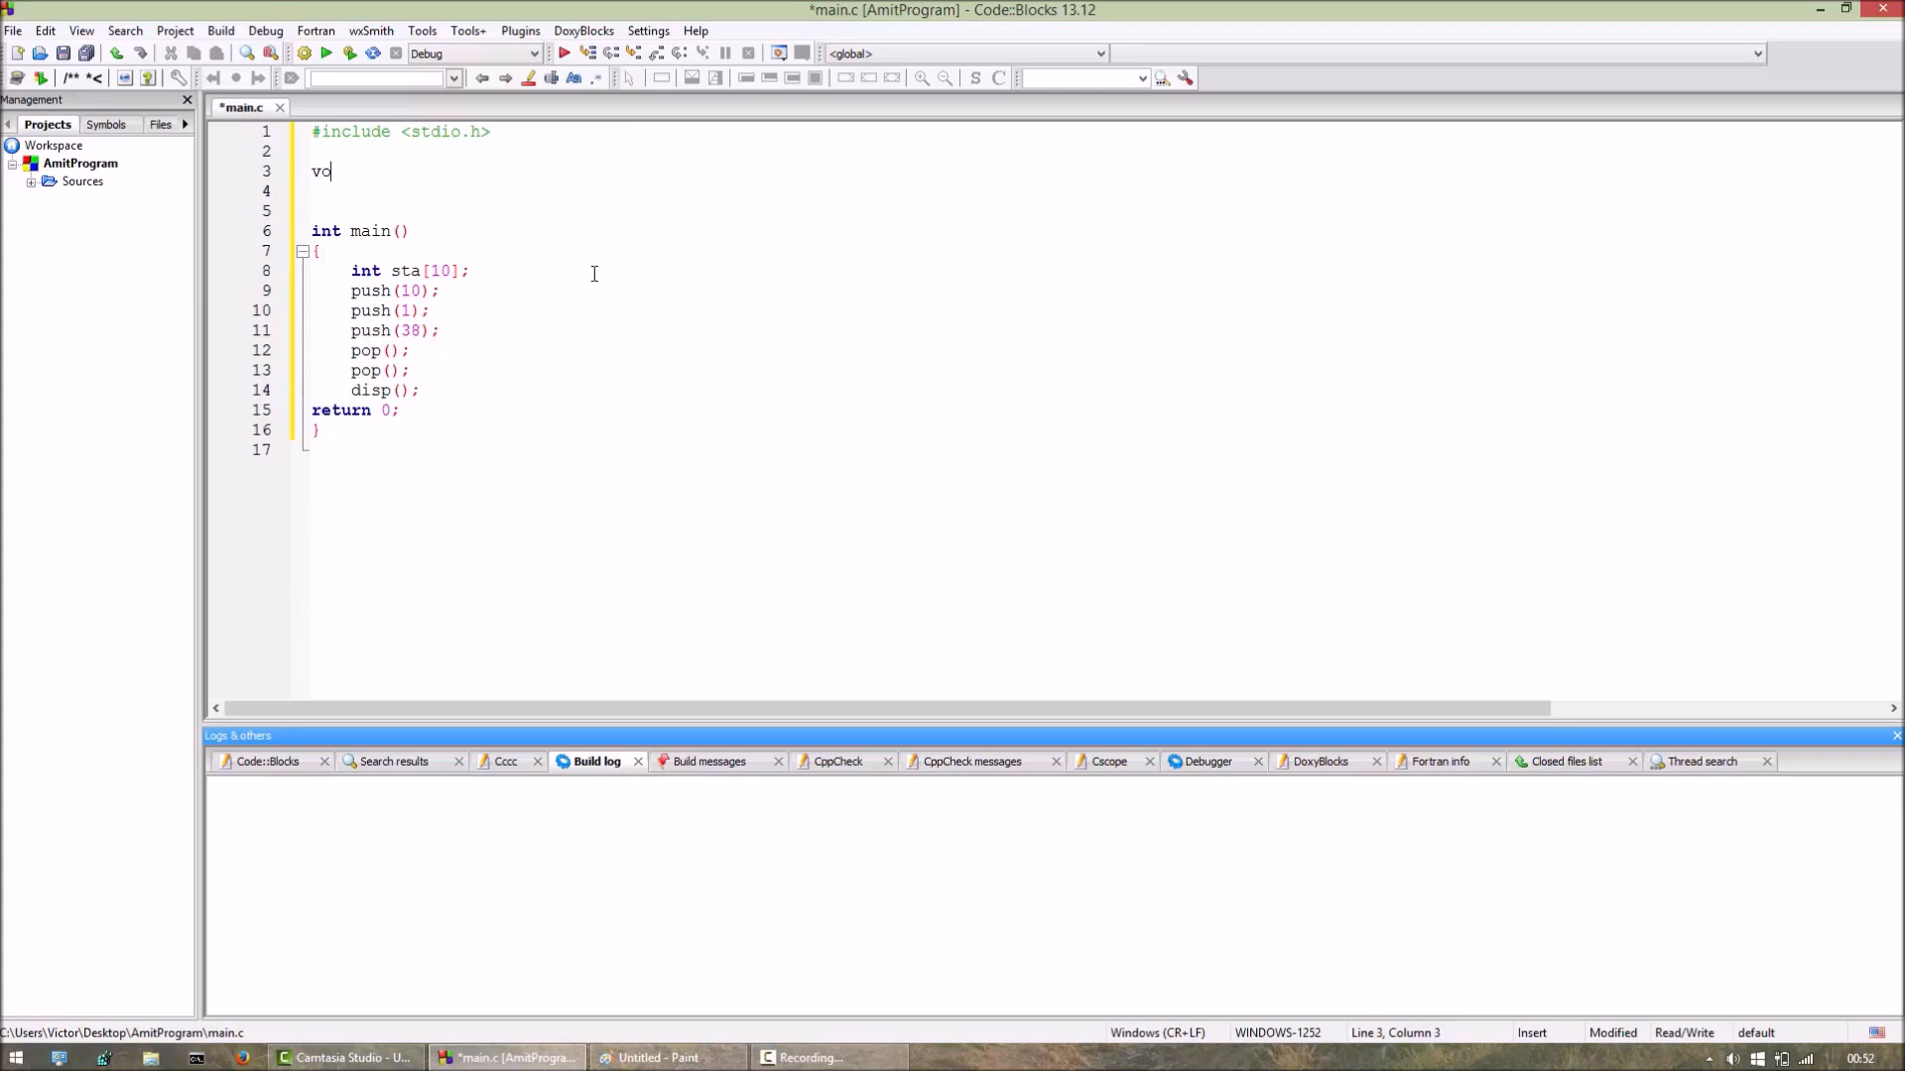
text(id push()
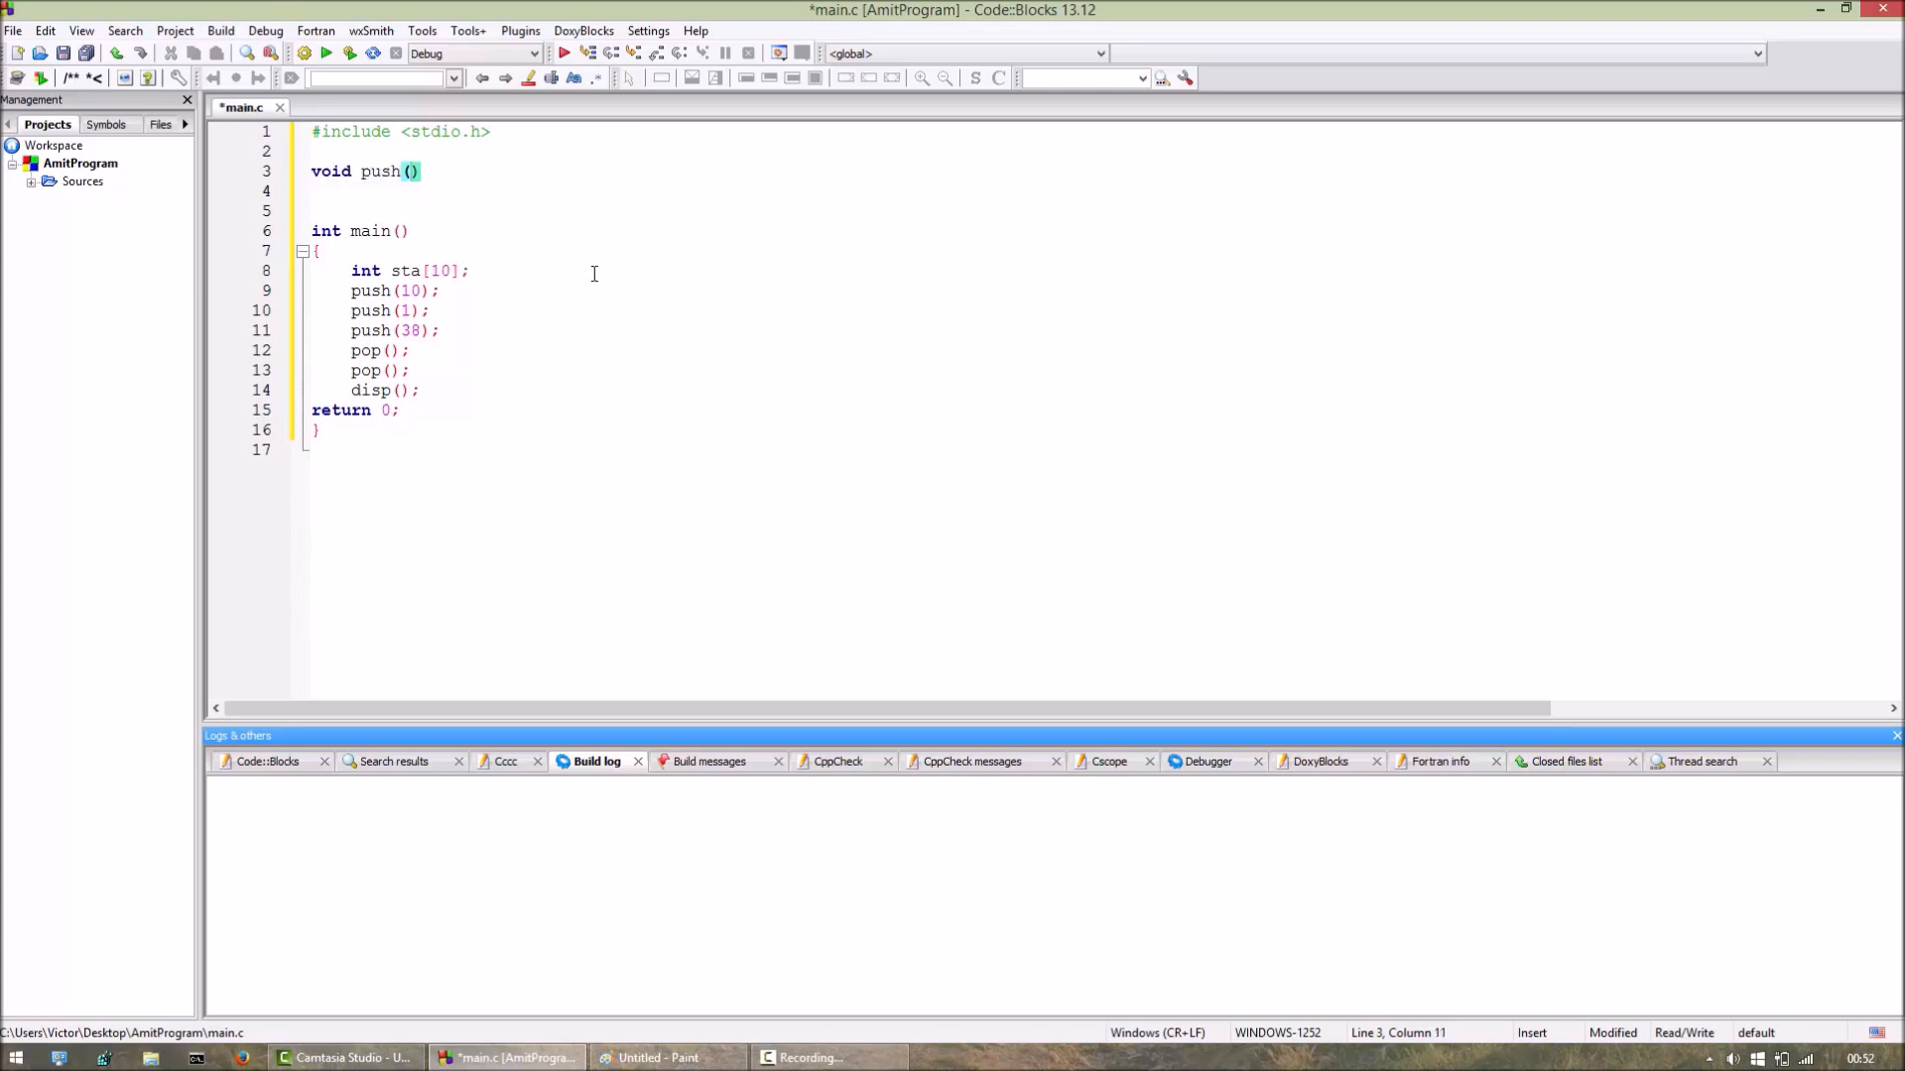
text(int a)
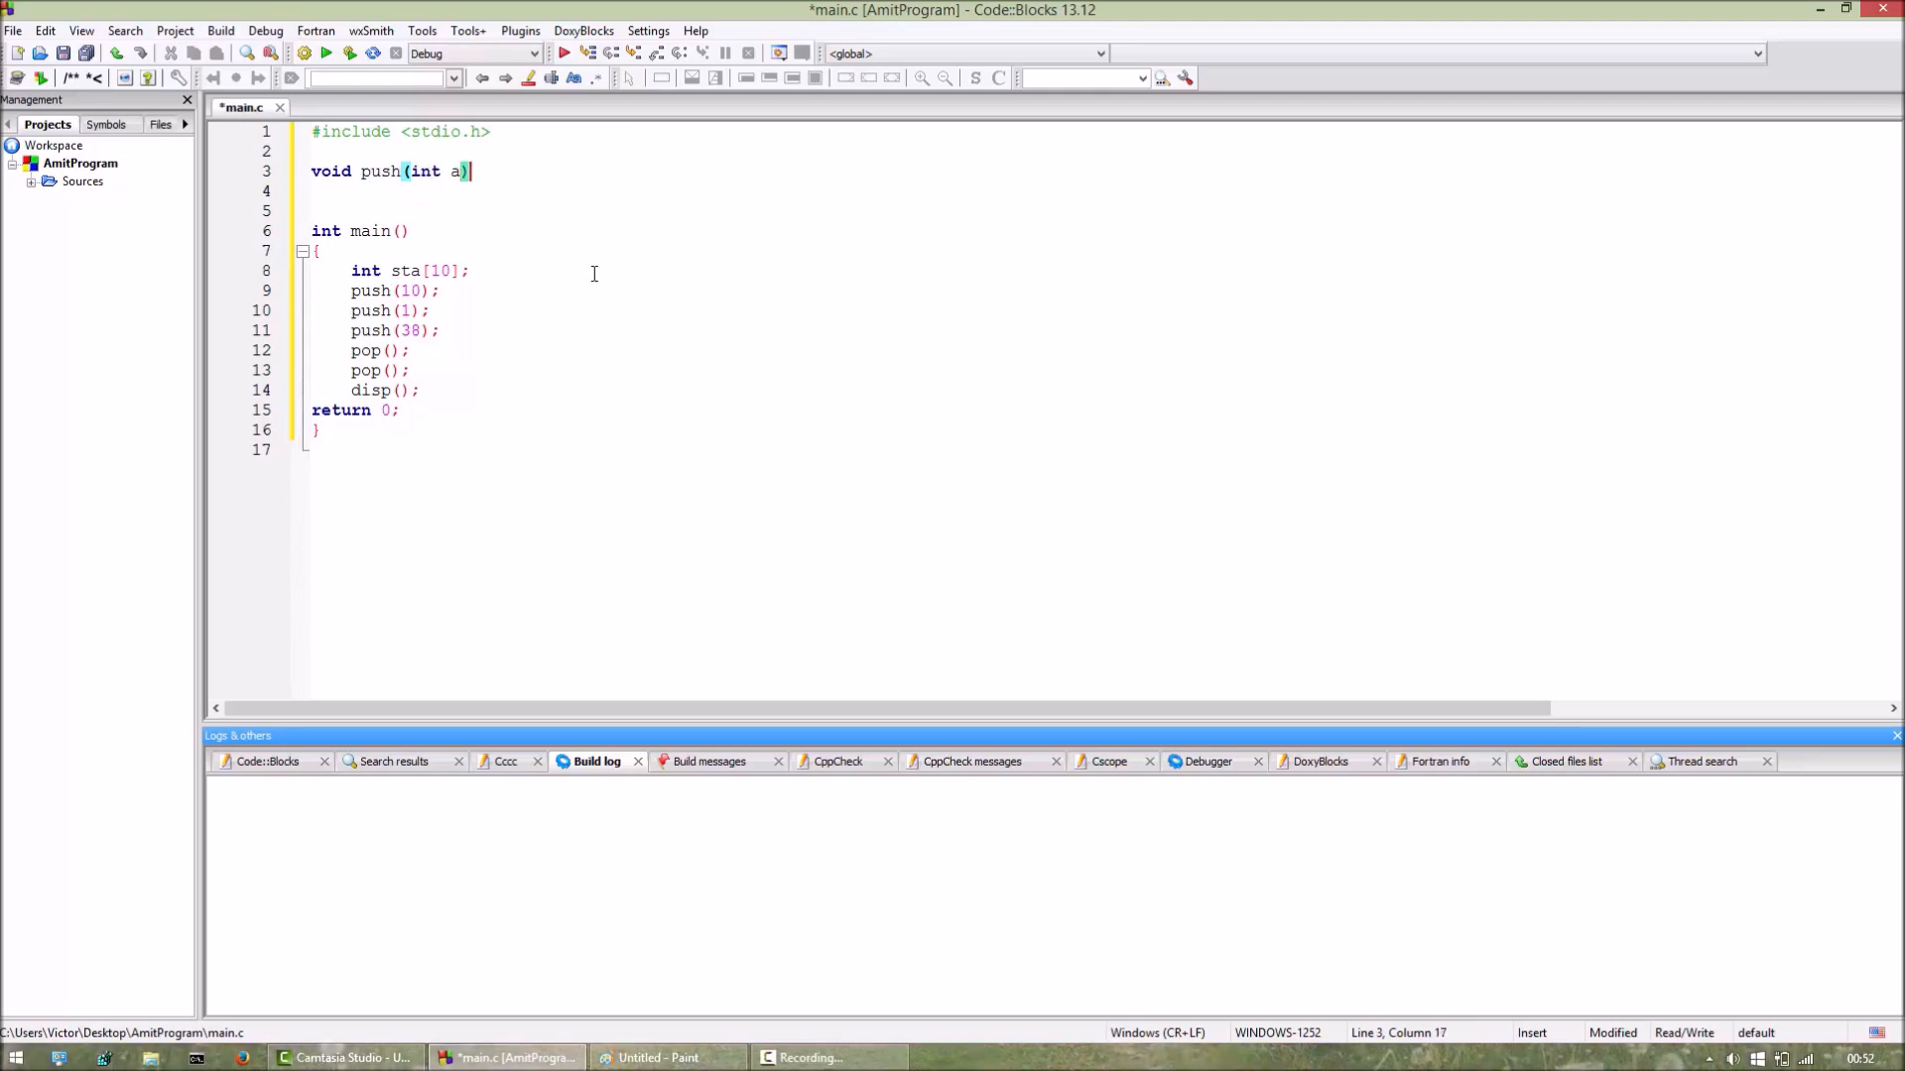
text({)
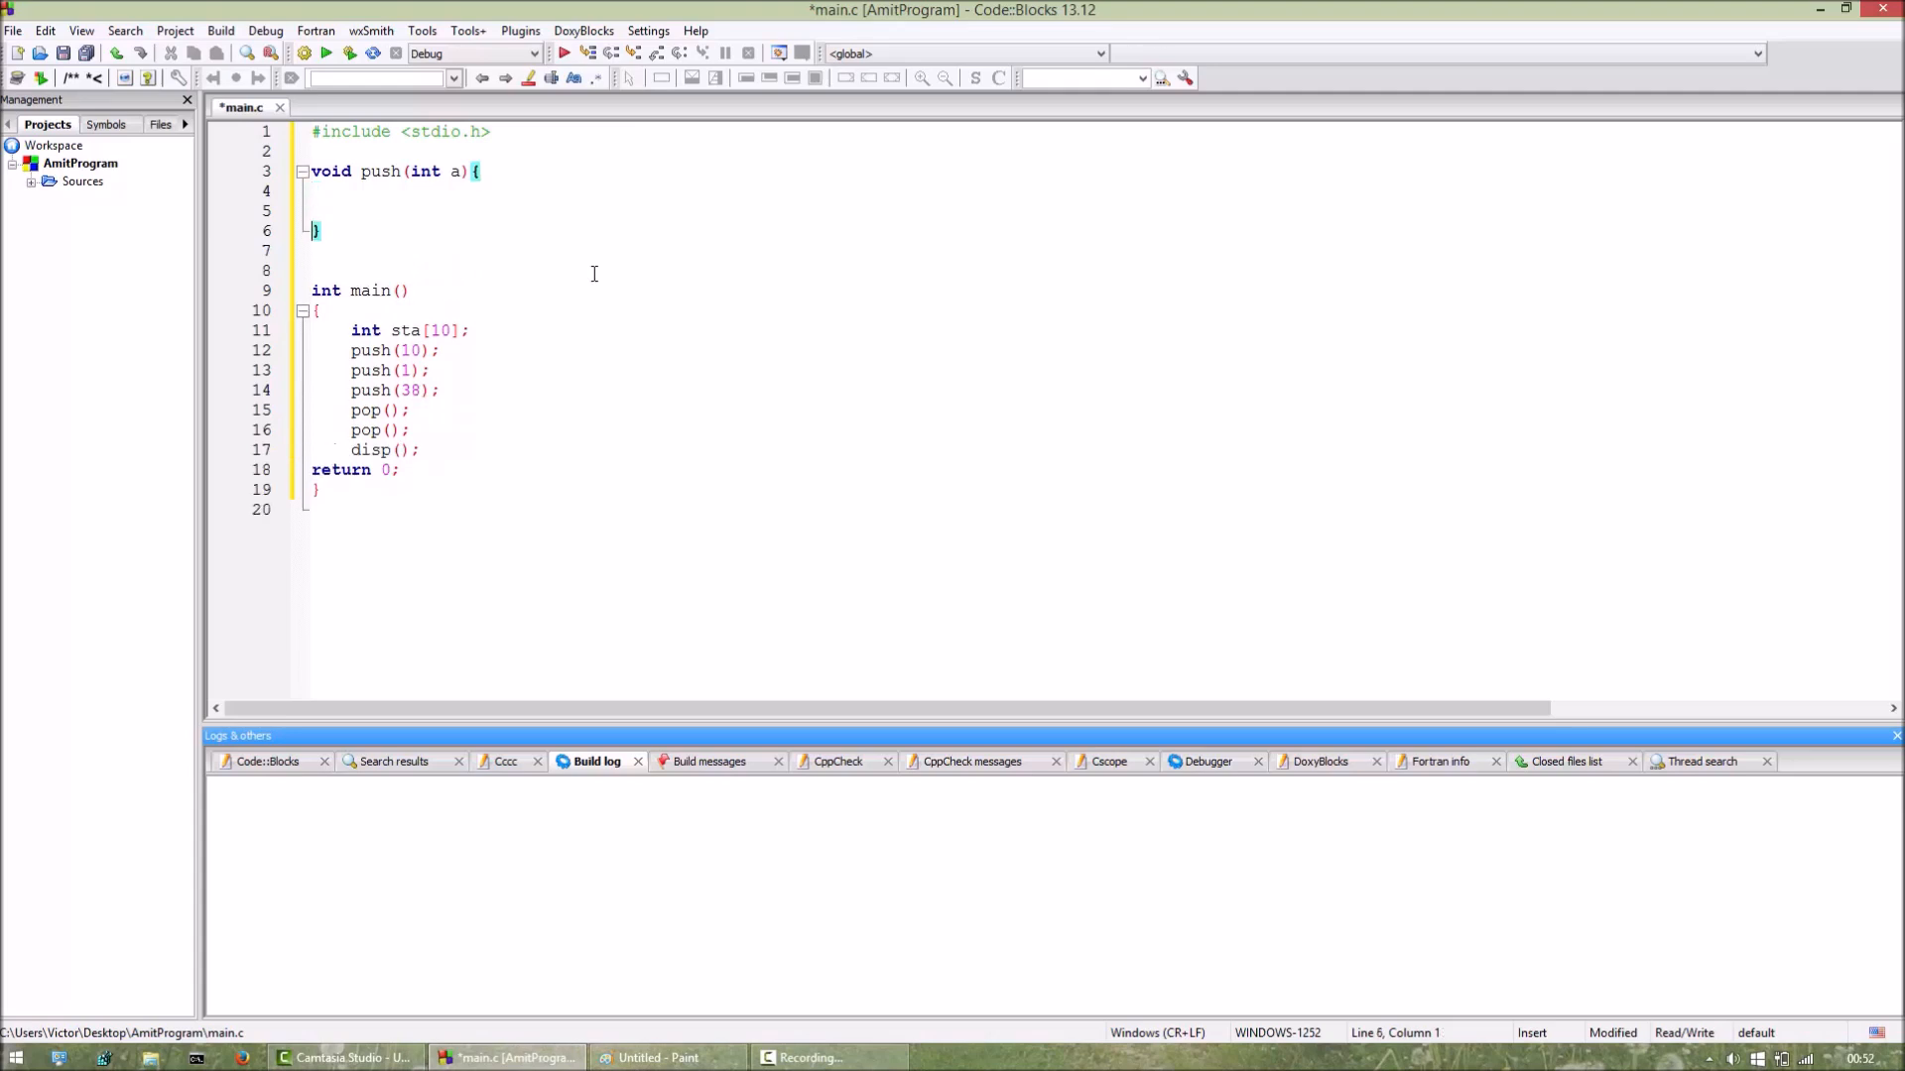
key(enter)
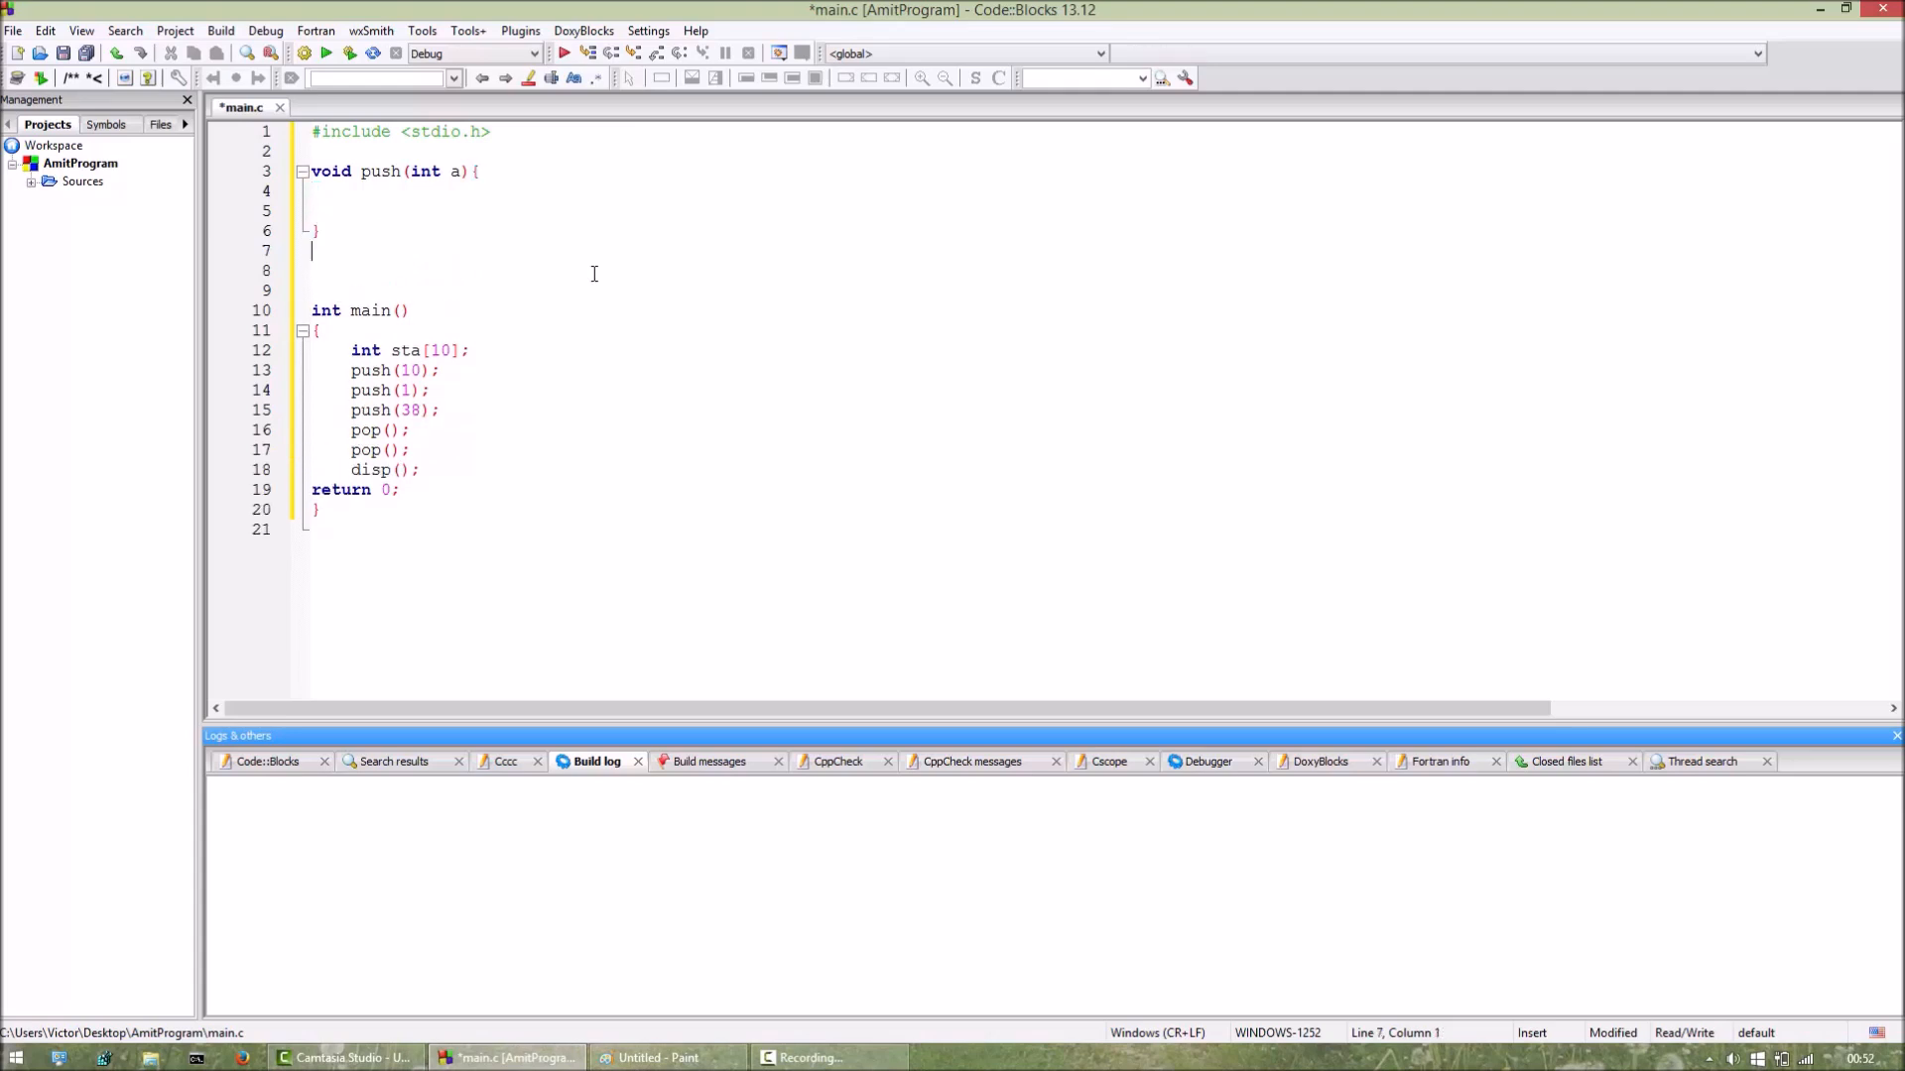
Add empty void pop(int b) and void disp() stubs, then position below the include line.
text(void)
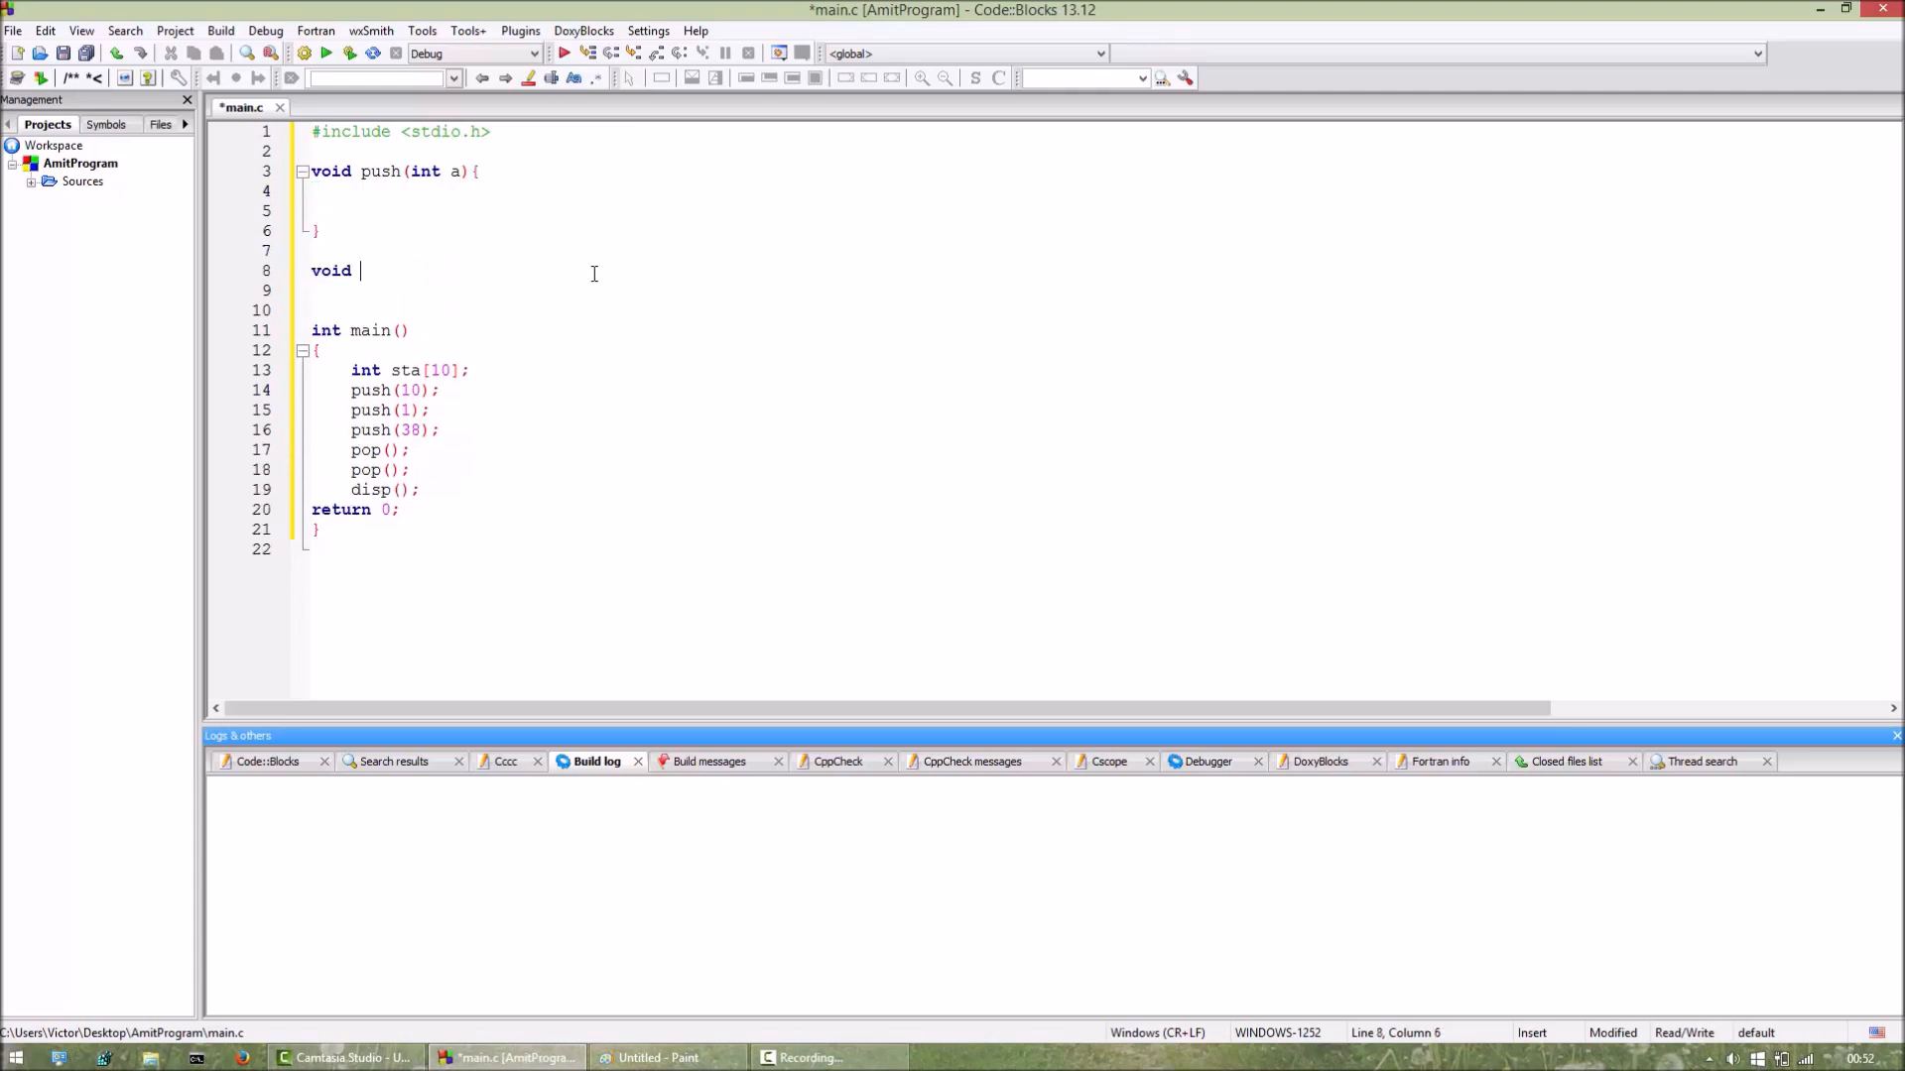
text(pop())
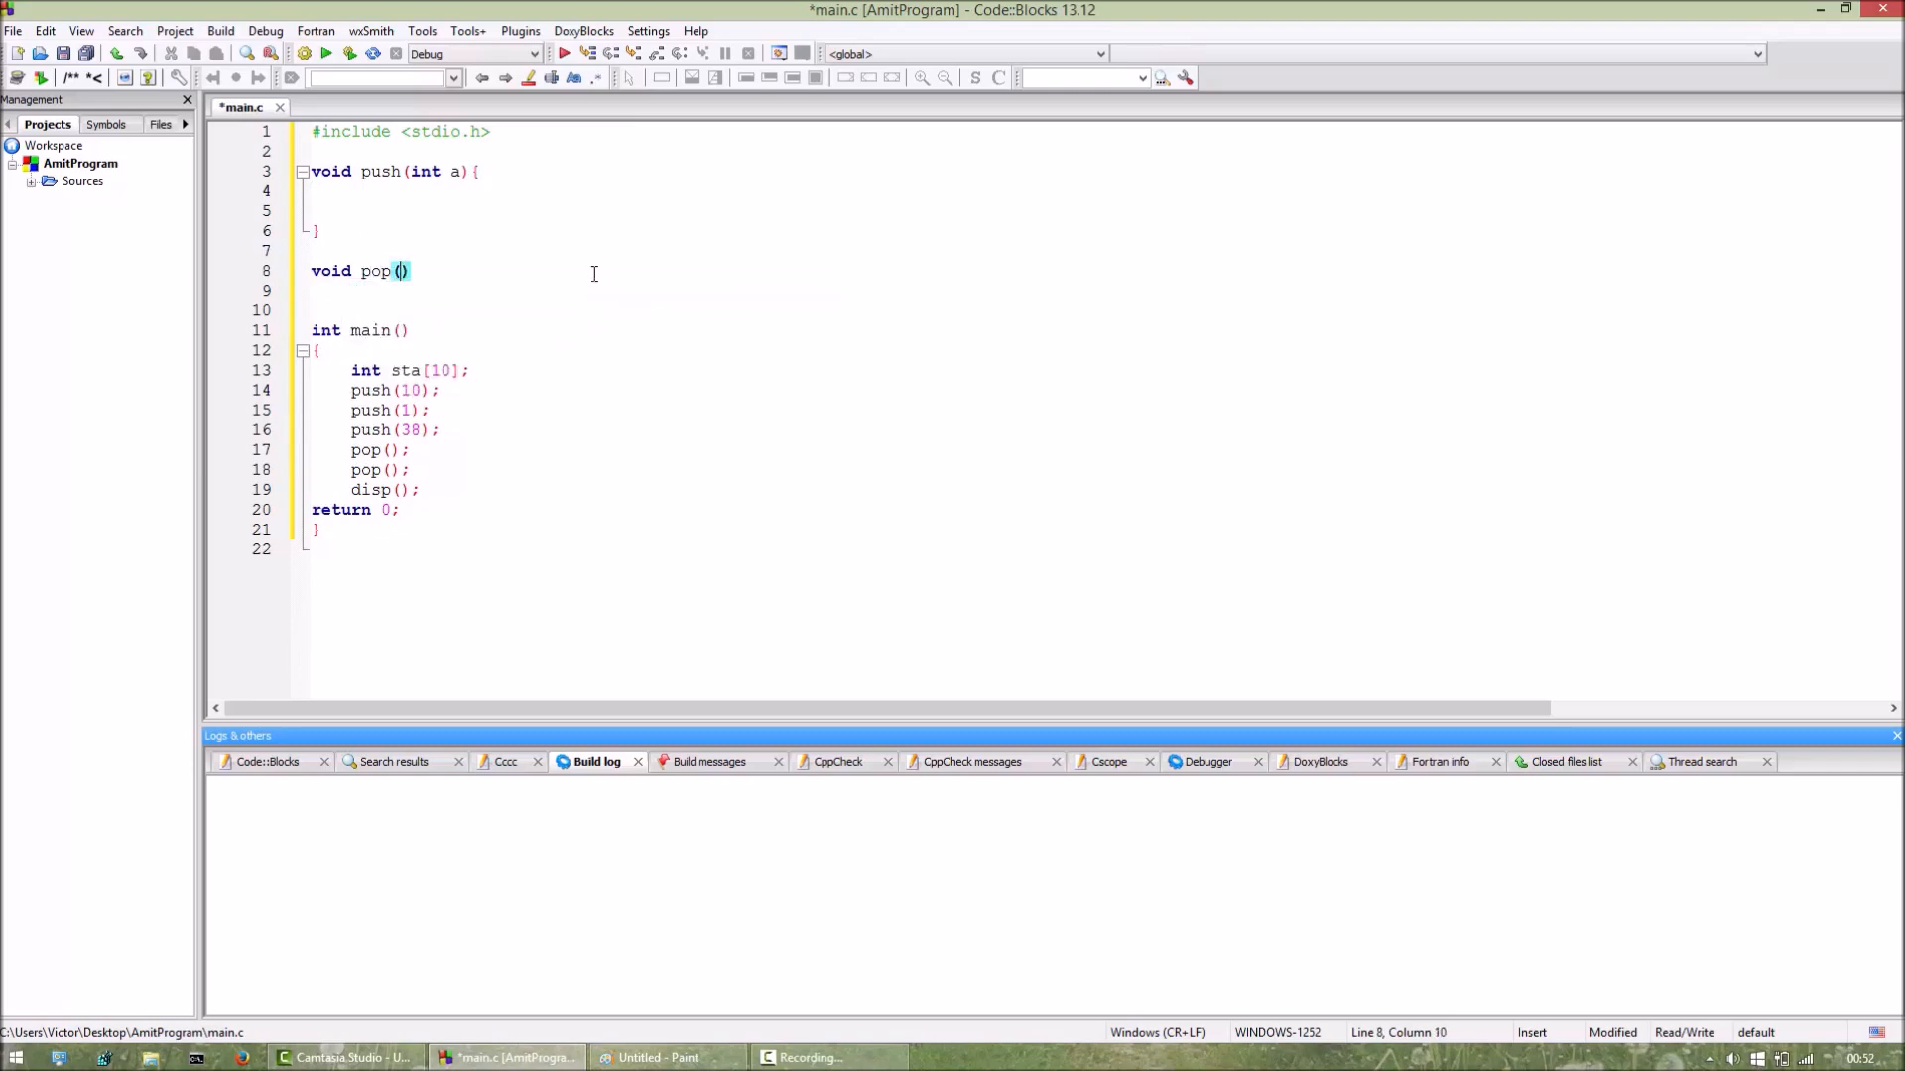
text(int b)
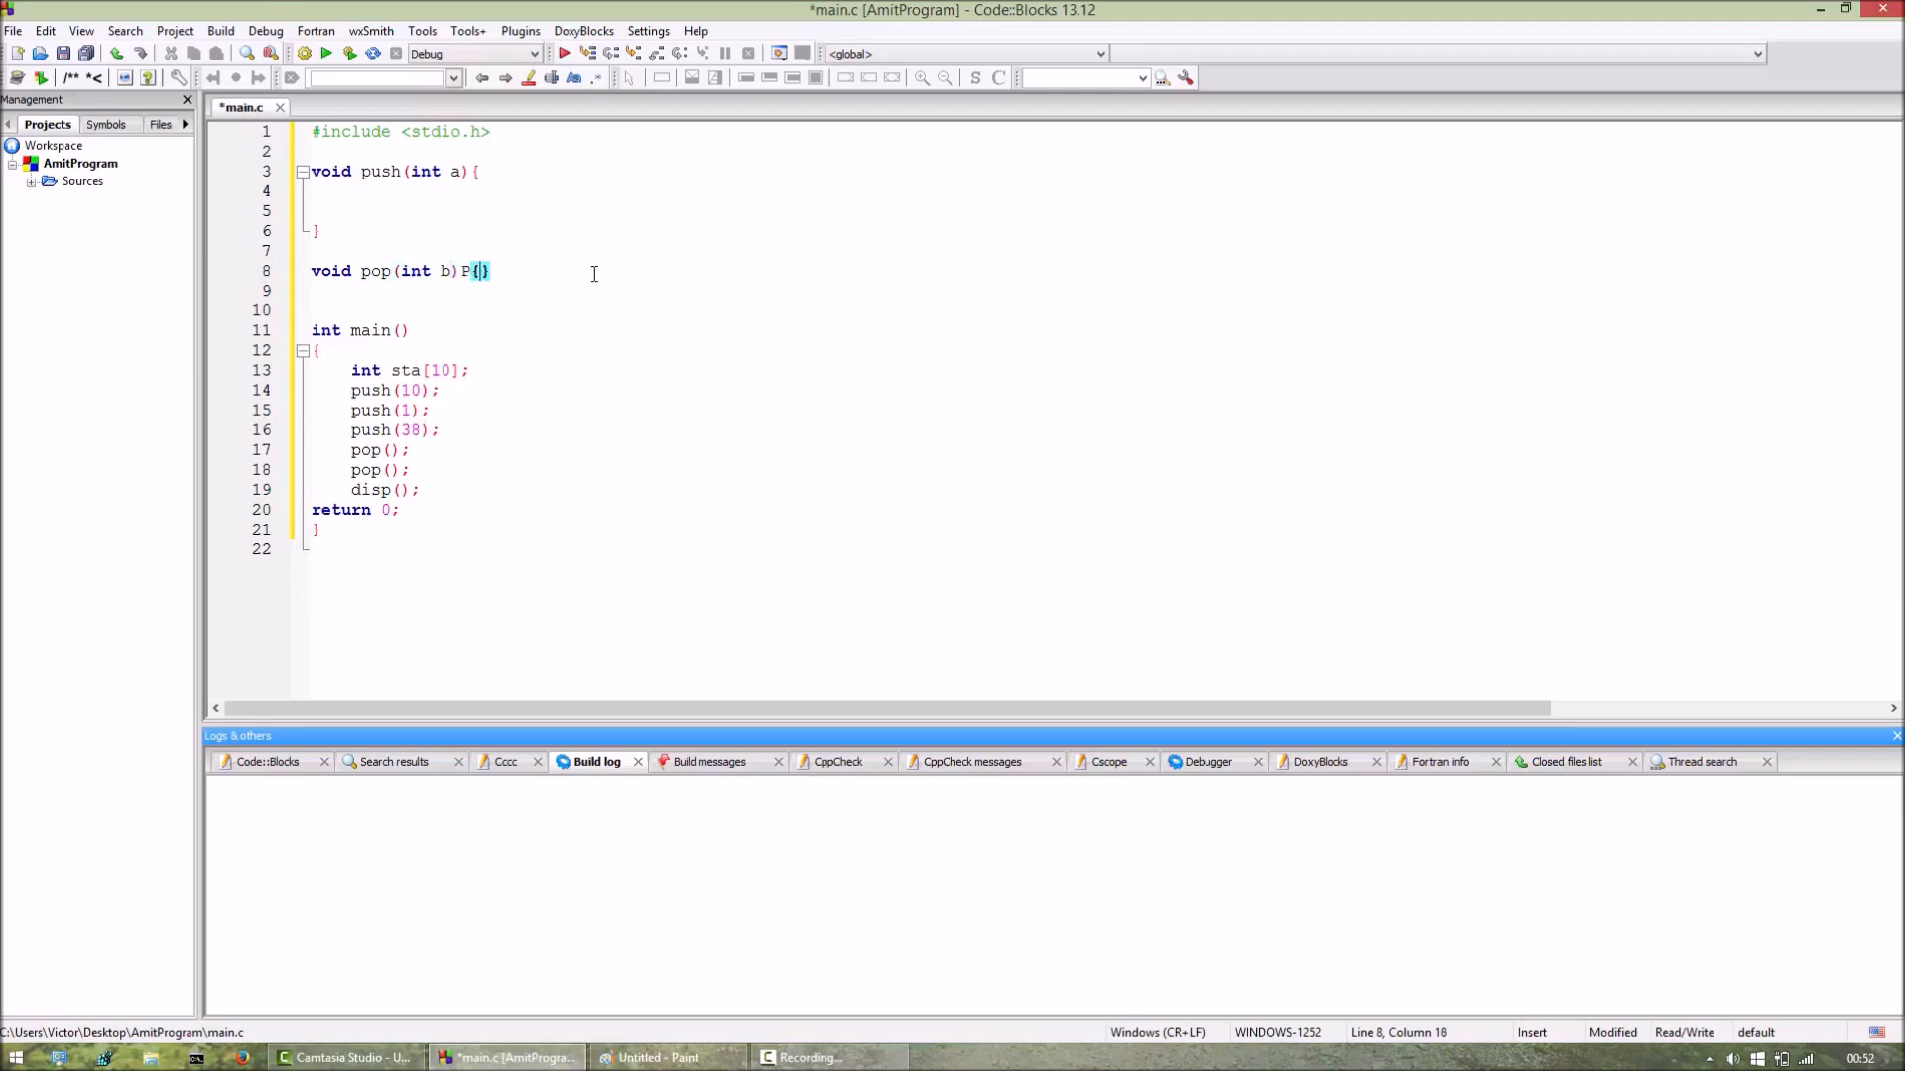
key(BackSpace)
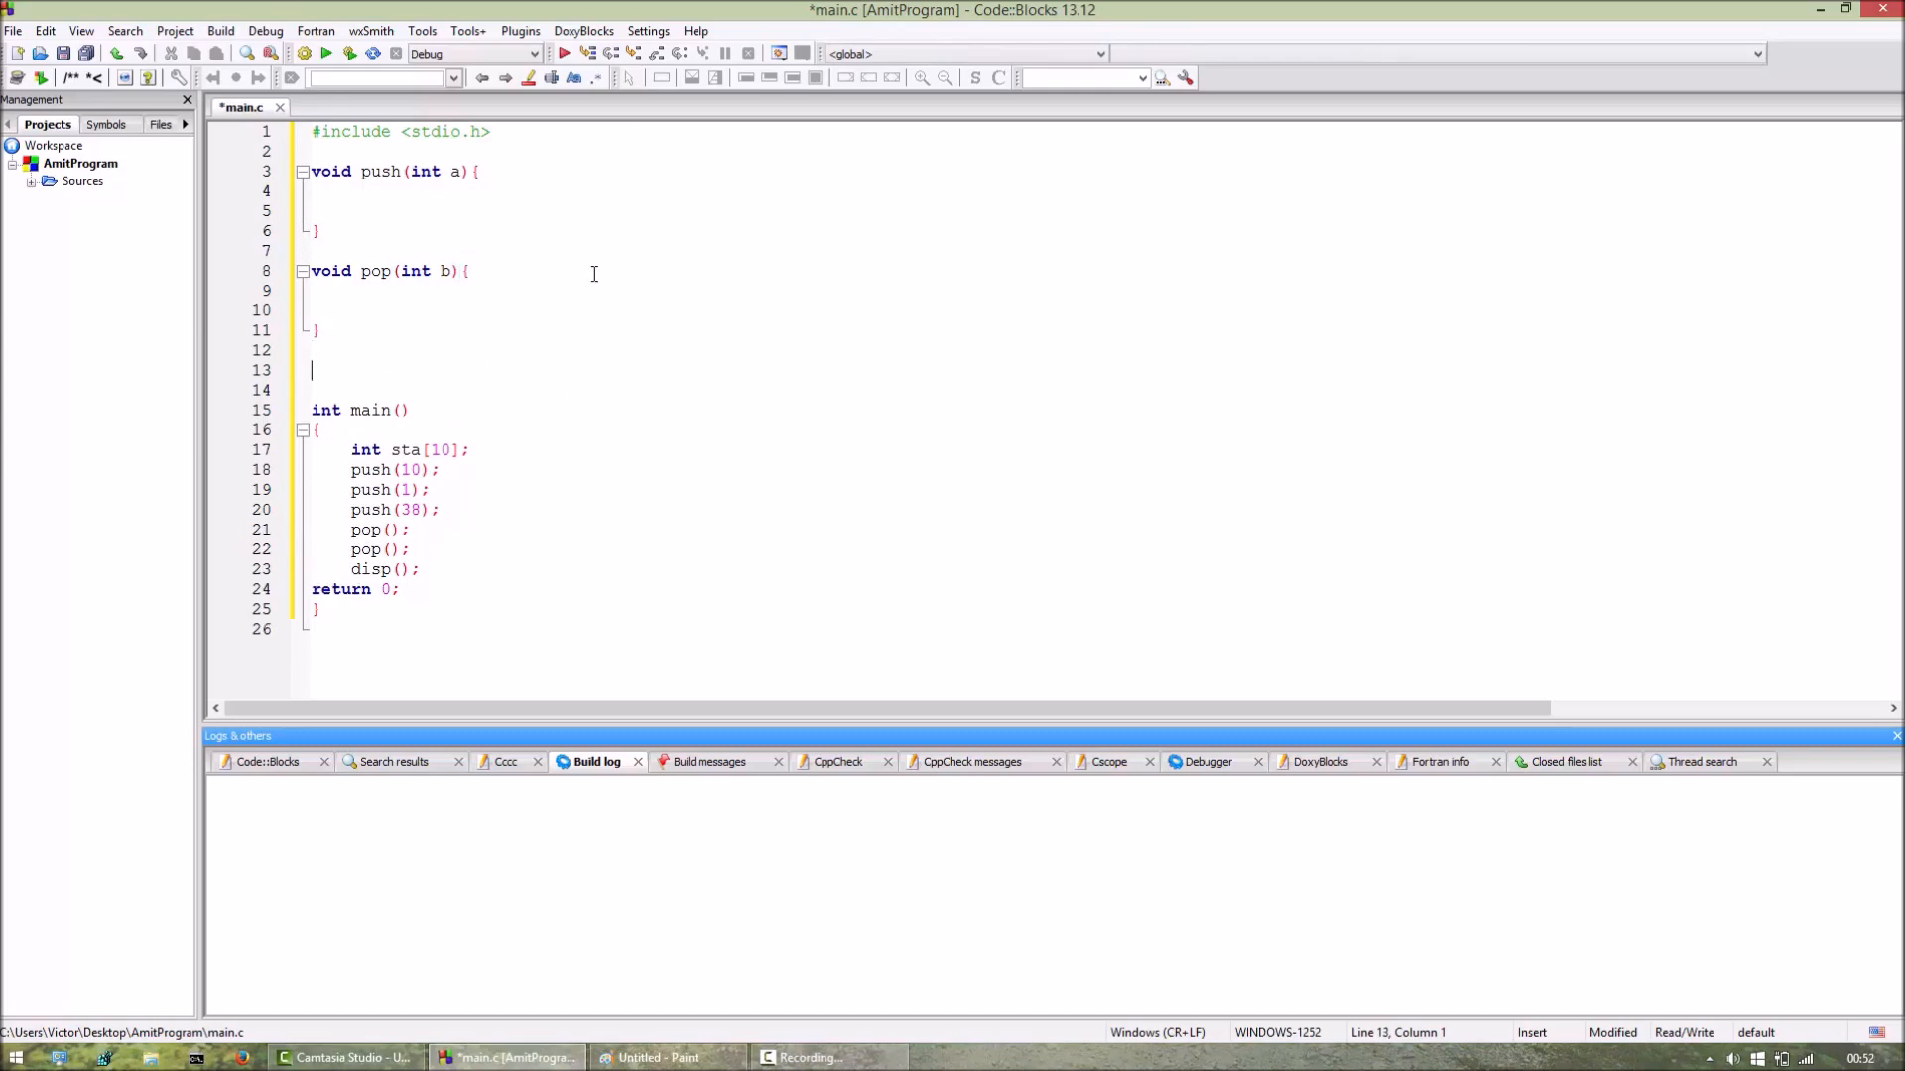
text(void disp)
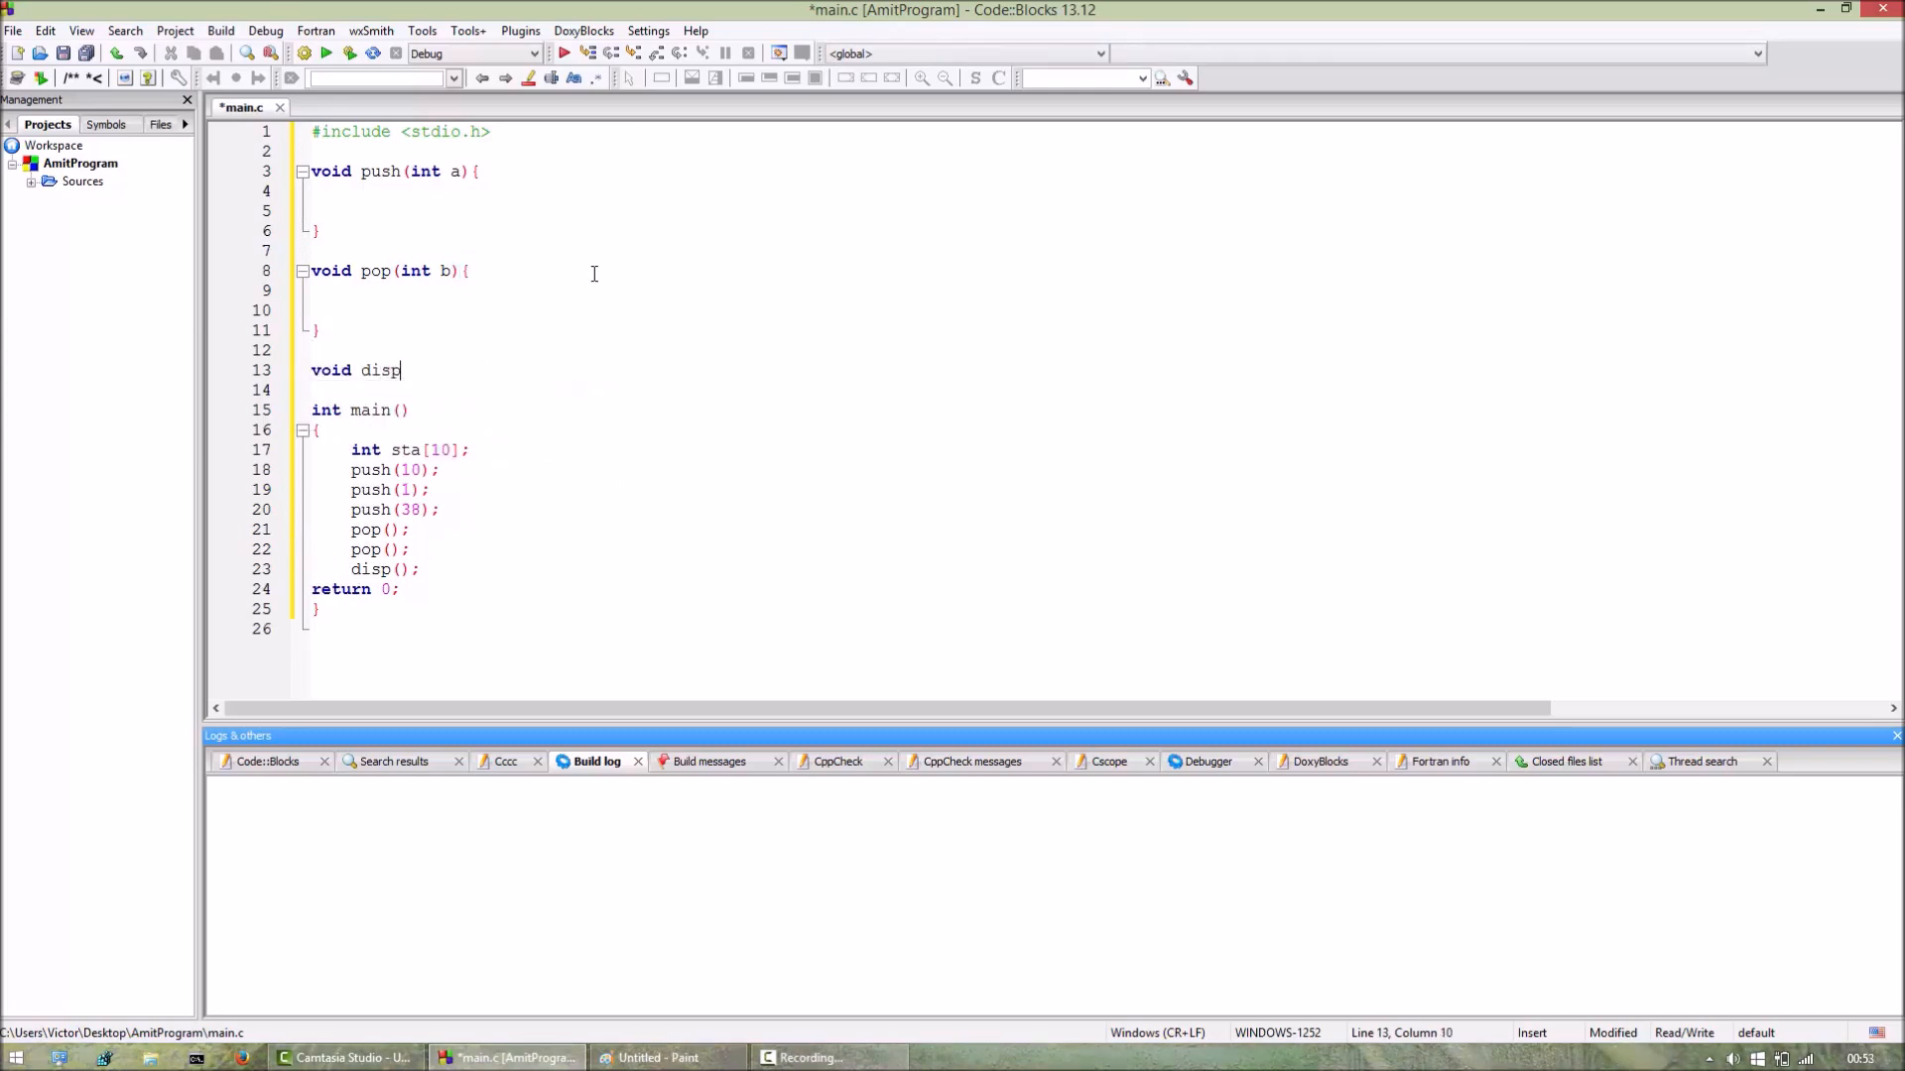
text((){)
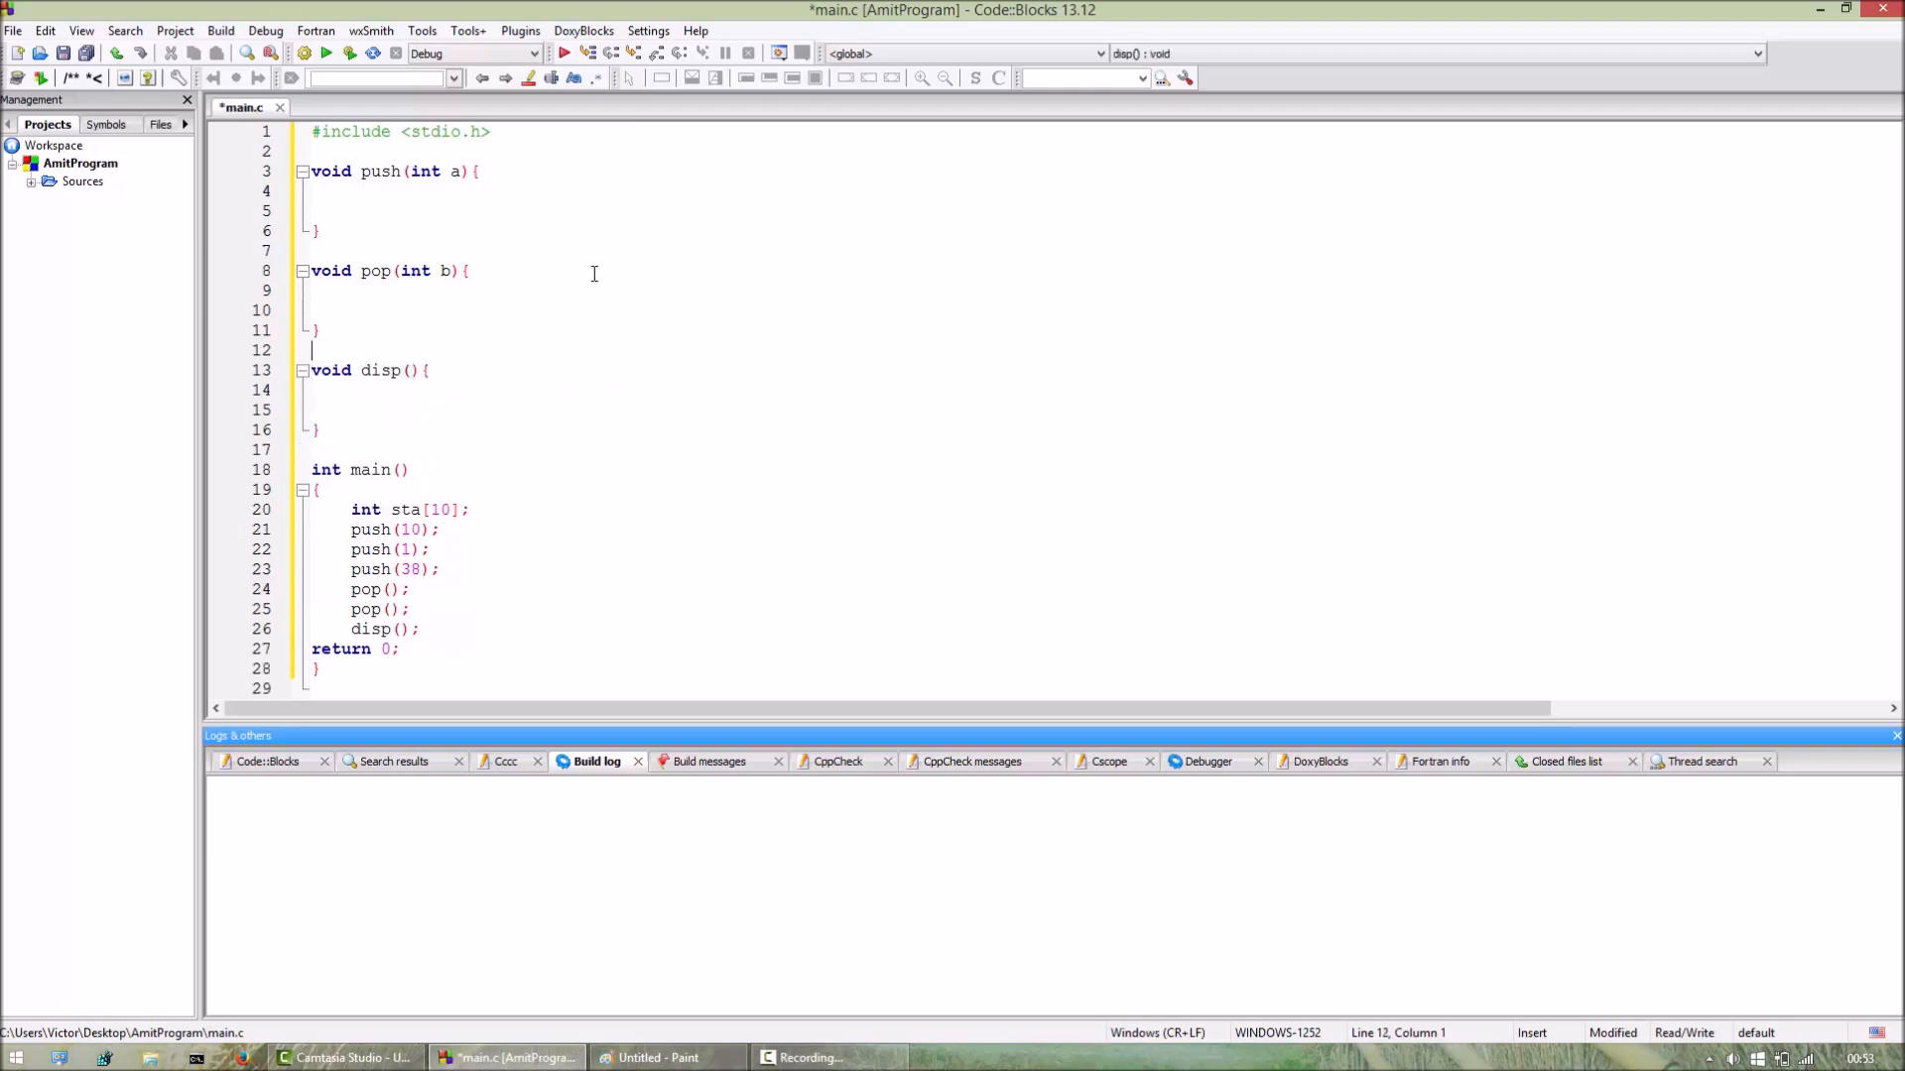
click(314, 190)
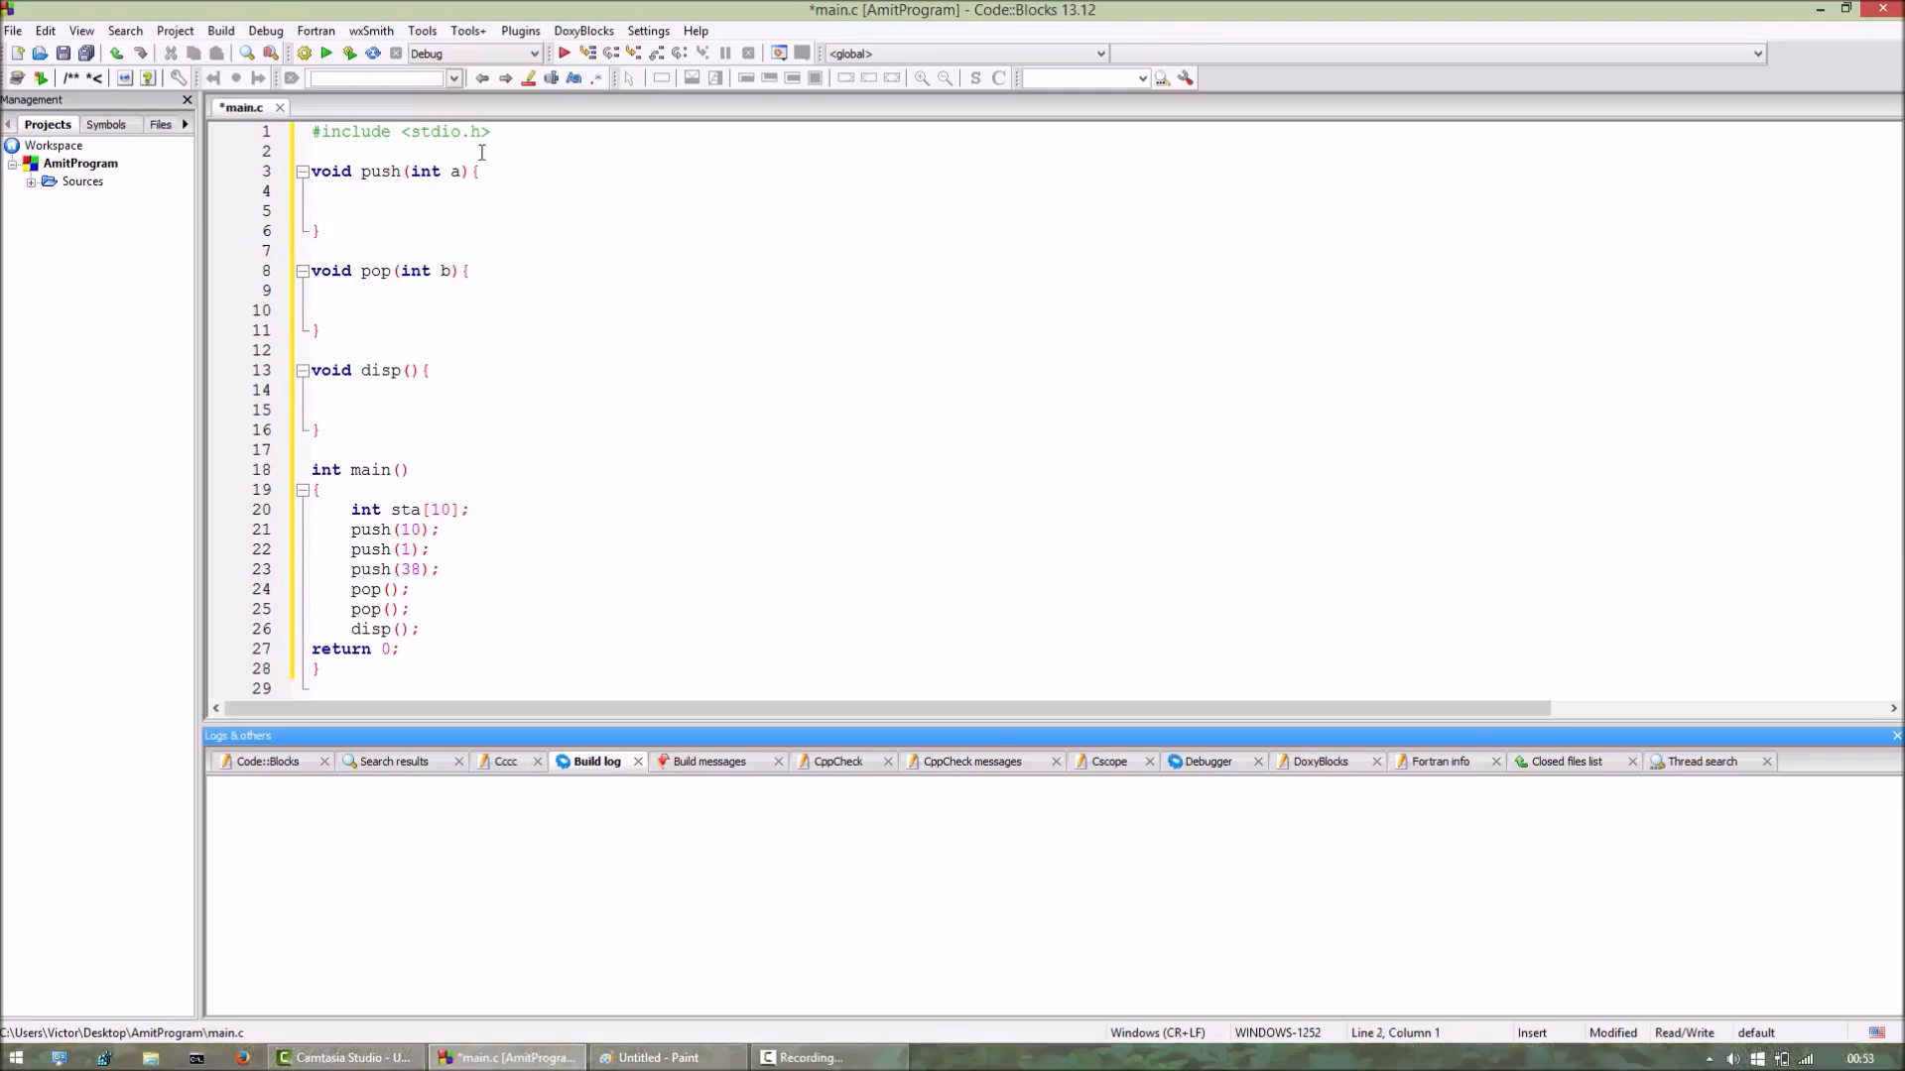
Declare the global int top=-1; on the line below #include.
text(1)
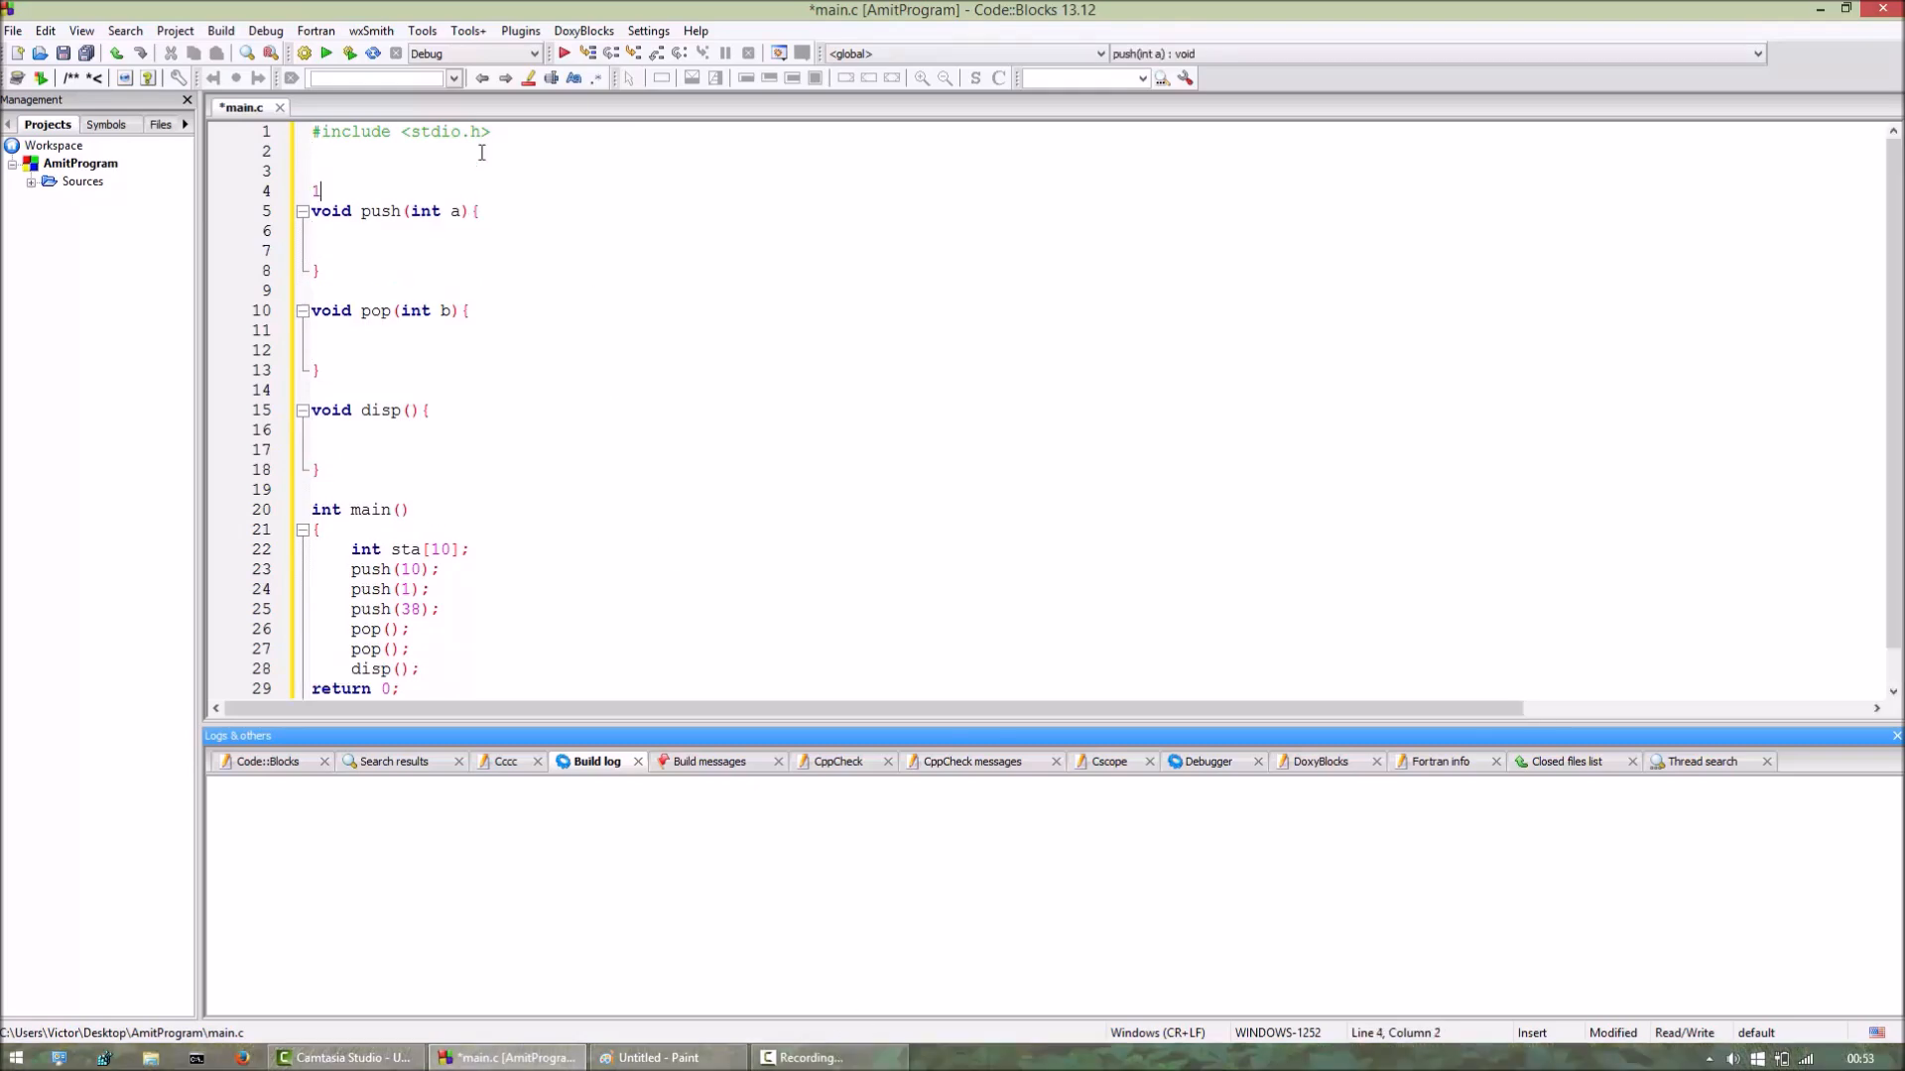
key(Backspace)
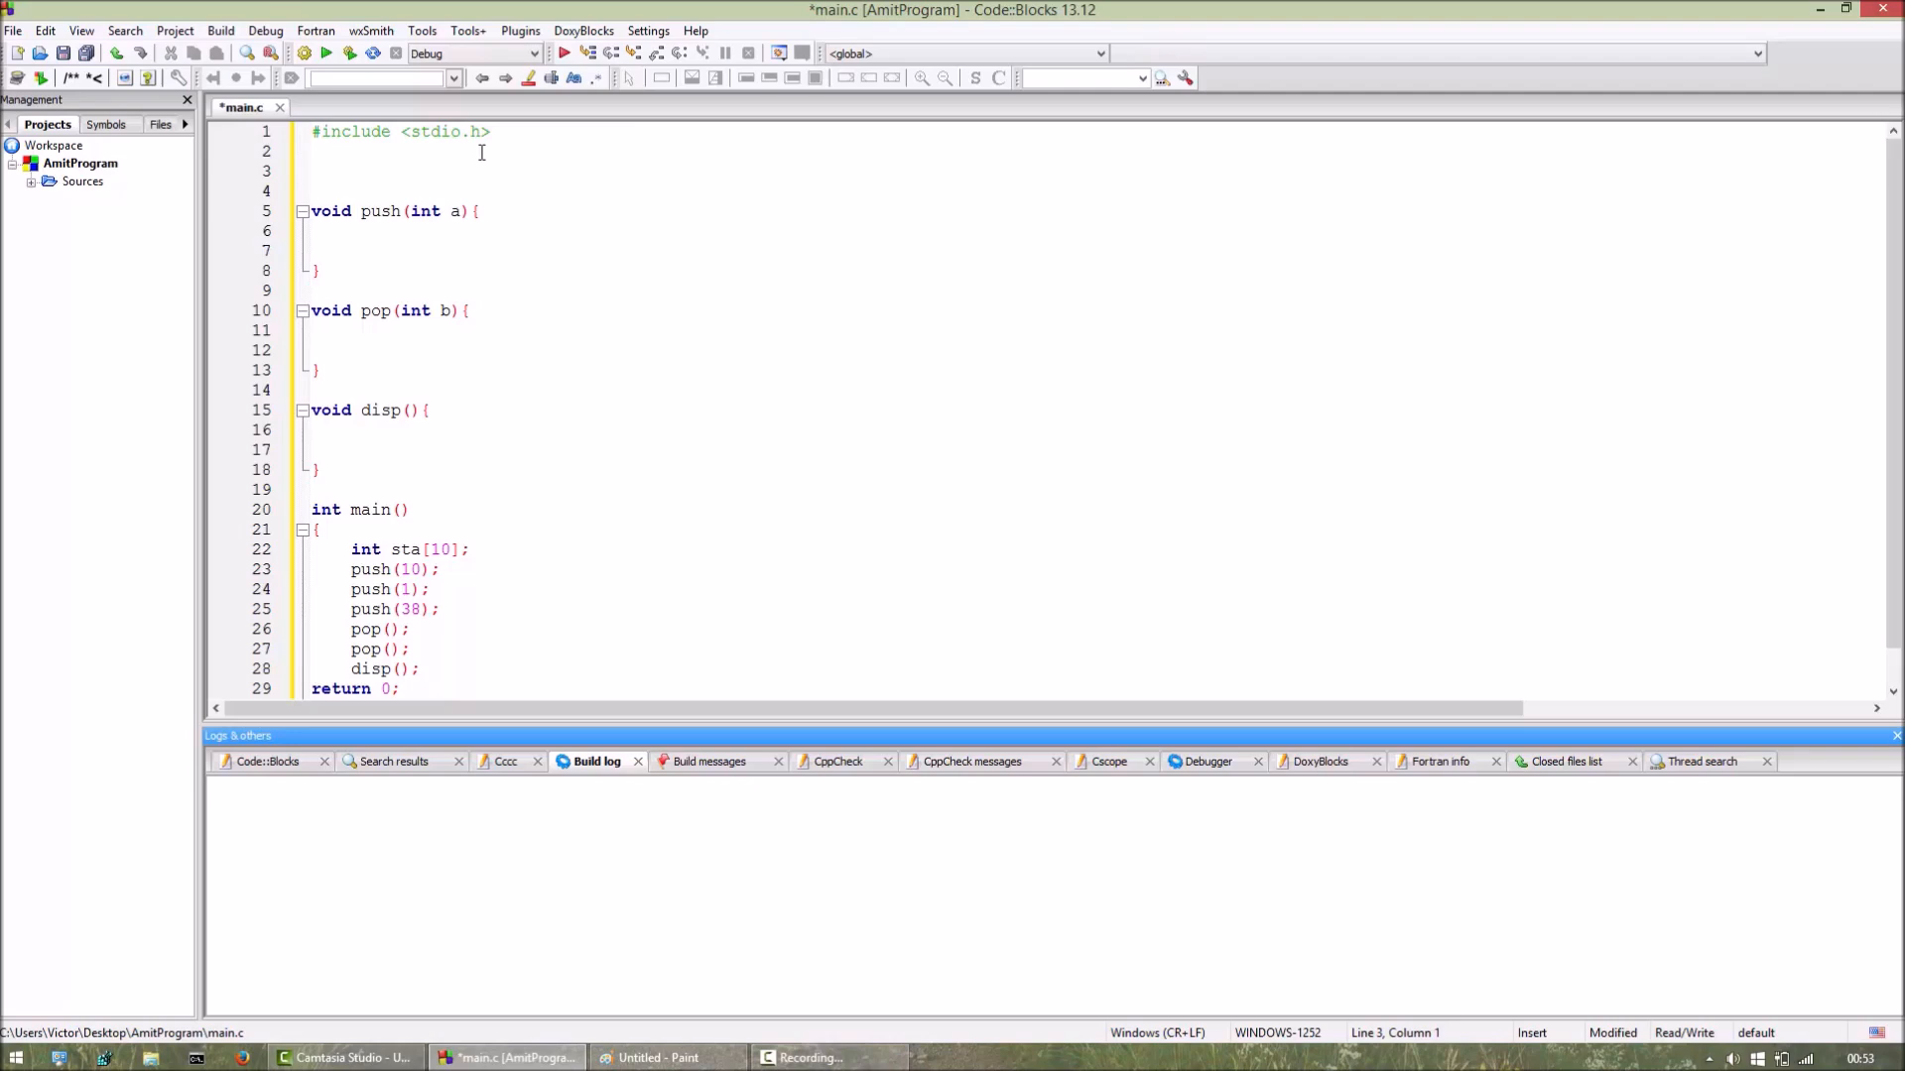
text(int)
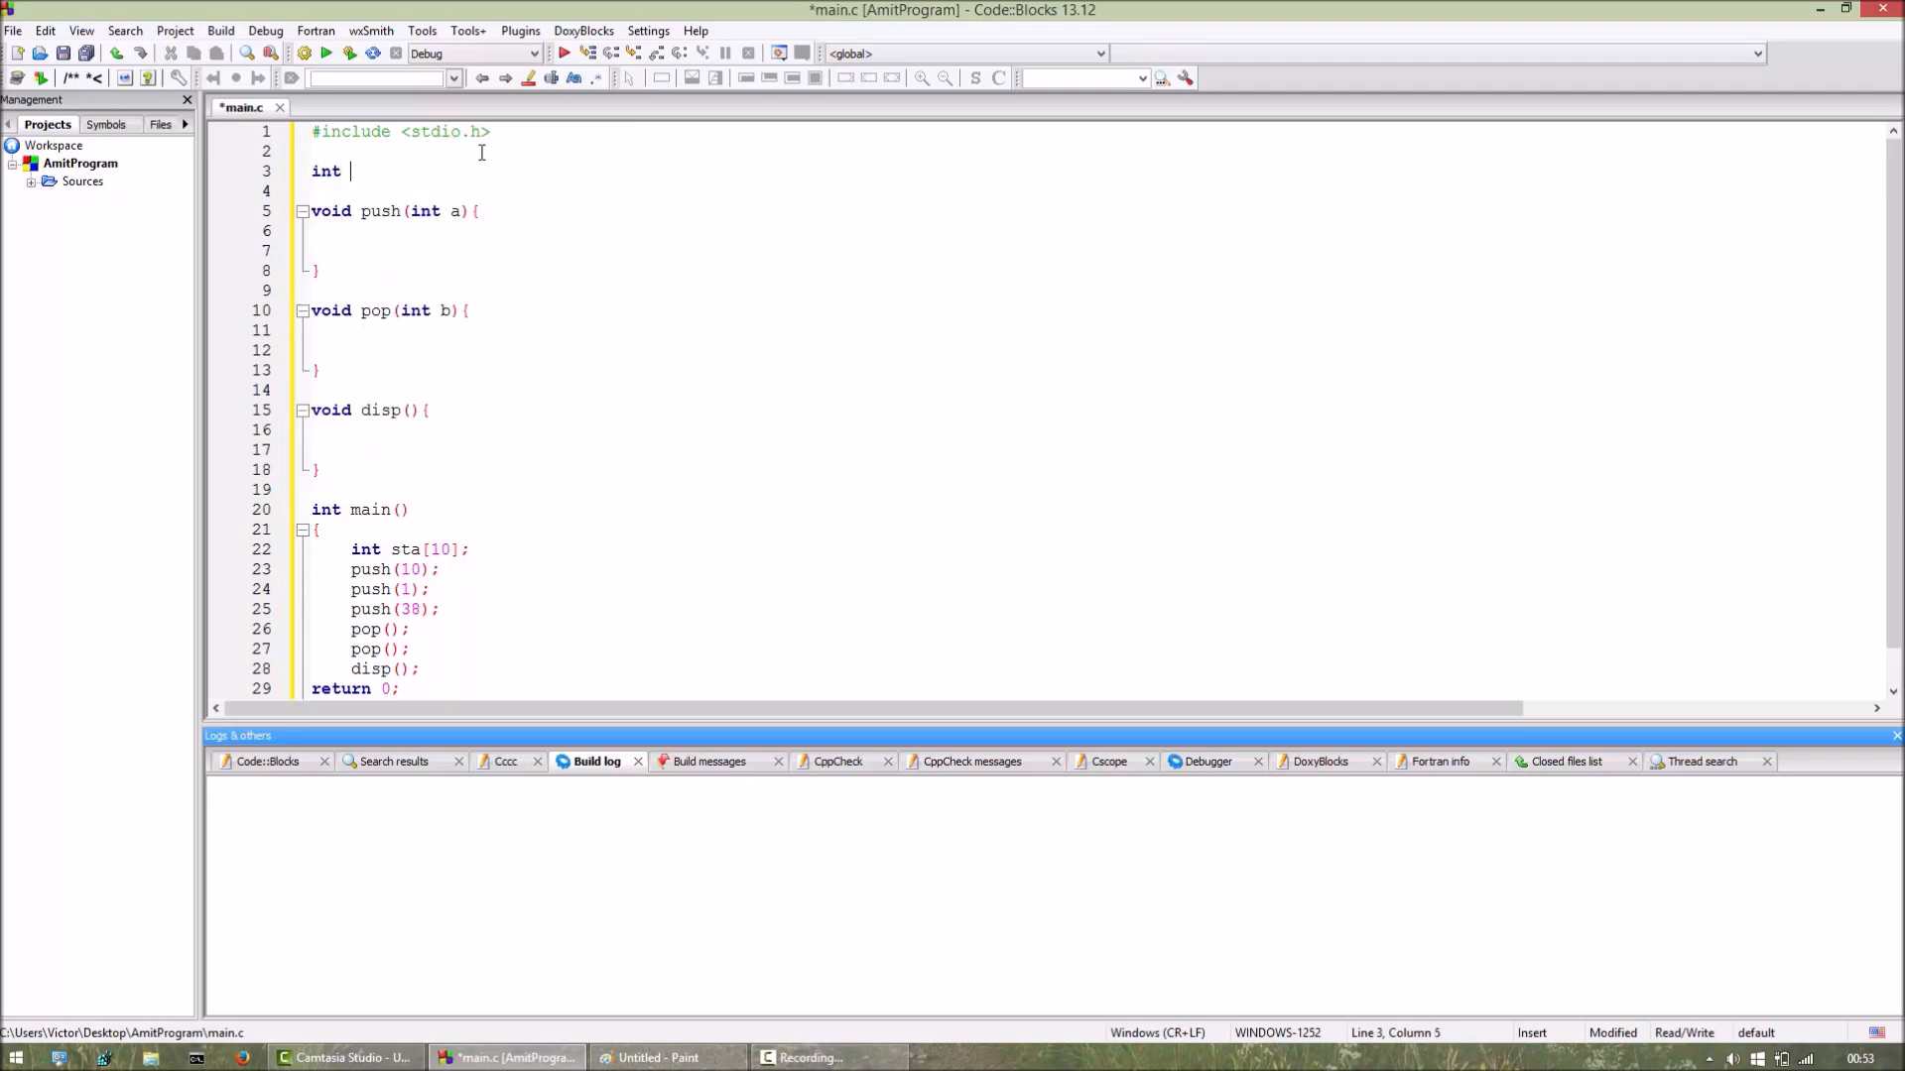
text(top=)
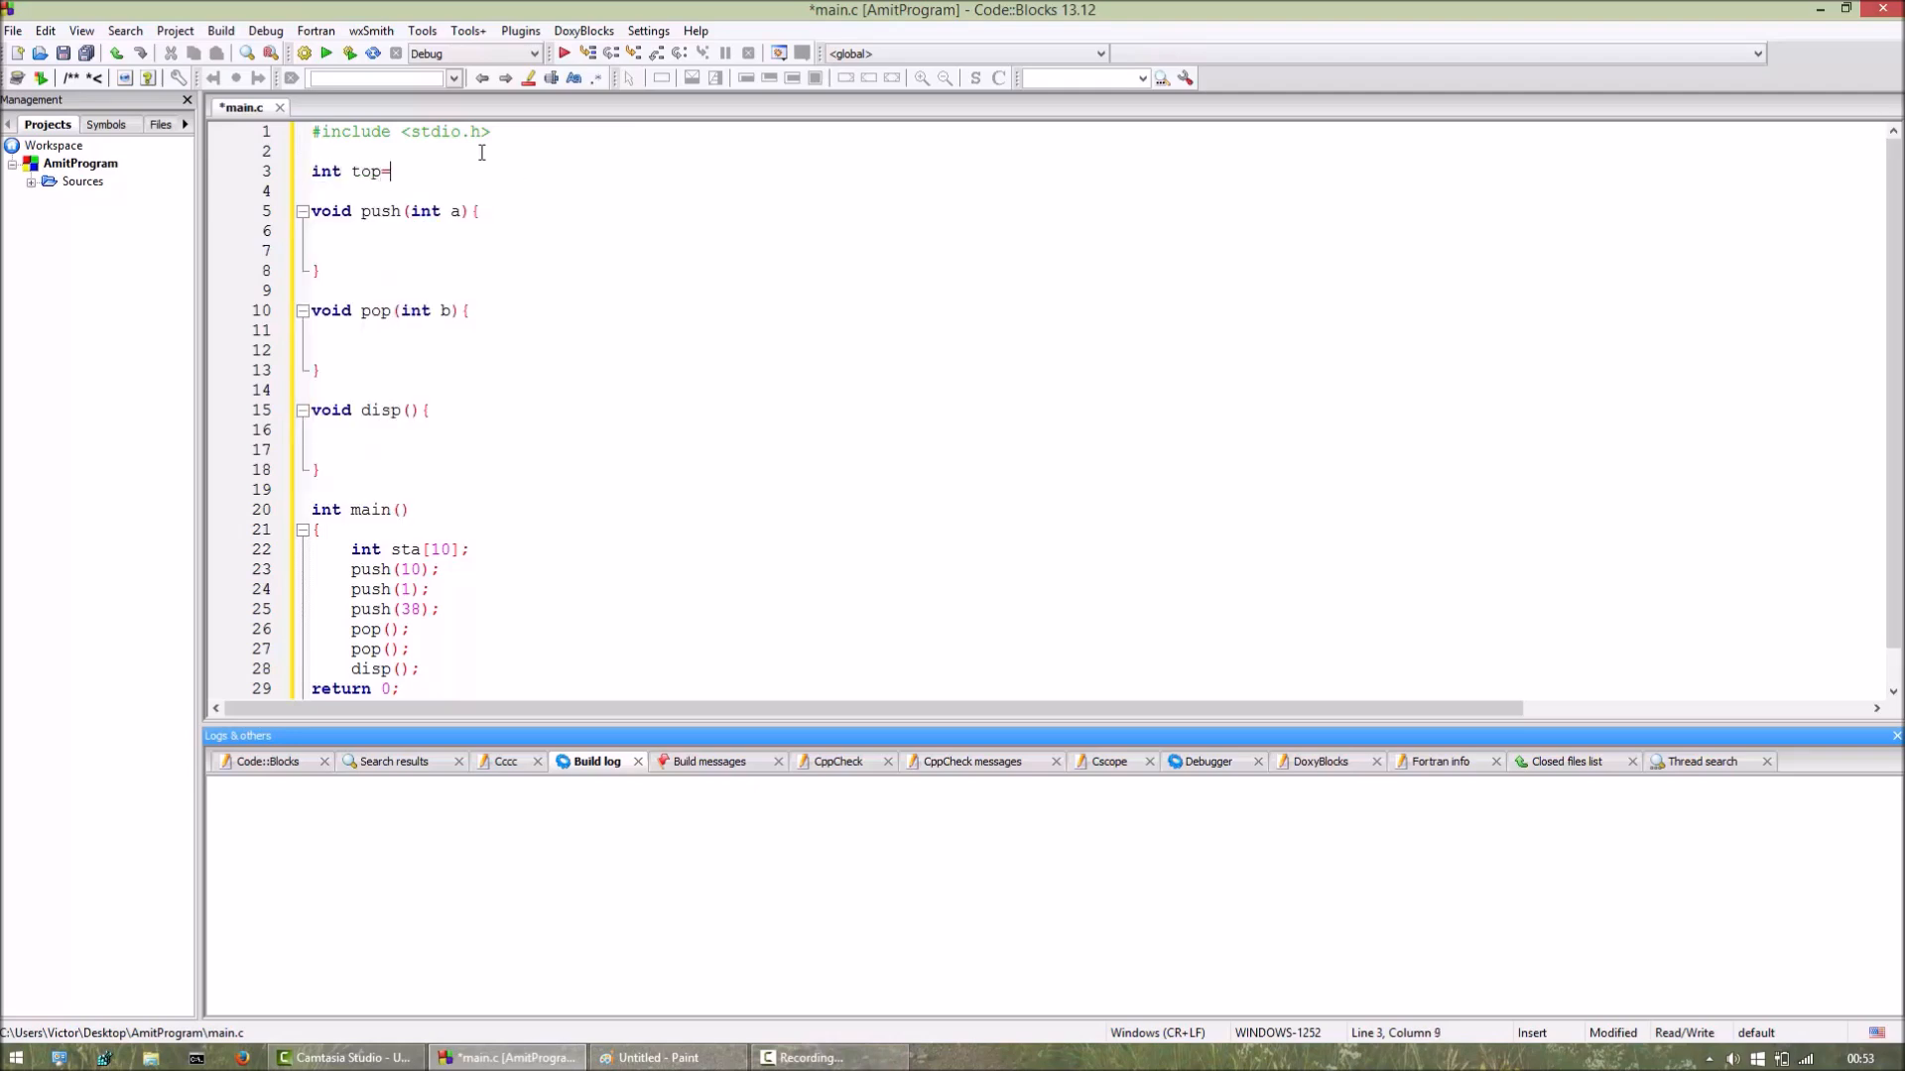
text(-1;)
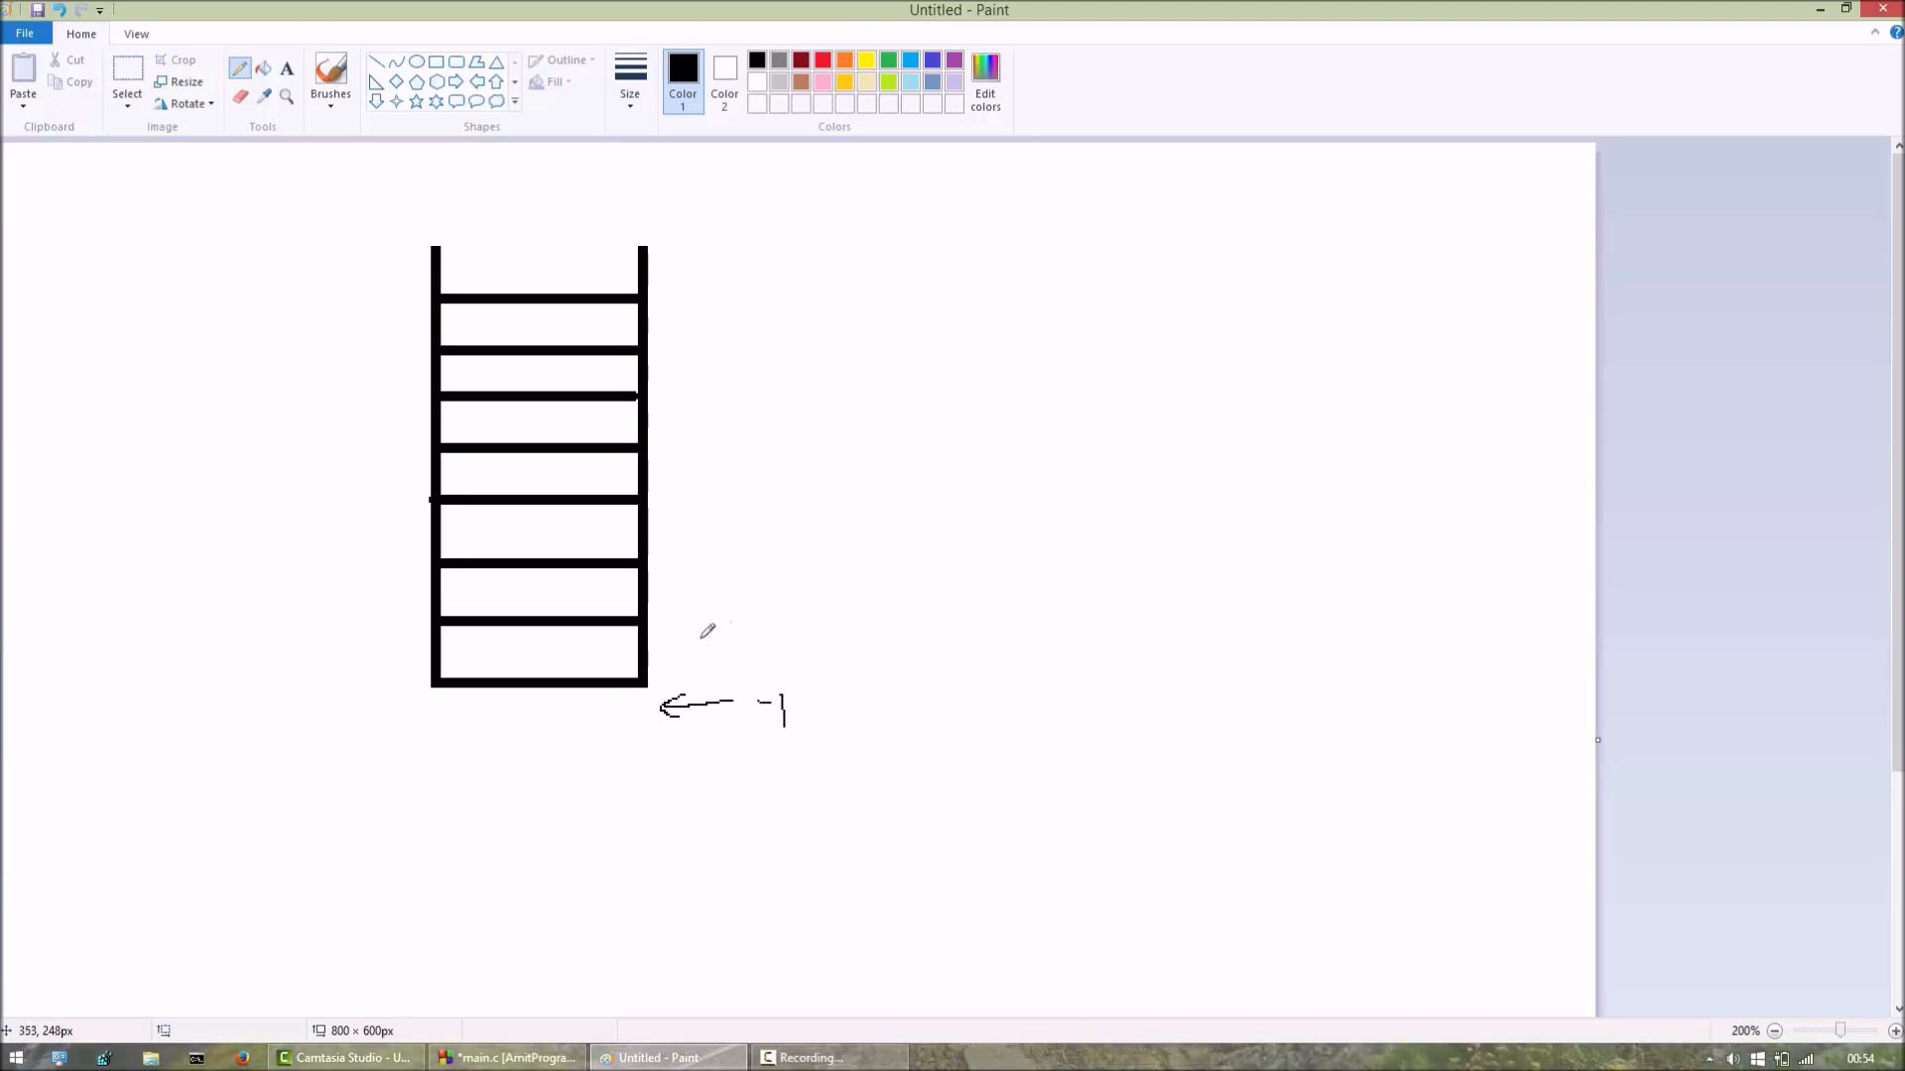
mouse_move(679, 640)
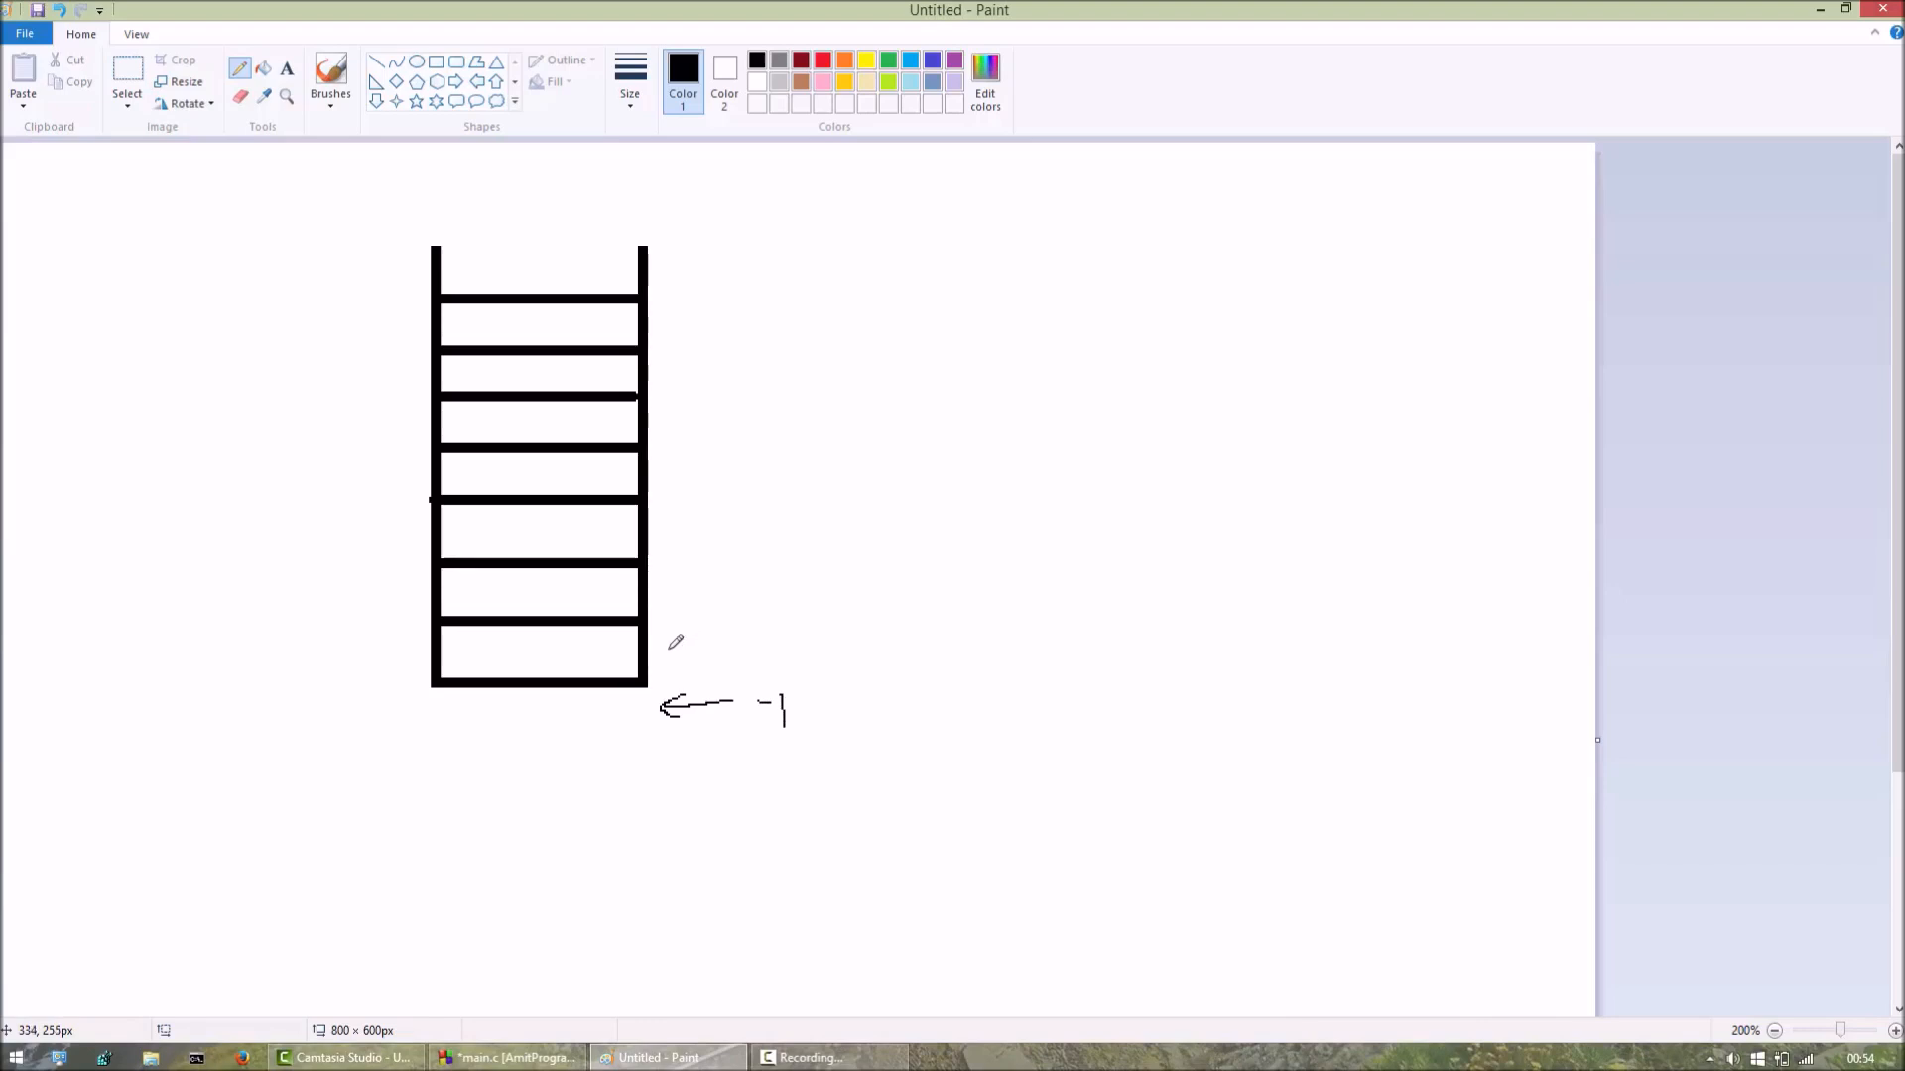
Draw arrows beside the bottom two stack slots, label the second one 1, then erase that arrow's leftovers.
drag(669, 643, 732, 647)
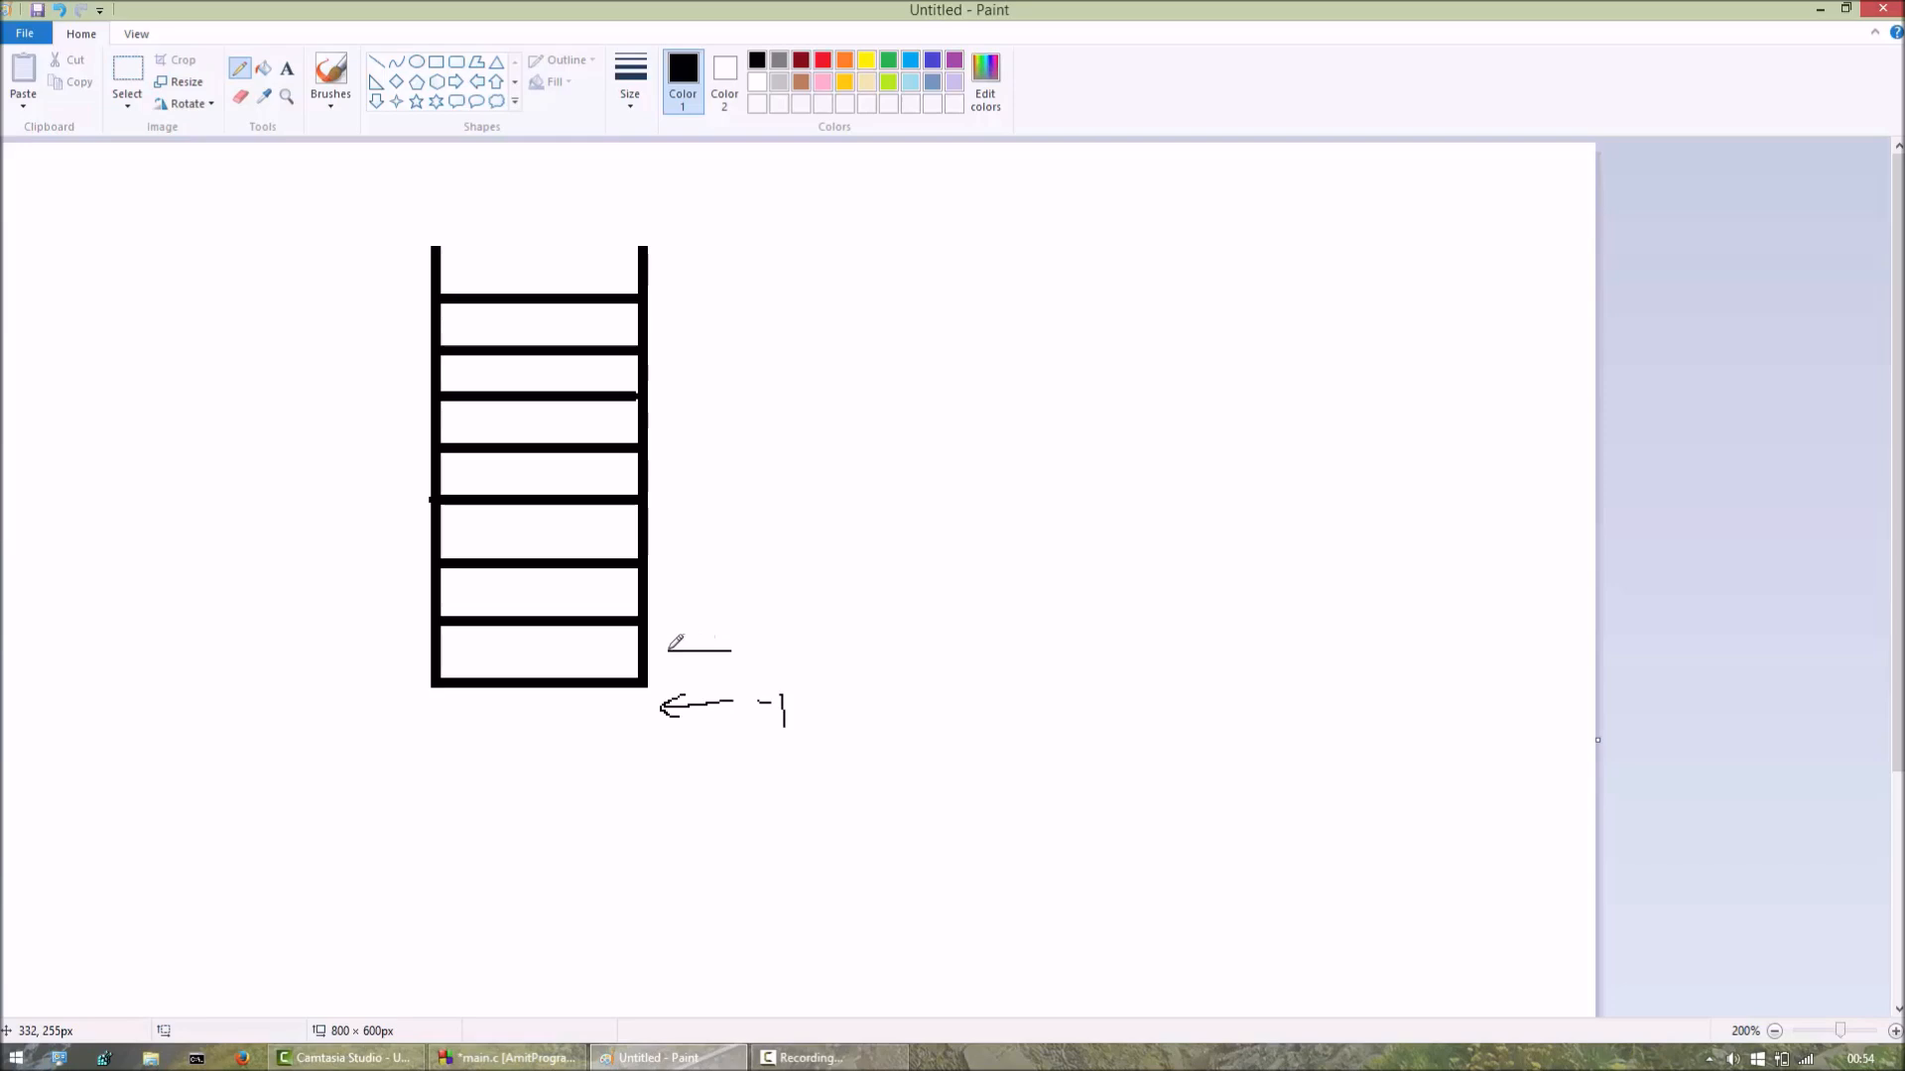
drag(728, 651, 667, 651)
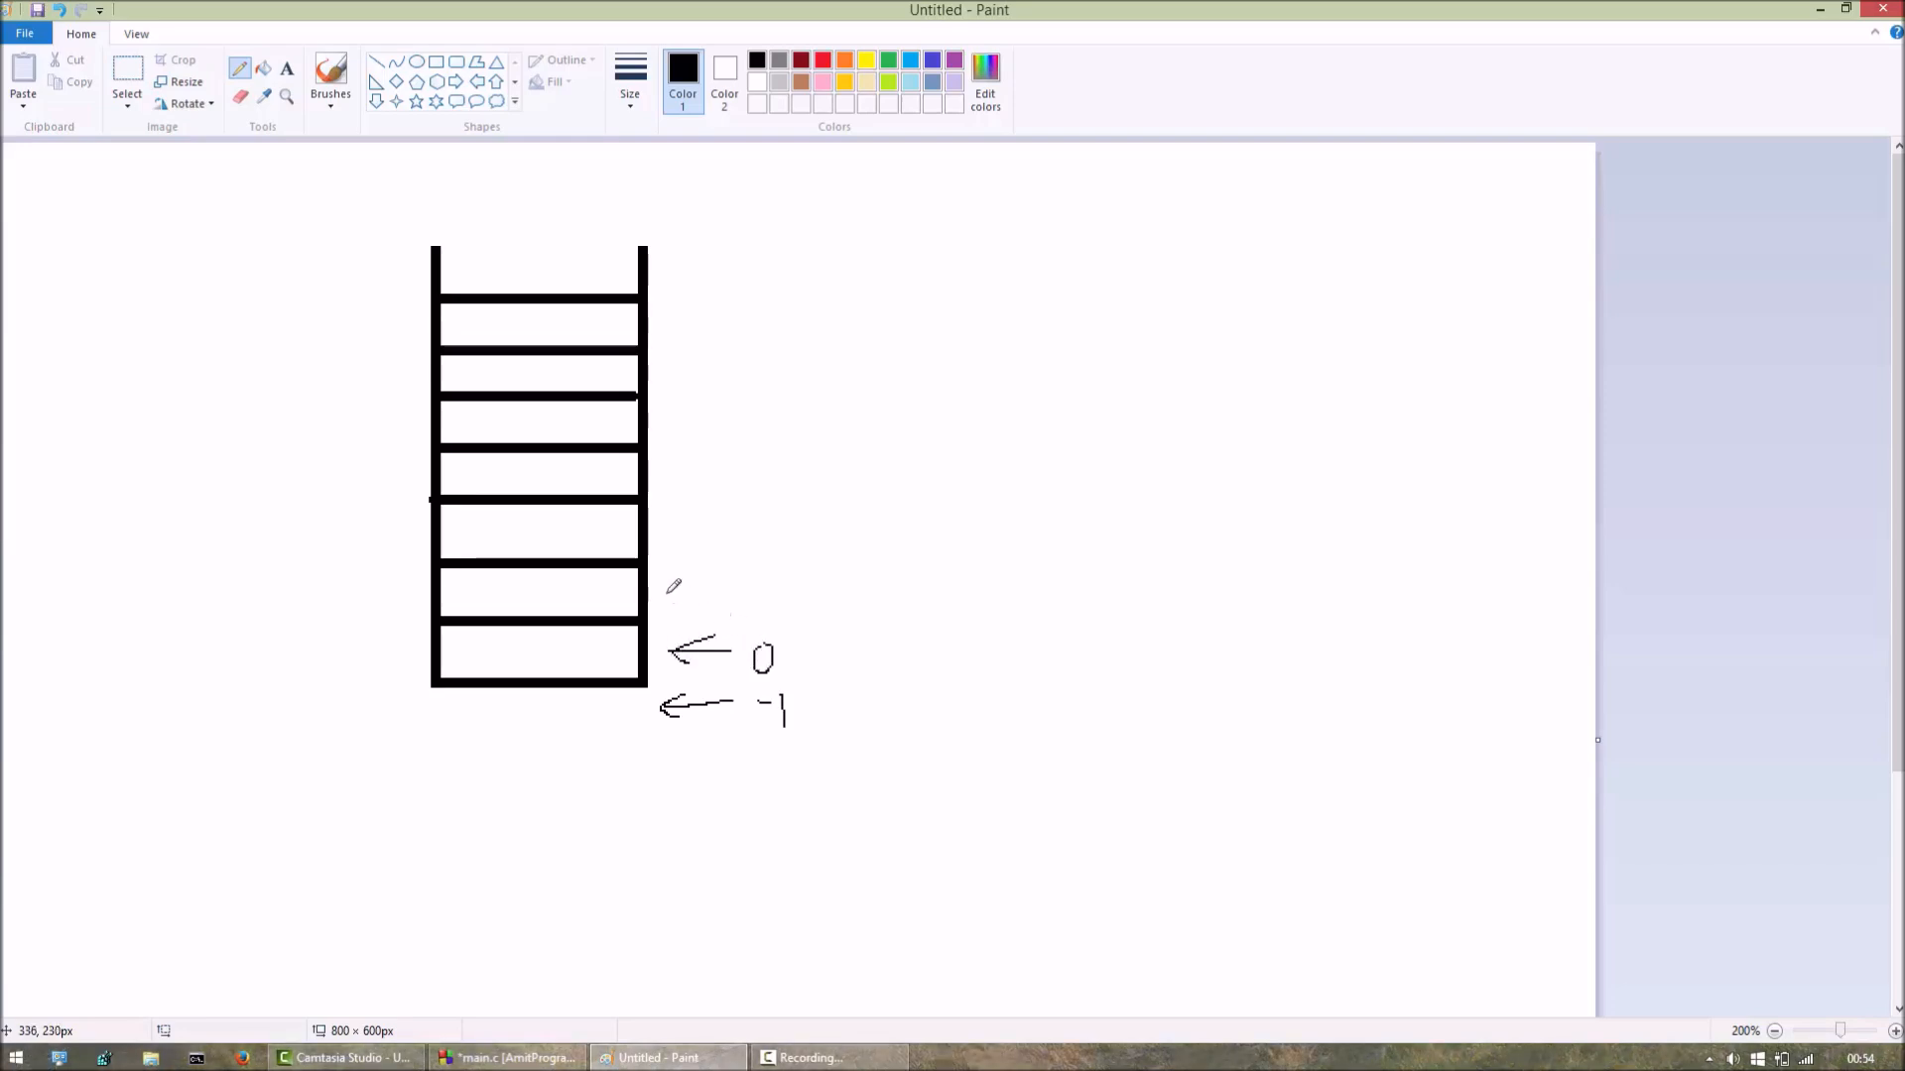
drag(669, 593, 728, 591)
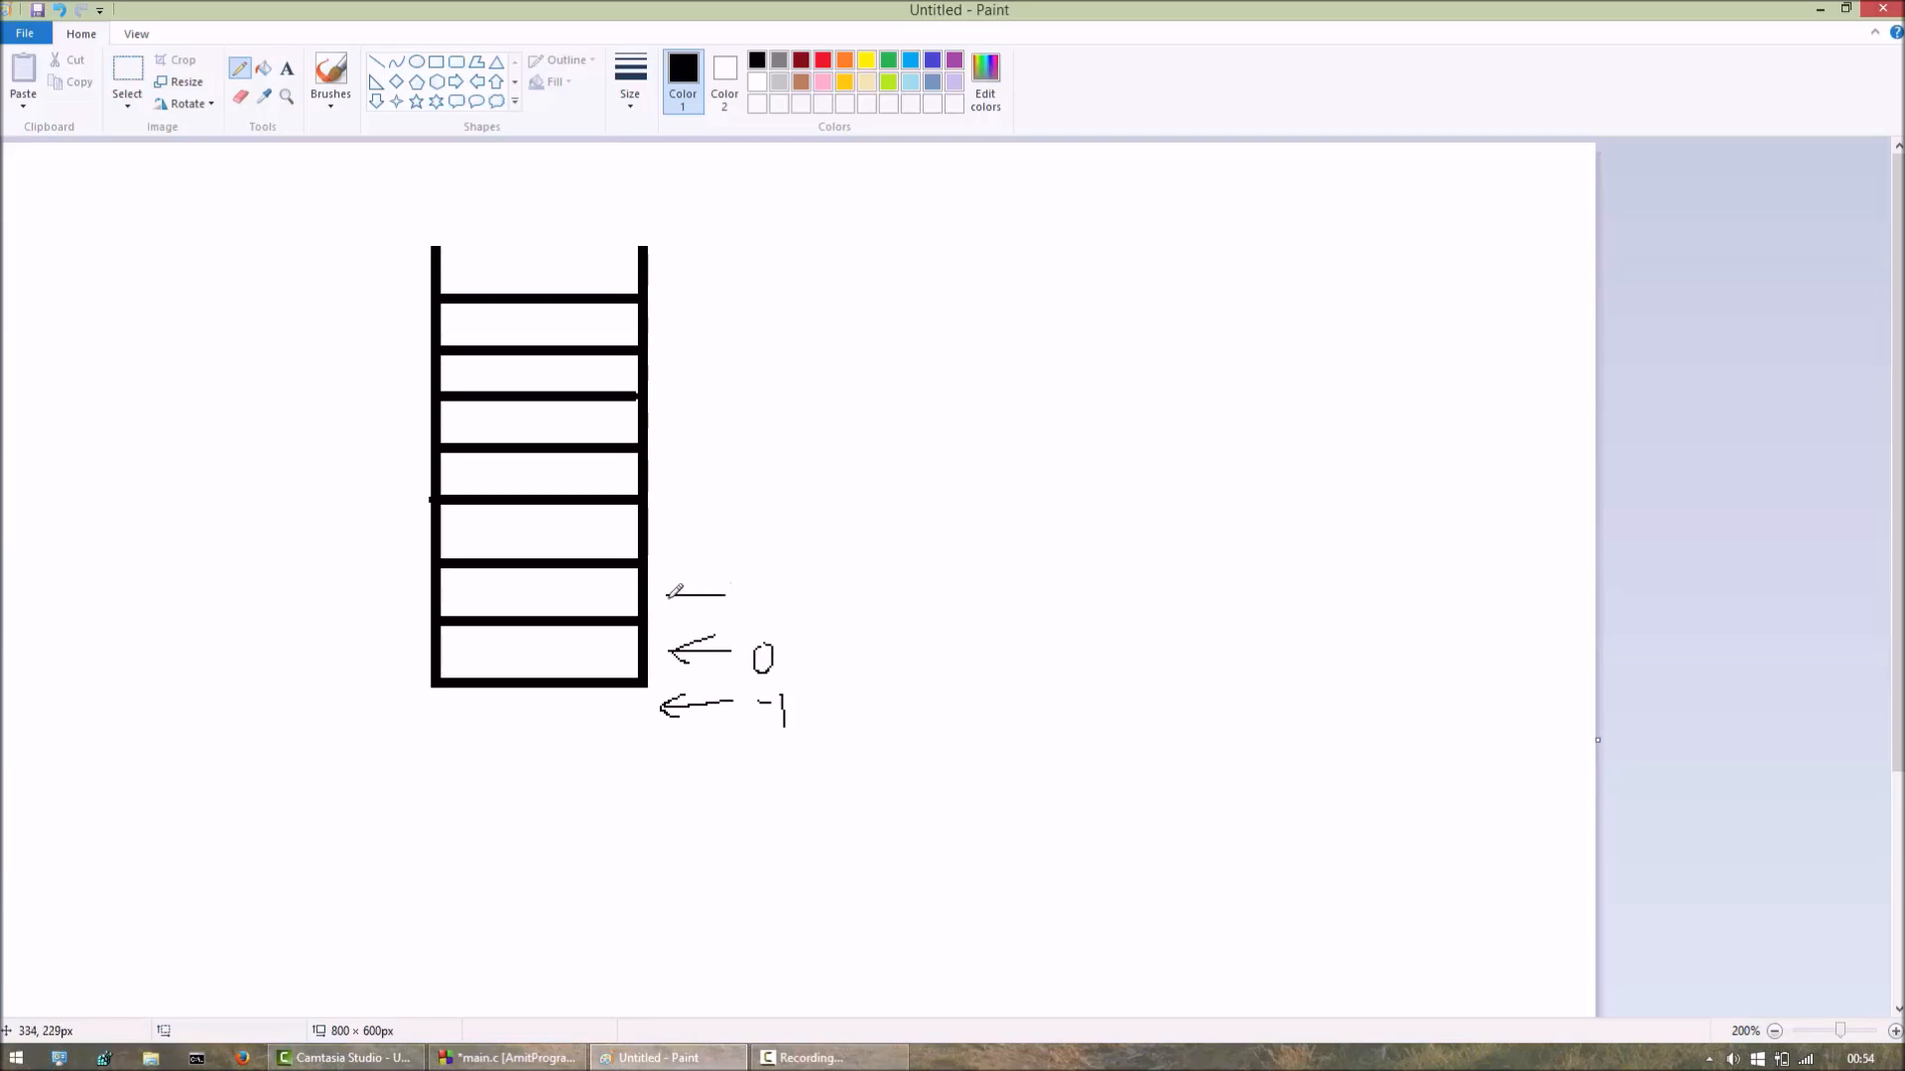
drag(722, 589, 669, 595)
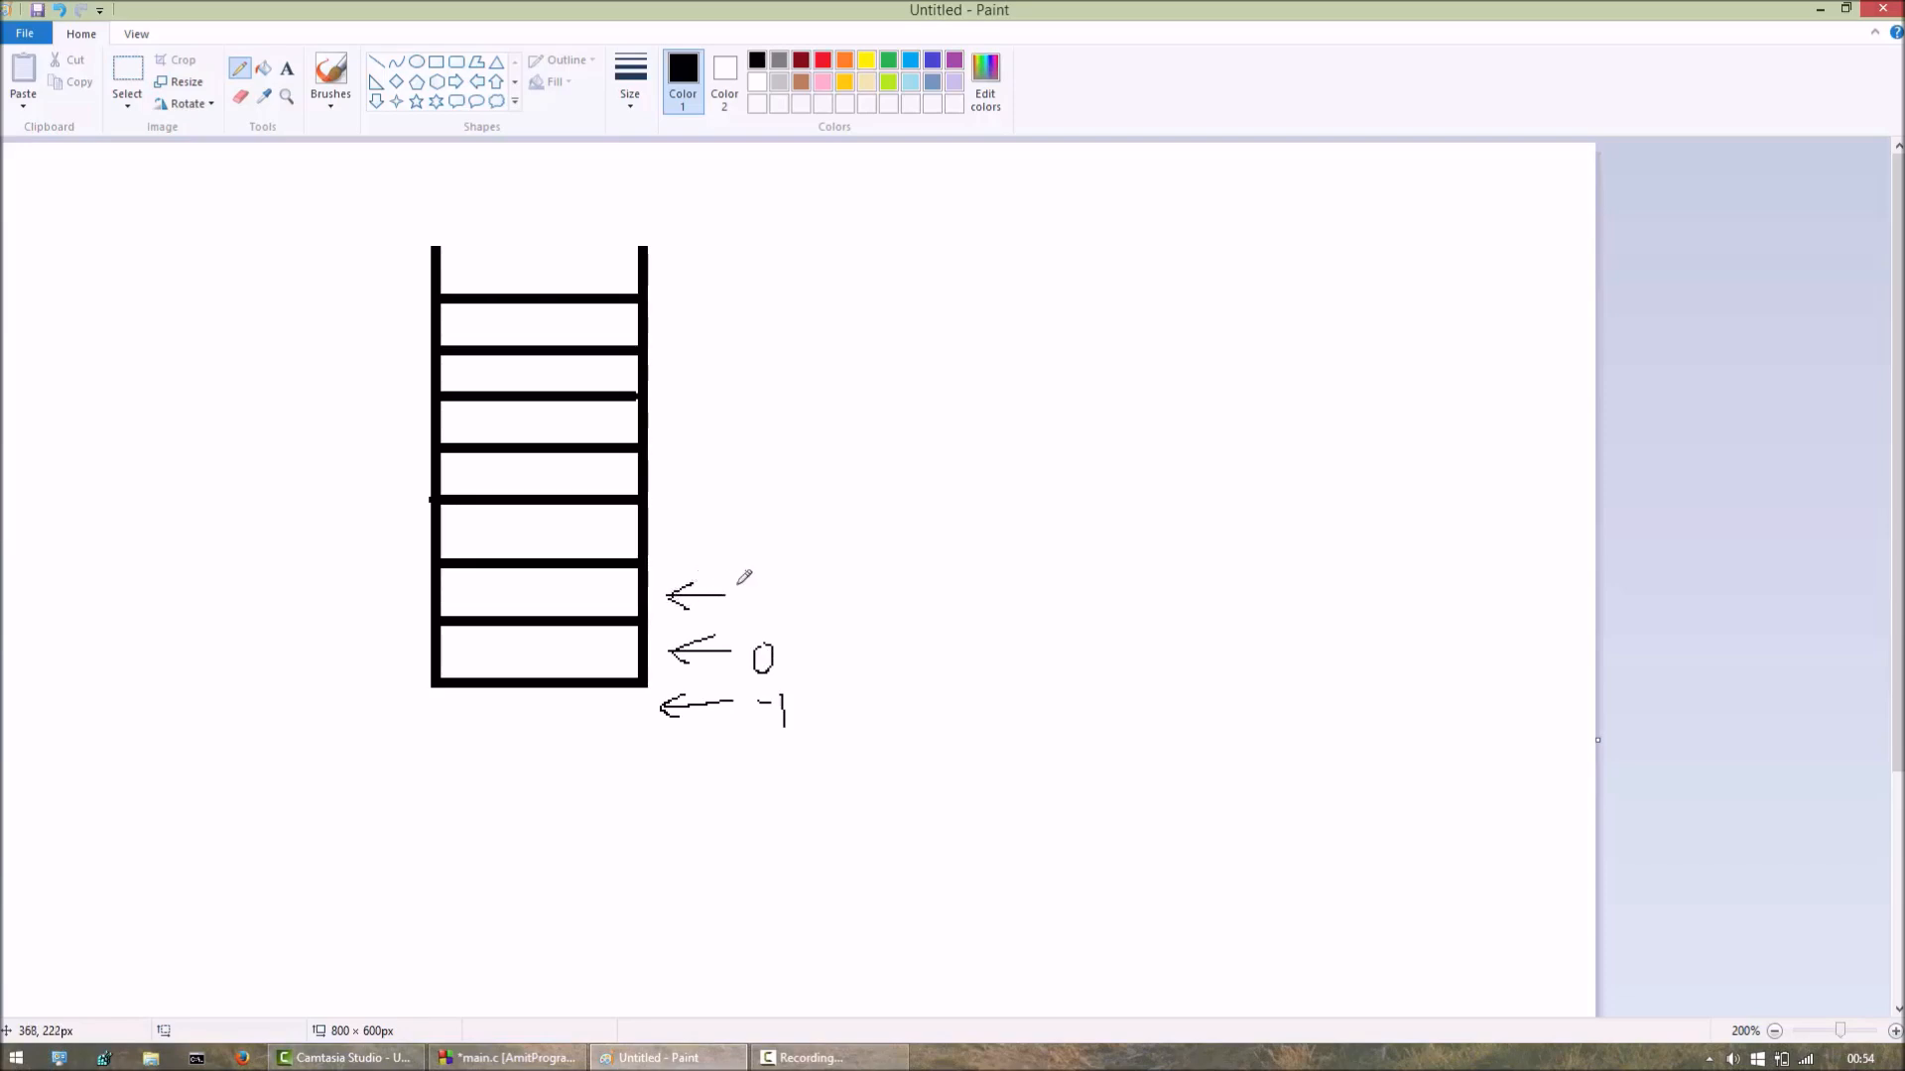
drag(738, 581, 738, 613)
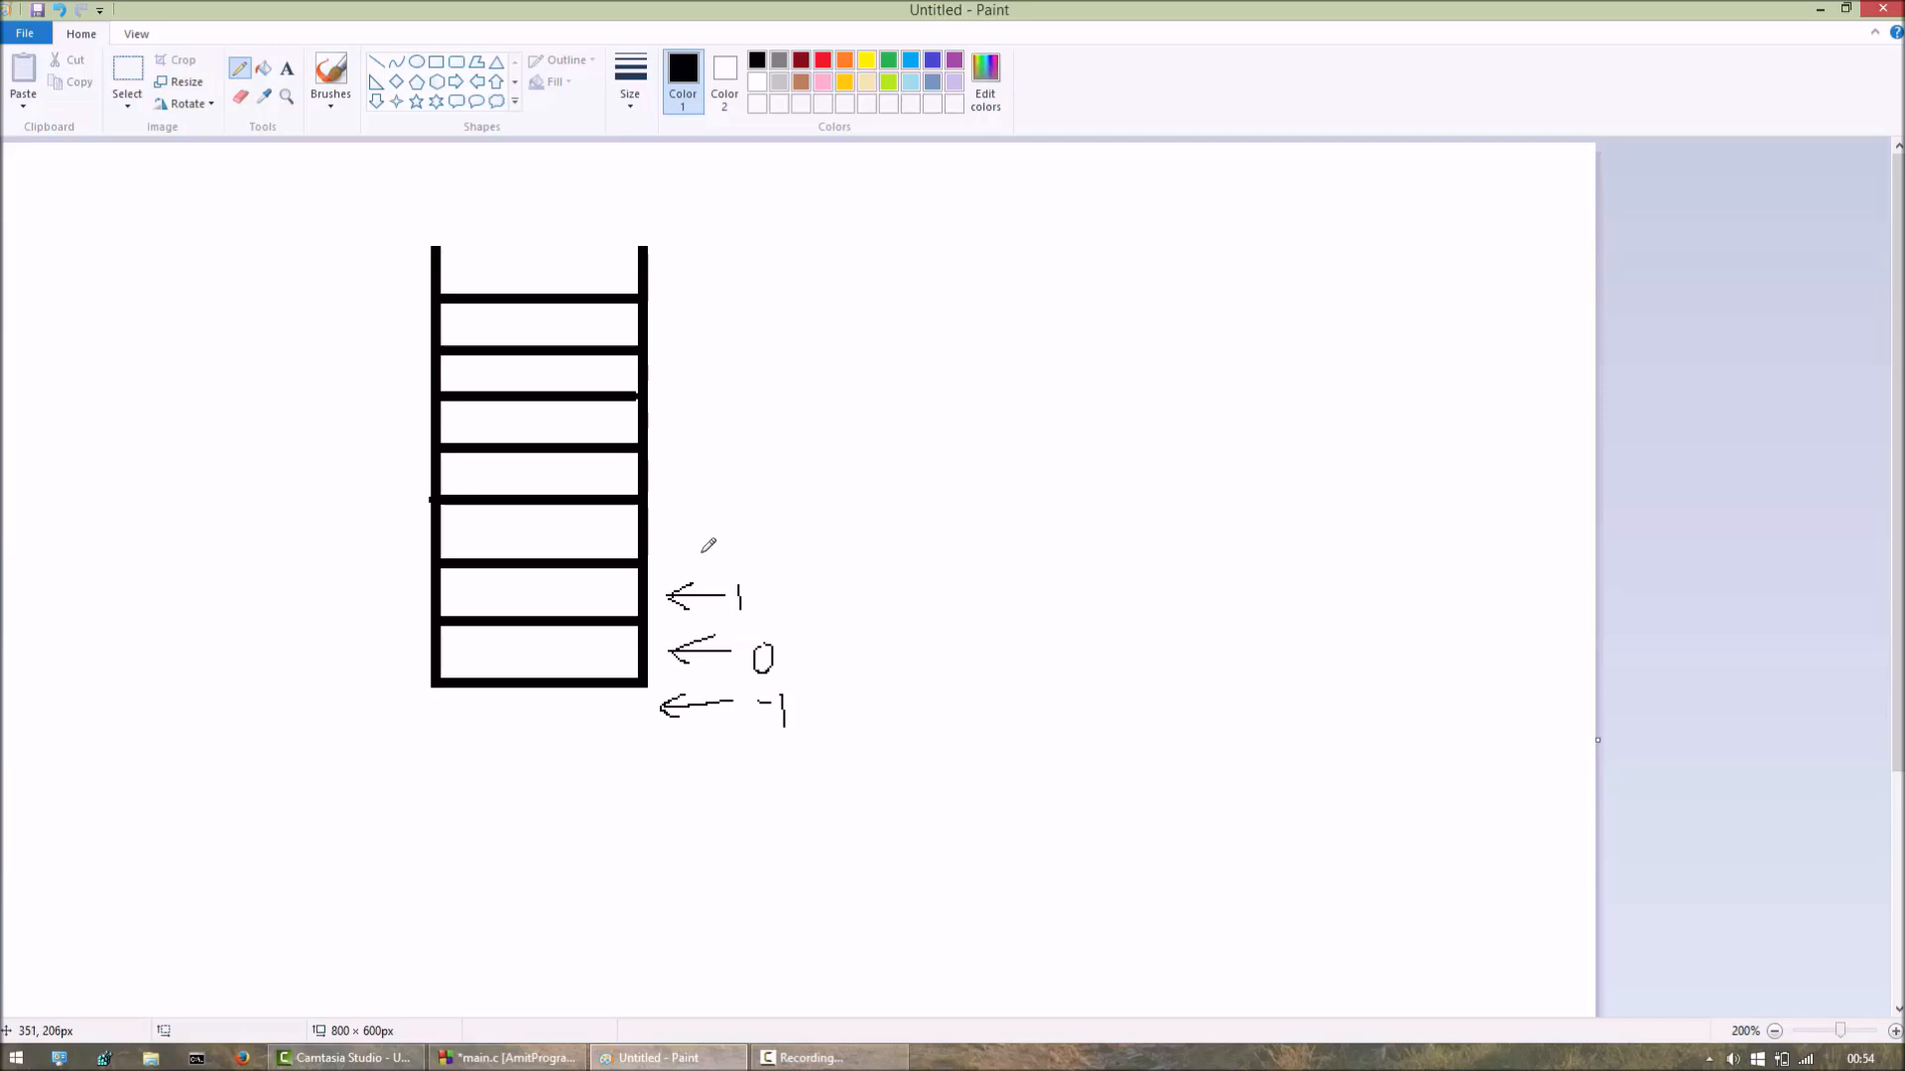
mouse_move(681, 518)
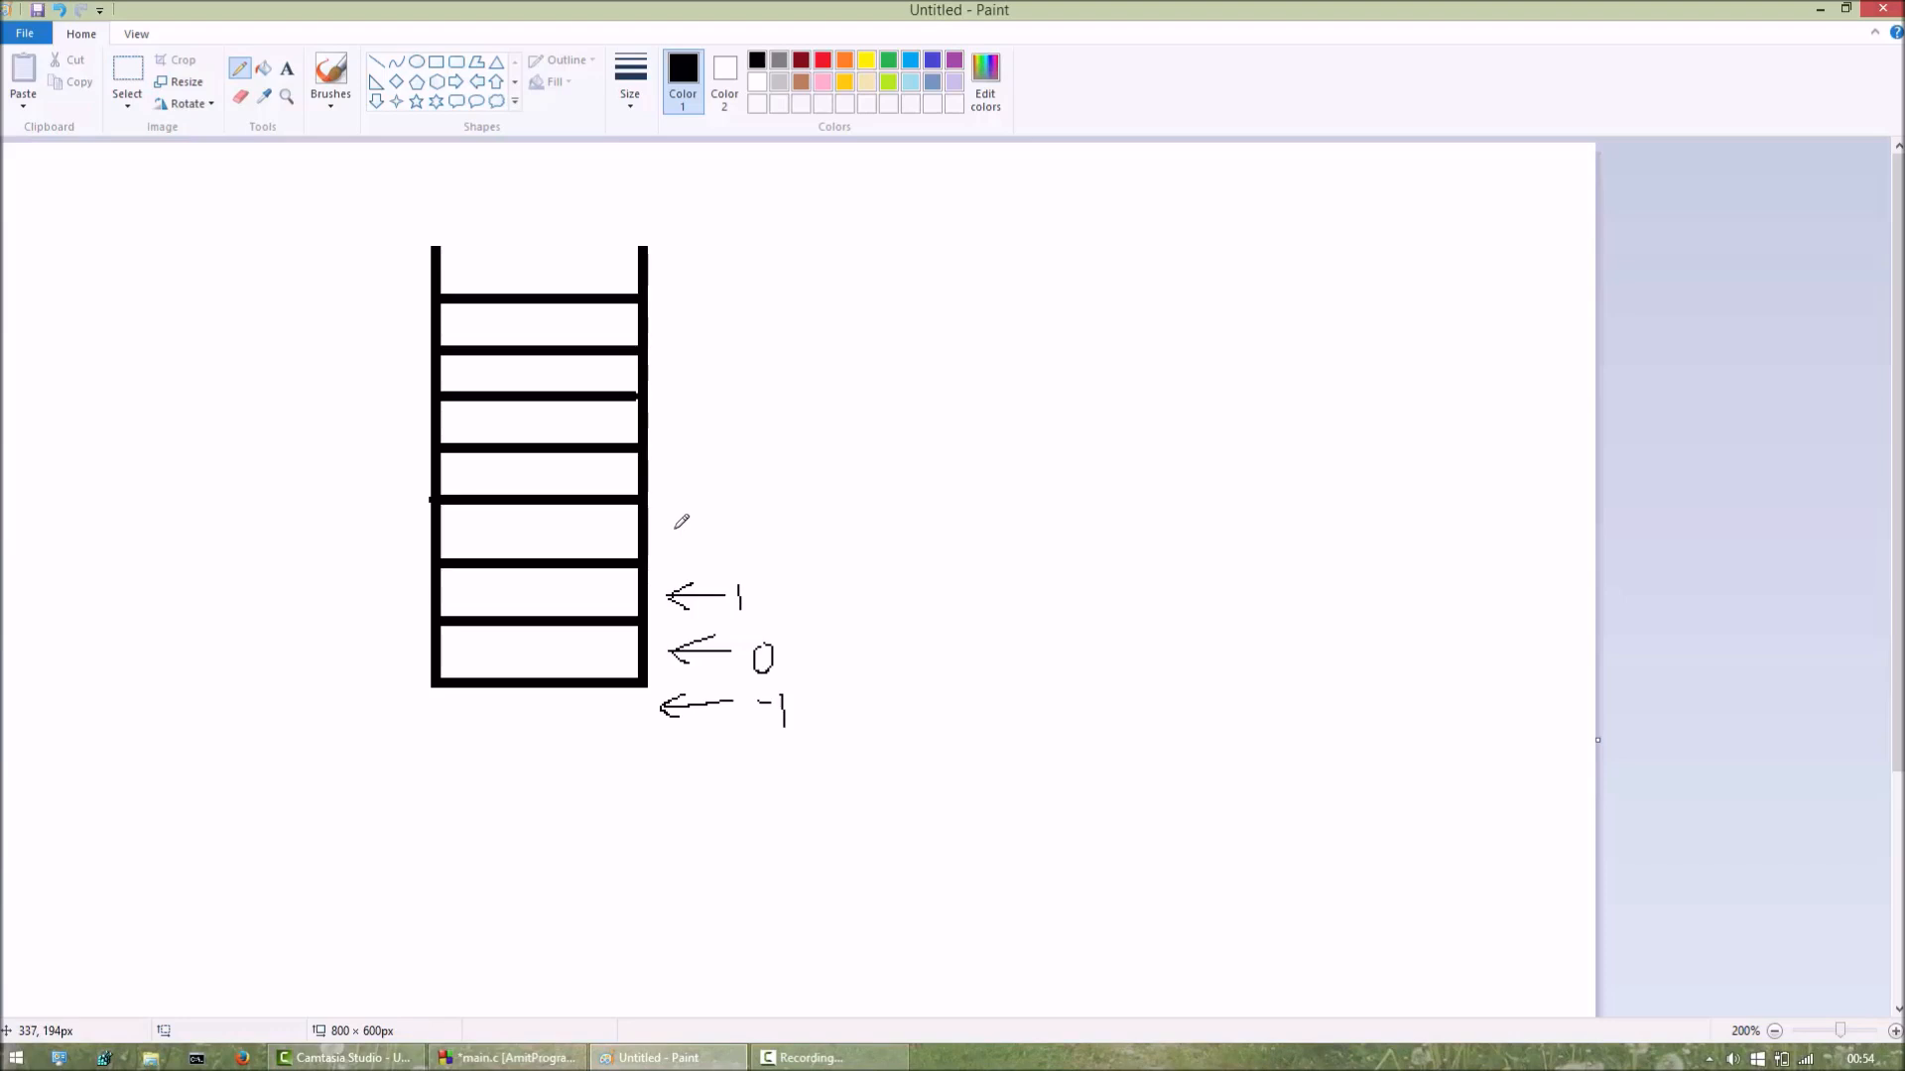
mouse_move(685, 515)
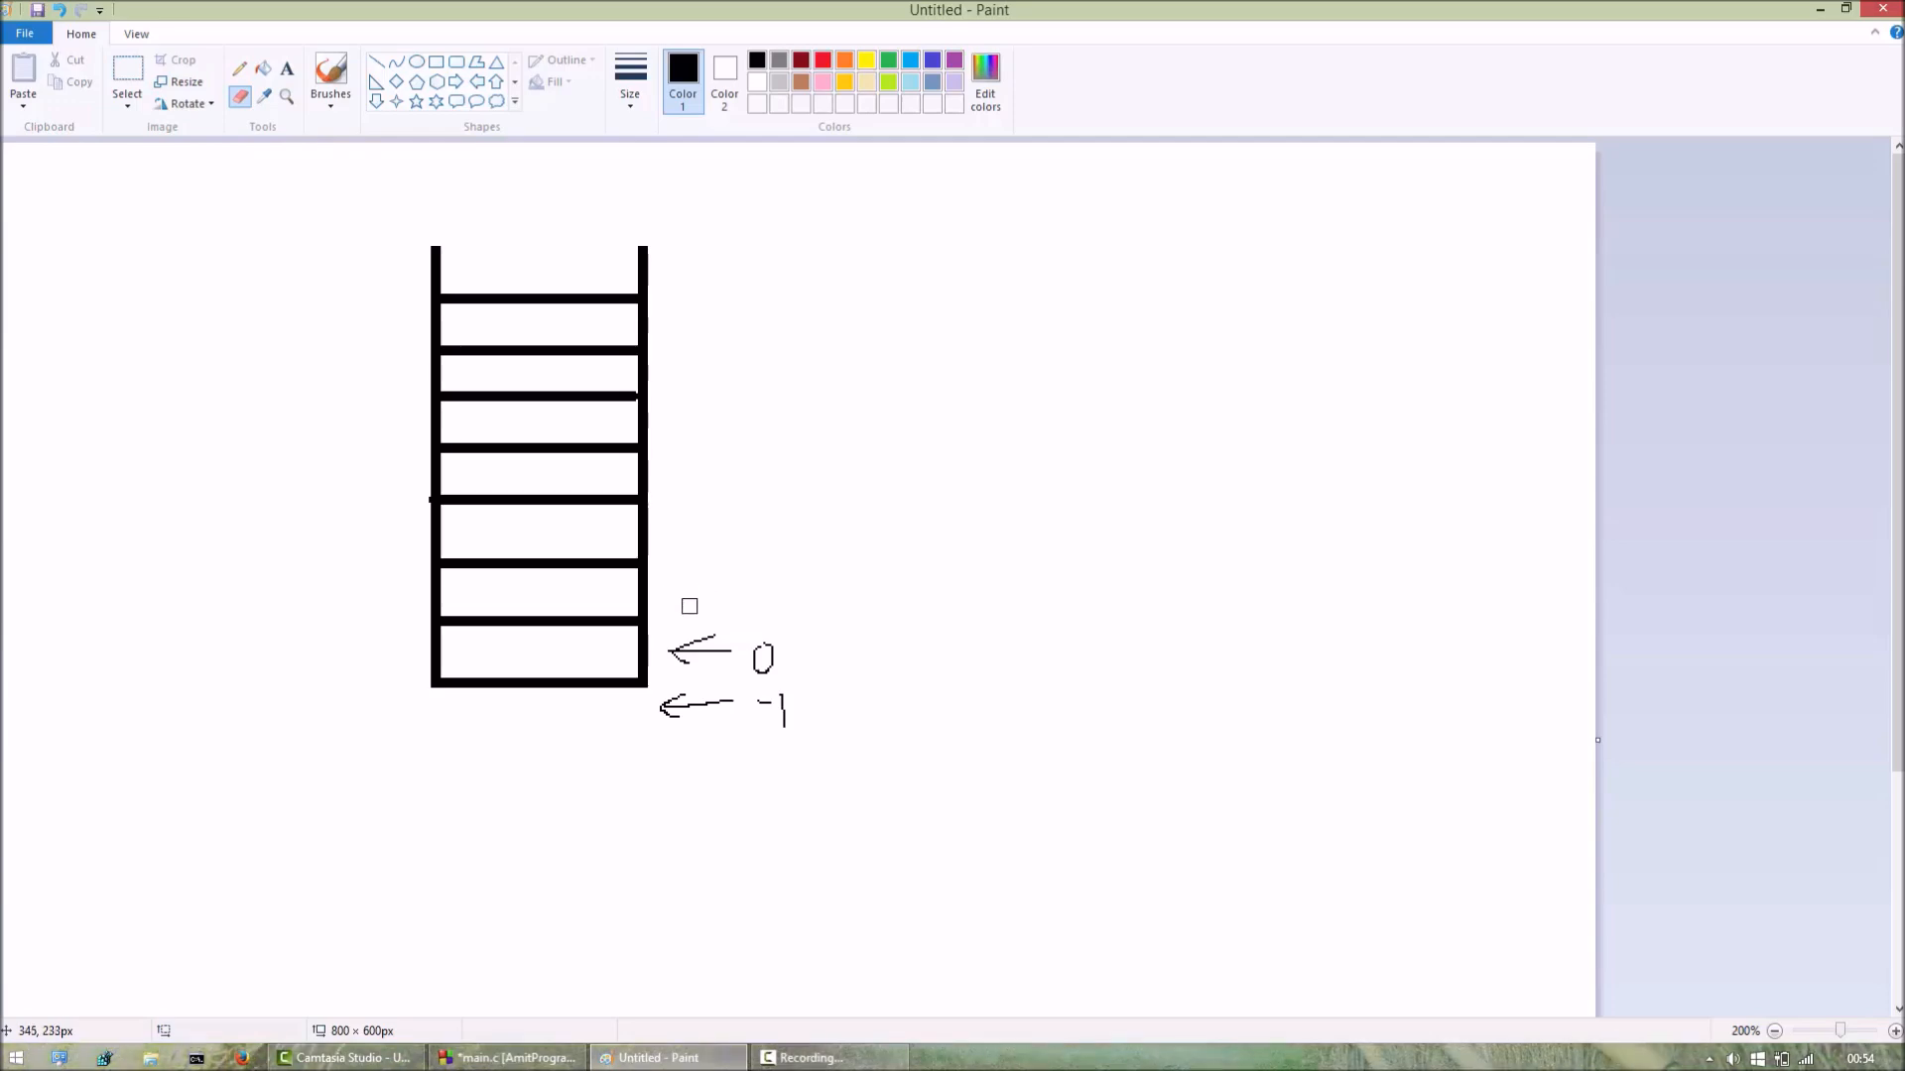
click(510, 1058)
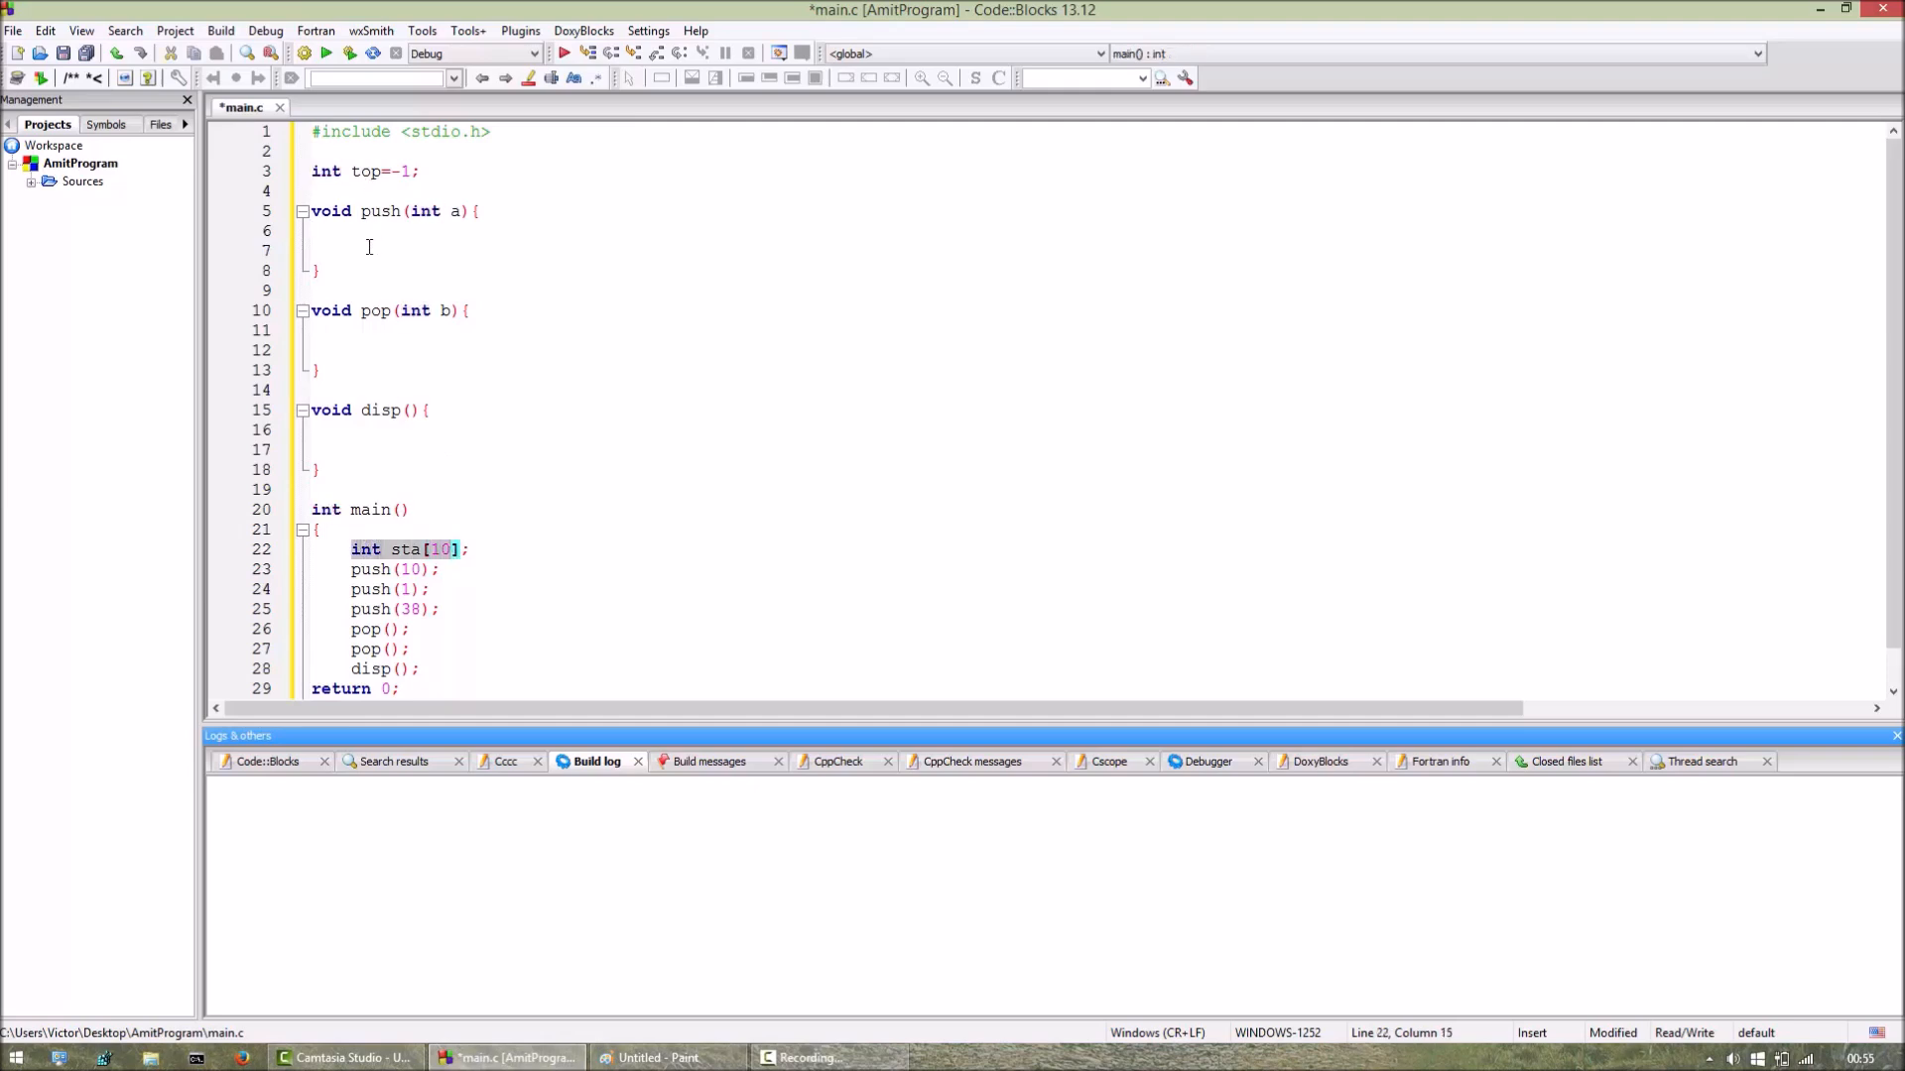
In push, add if(top==9) printing a "Stack overflow" message.
text(if)
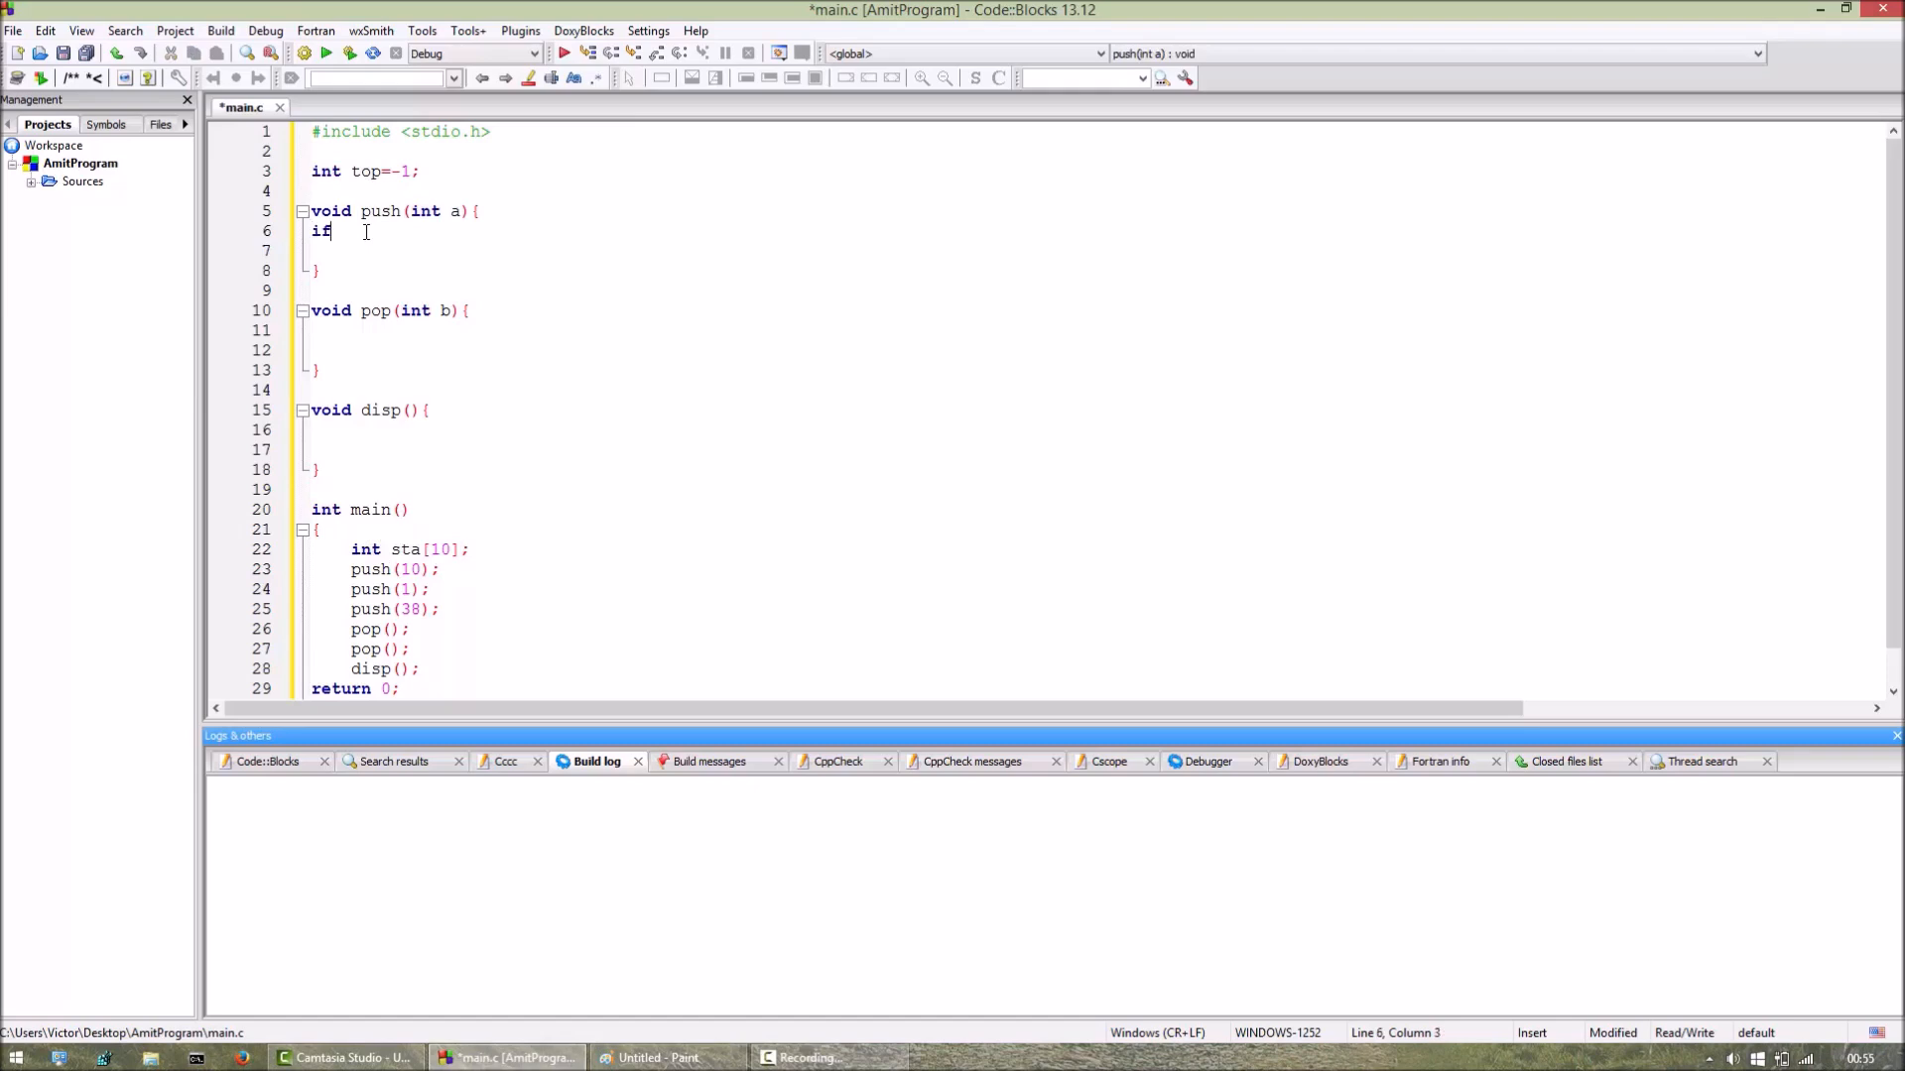
text(()
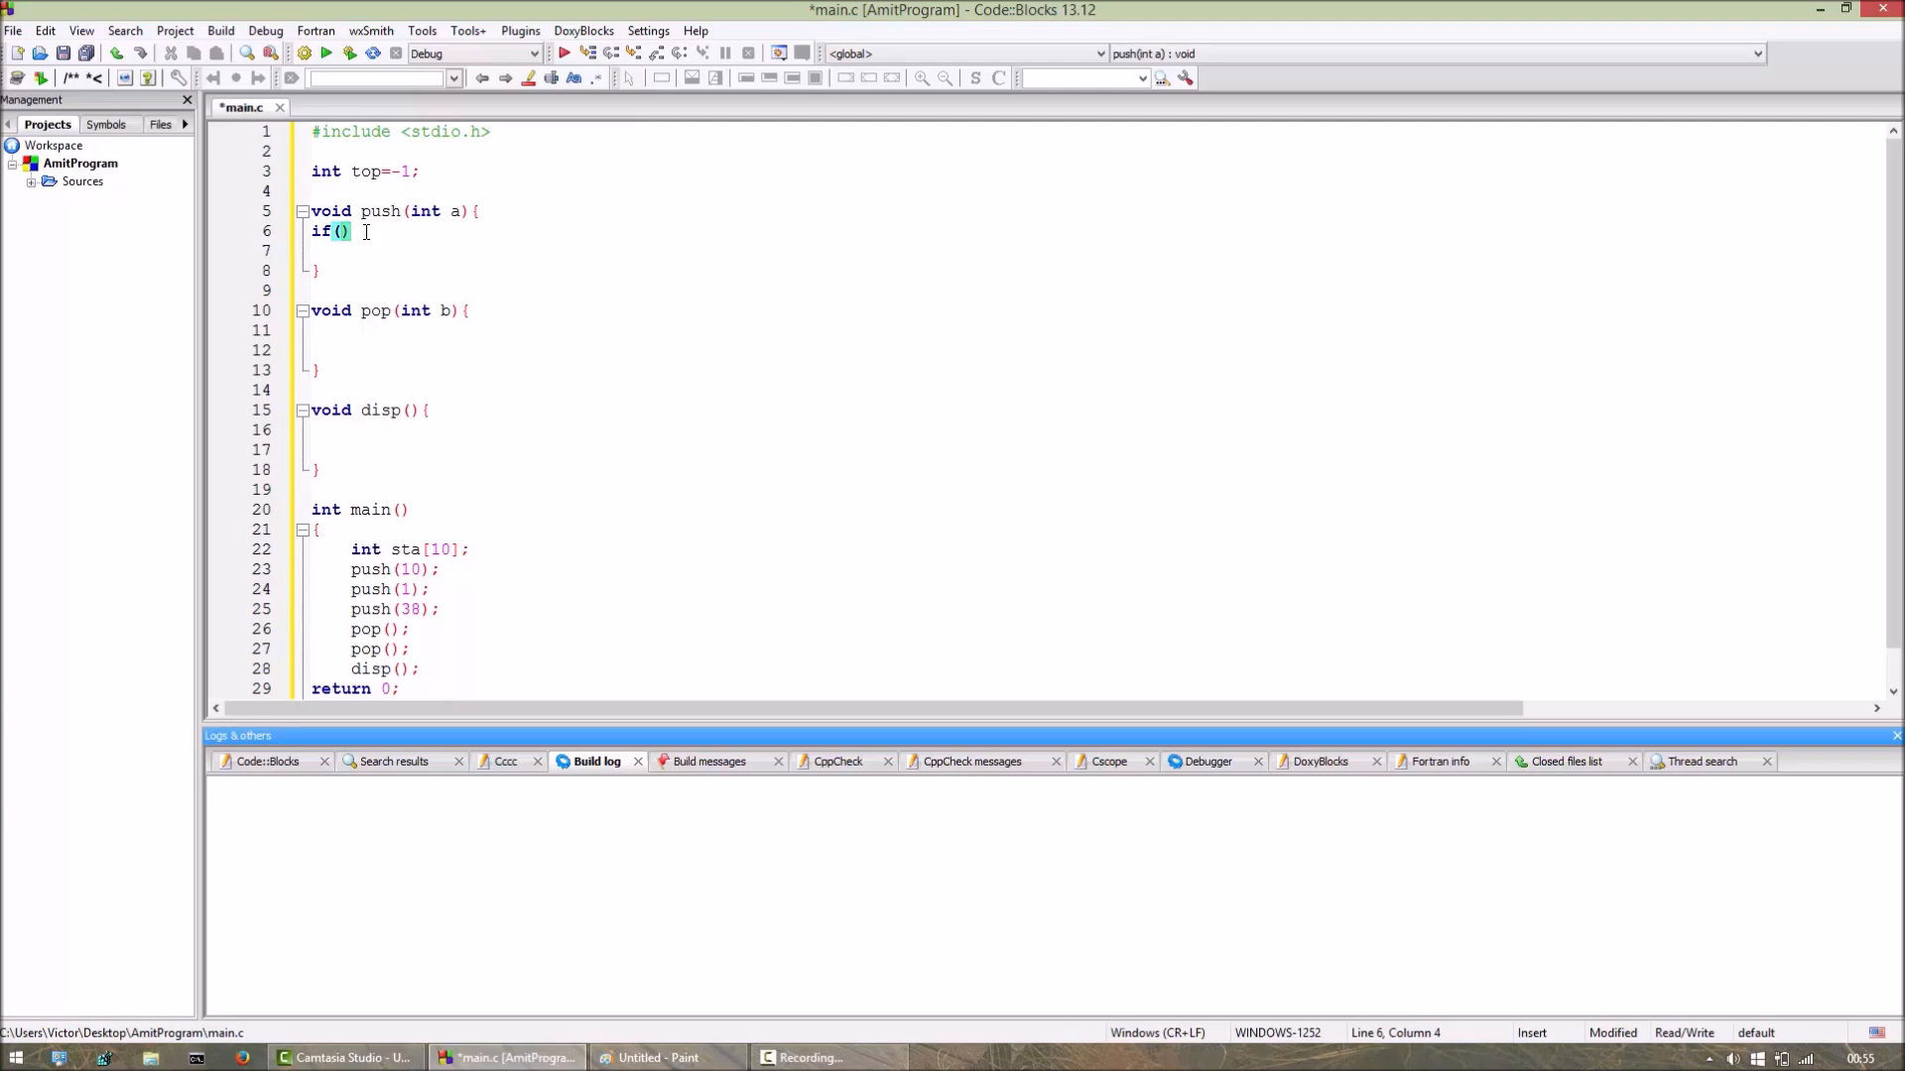
text(top=)
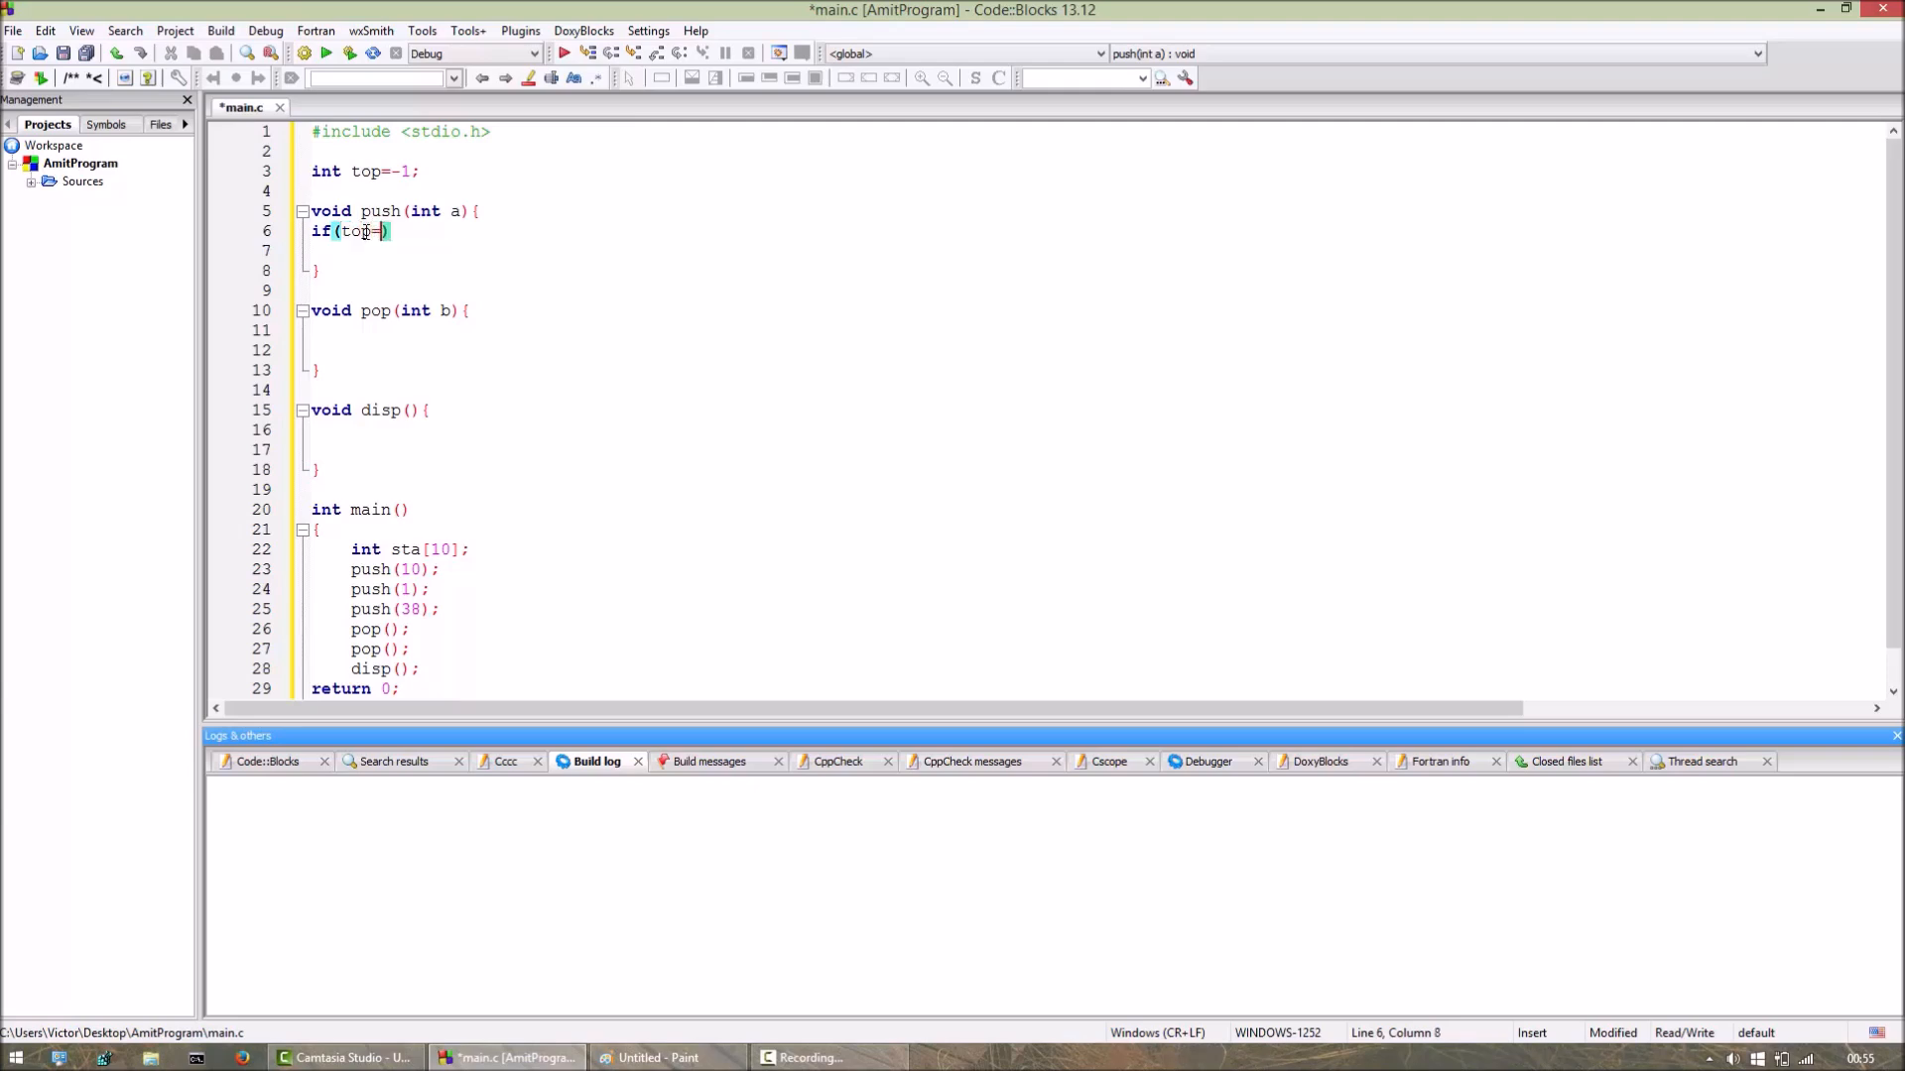
text(=9)
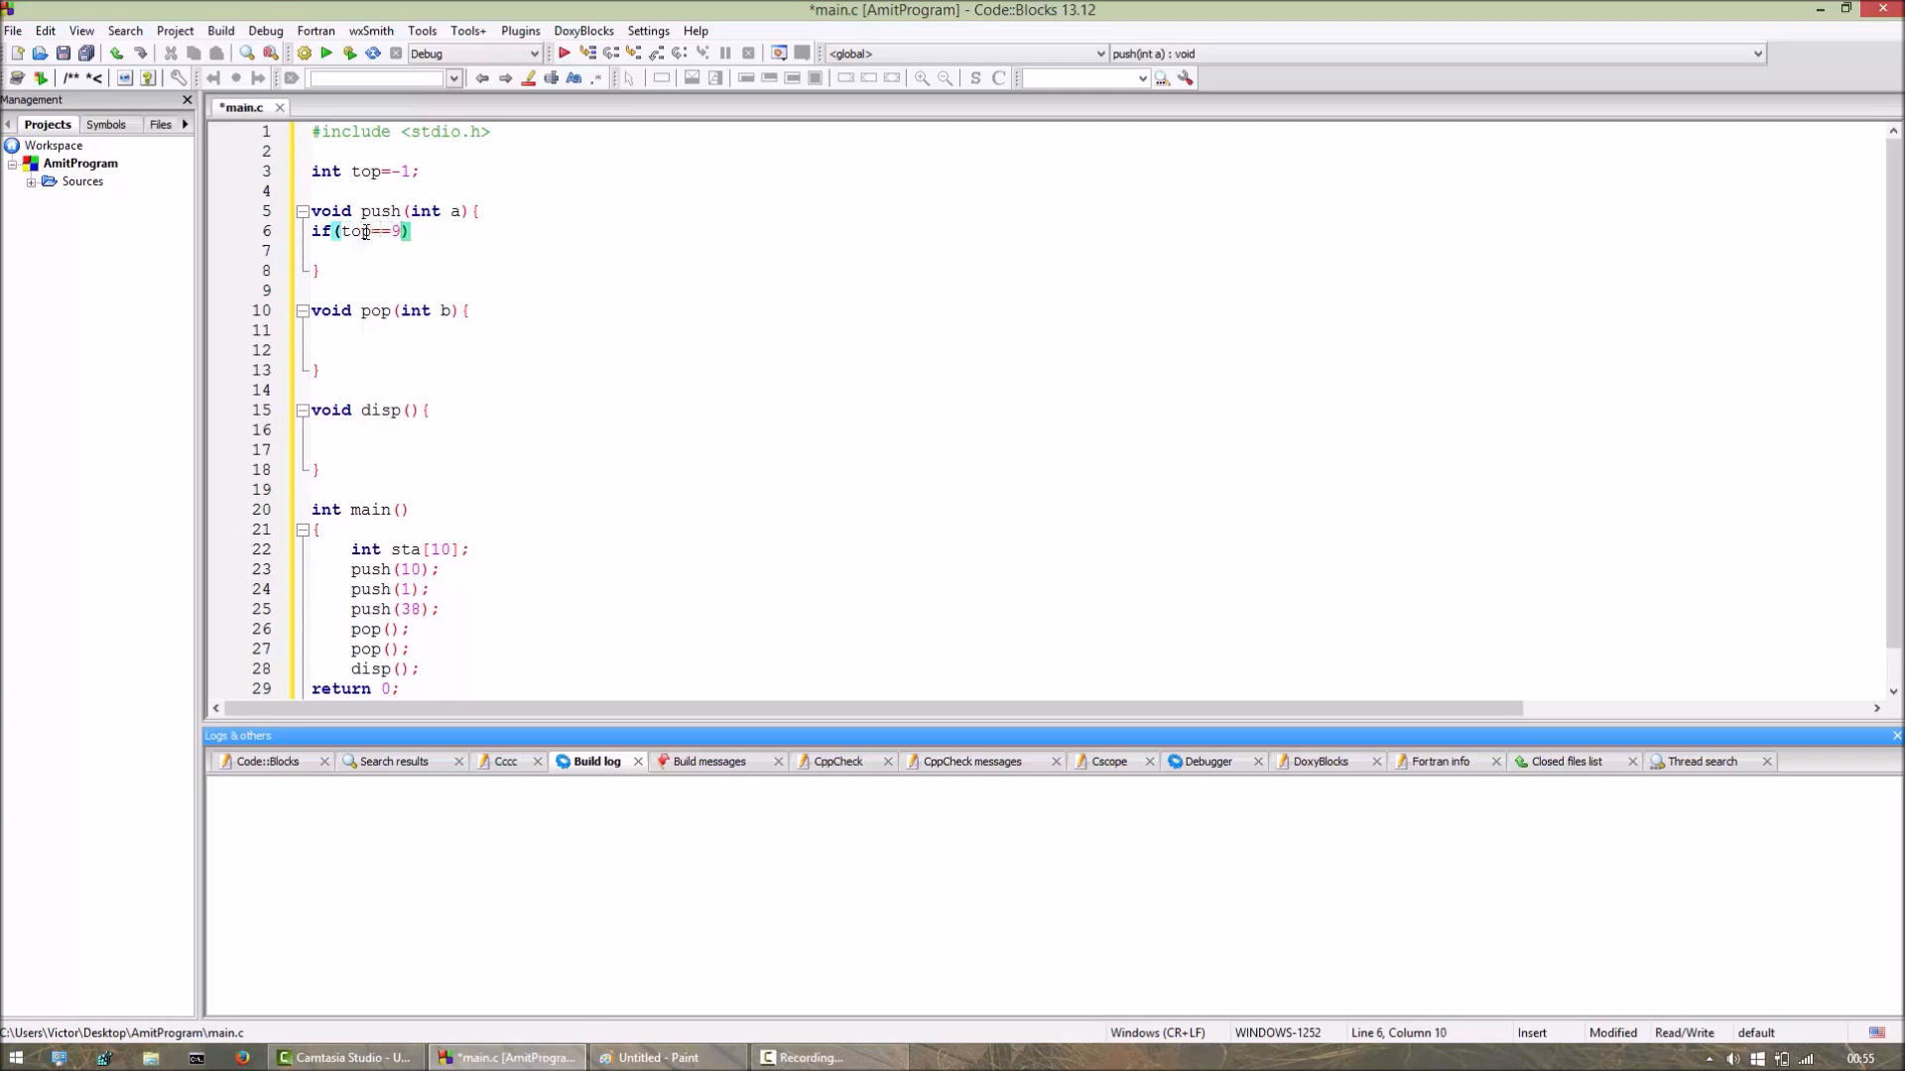
text({)
click(1094, 250)
text(printf("Stack )
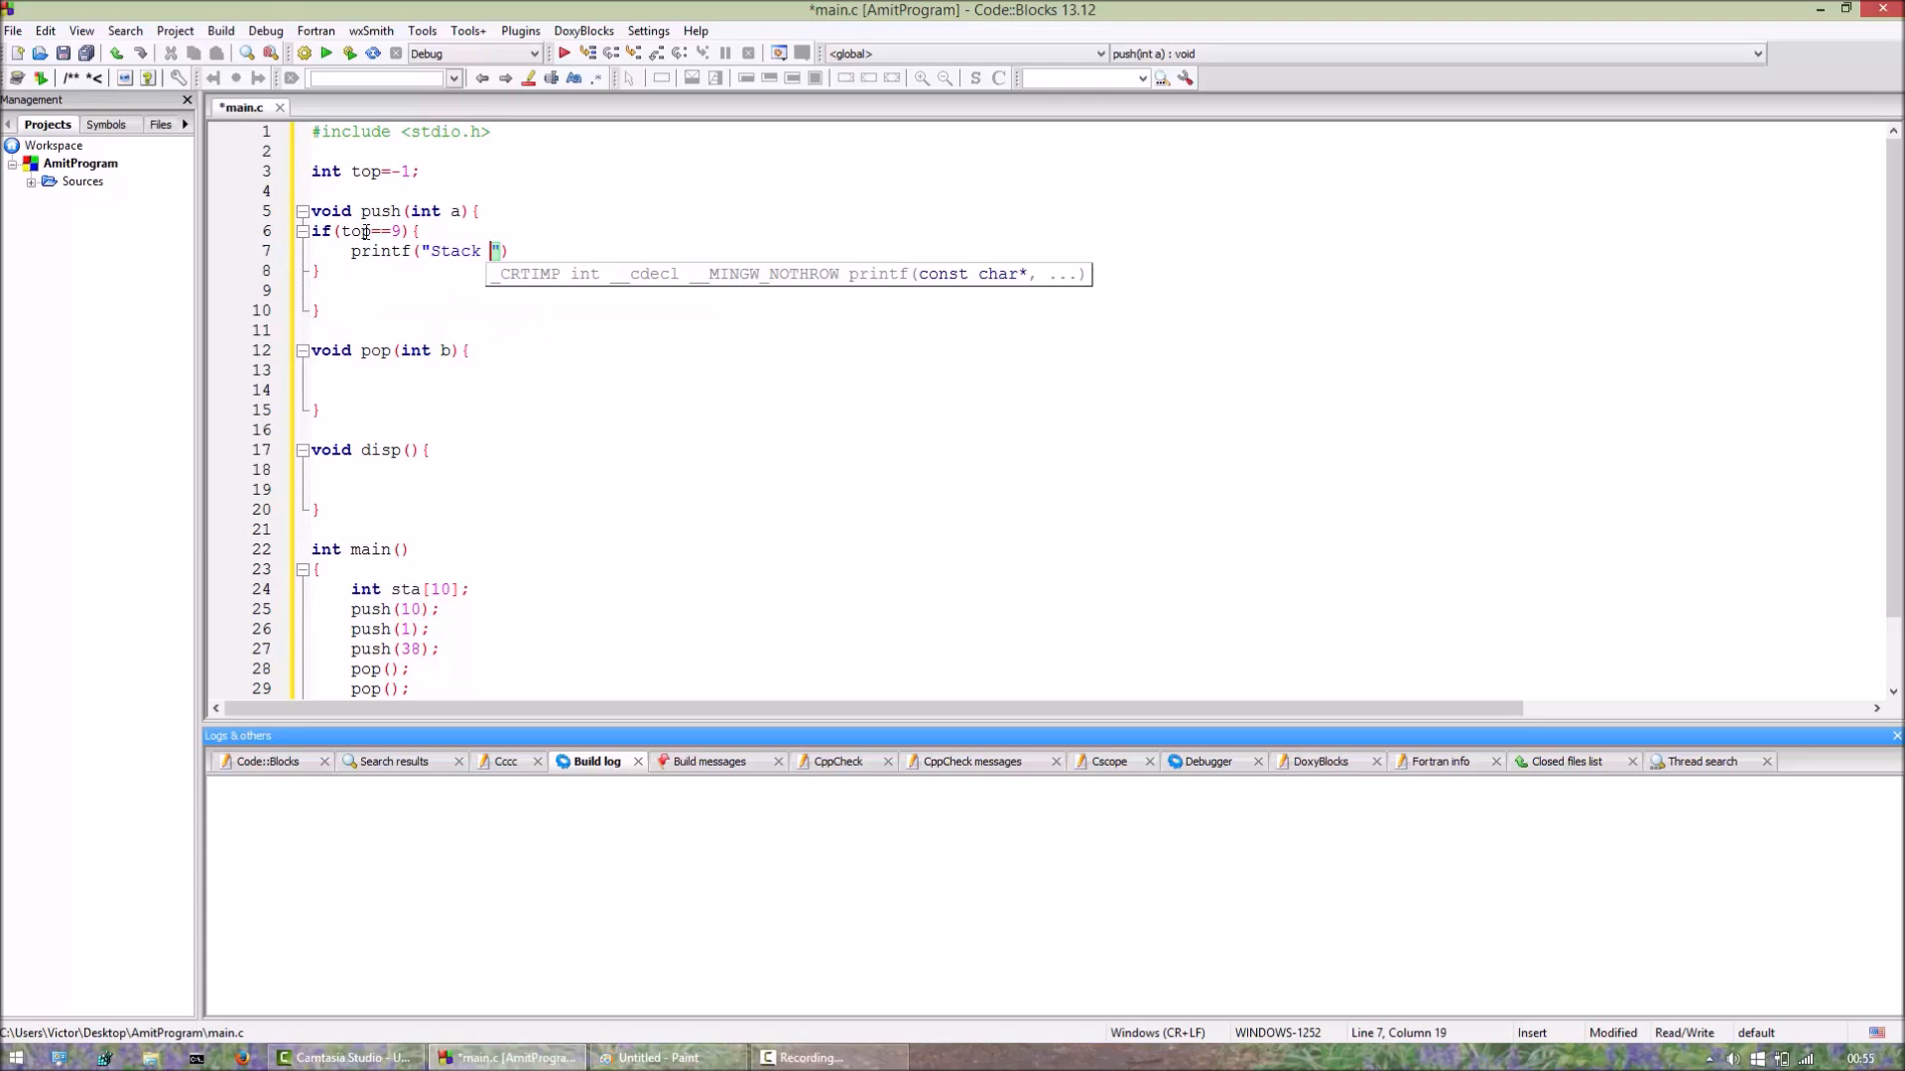
text(overflow \n)
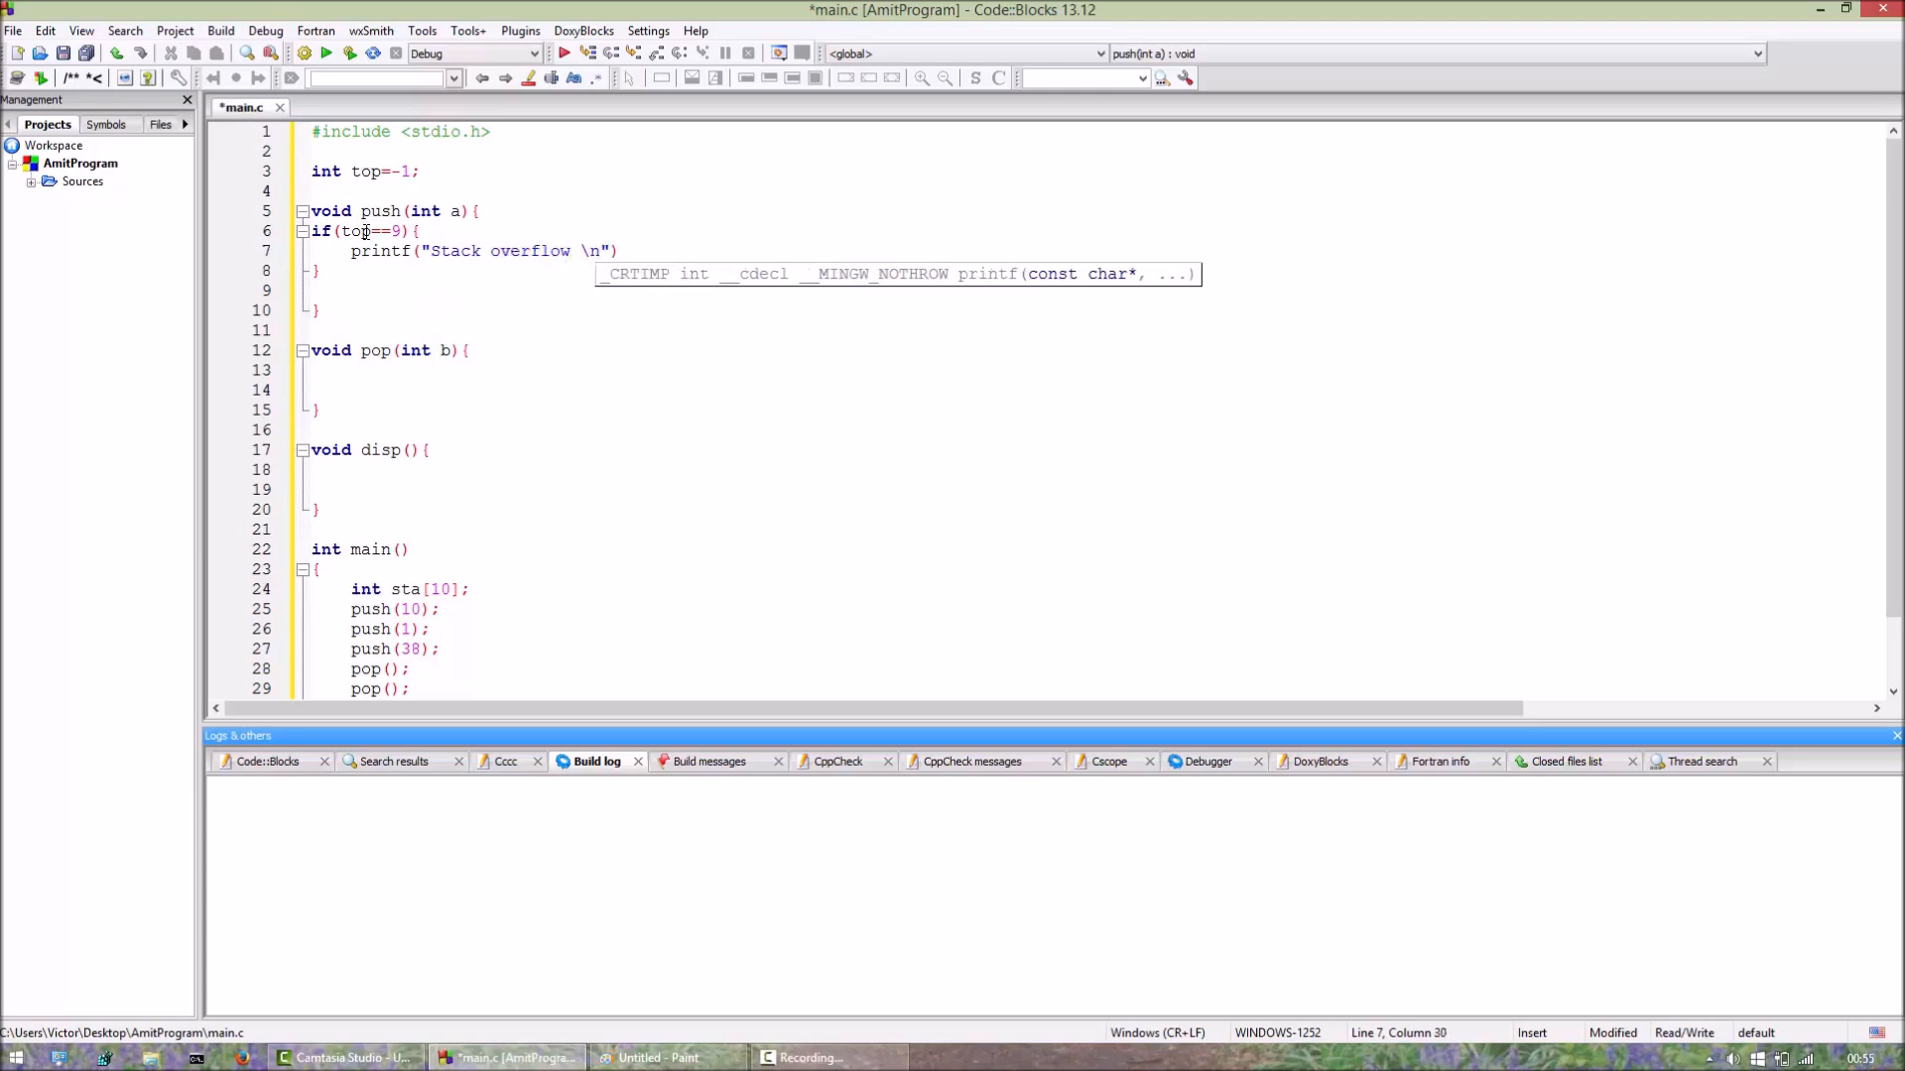
text();)
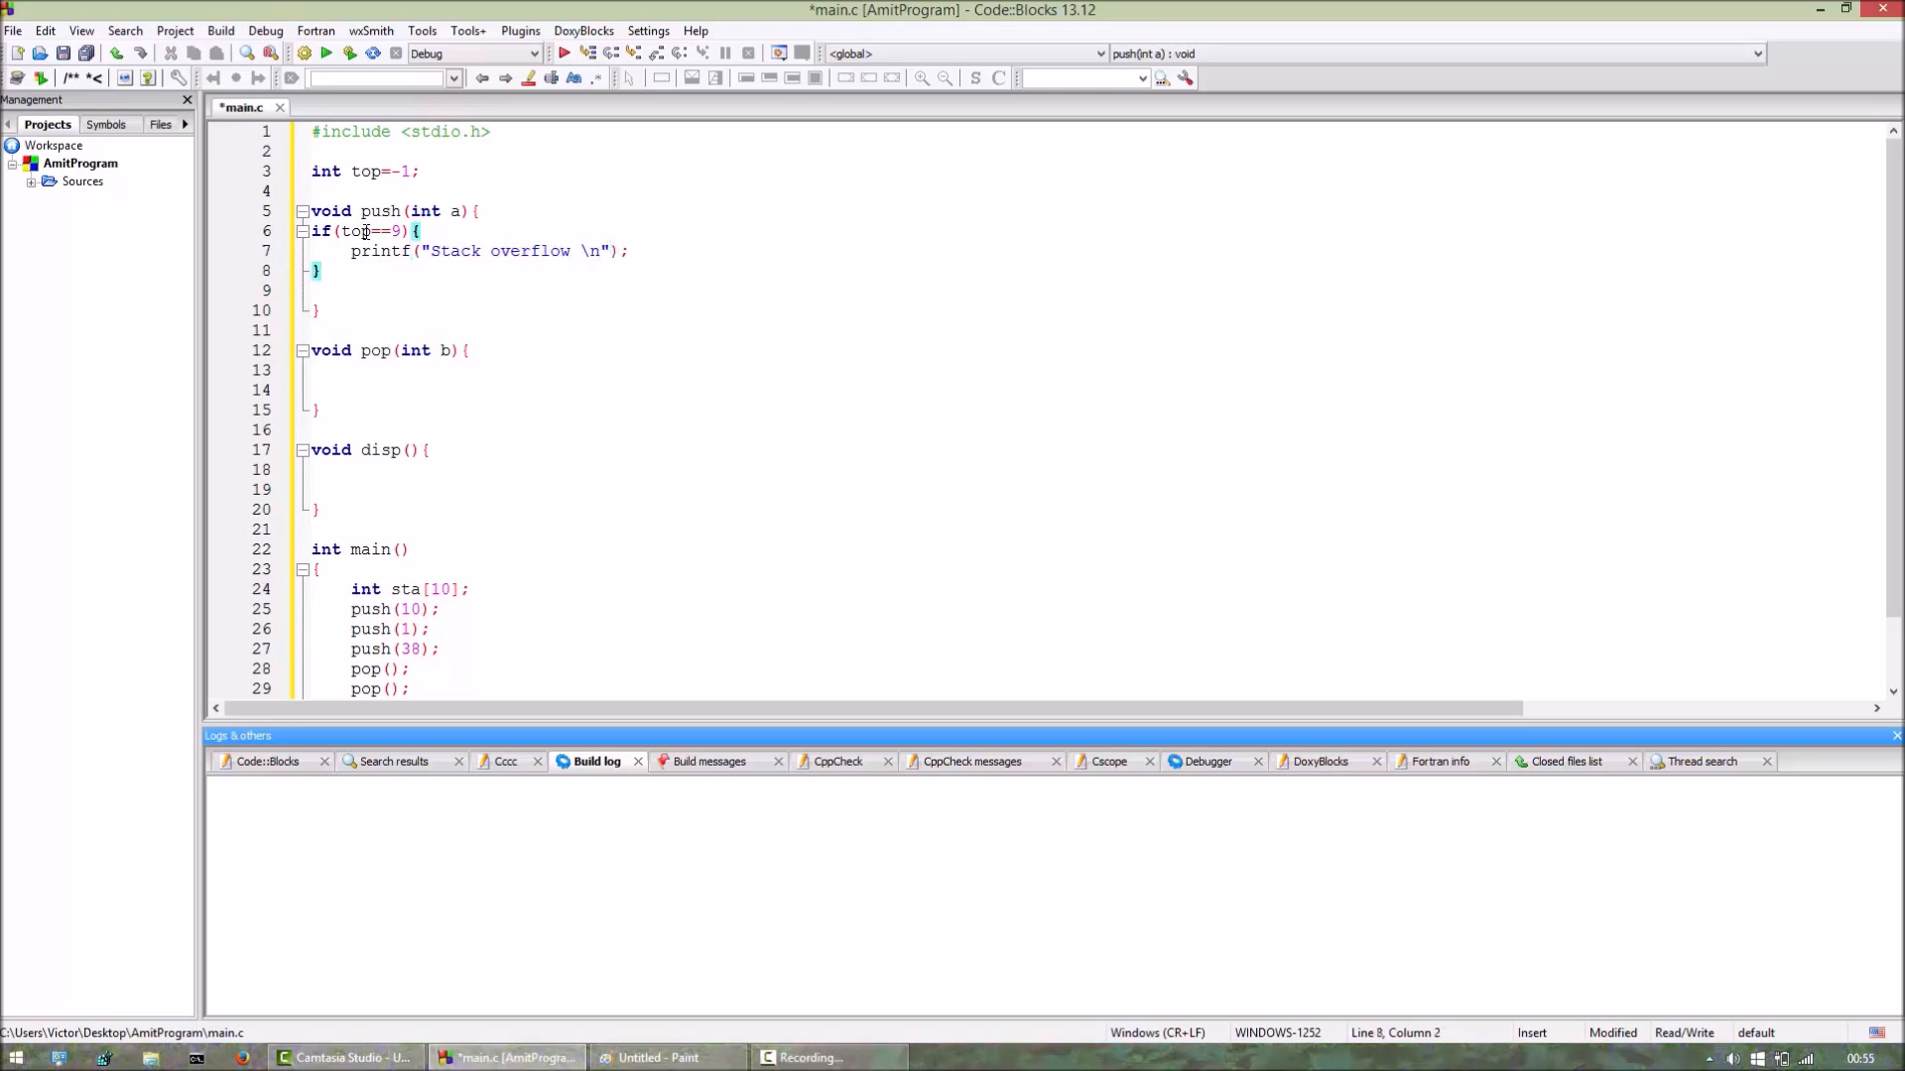
Add an else branch that increments top with top++;.
text(else{)
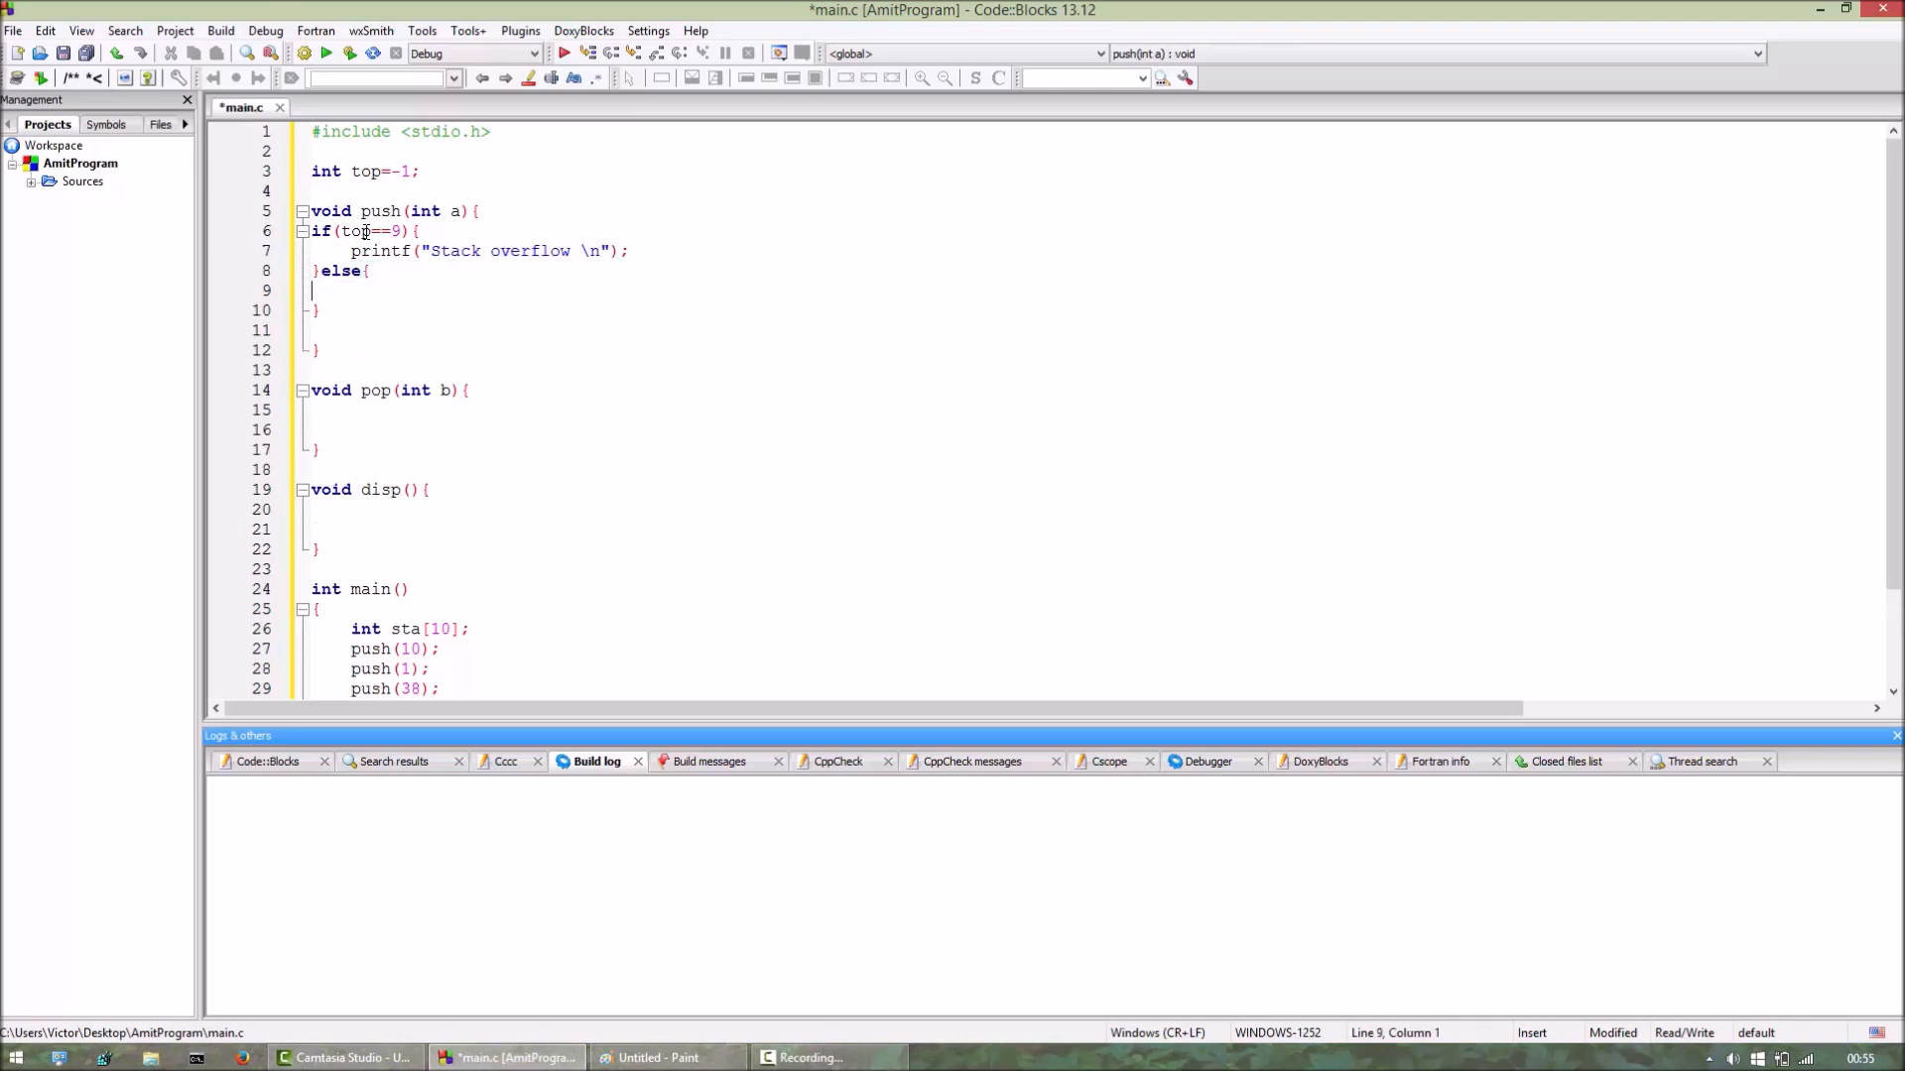
text(top)
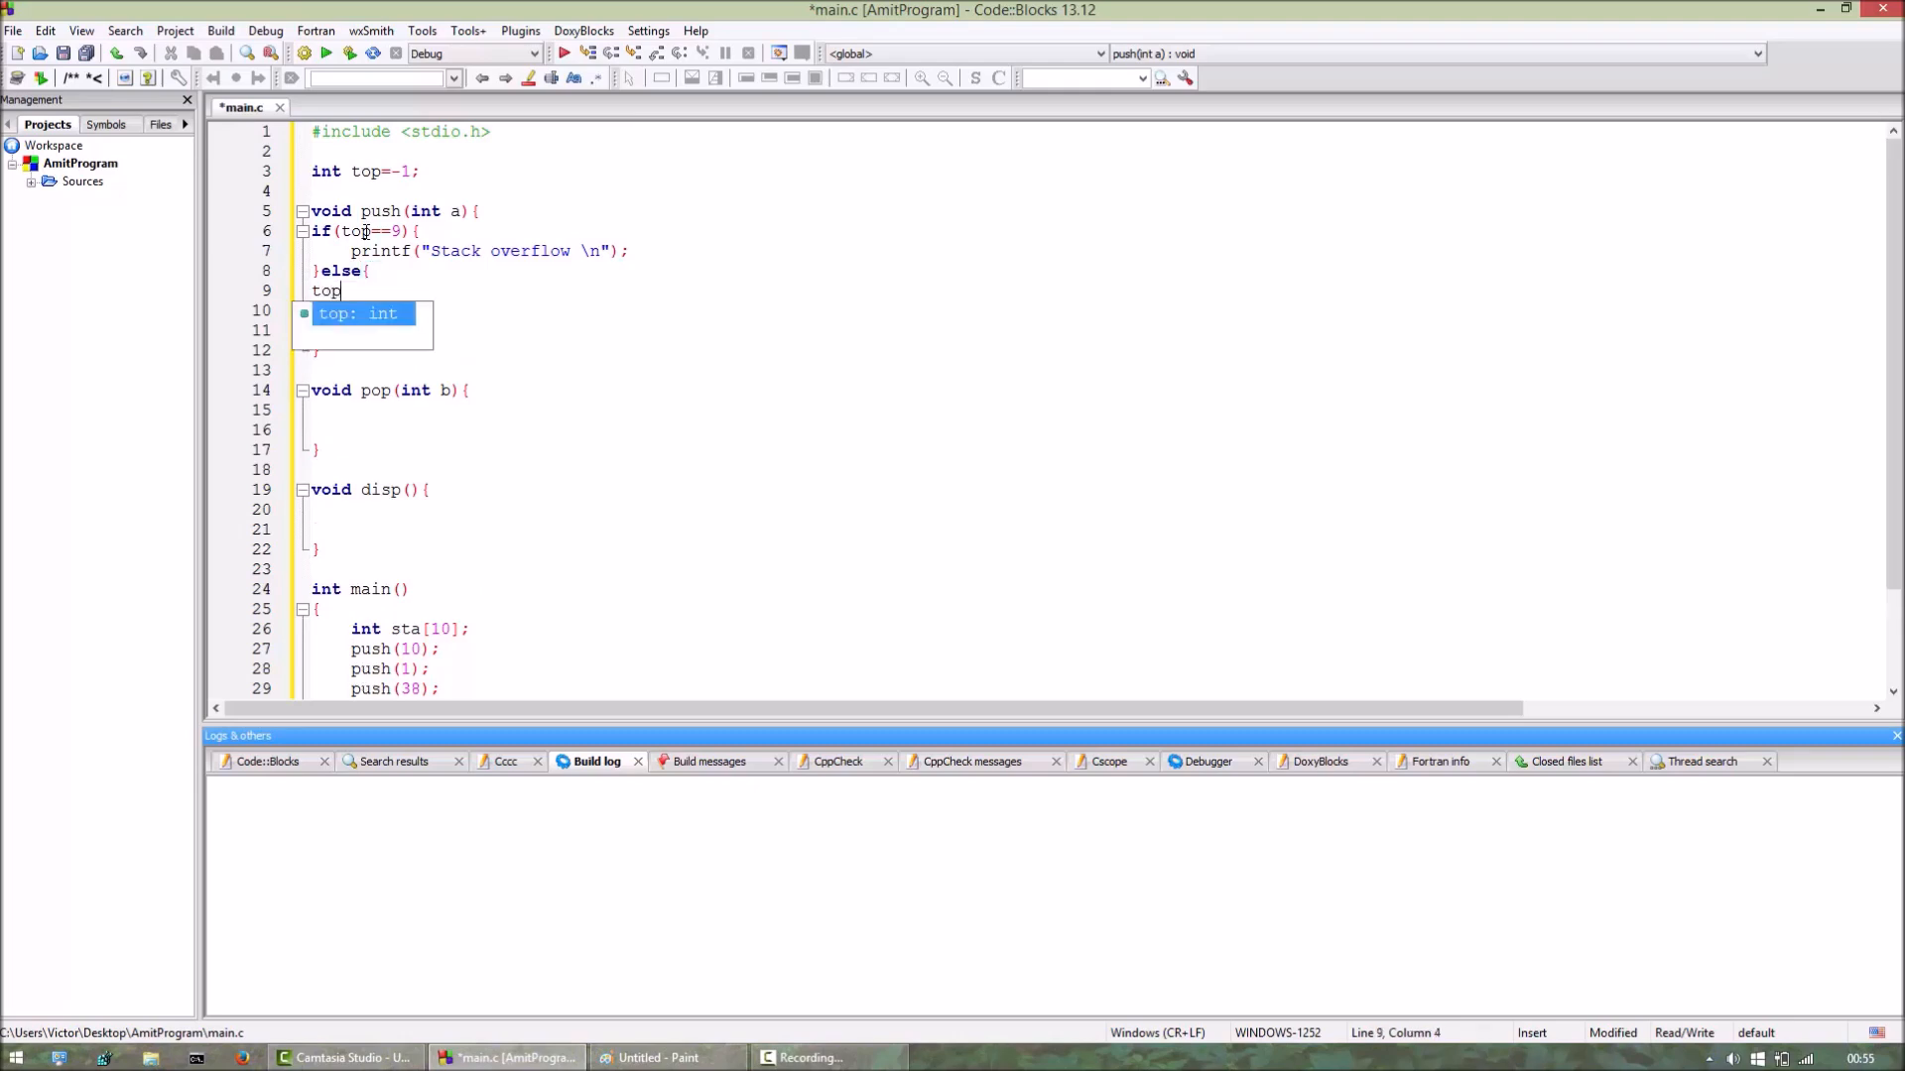
text(++;)
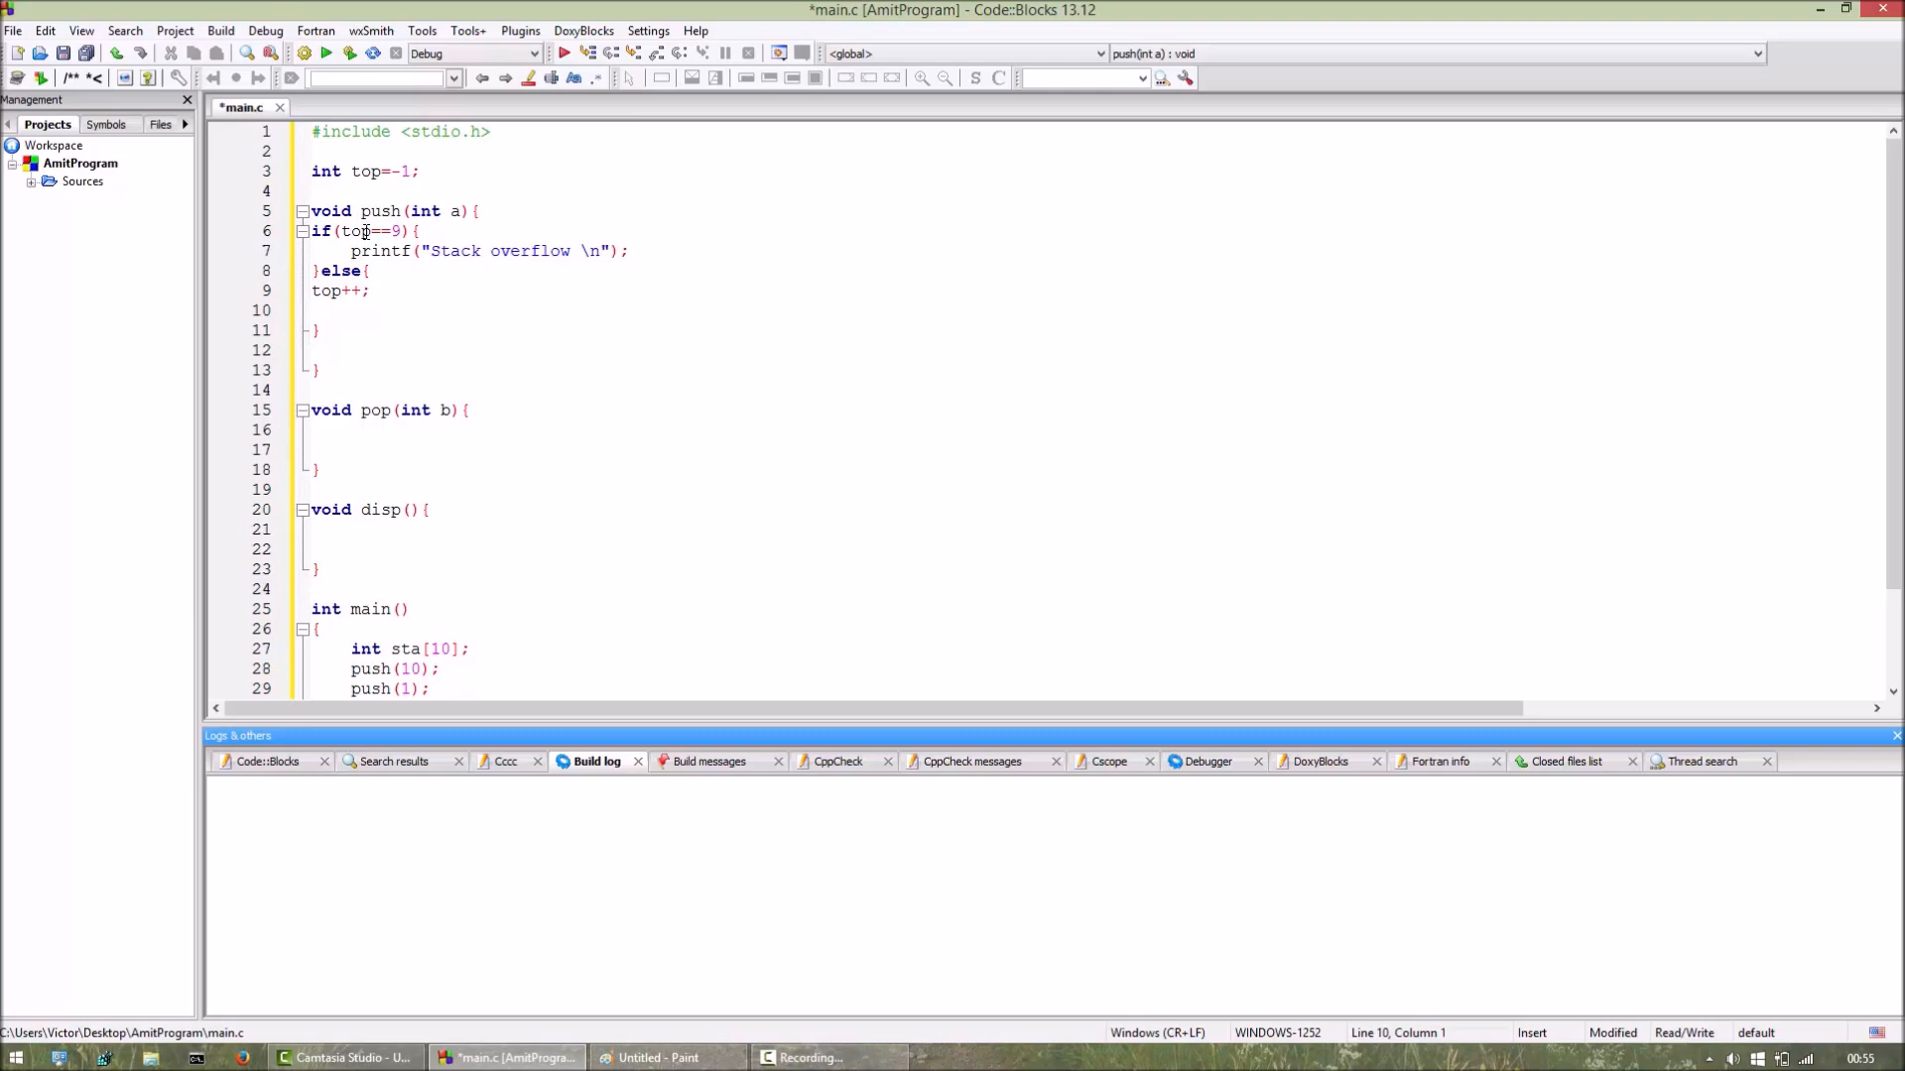
click(314, 309)
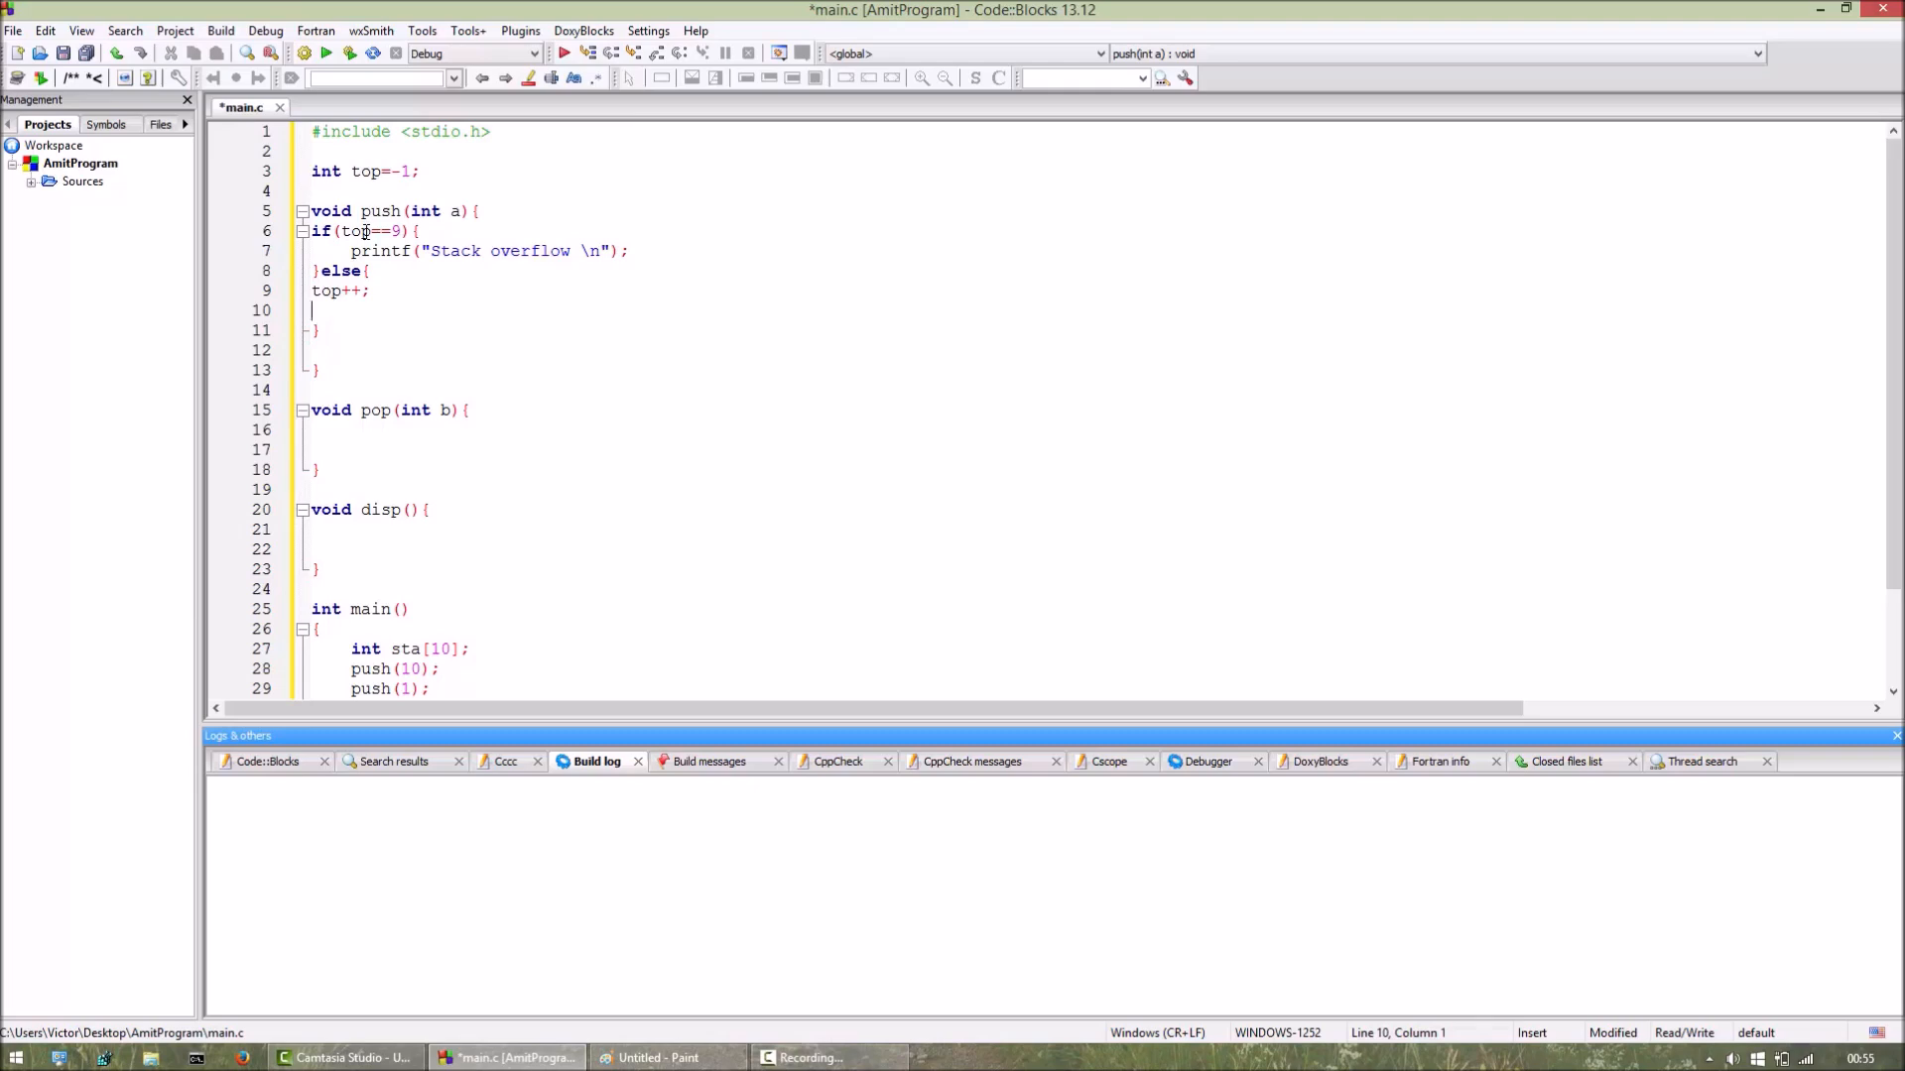
click(416, 210)
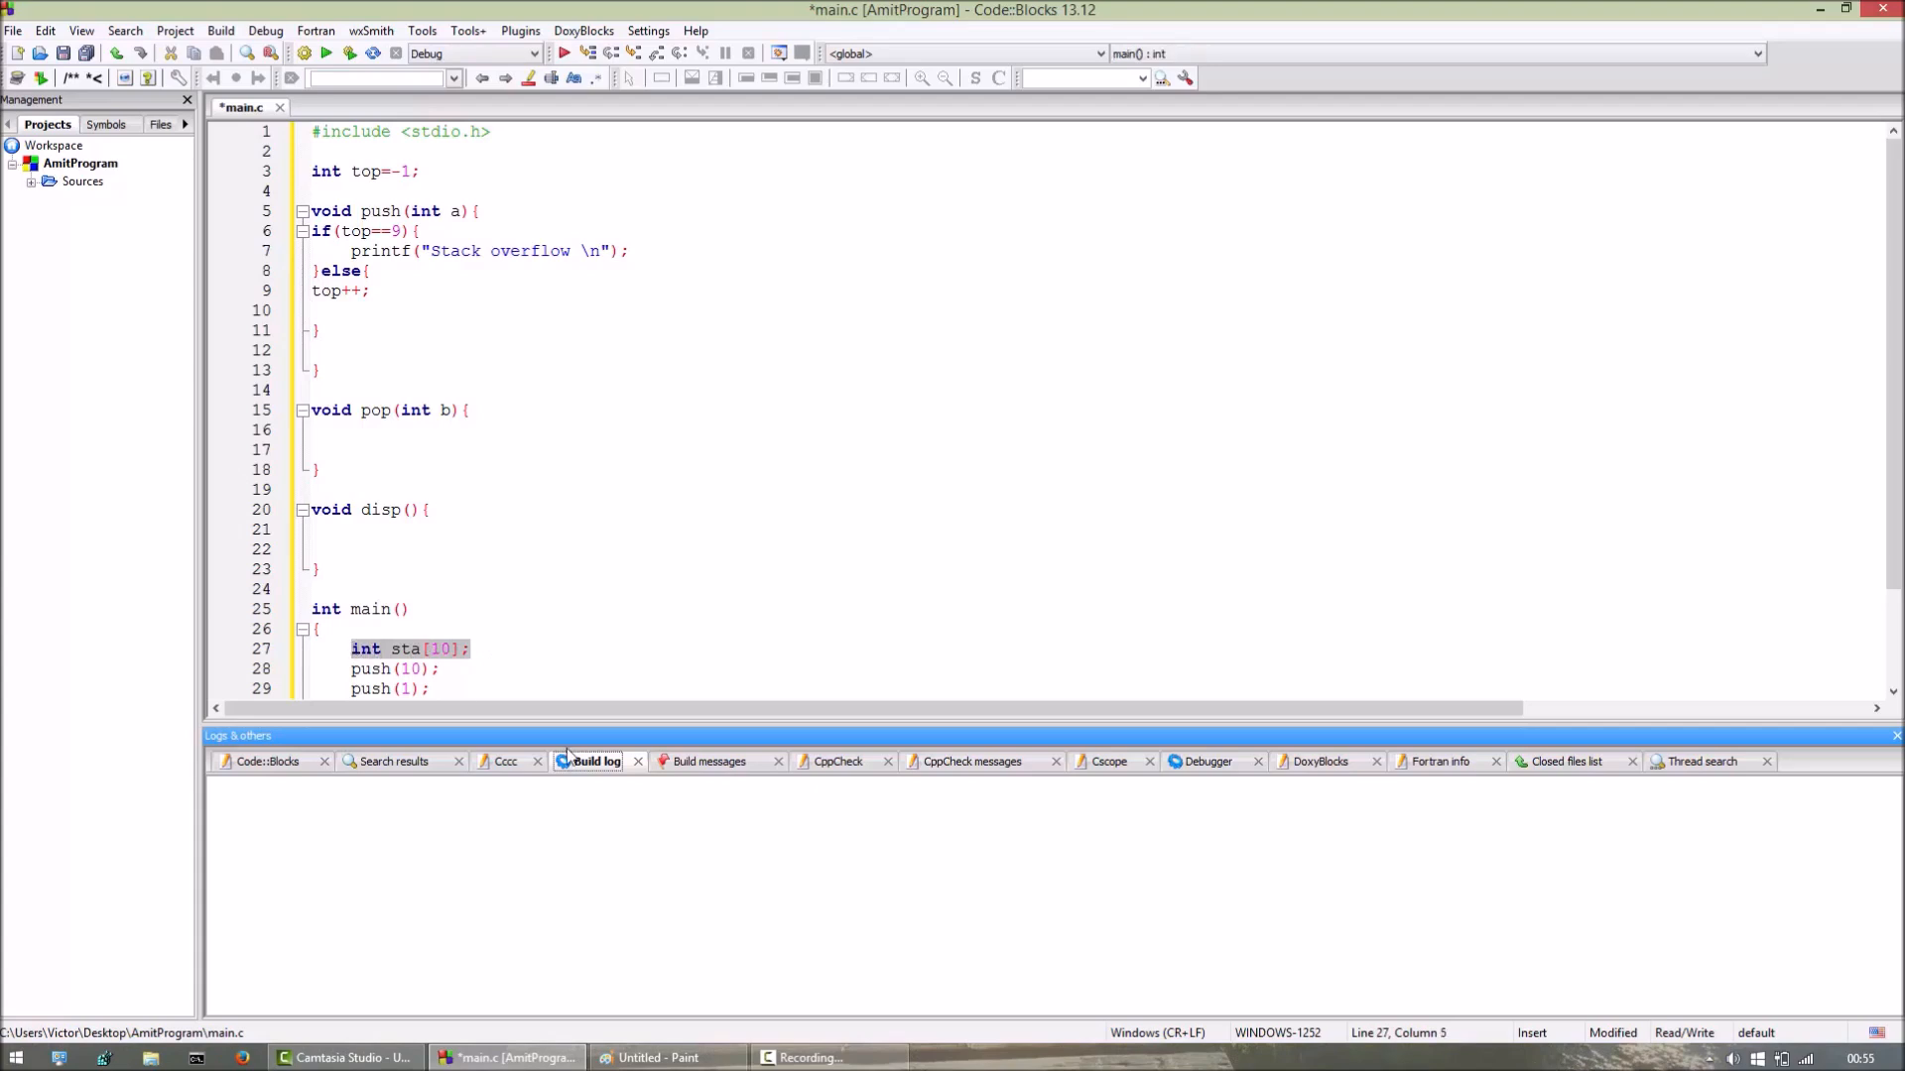
Move the int sta[10]; declaration out of main to a global below top.
key(Delete)
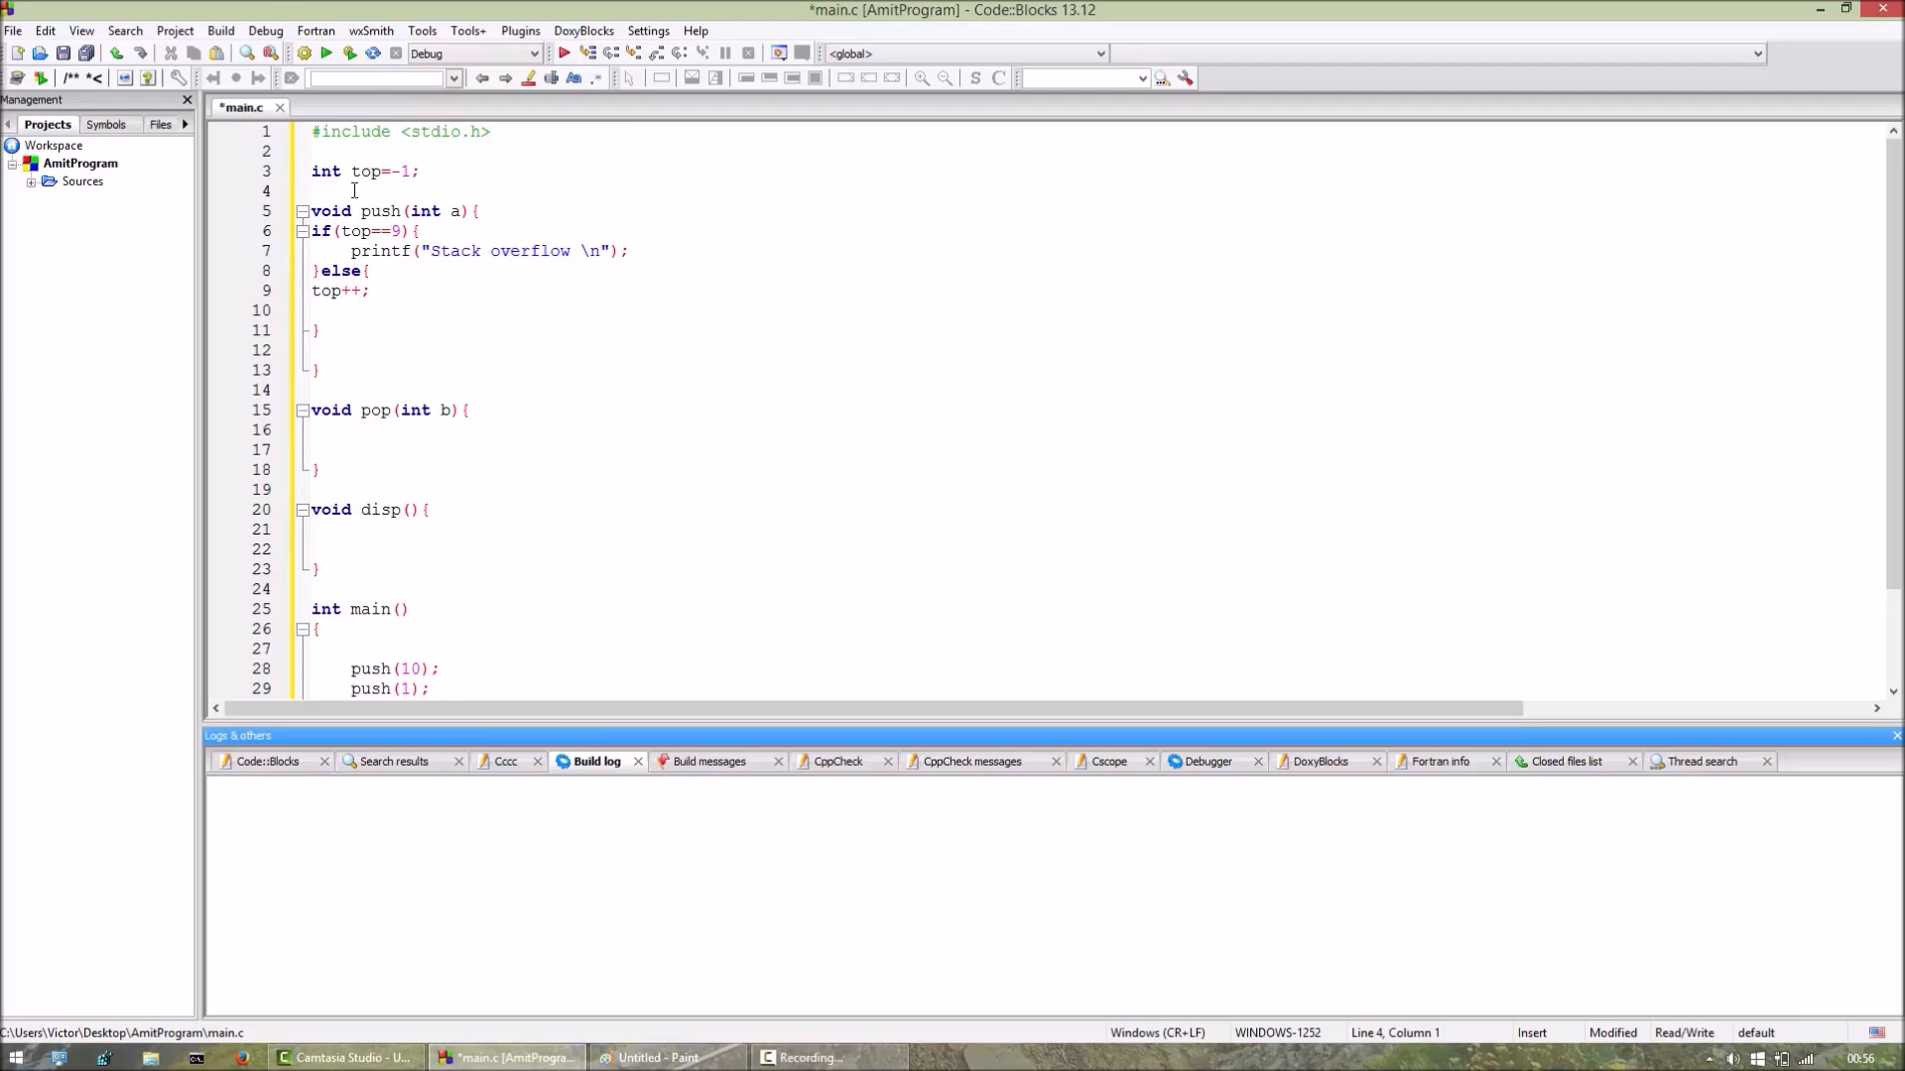
text(int sta[10];)
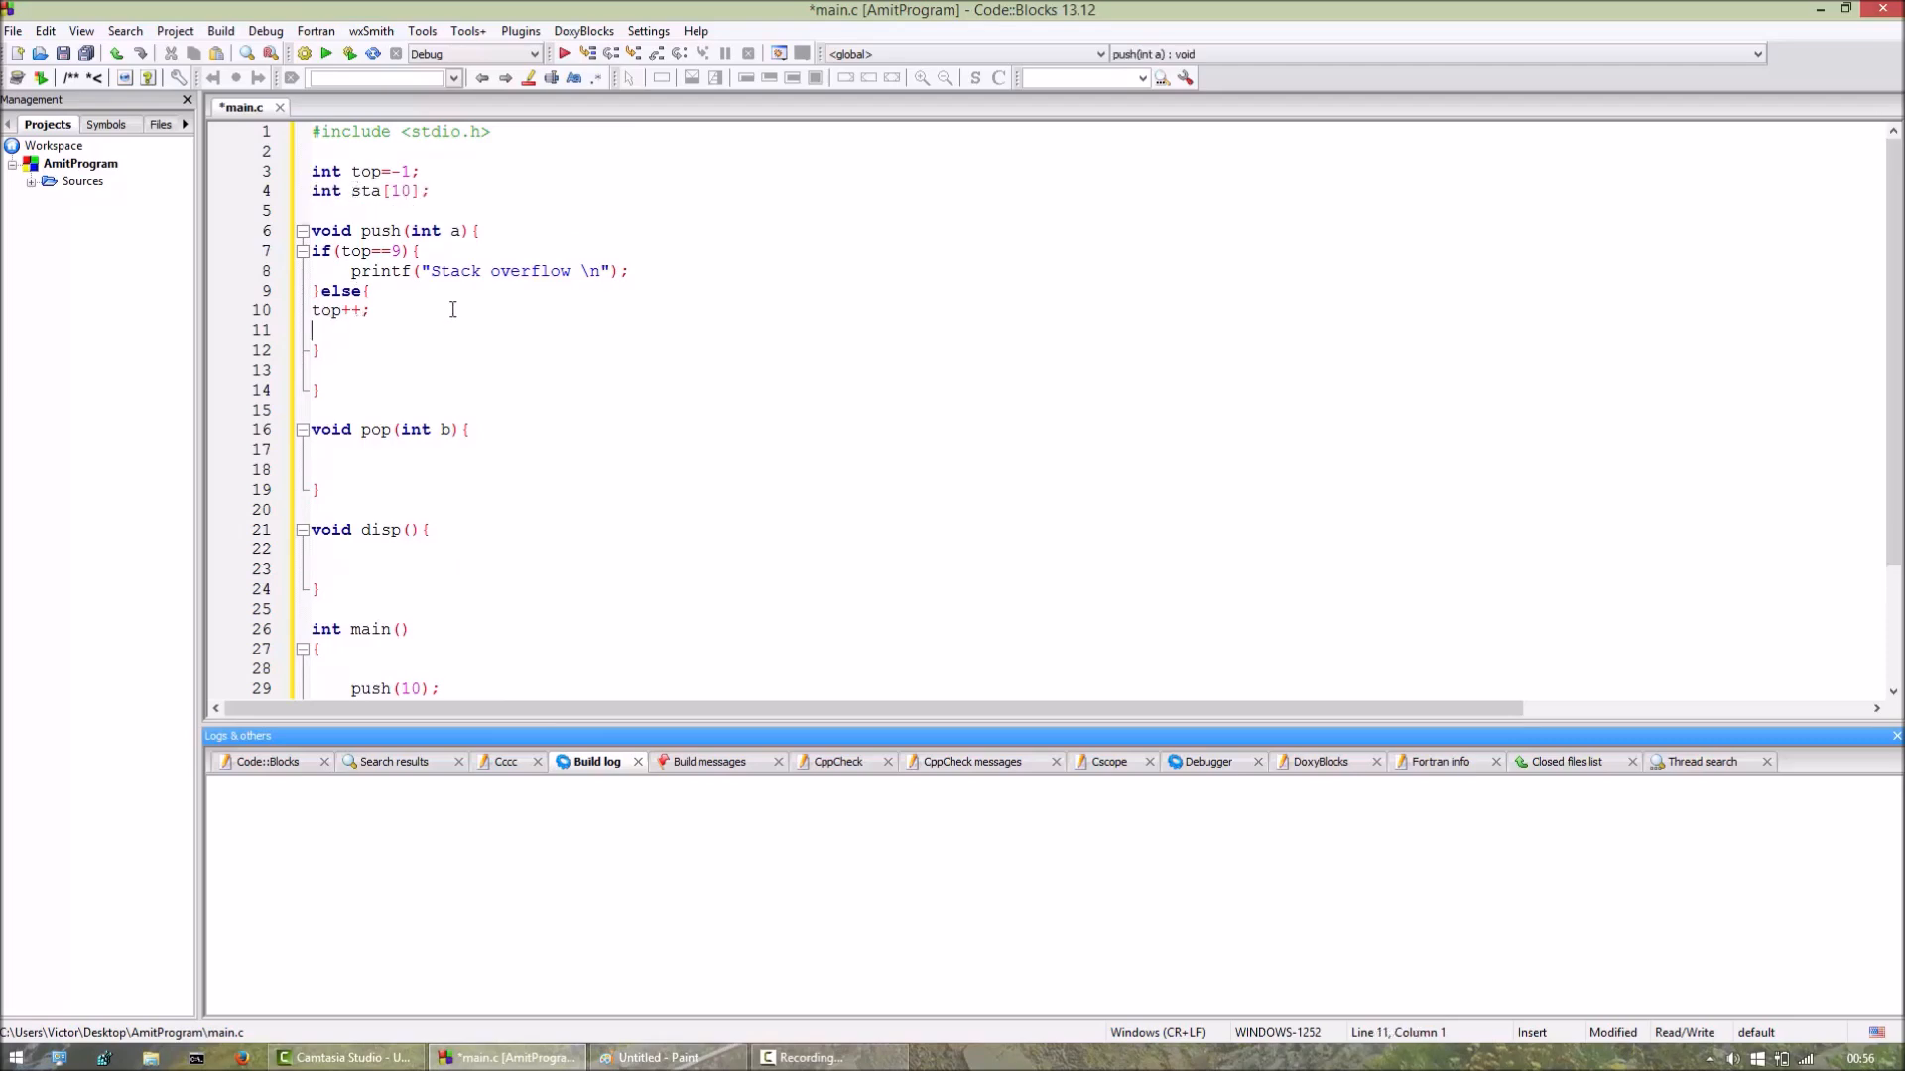
Store the pushed value with sta[top]=a; after top++ in push's else block.
text(sta)
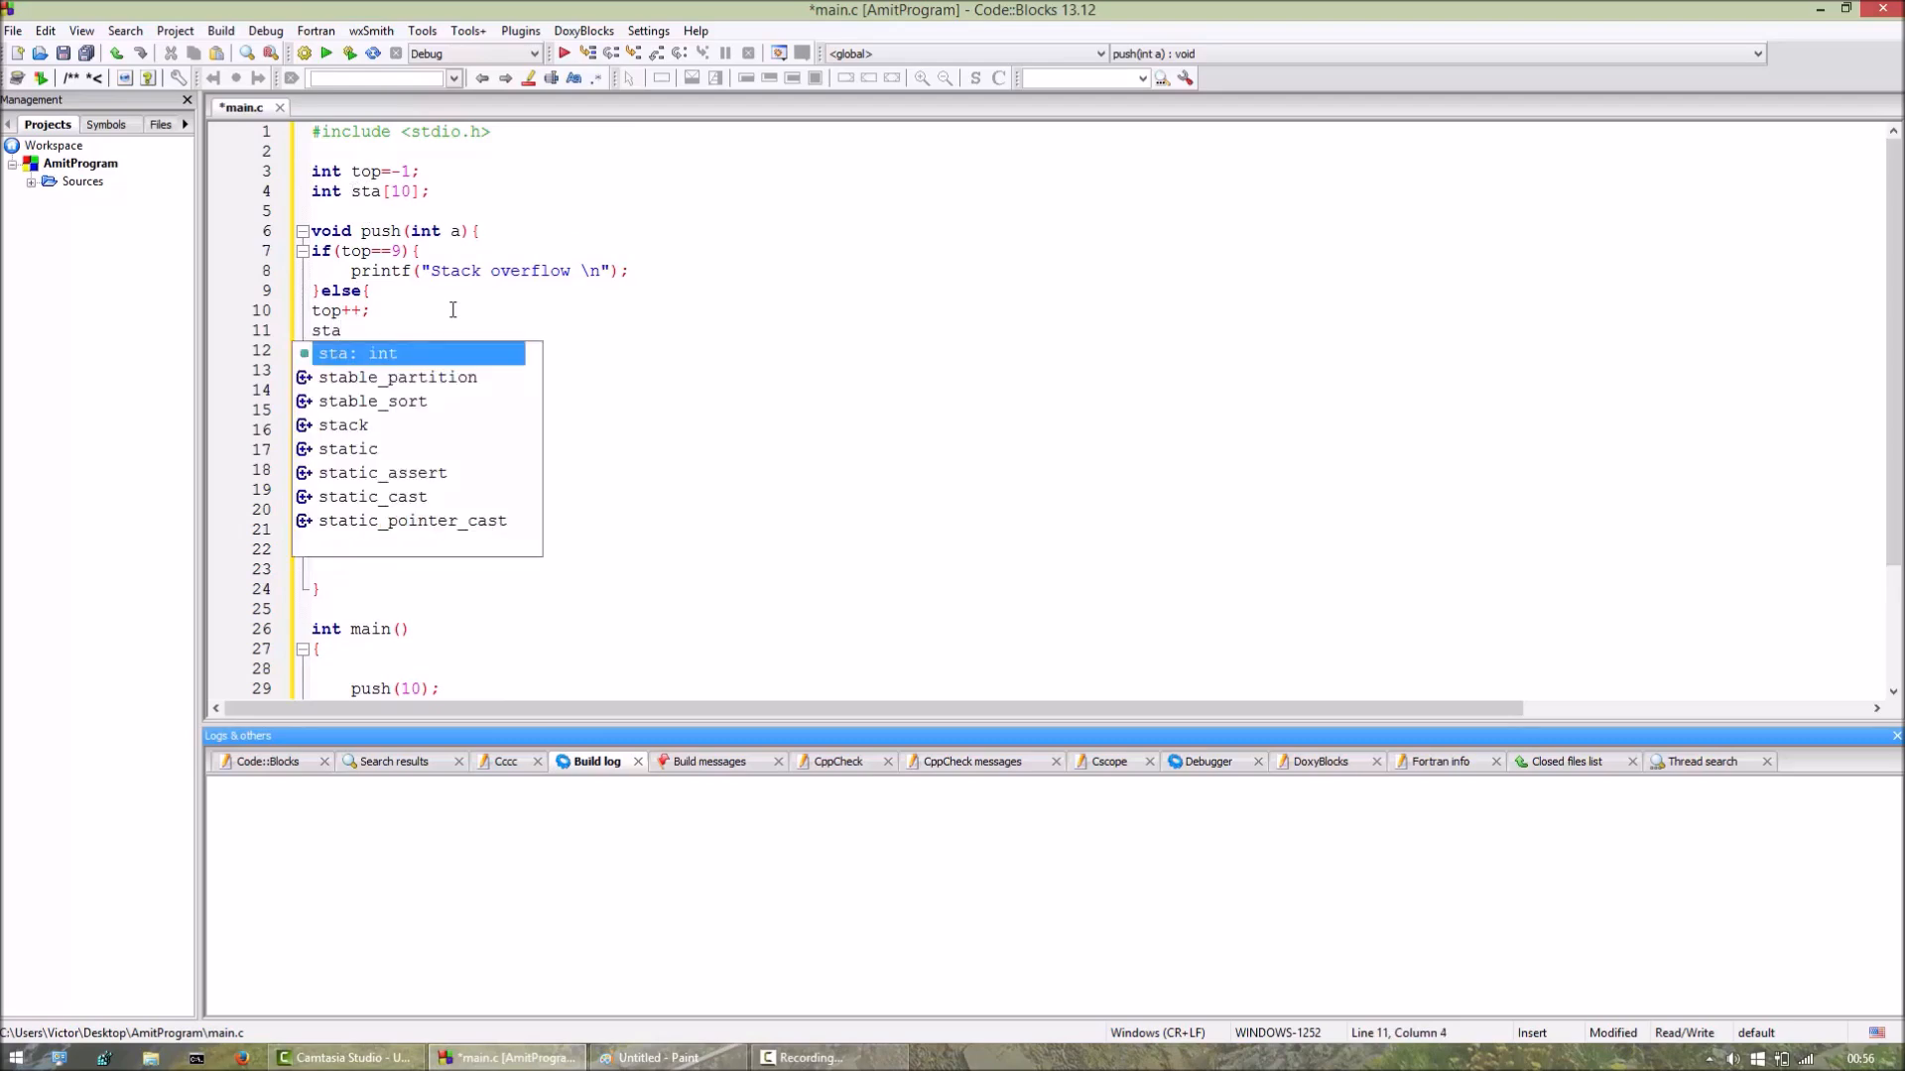
text([top])
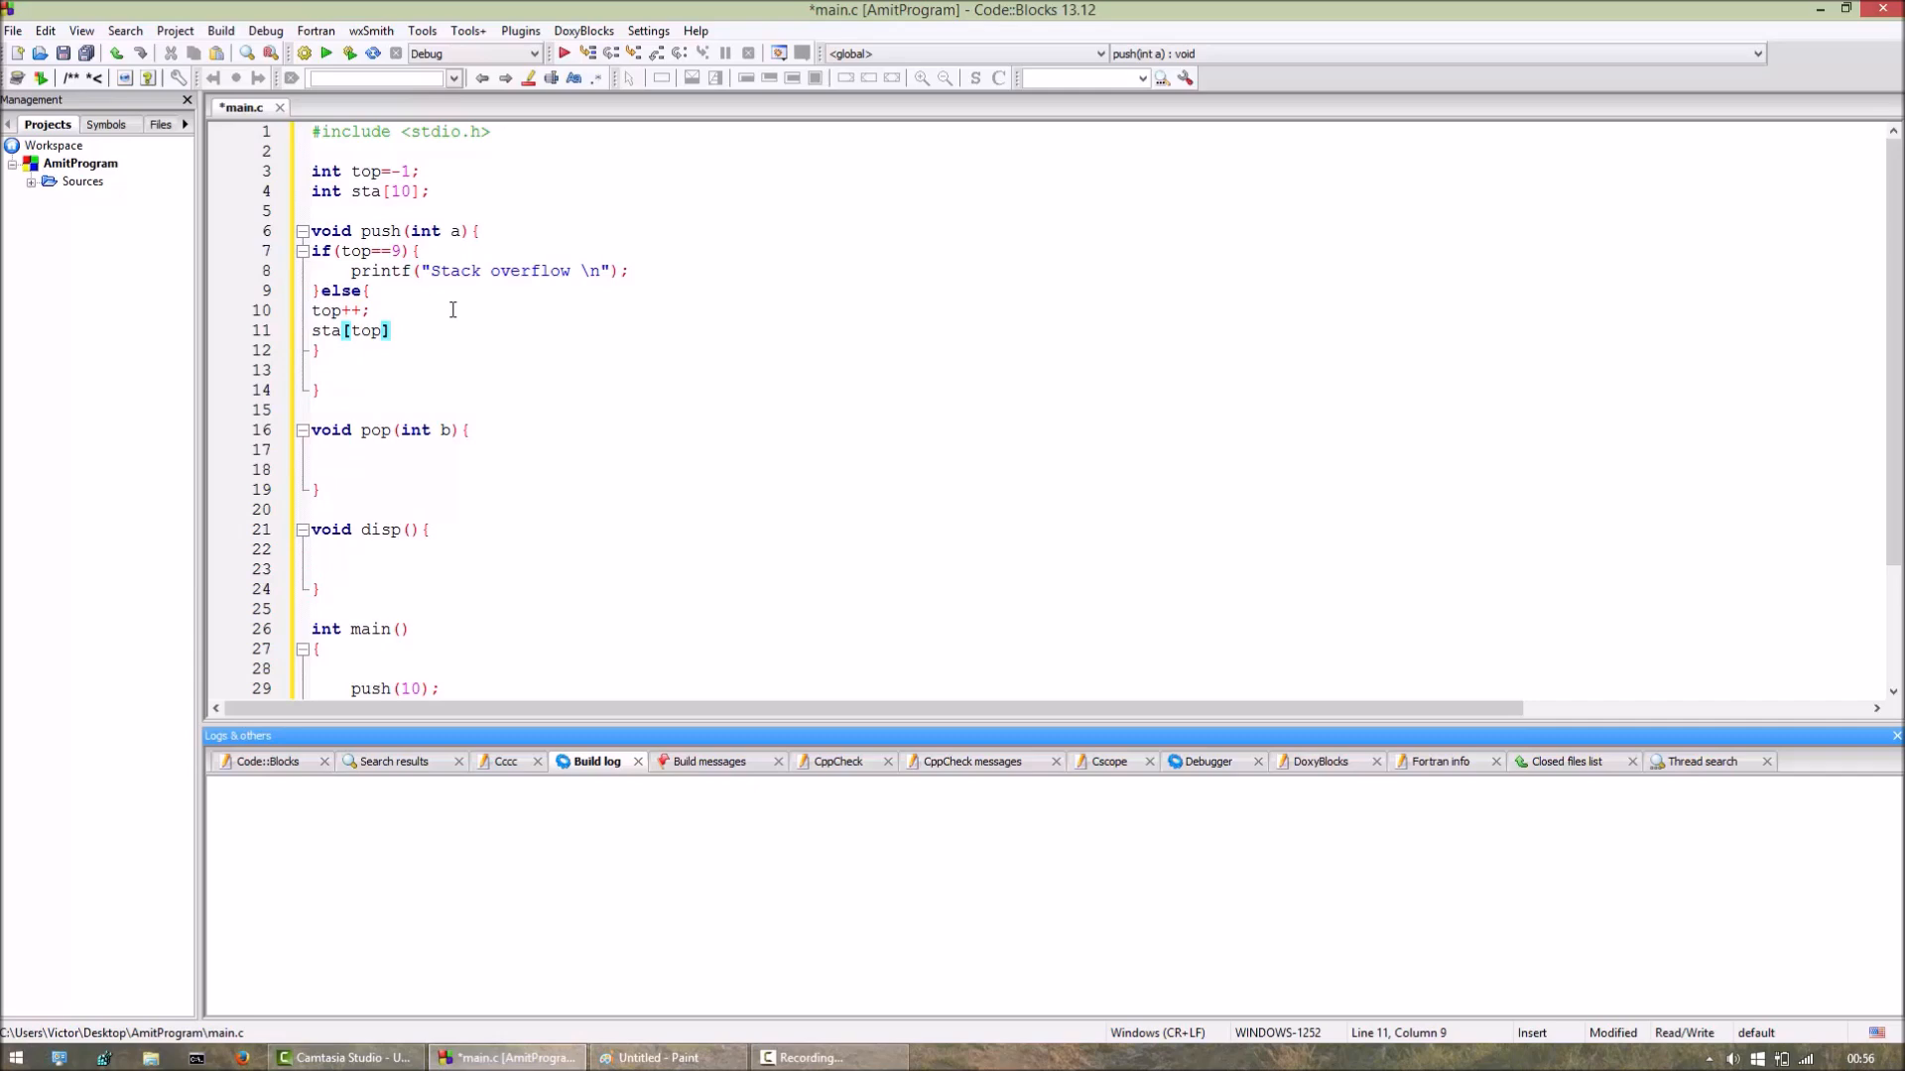
text(=)
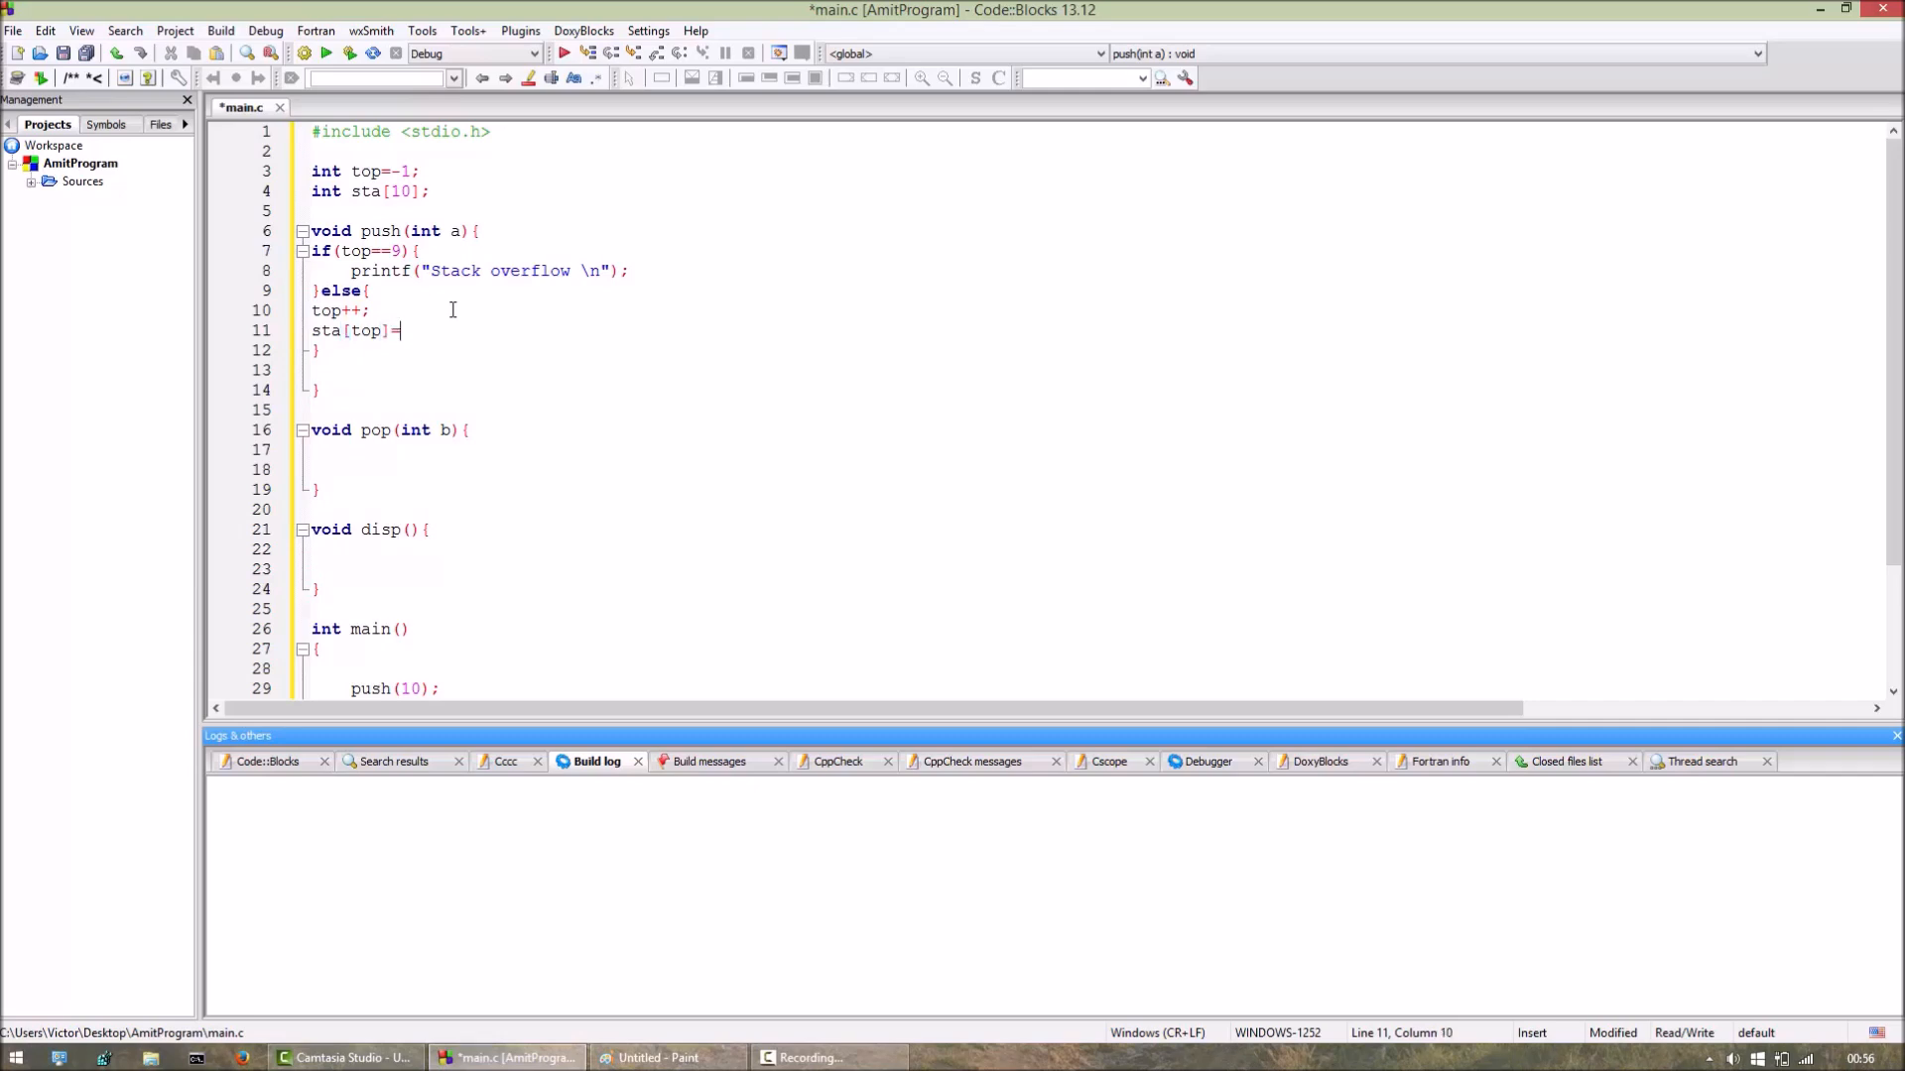
text(a;)
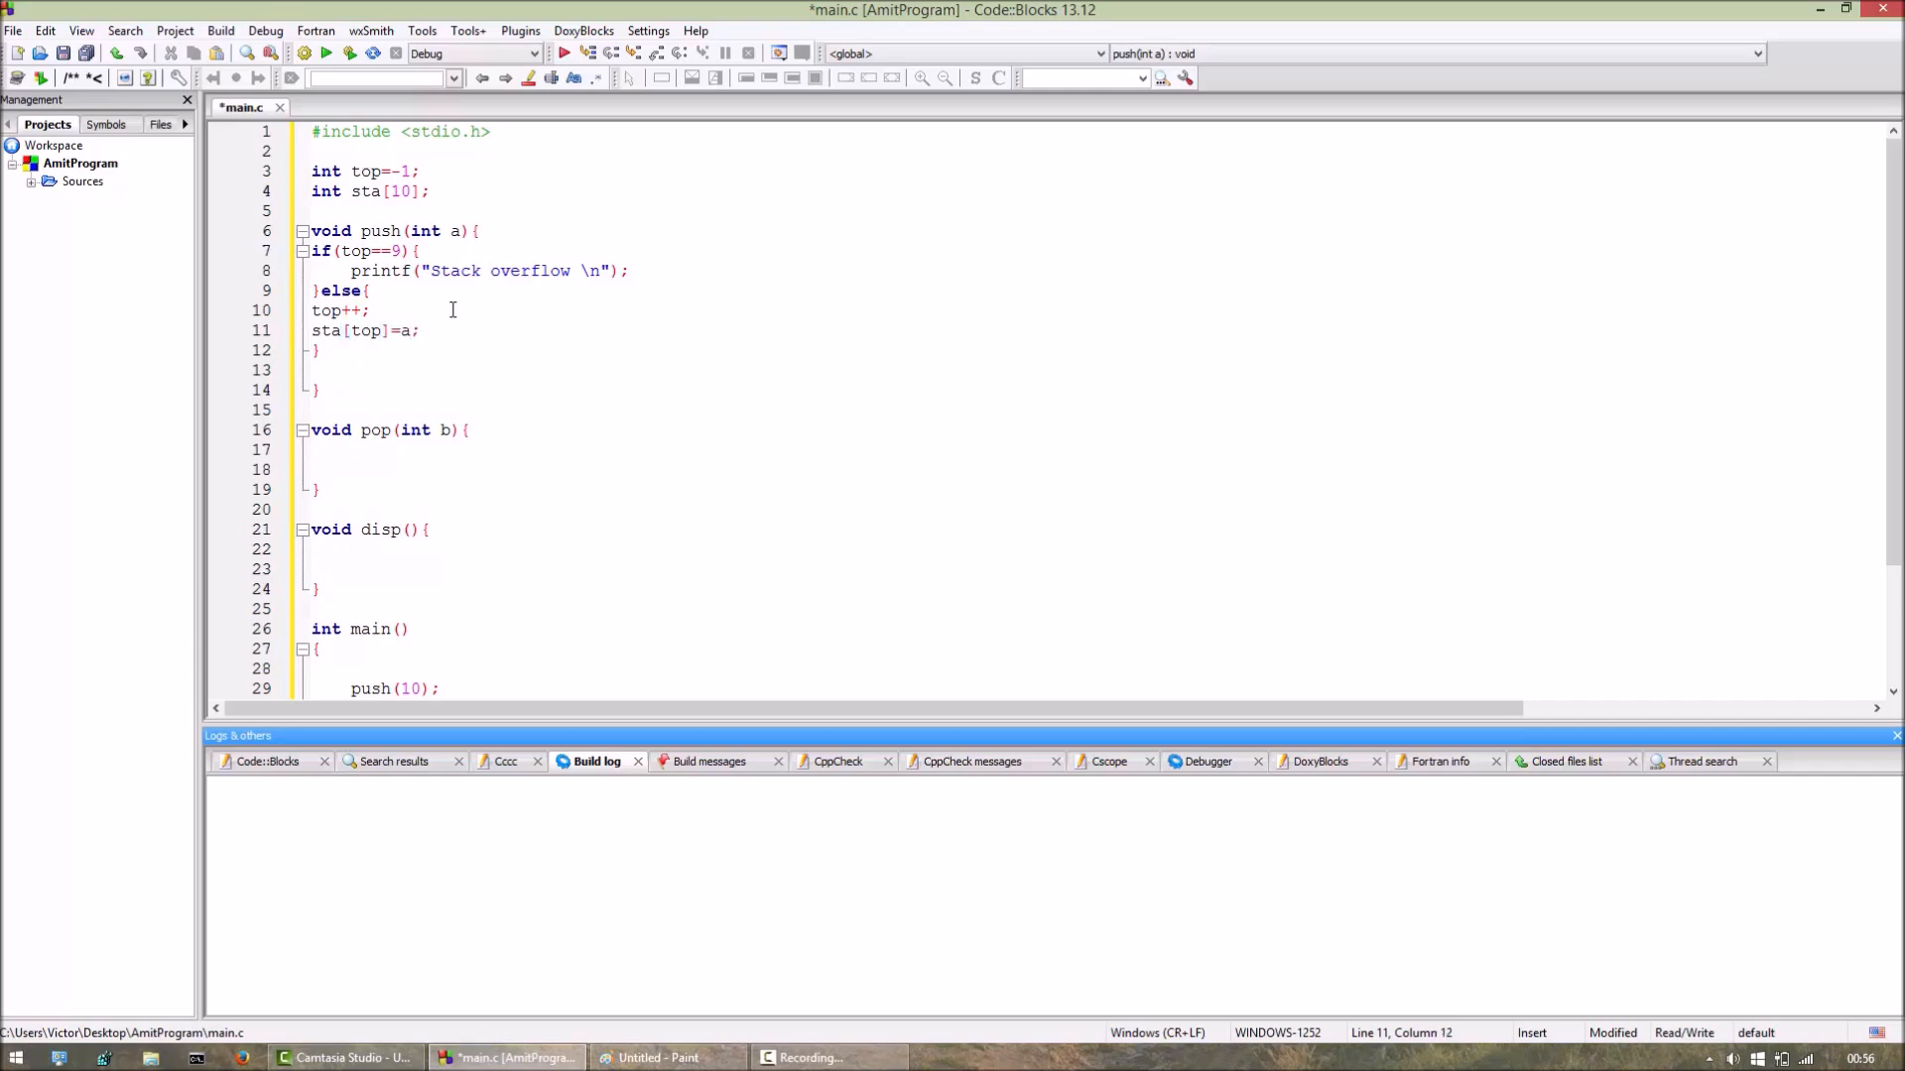
click(423, 331)
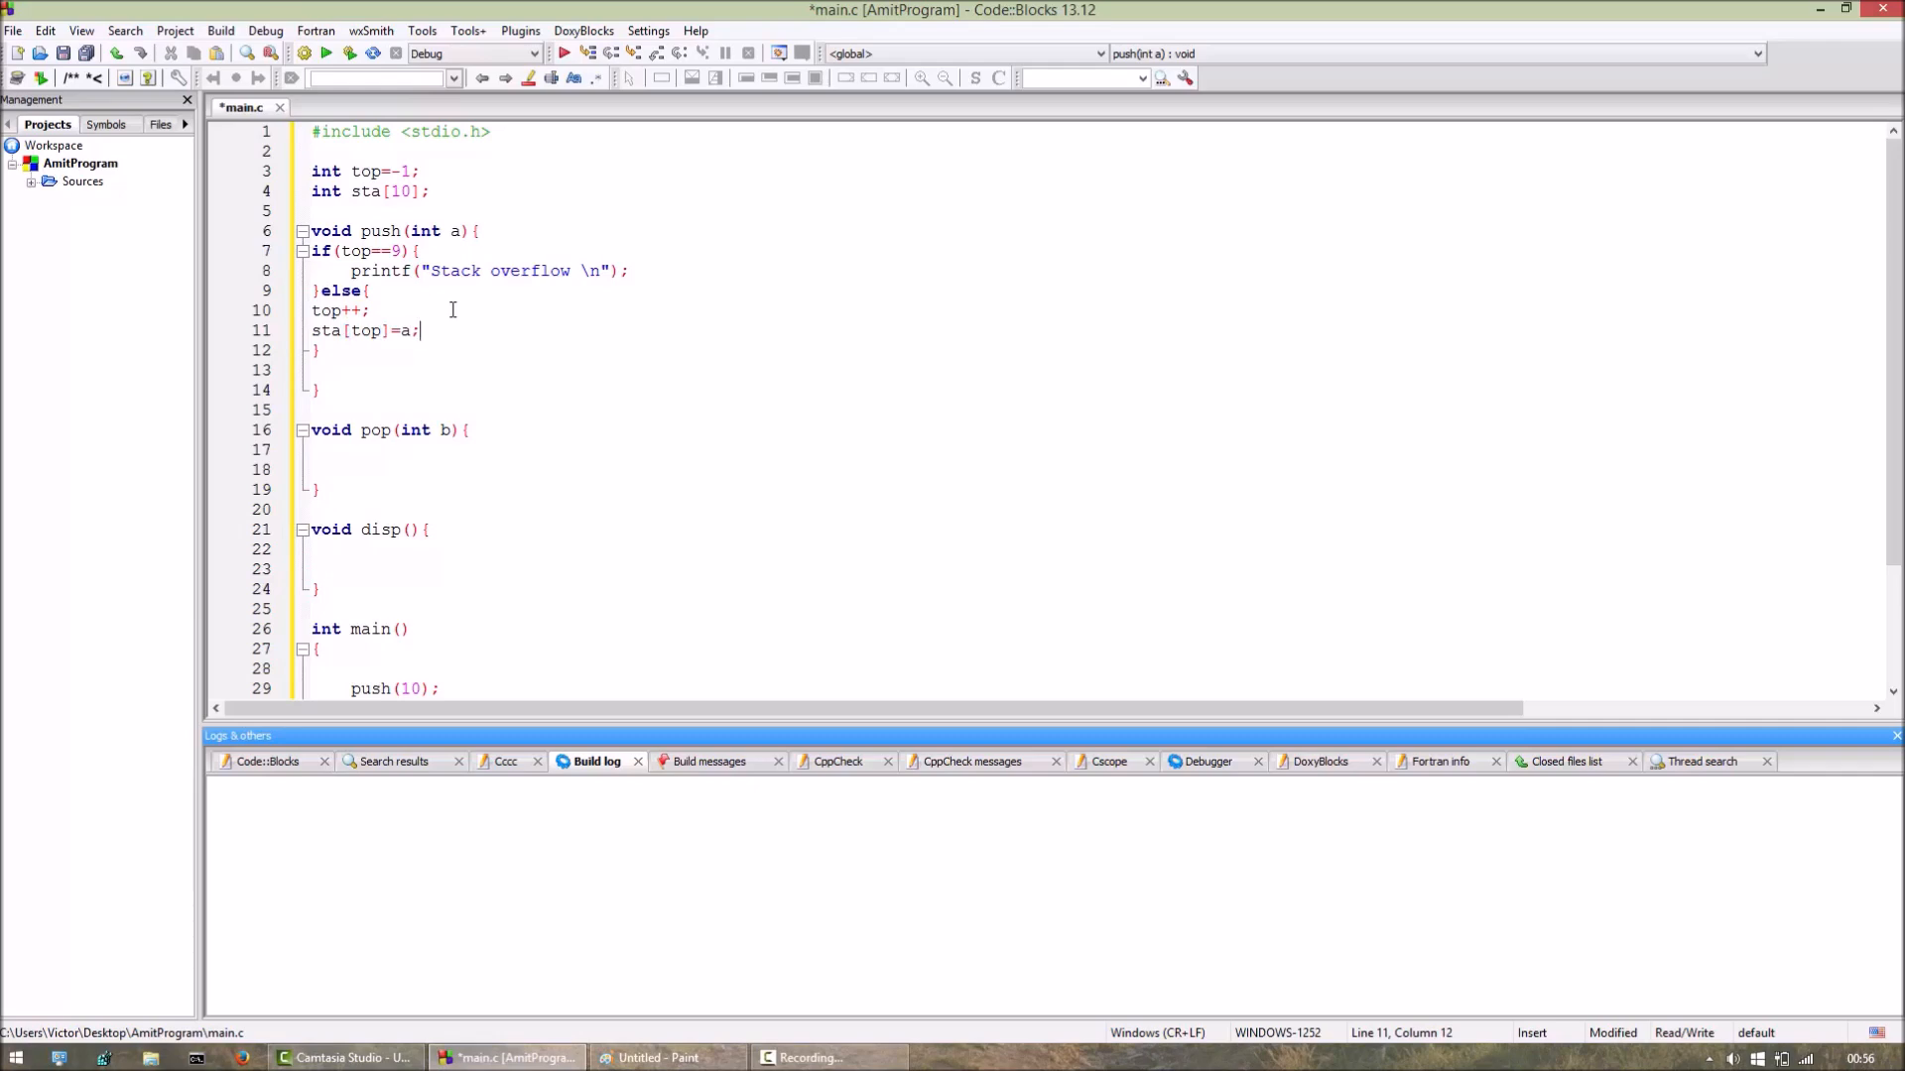
click(343, 451)
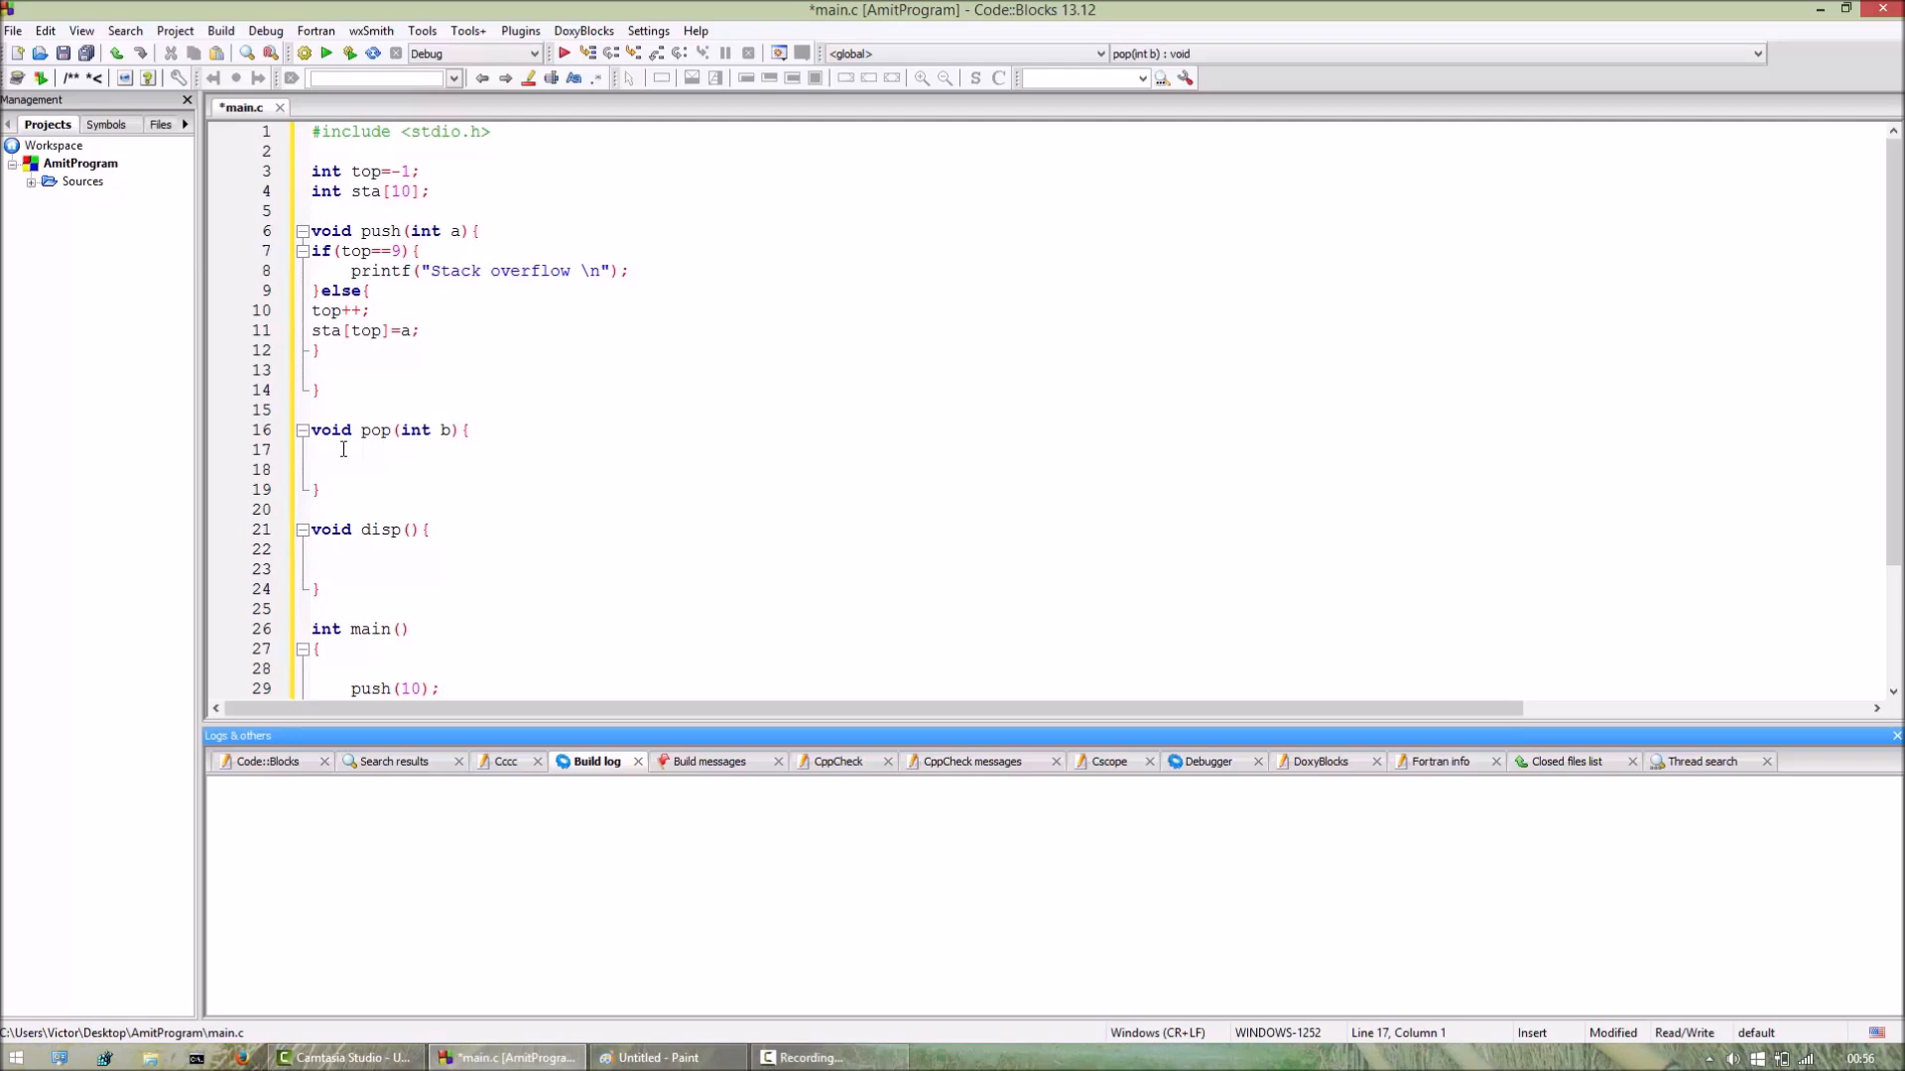
In pop, add if(top==-1) printing "Stack underflow \n".
text(if)
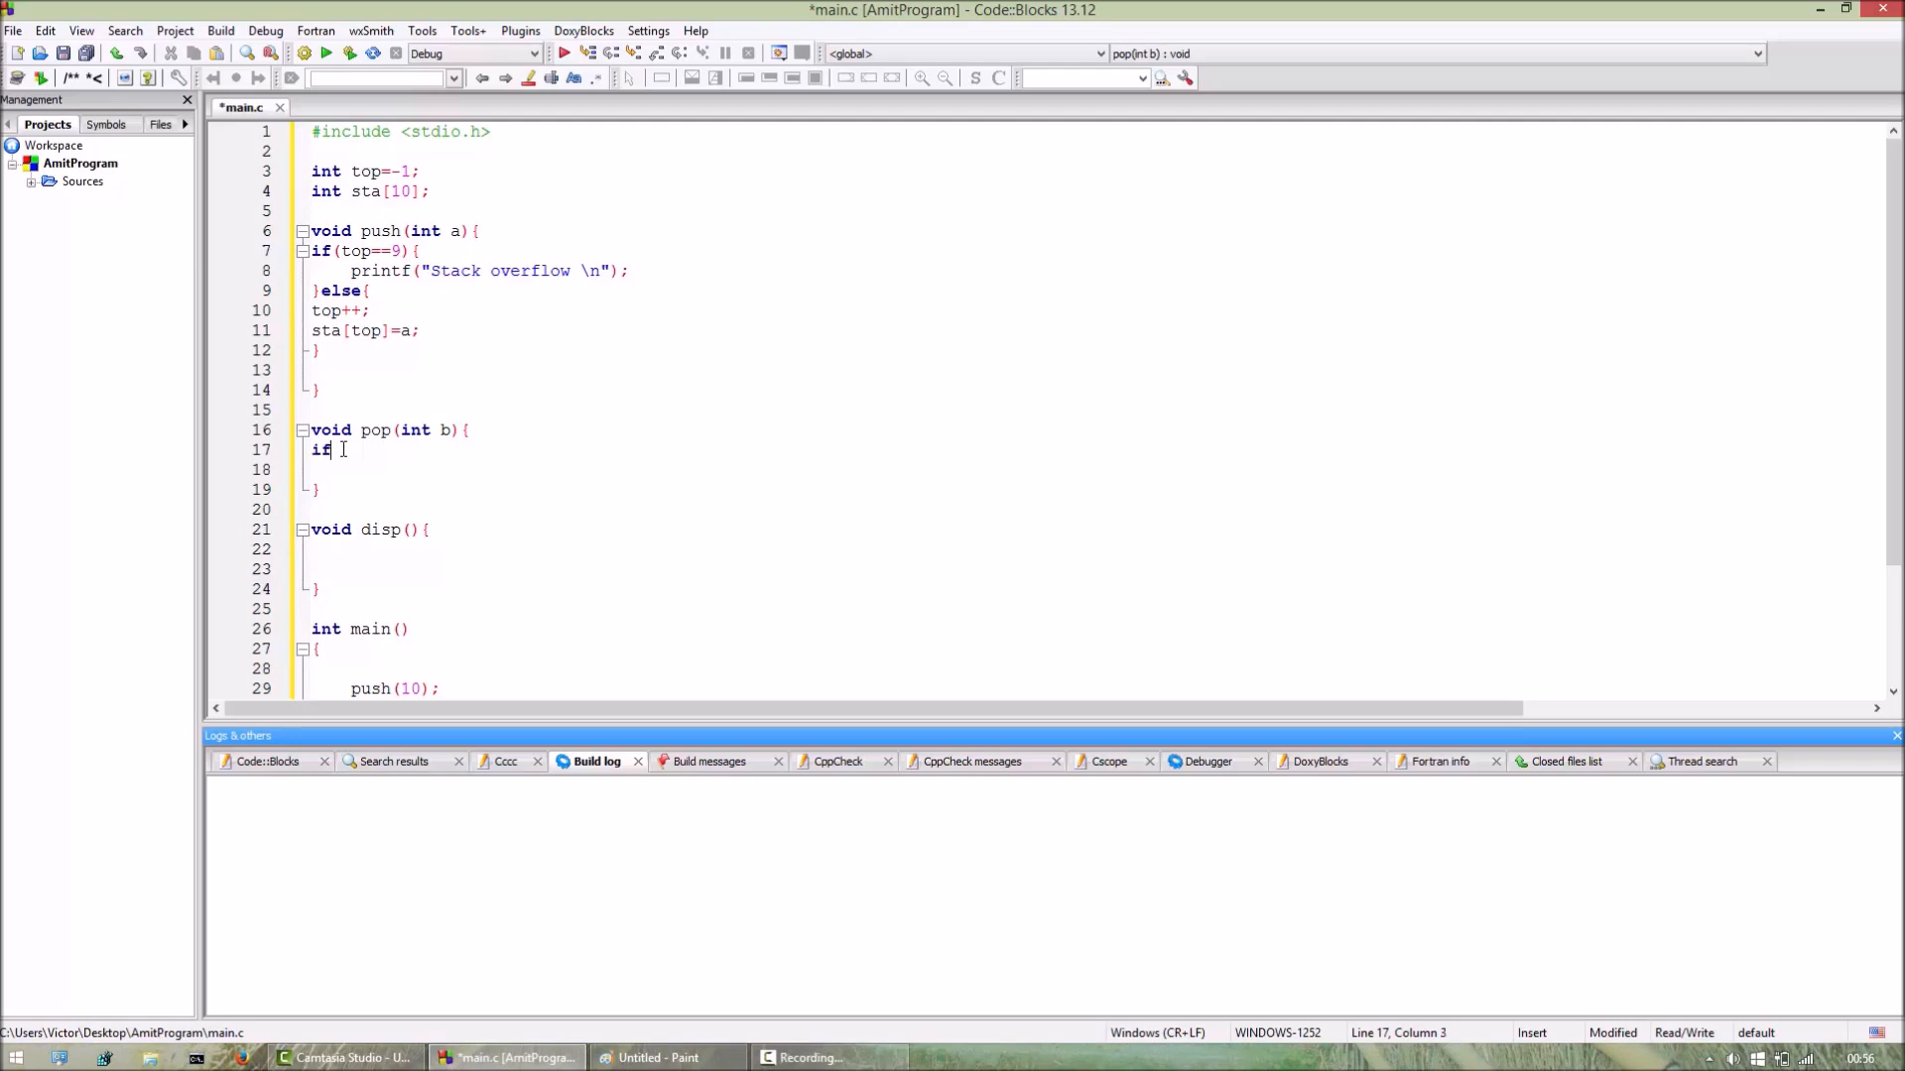
text(())
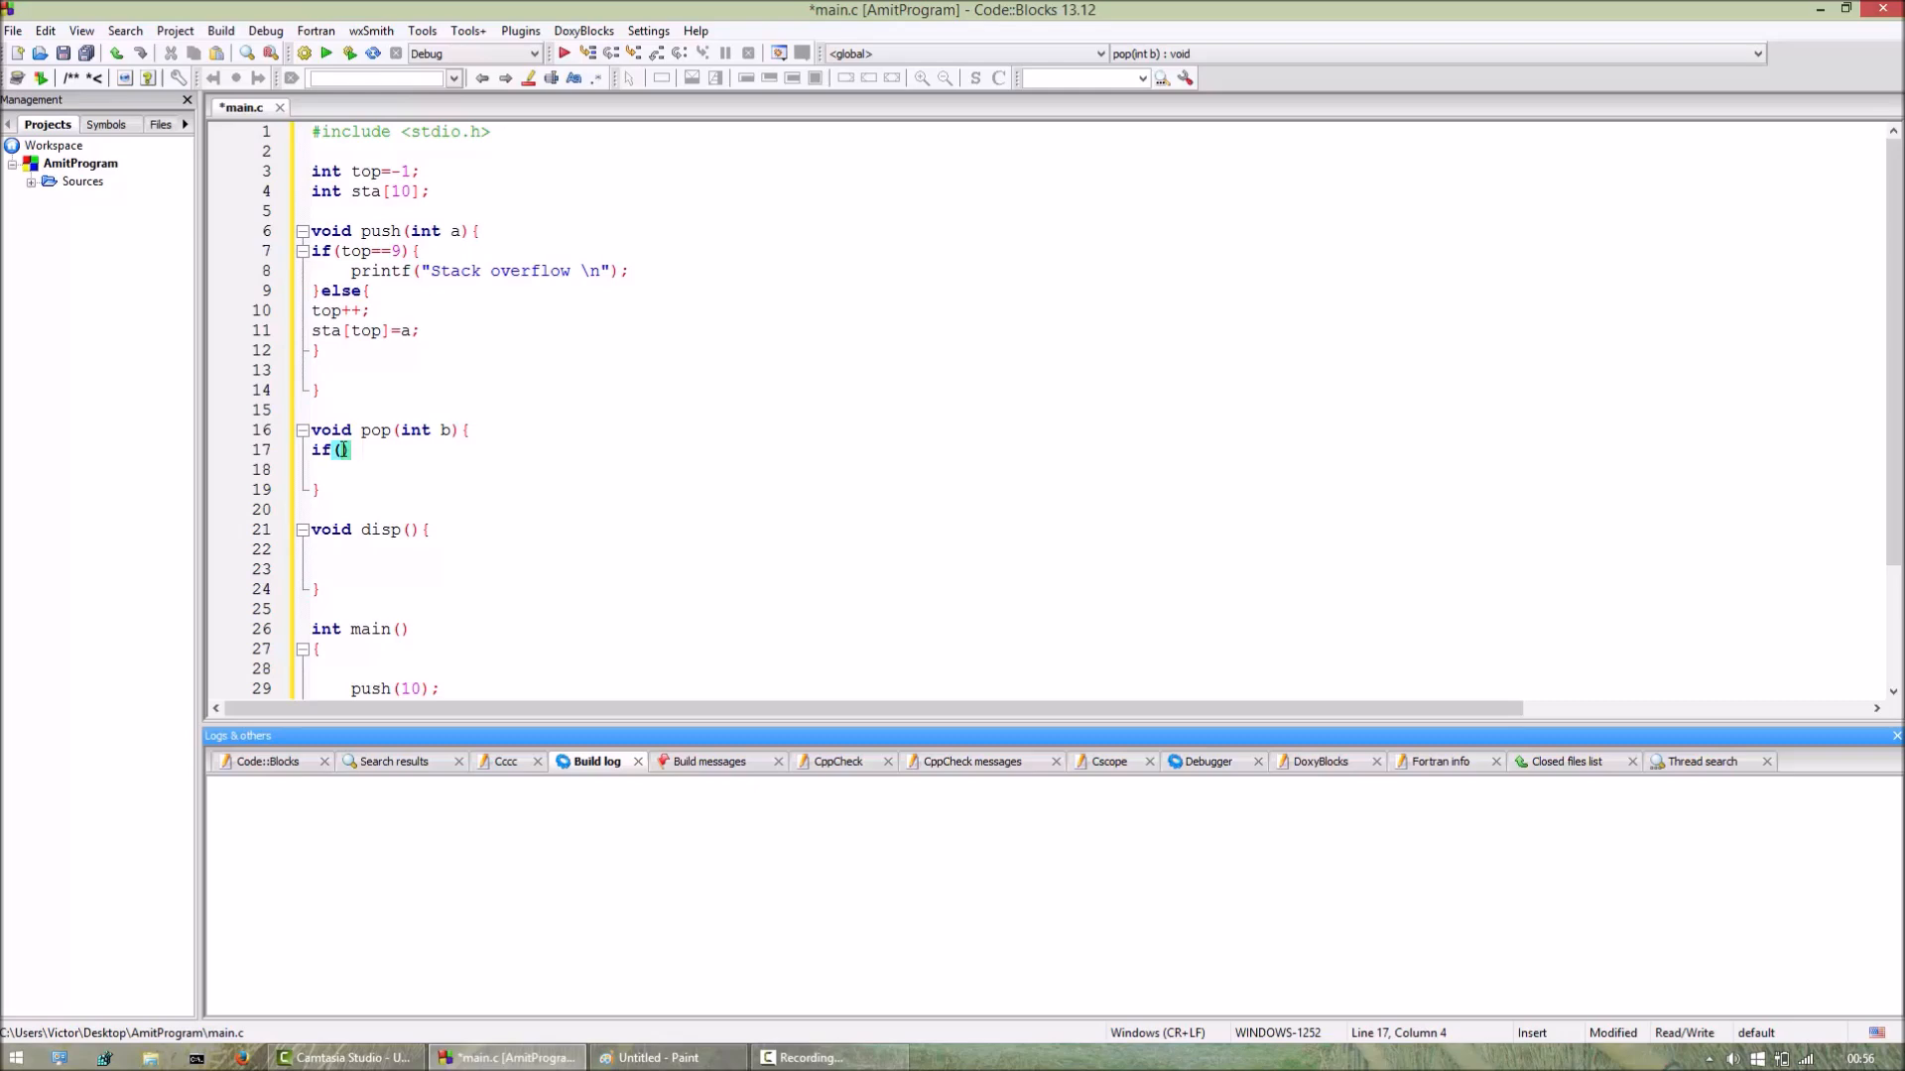
text(top==-1)
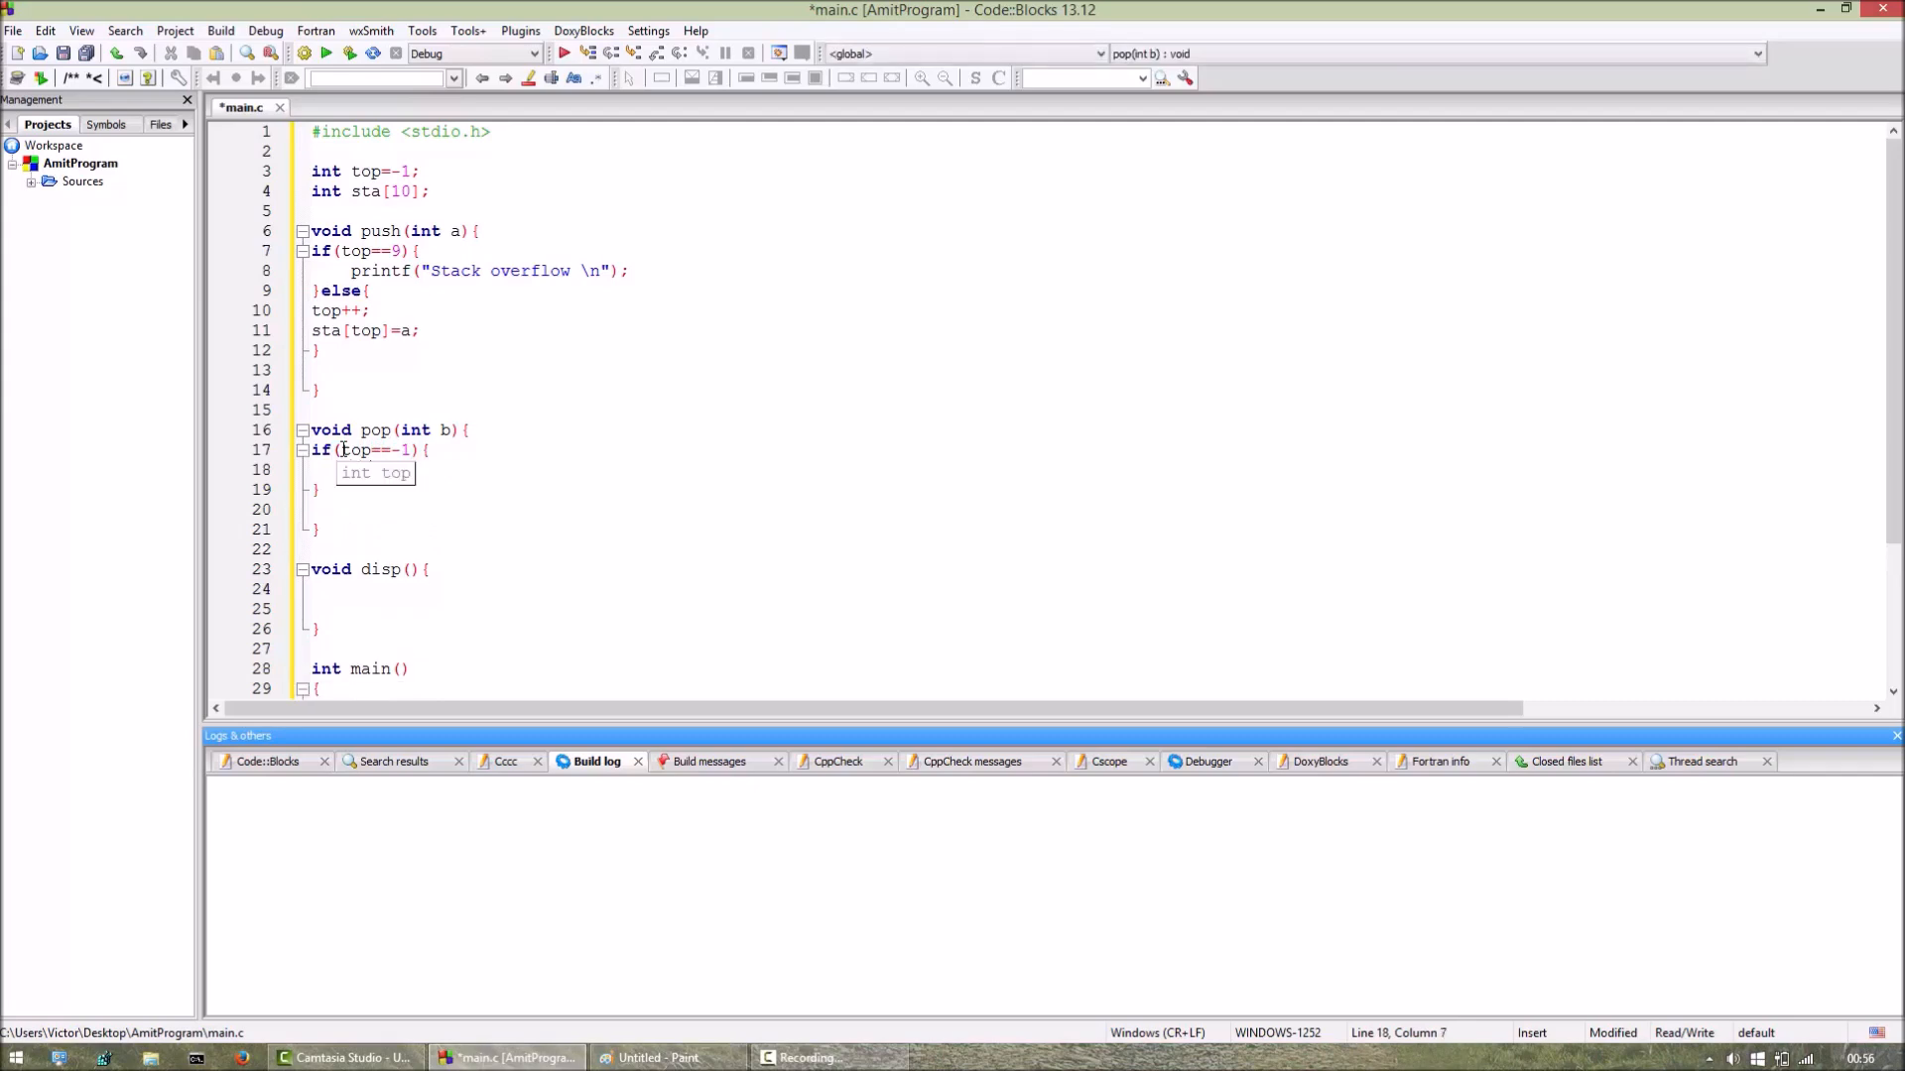
text(printf(""))
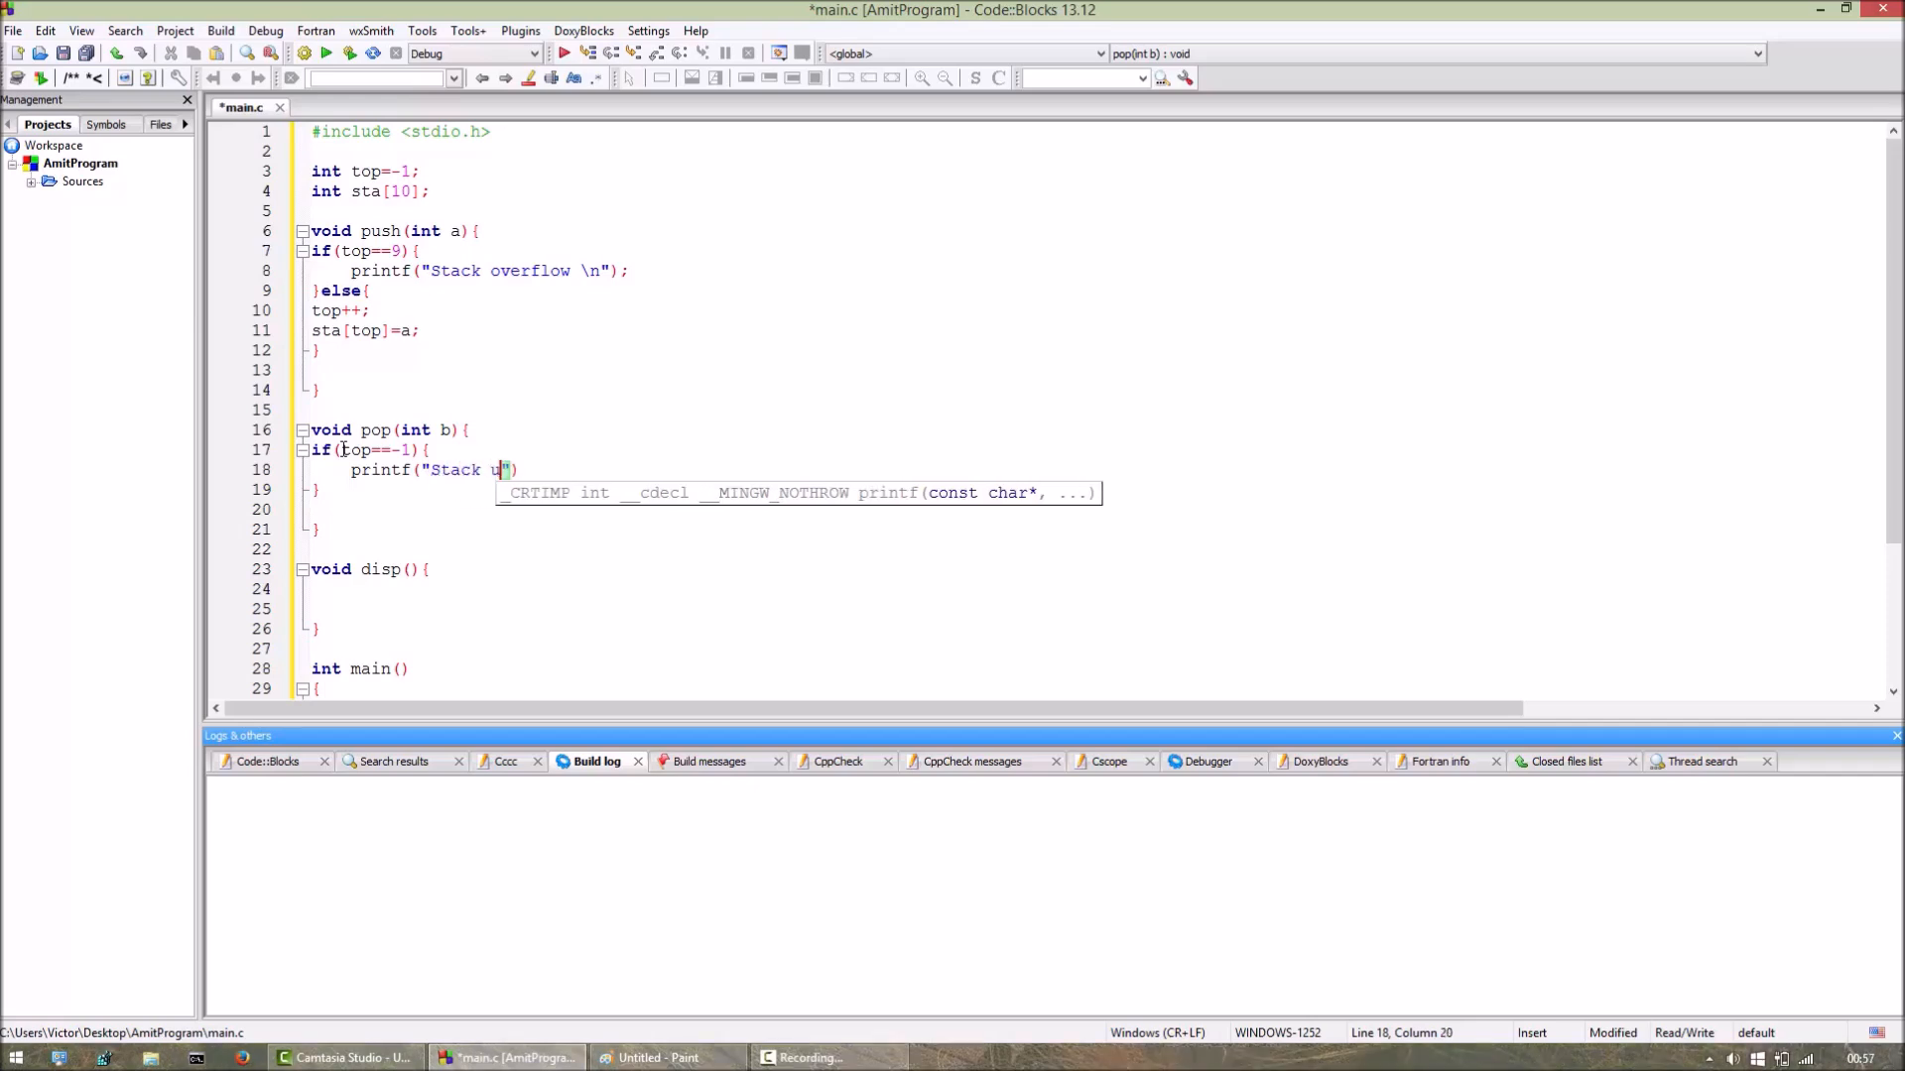
text(nderflow)
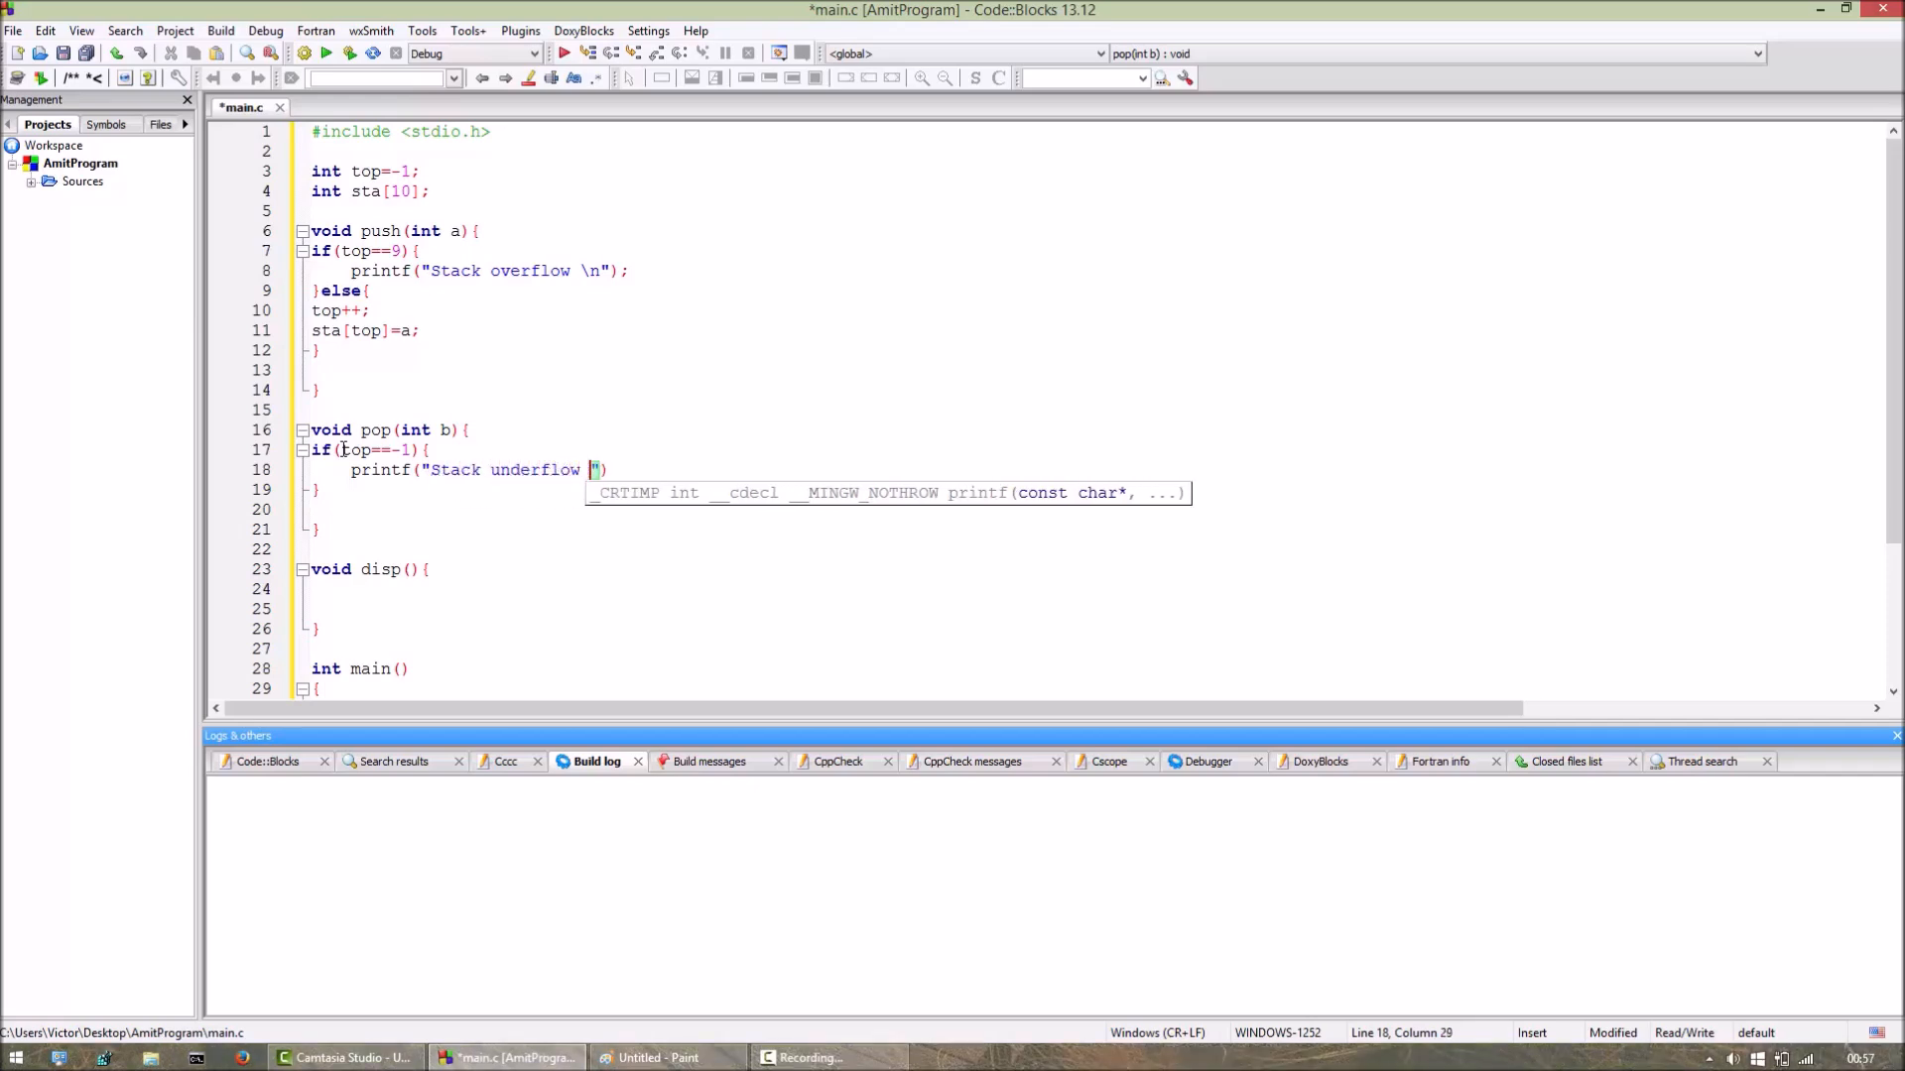
text(\n)
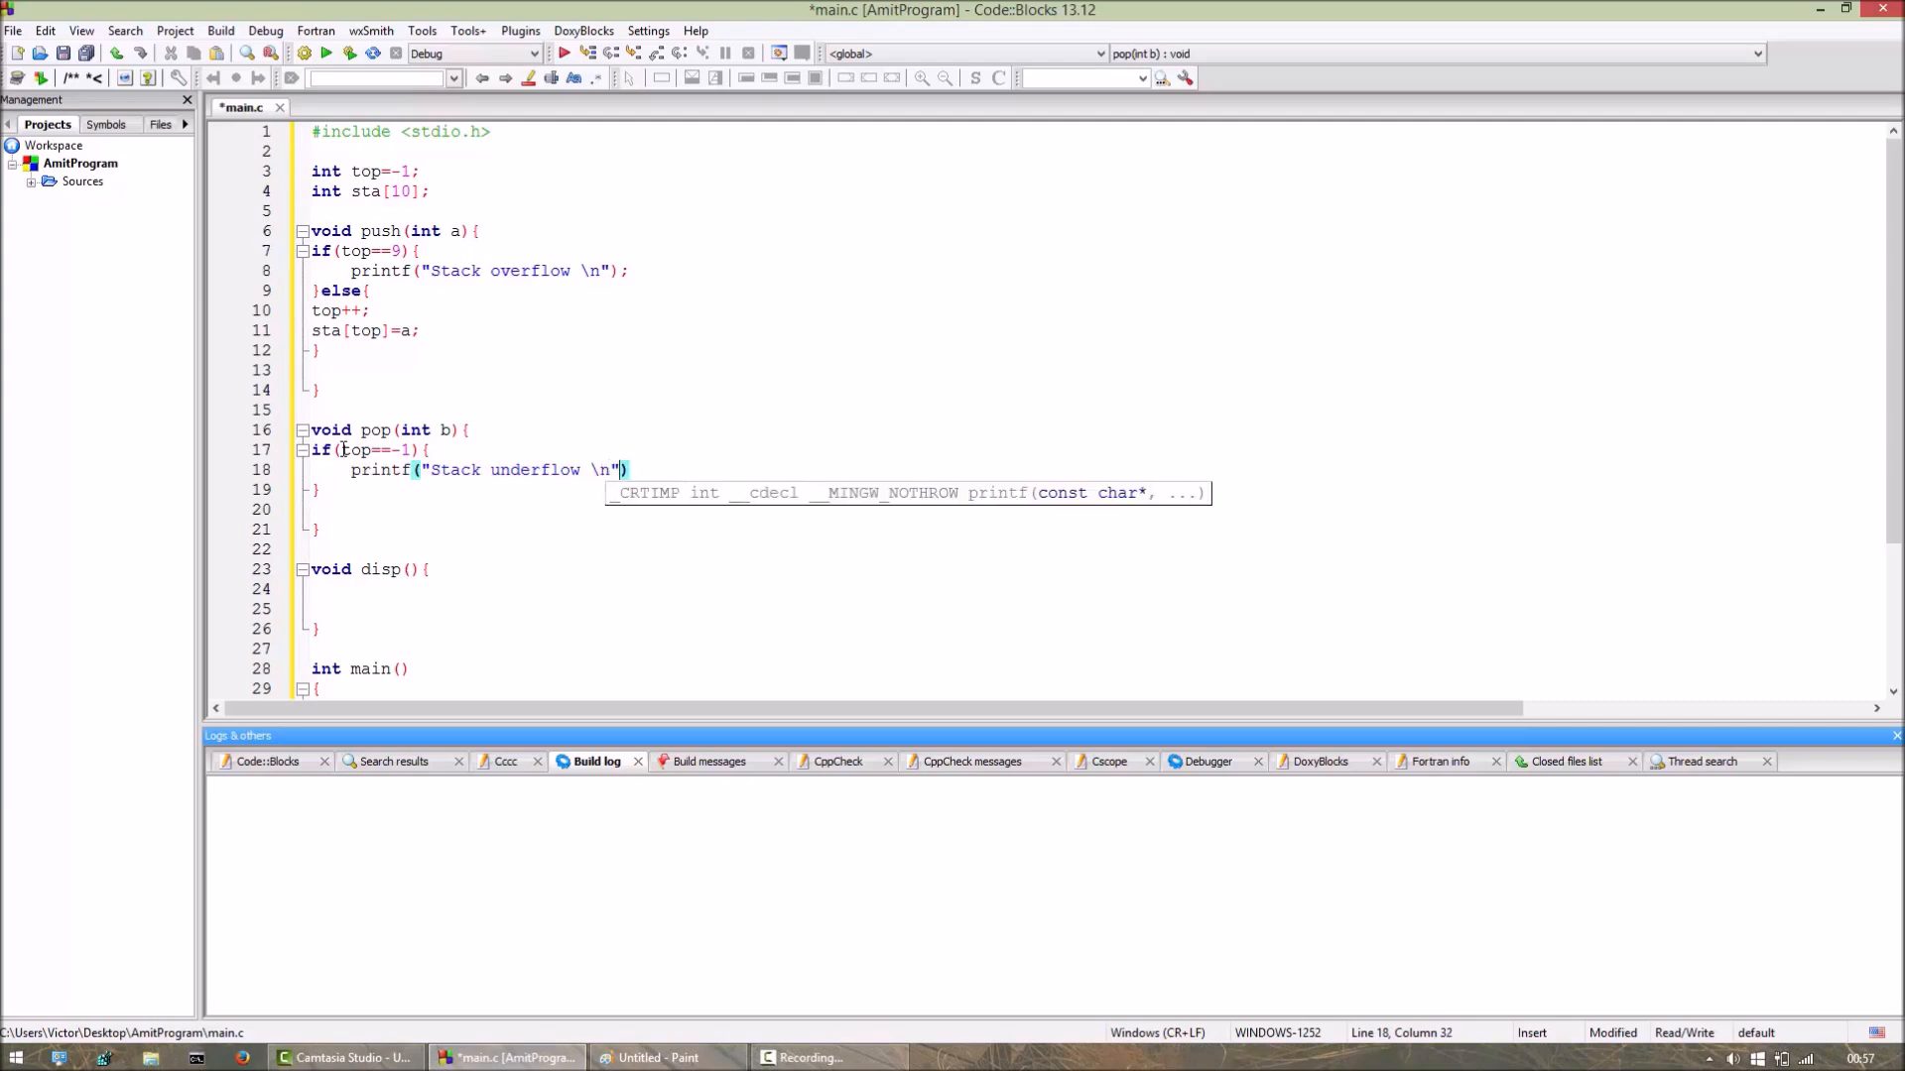
text(;)
click(762, 490)
text(else{)
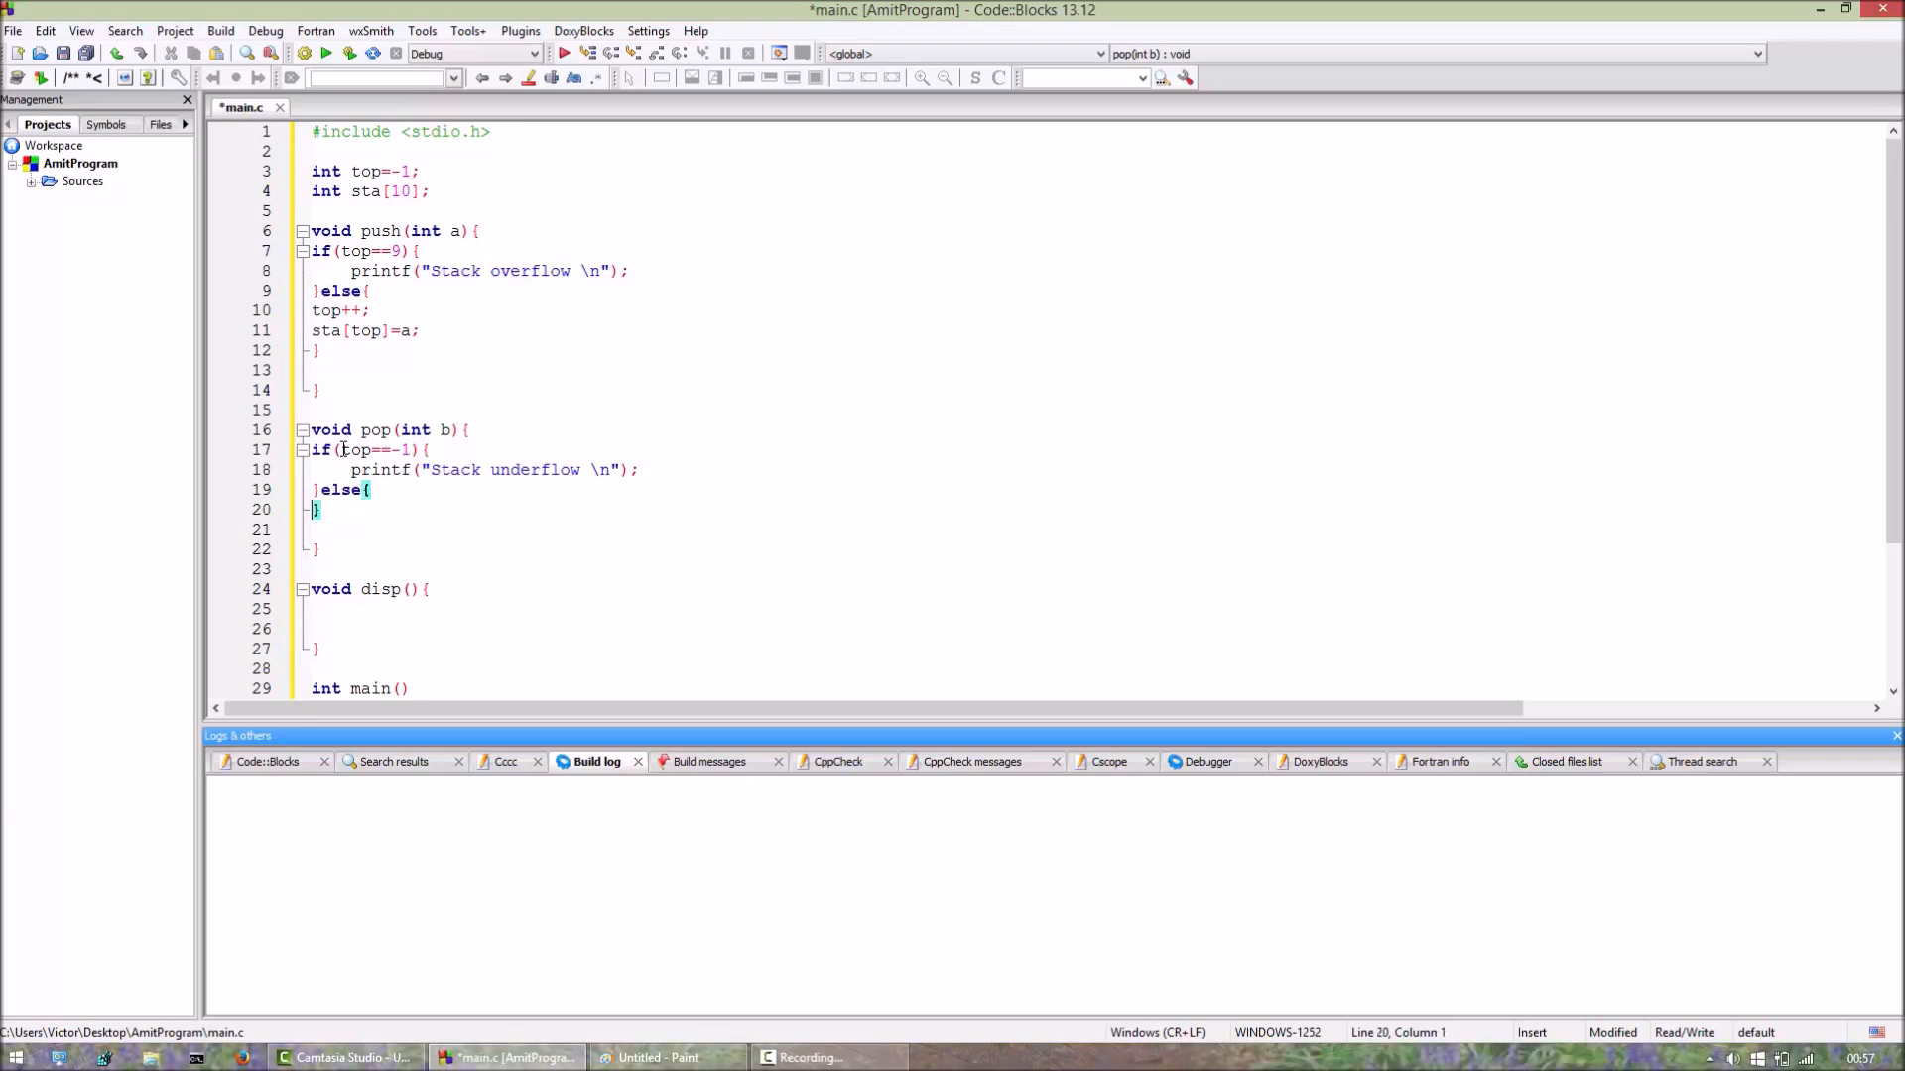
Decrement top with top--; in pop's else branch.
text(top)
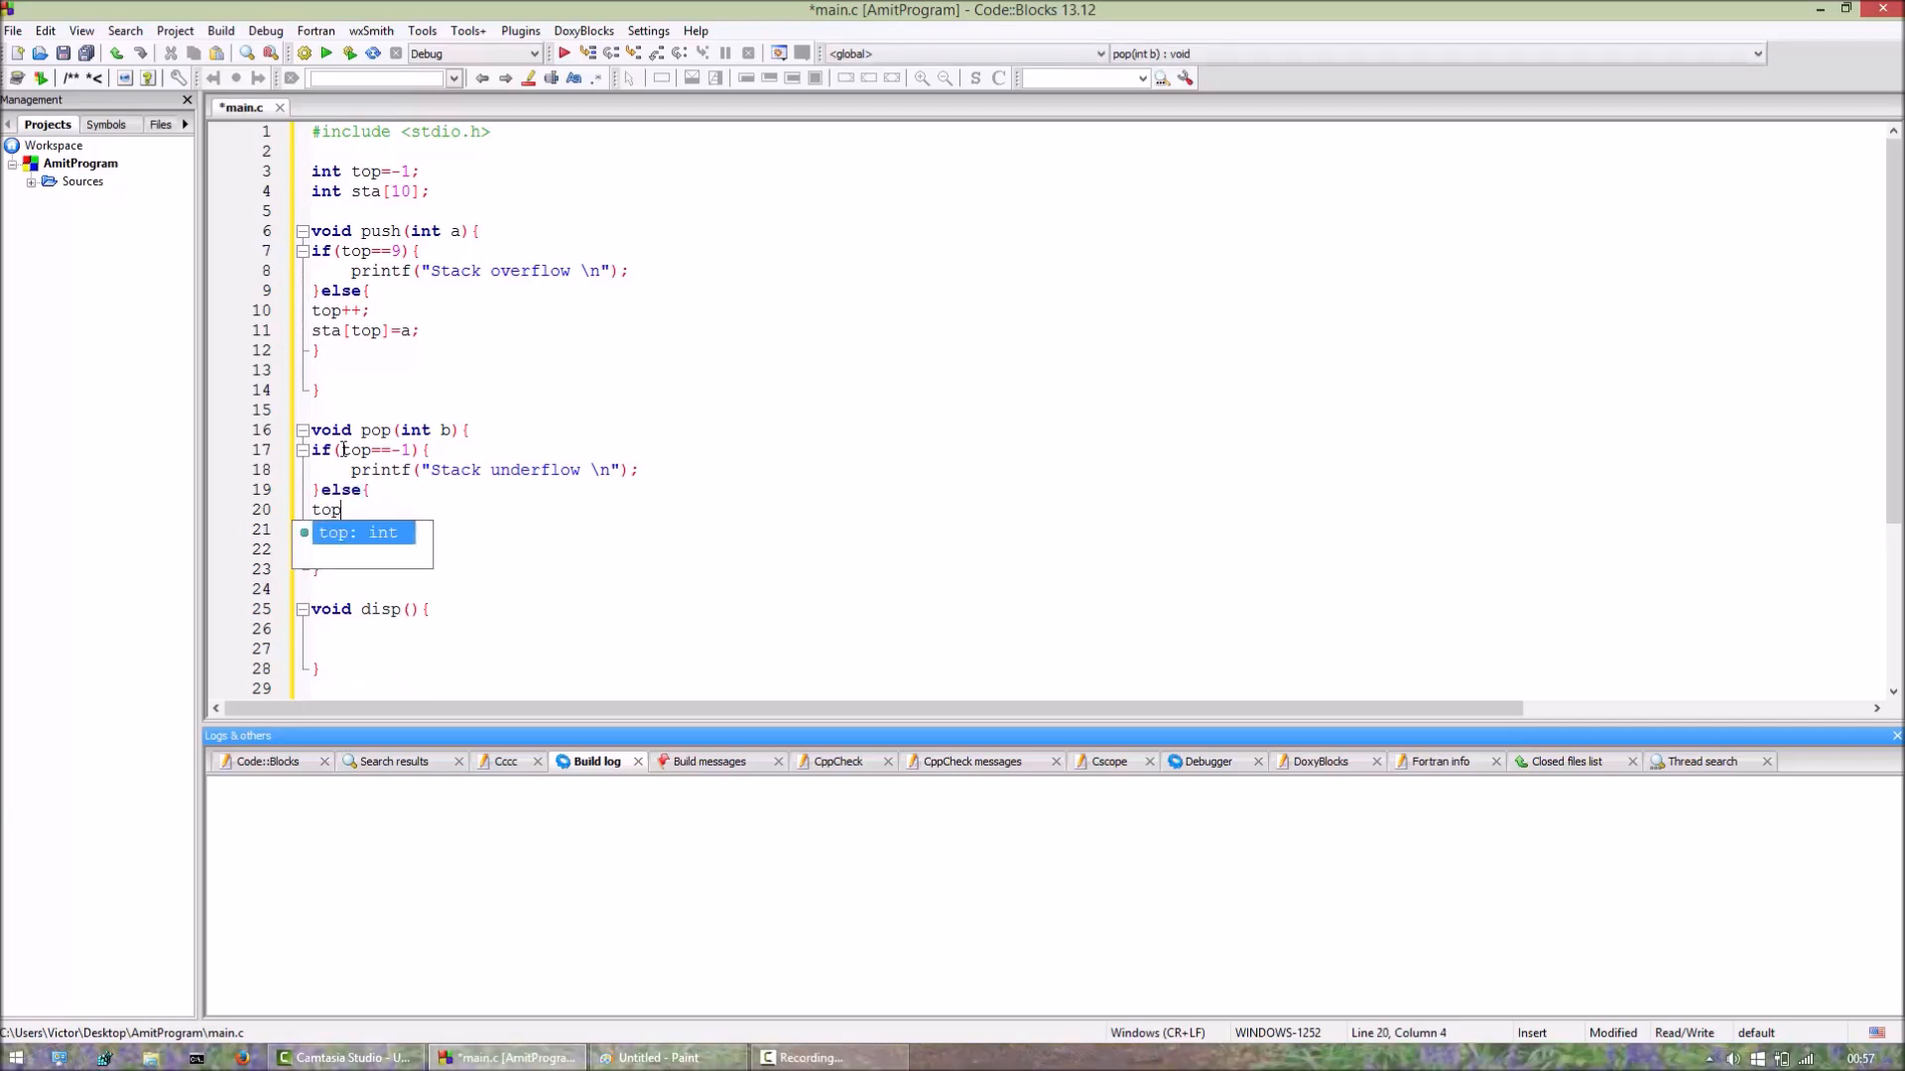
text(--;)
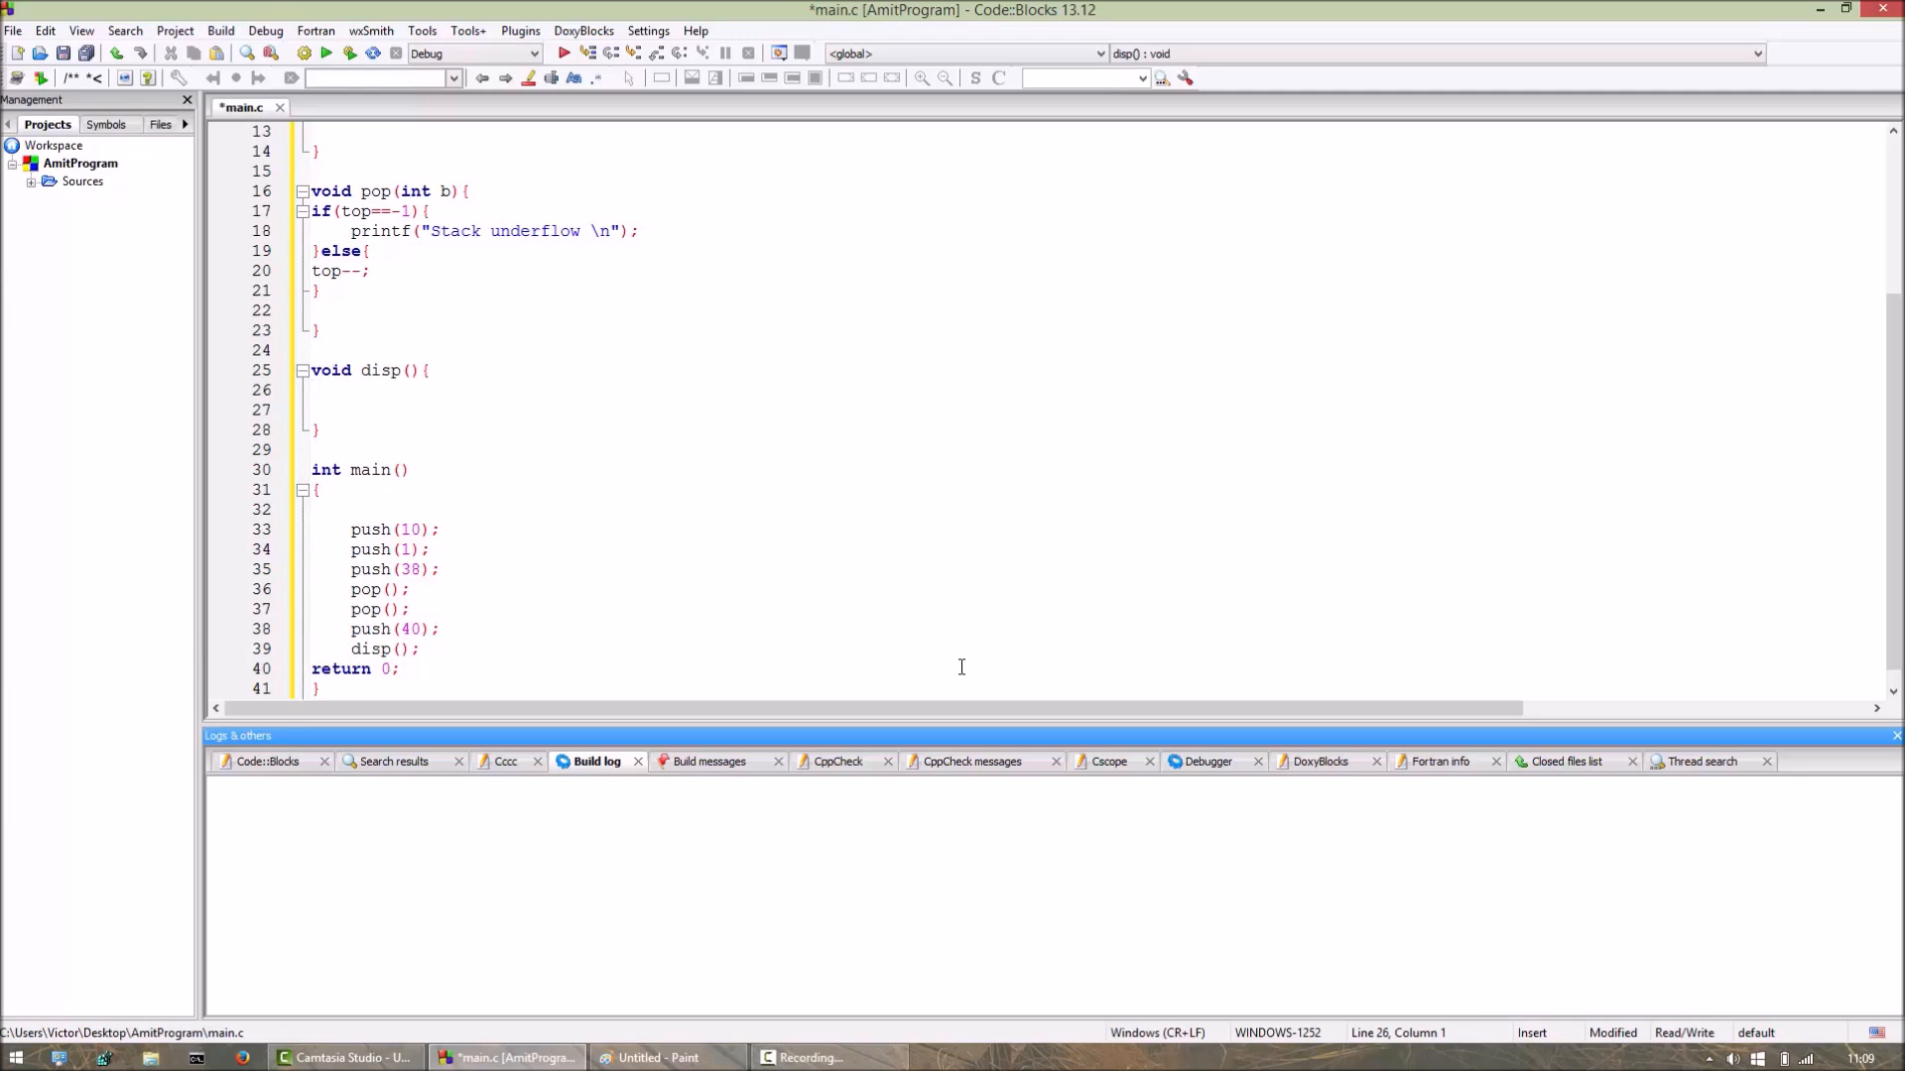
In disp, declare int i and write the loop header for(i=0;i<=top;i++){.
text(int i)
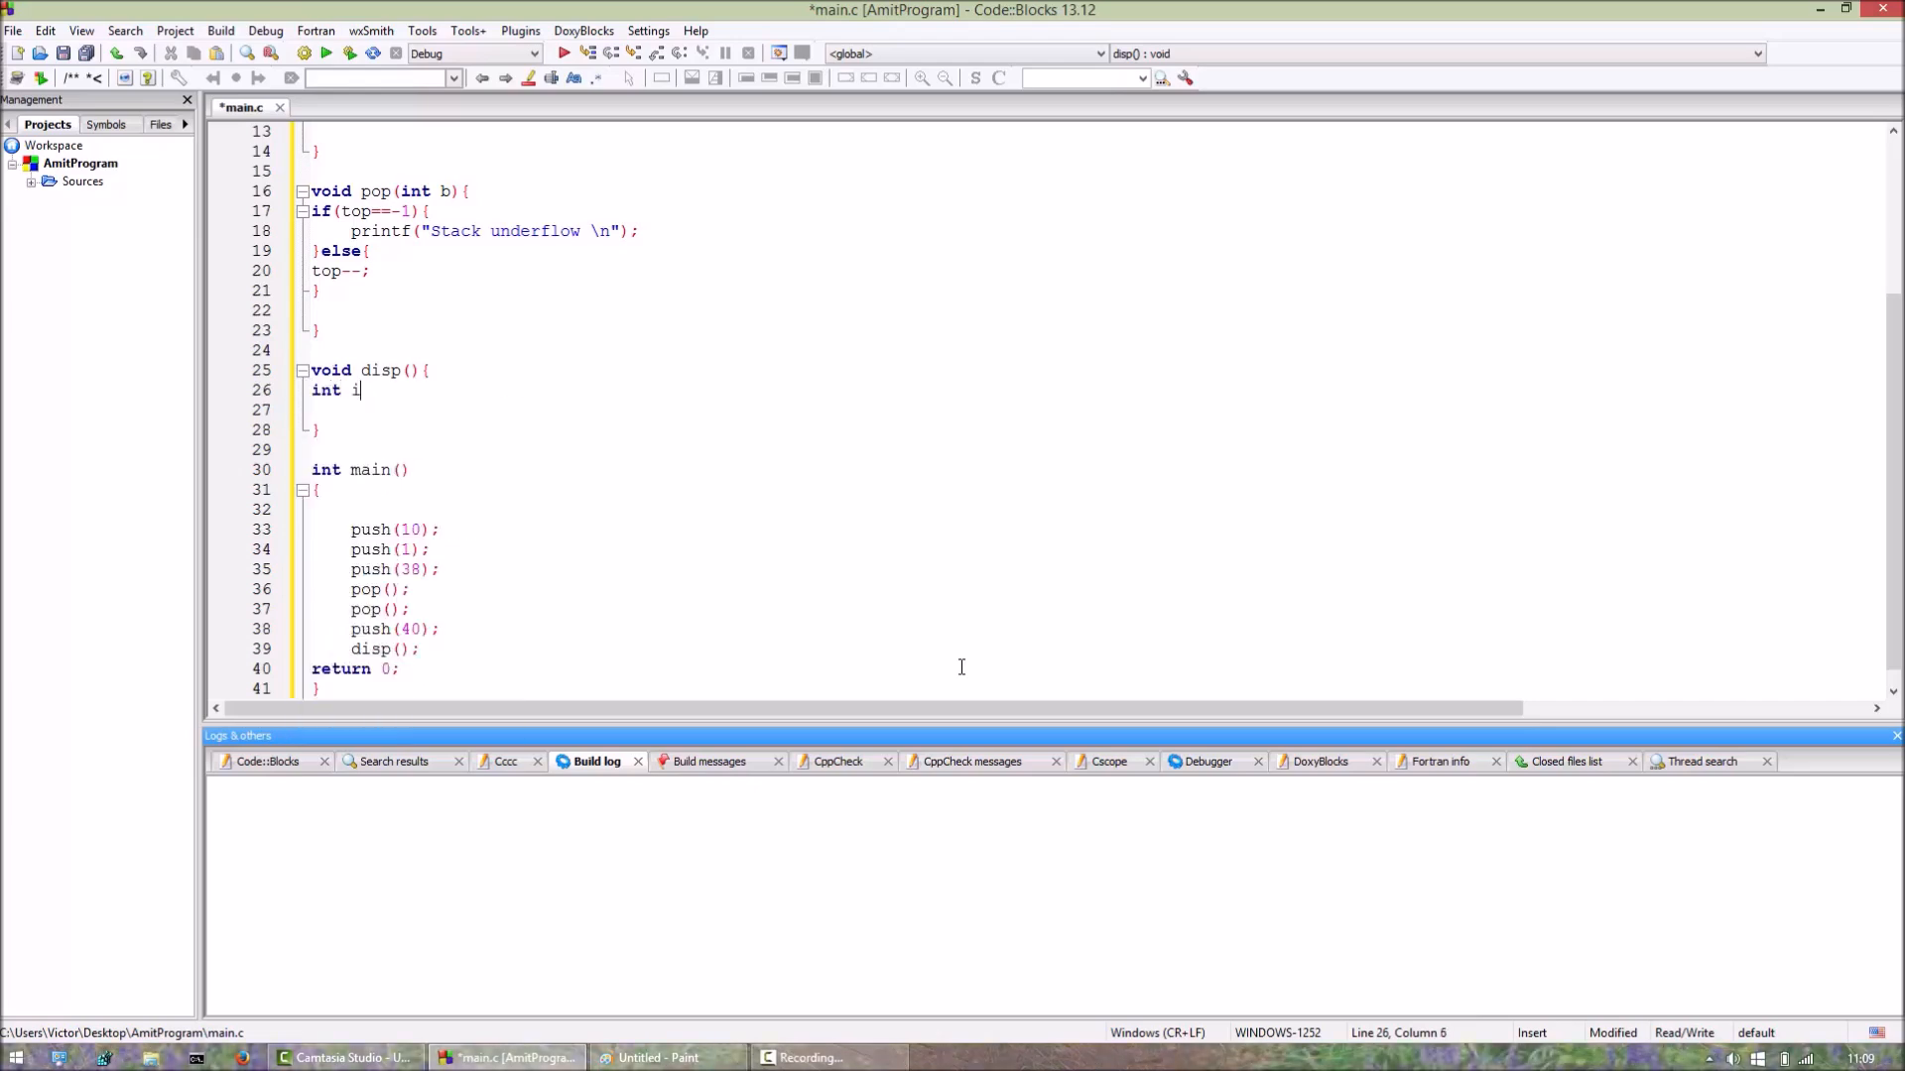
text(;)
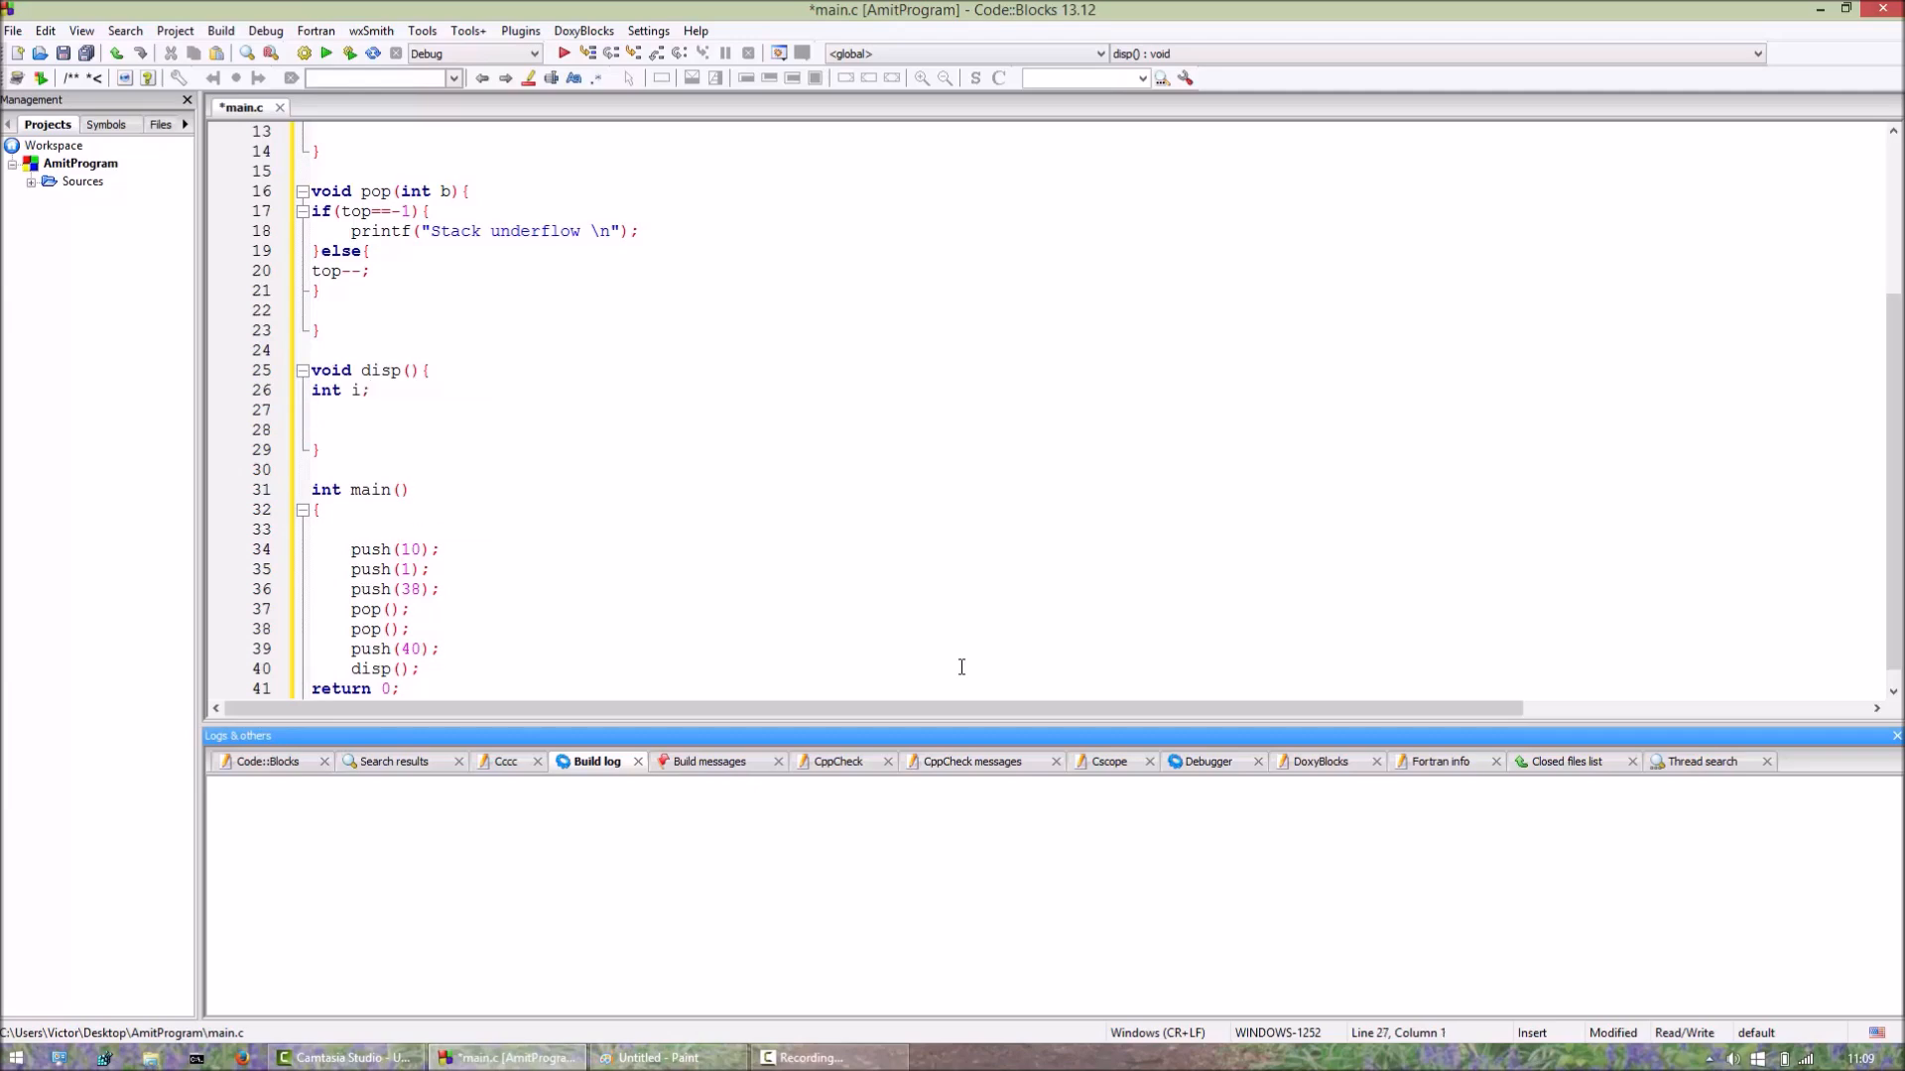
text(for())
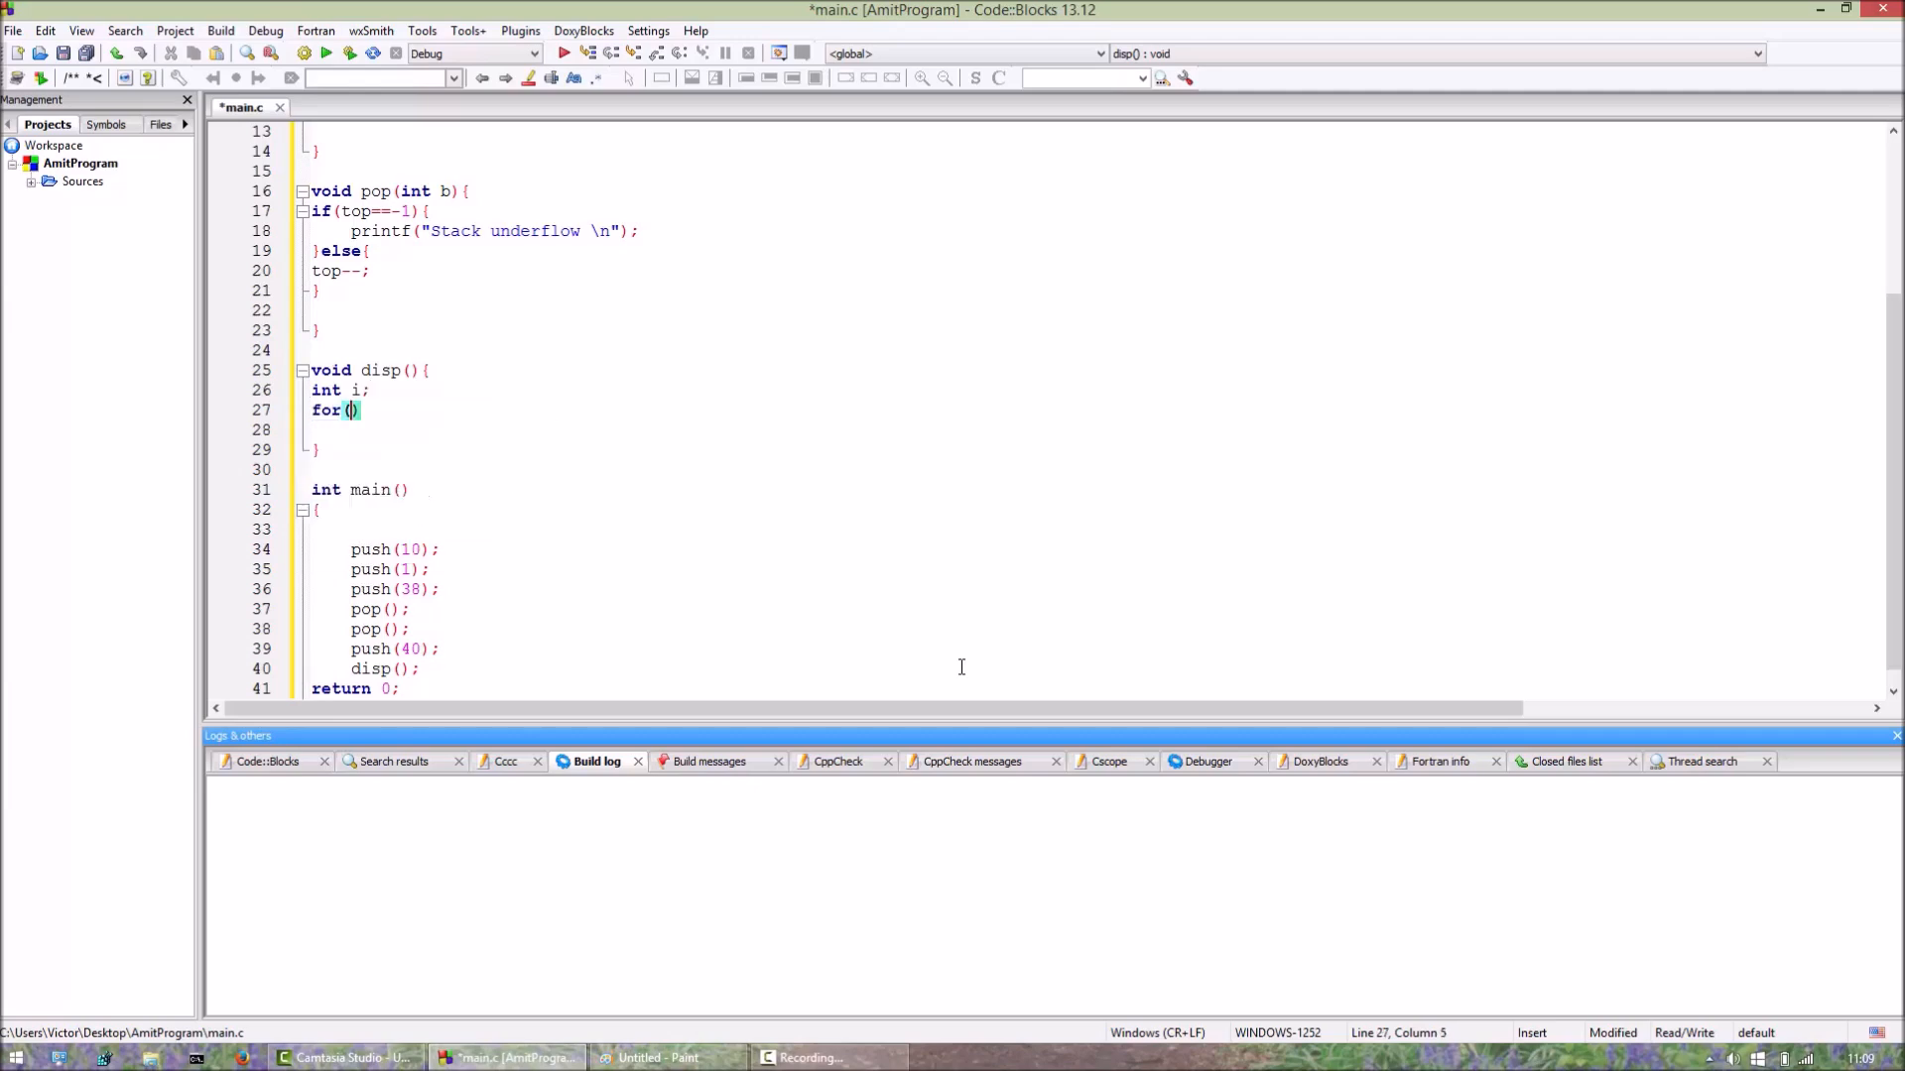
text(i=0)
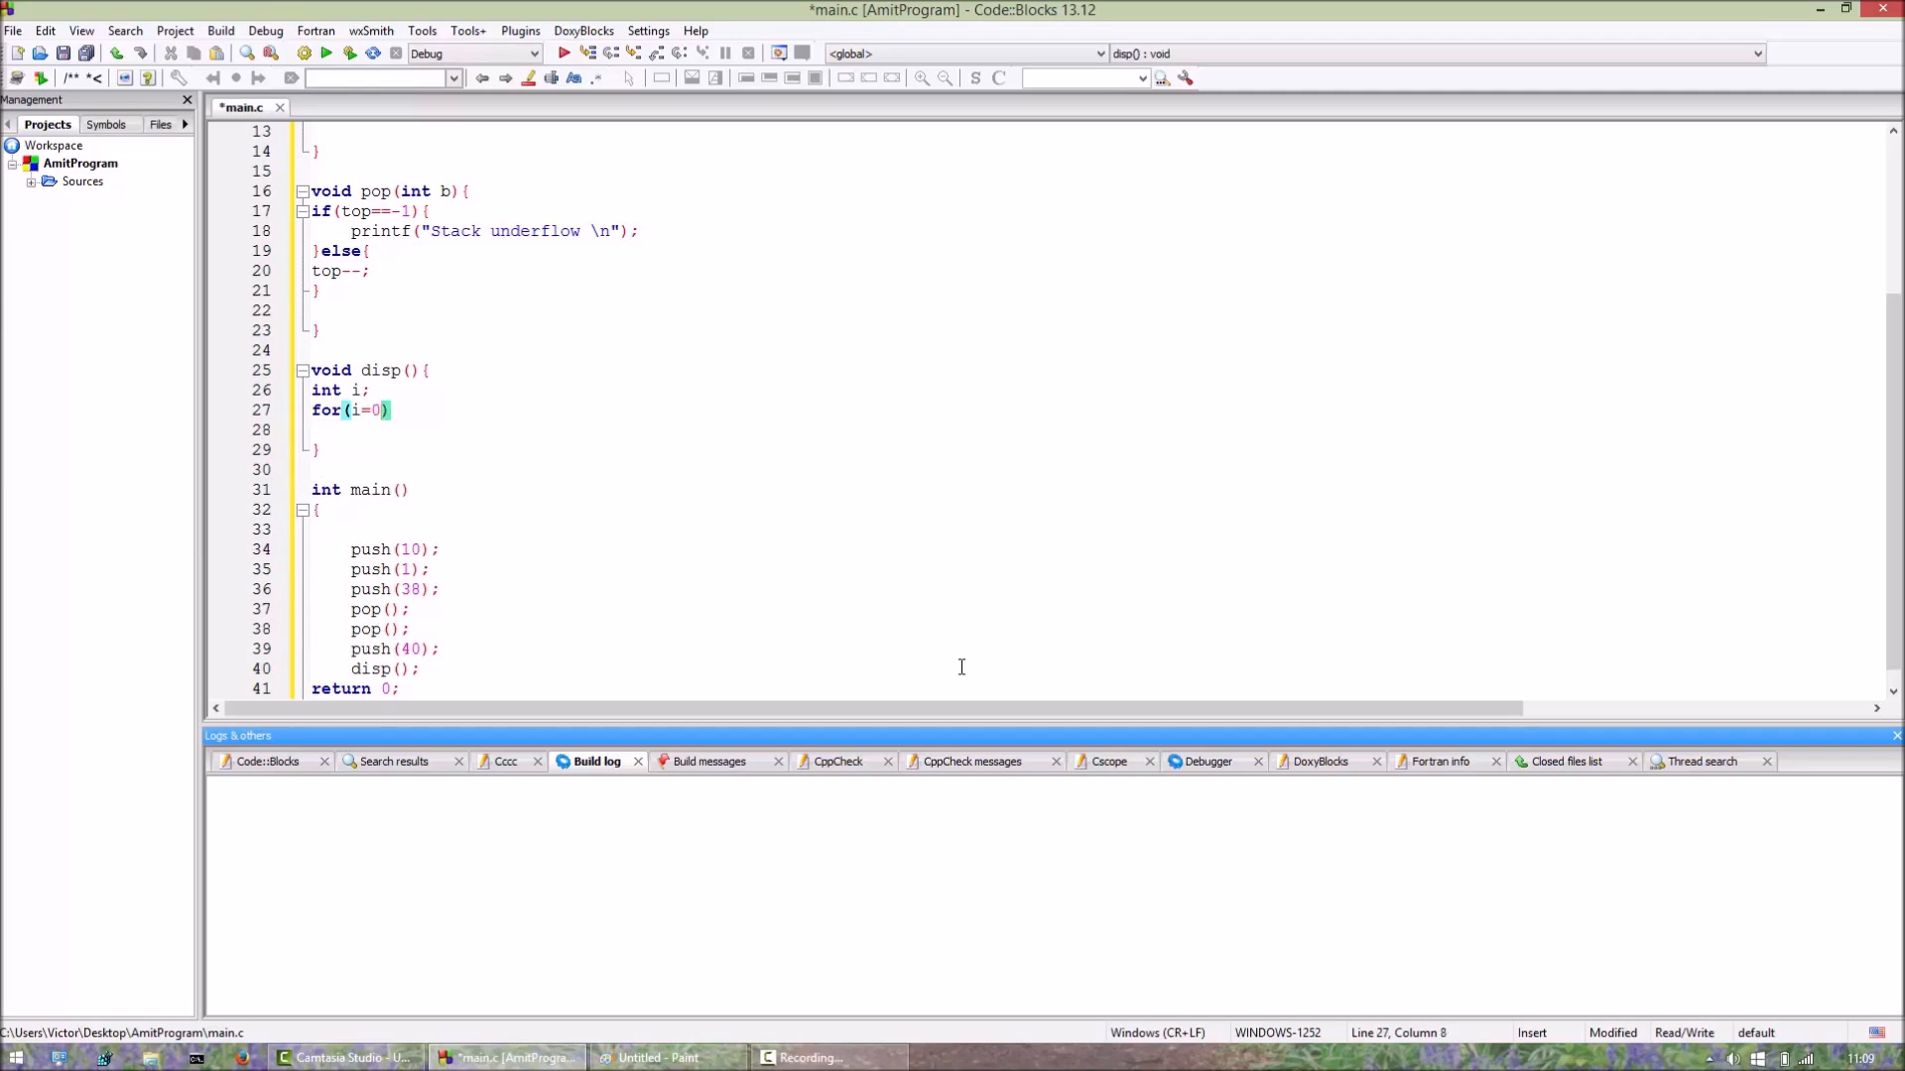
text(;i<top)
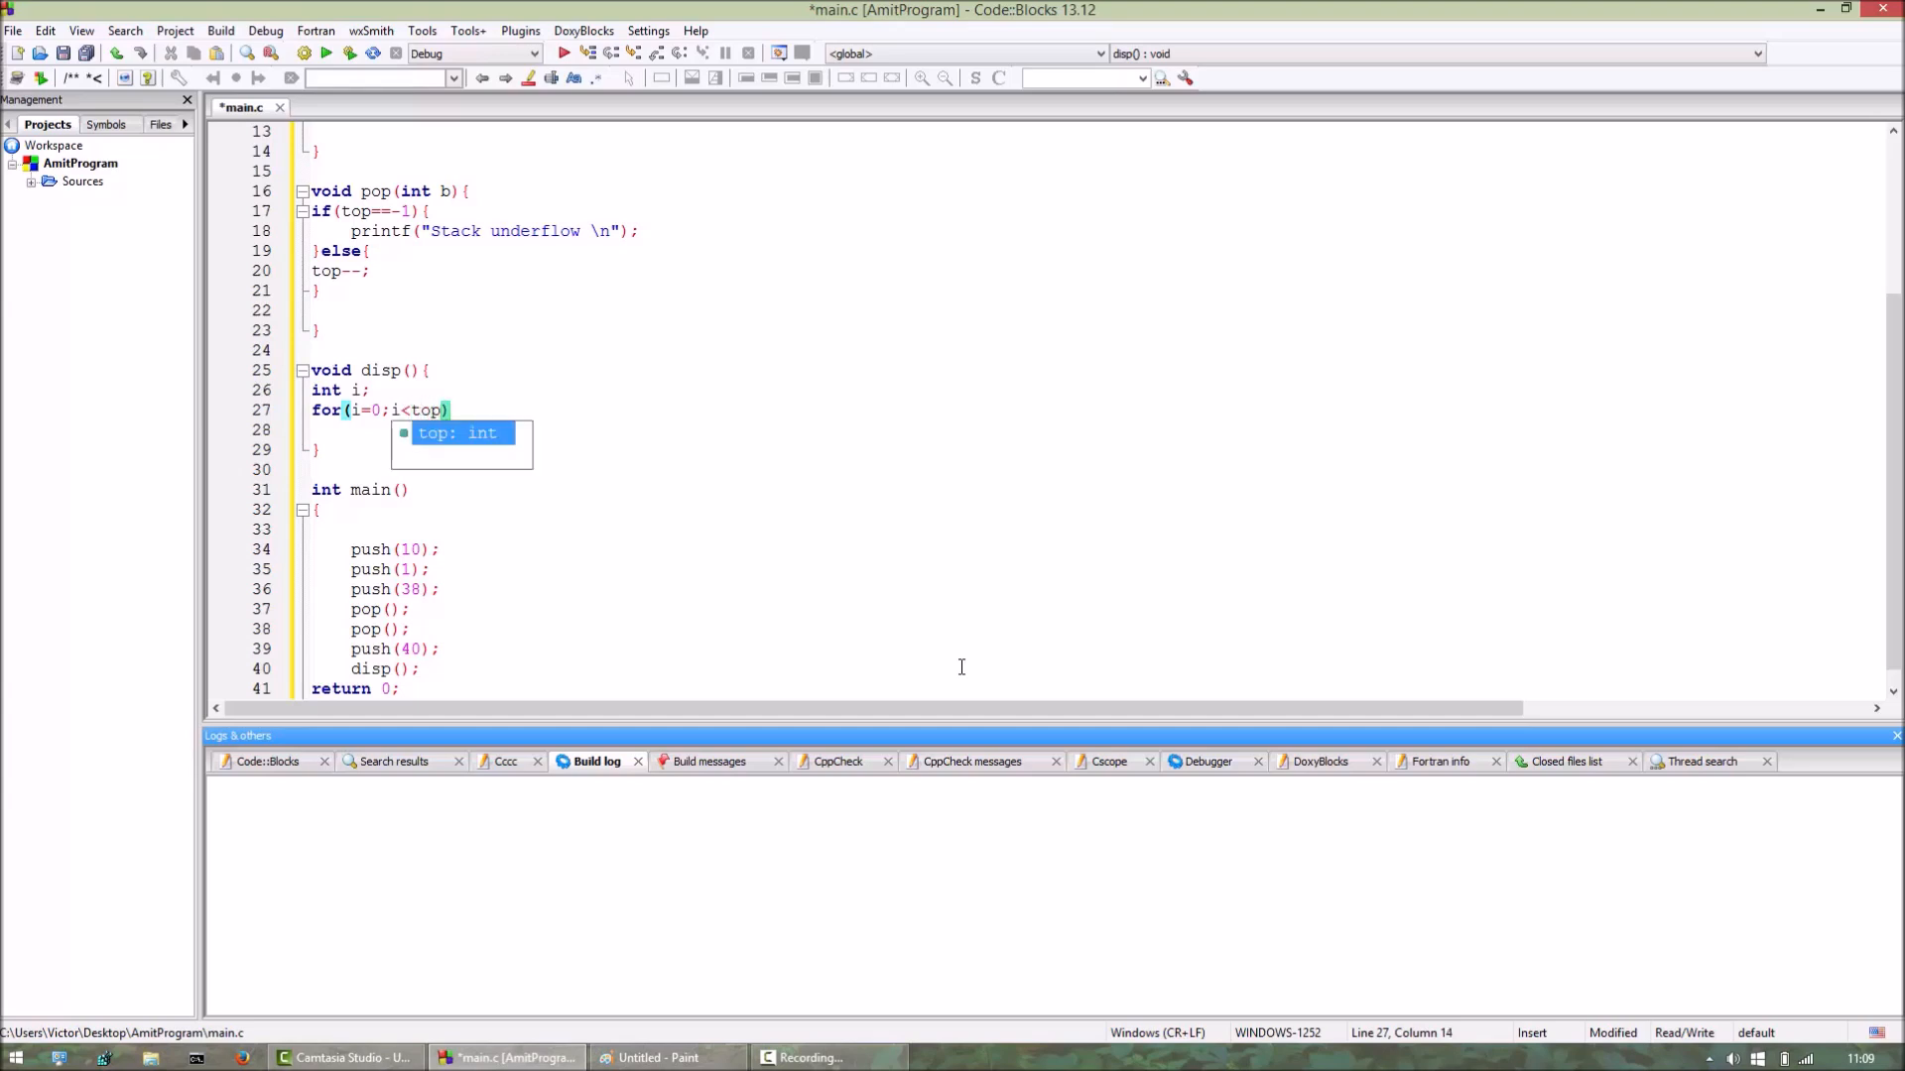
text(;)
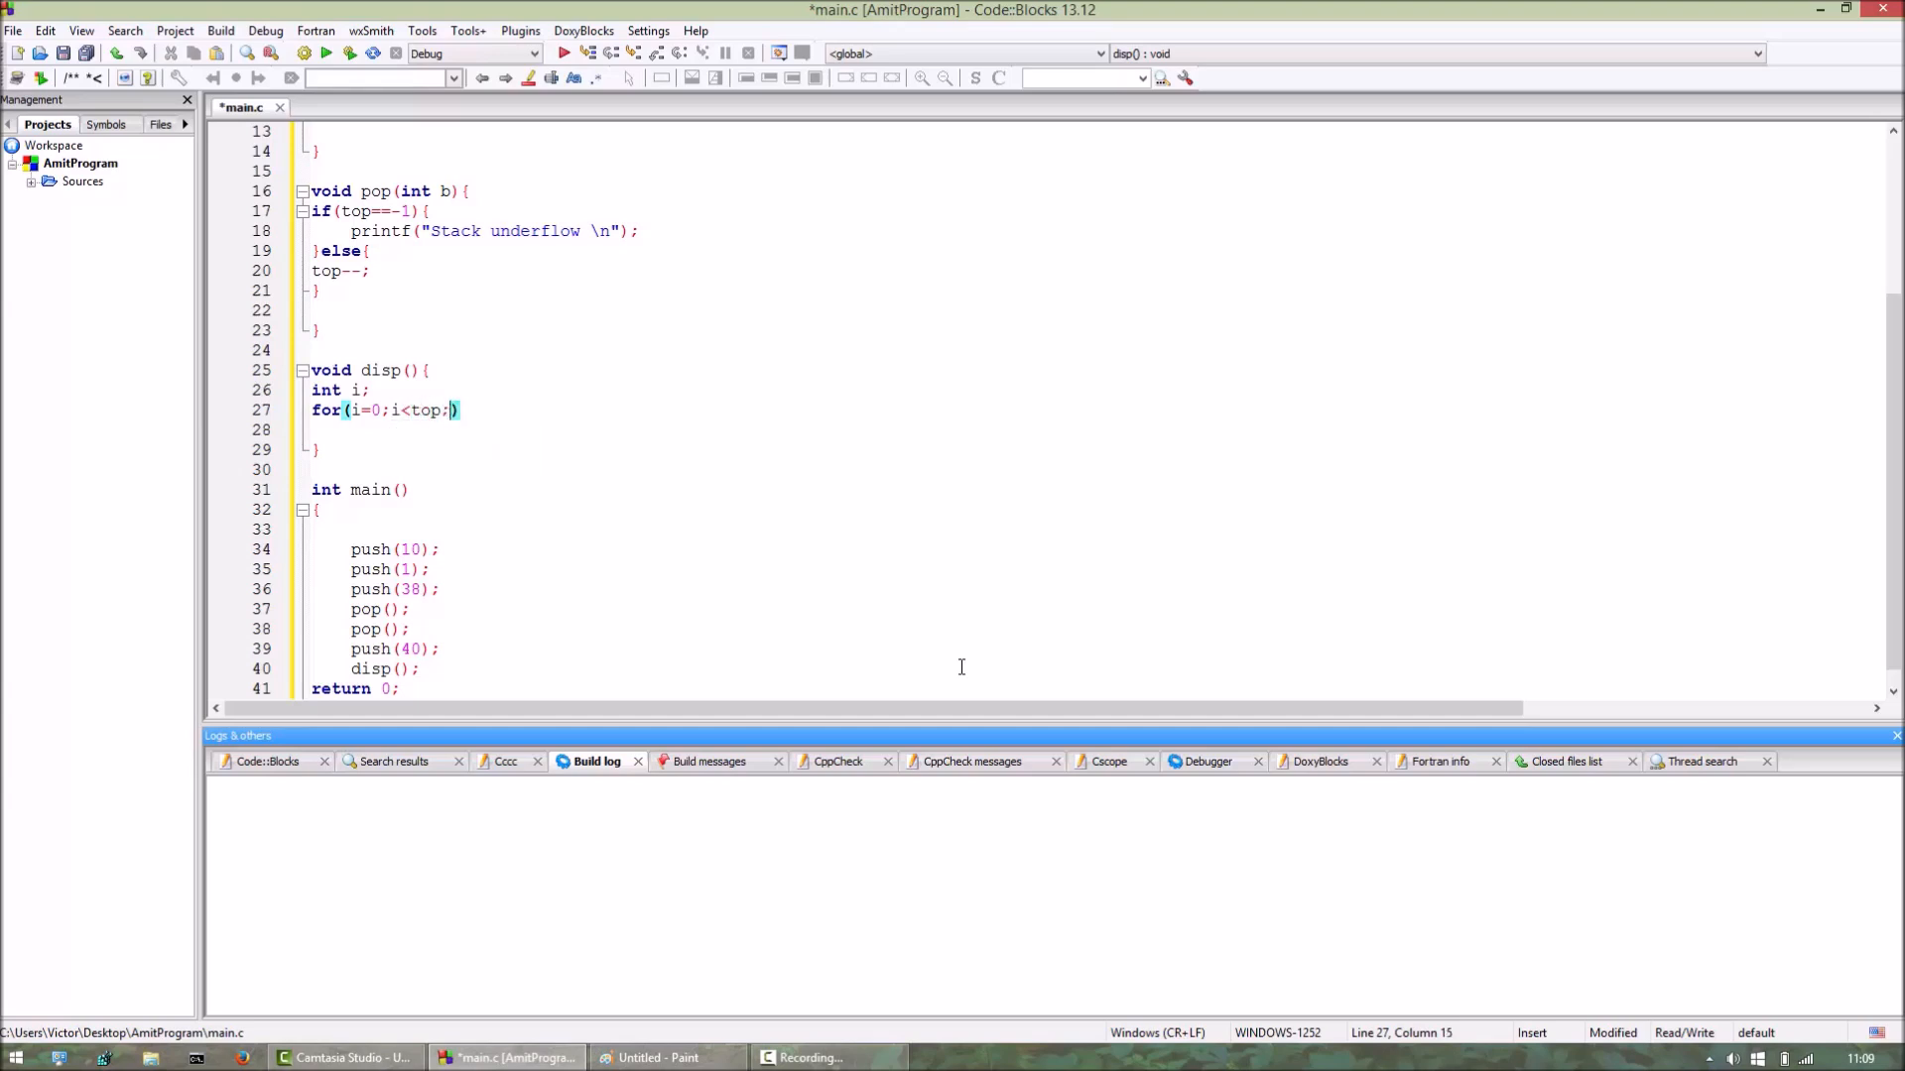
text(i++)
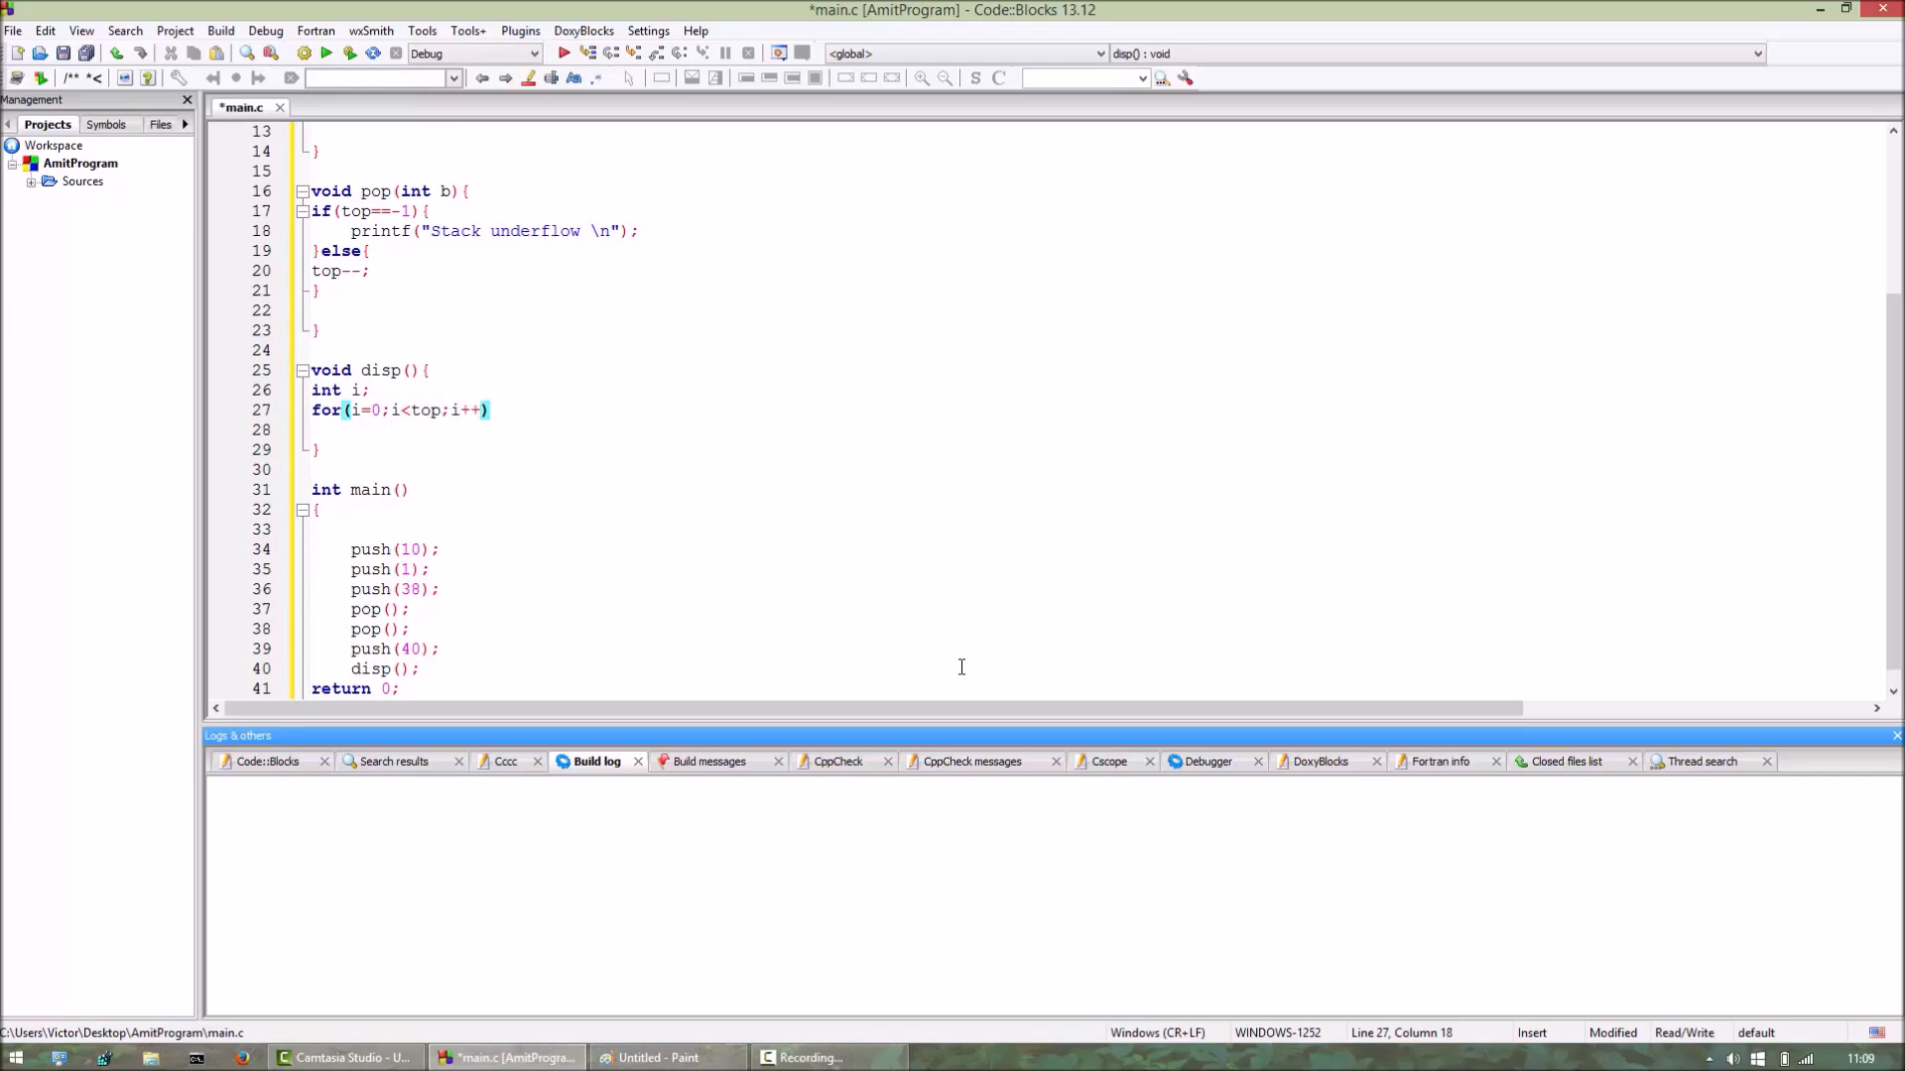
text(=)
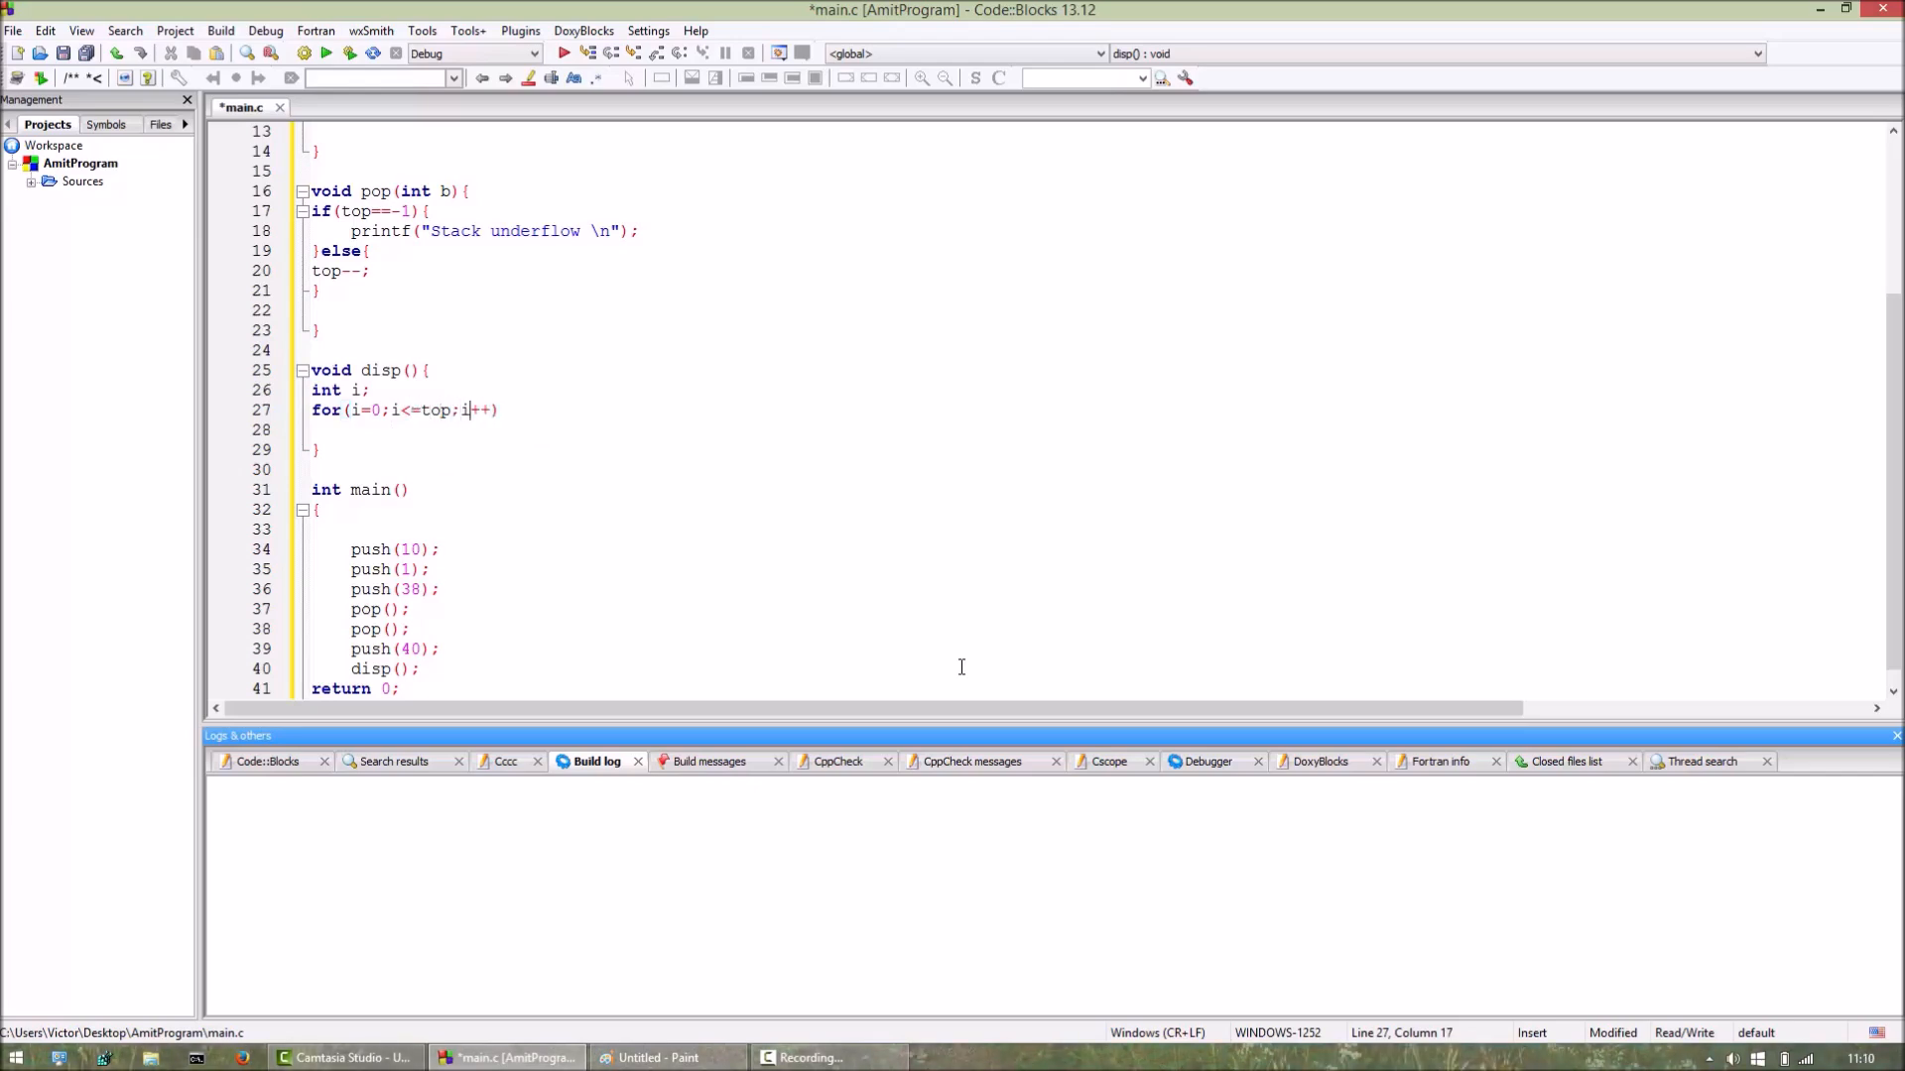
text({)
click(1094, 429)
text(p)
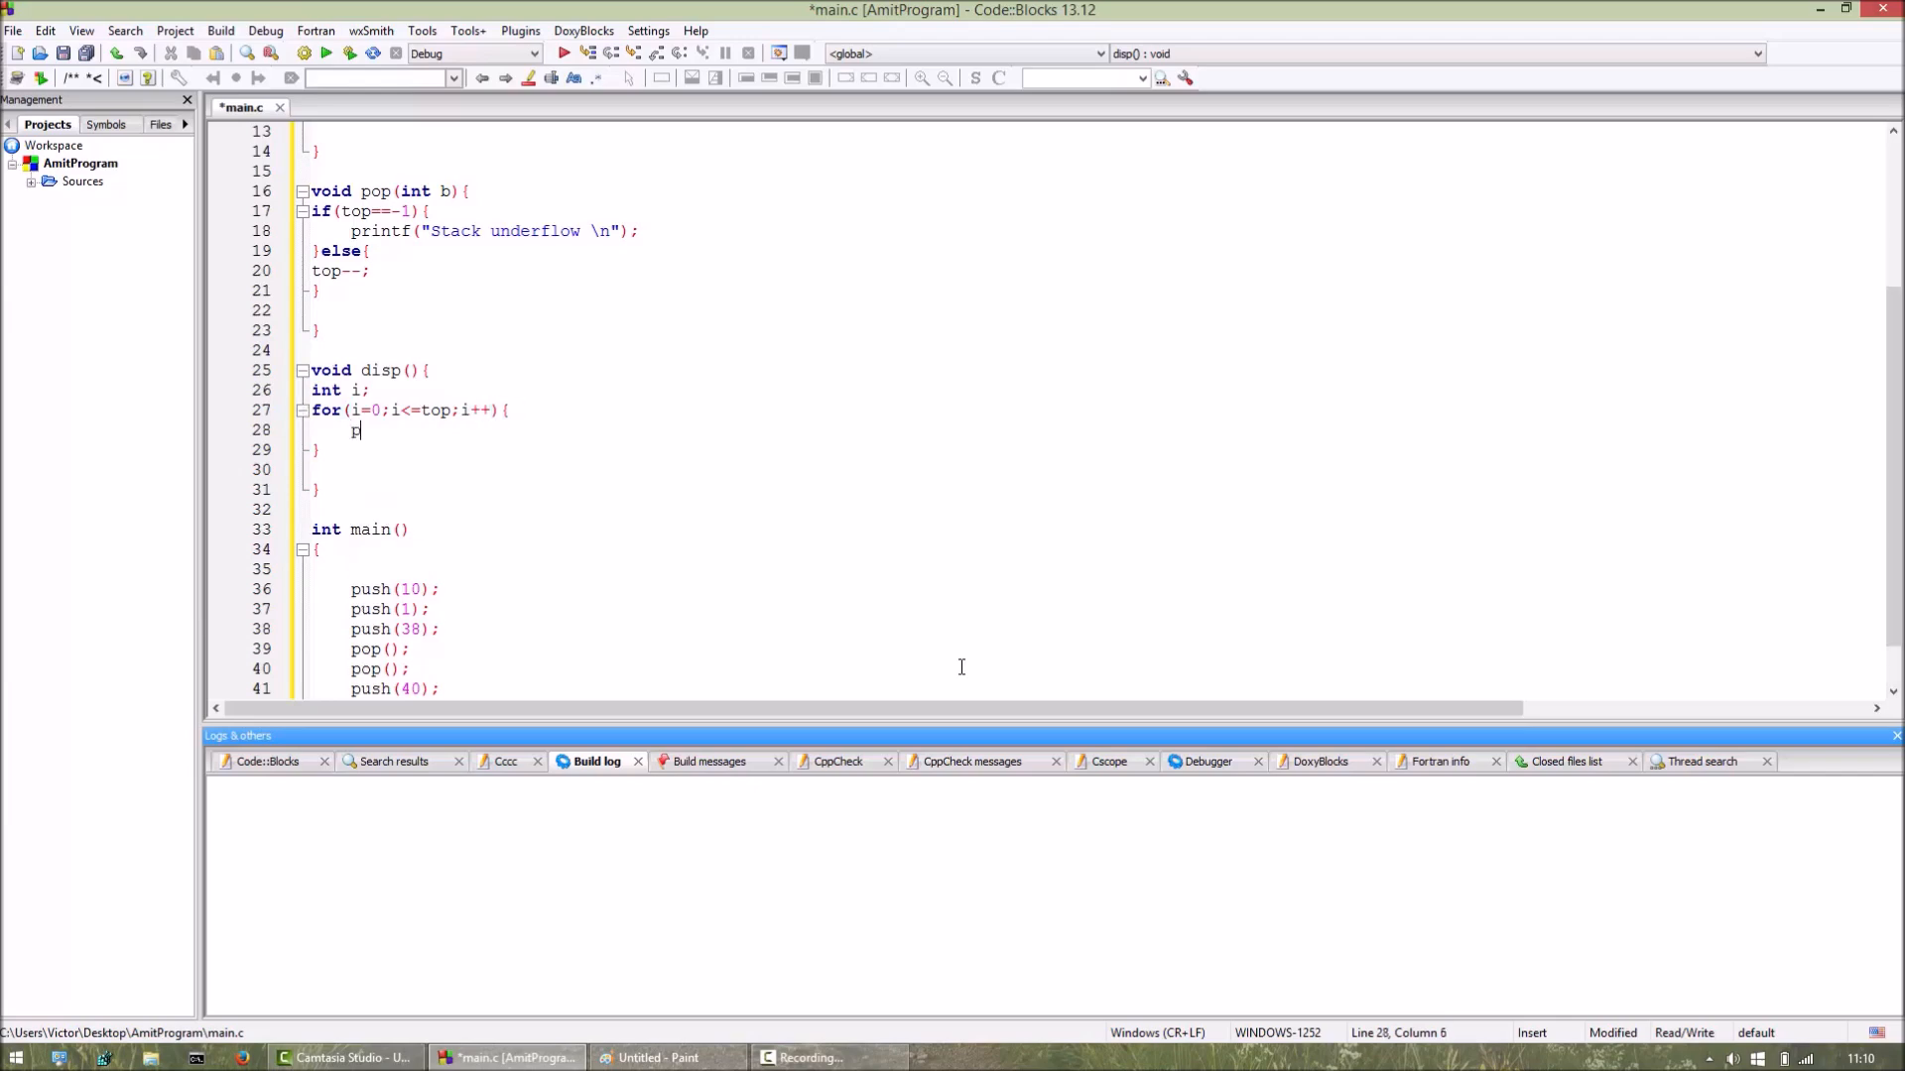
Inside the loop, print each value with printf("%d",sta[i]).
text(rintf(")
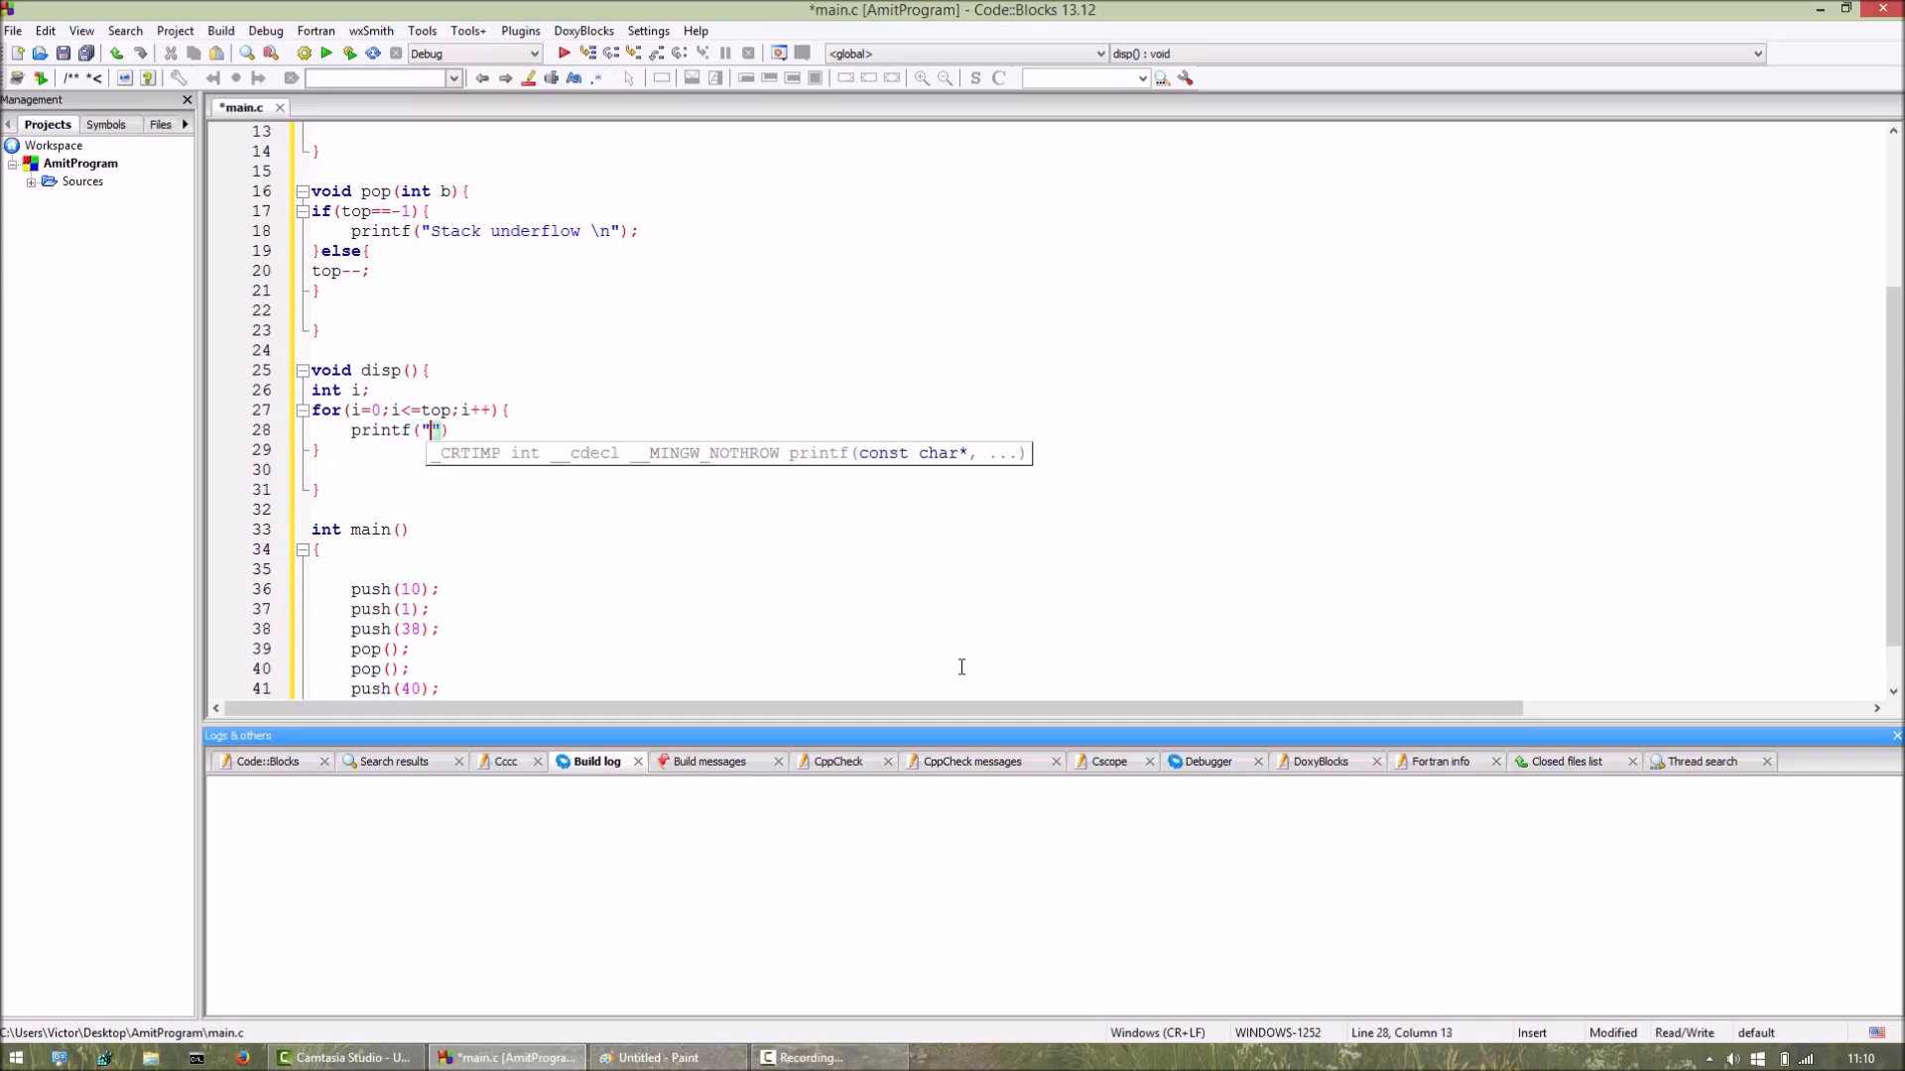
text(%d)
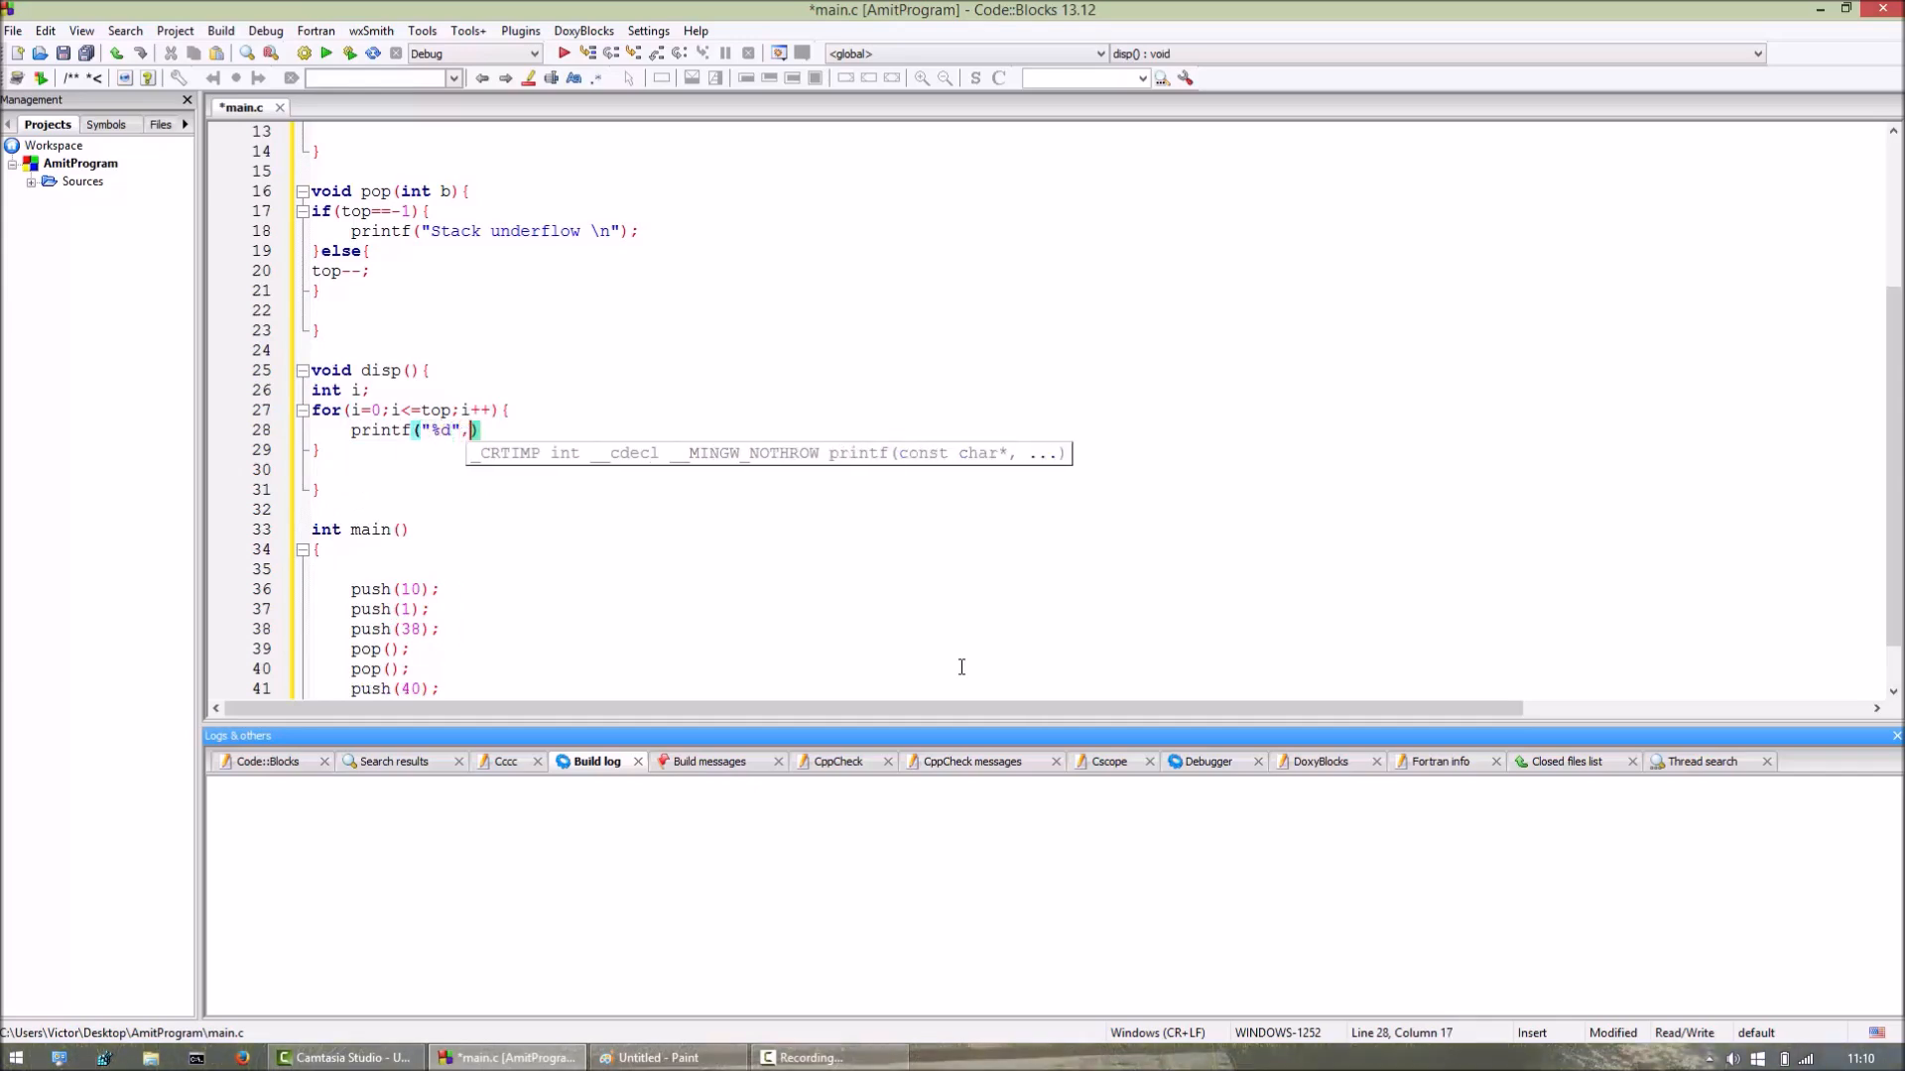
text(sta)
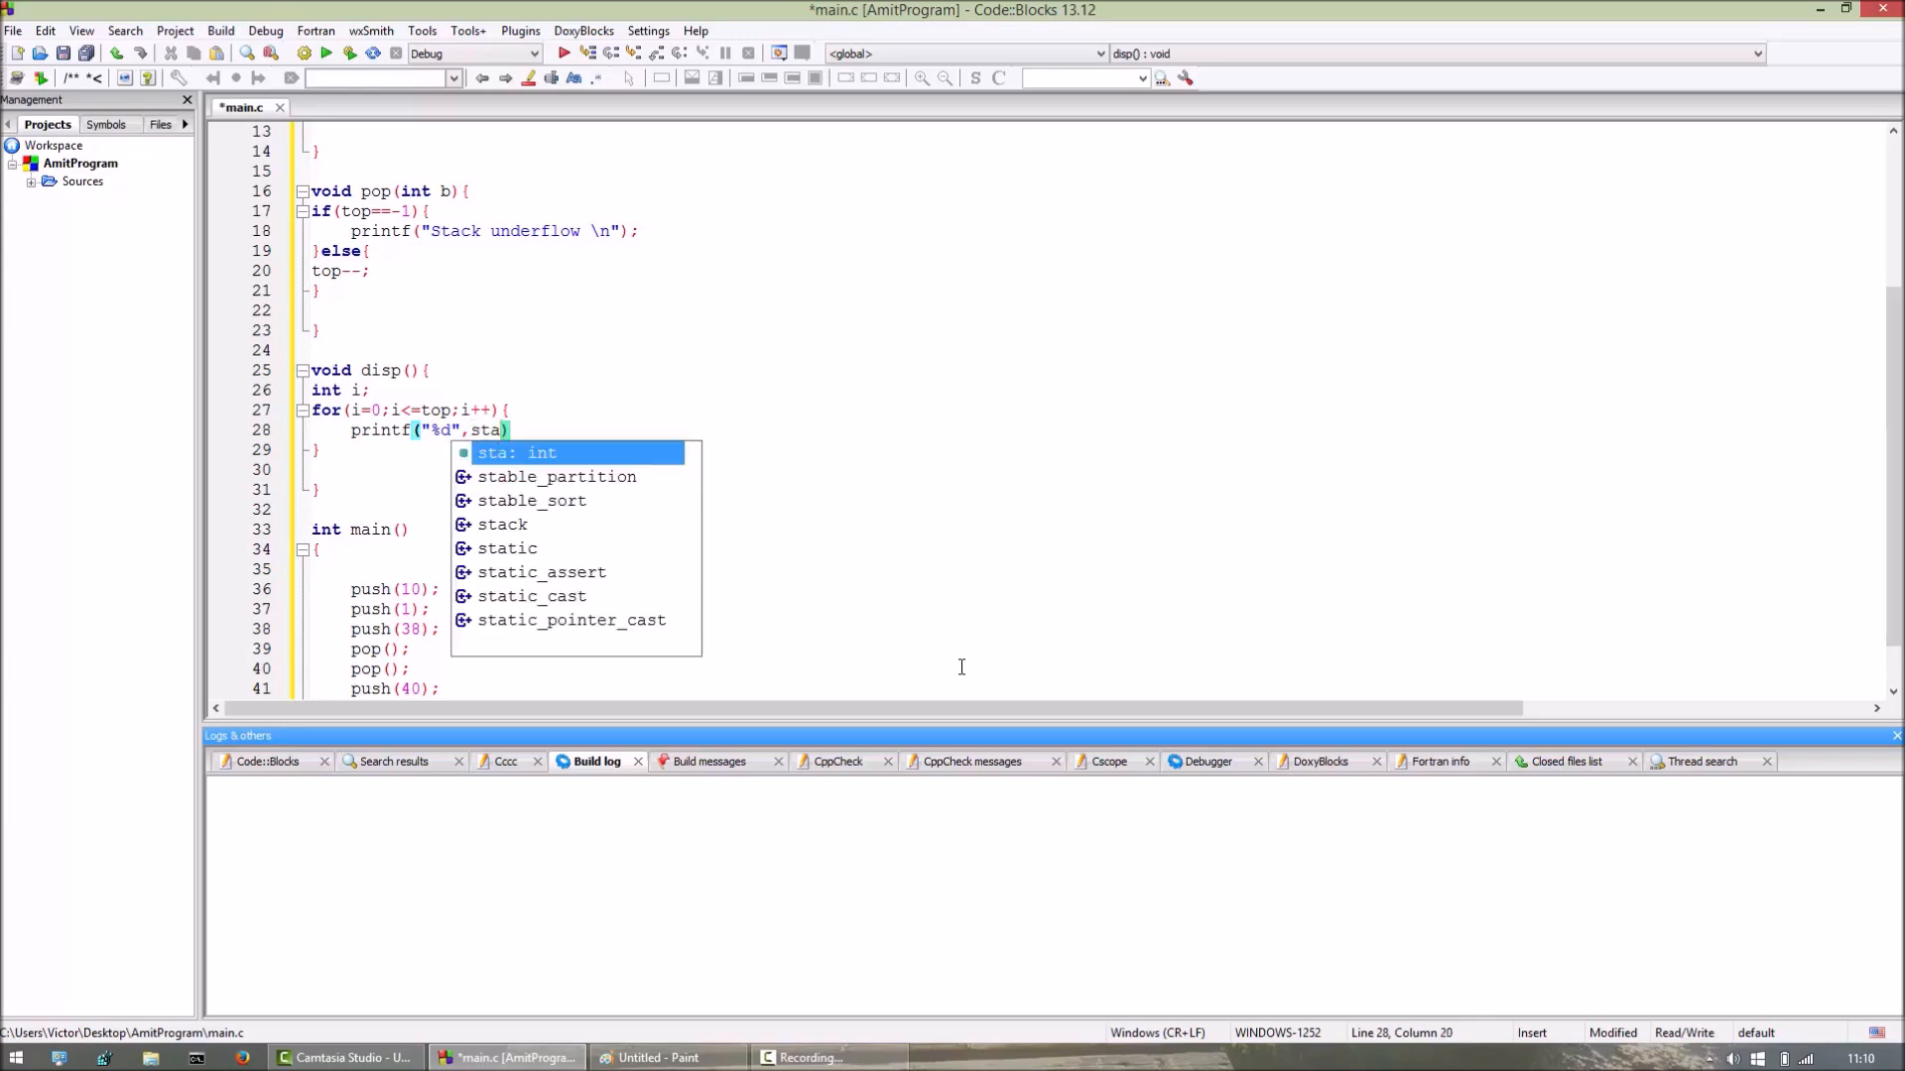
text([i)
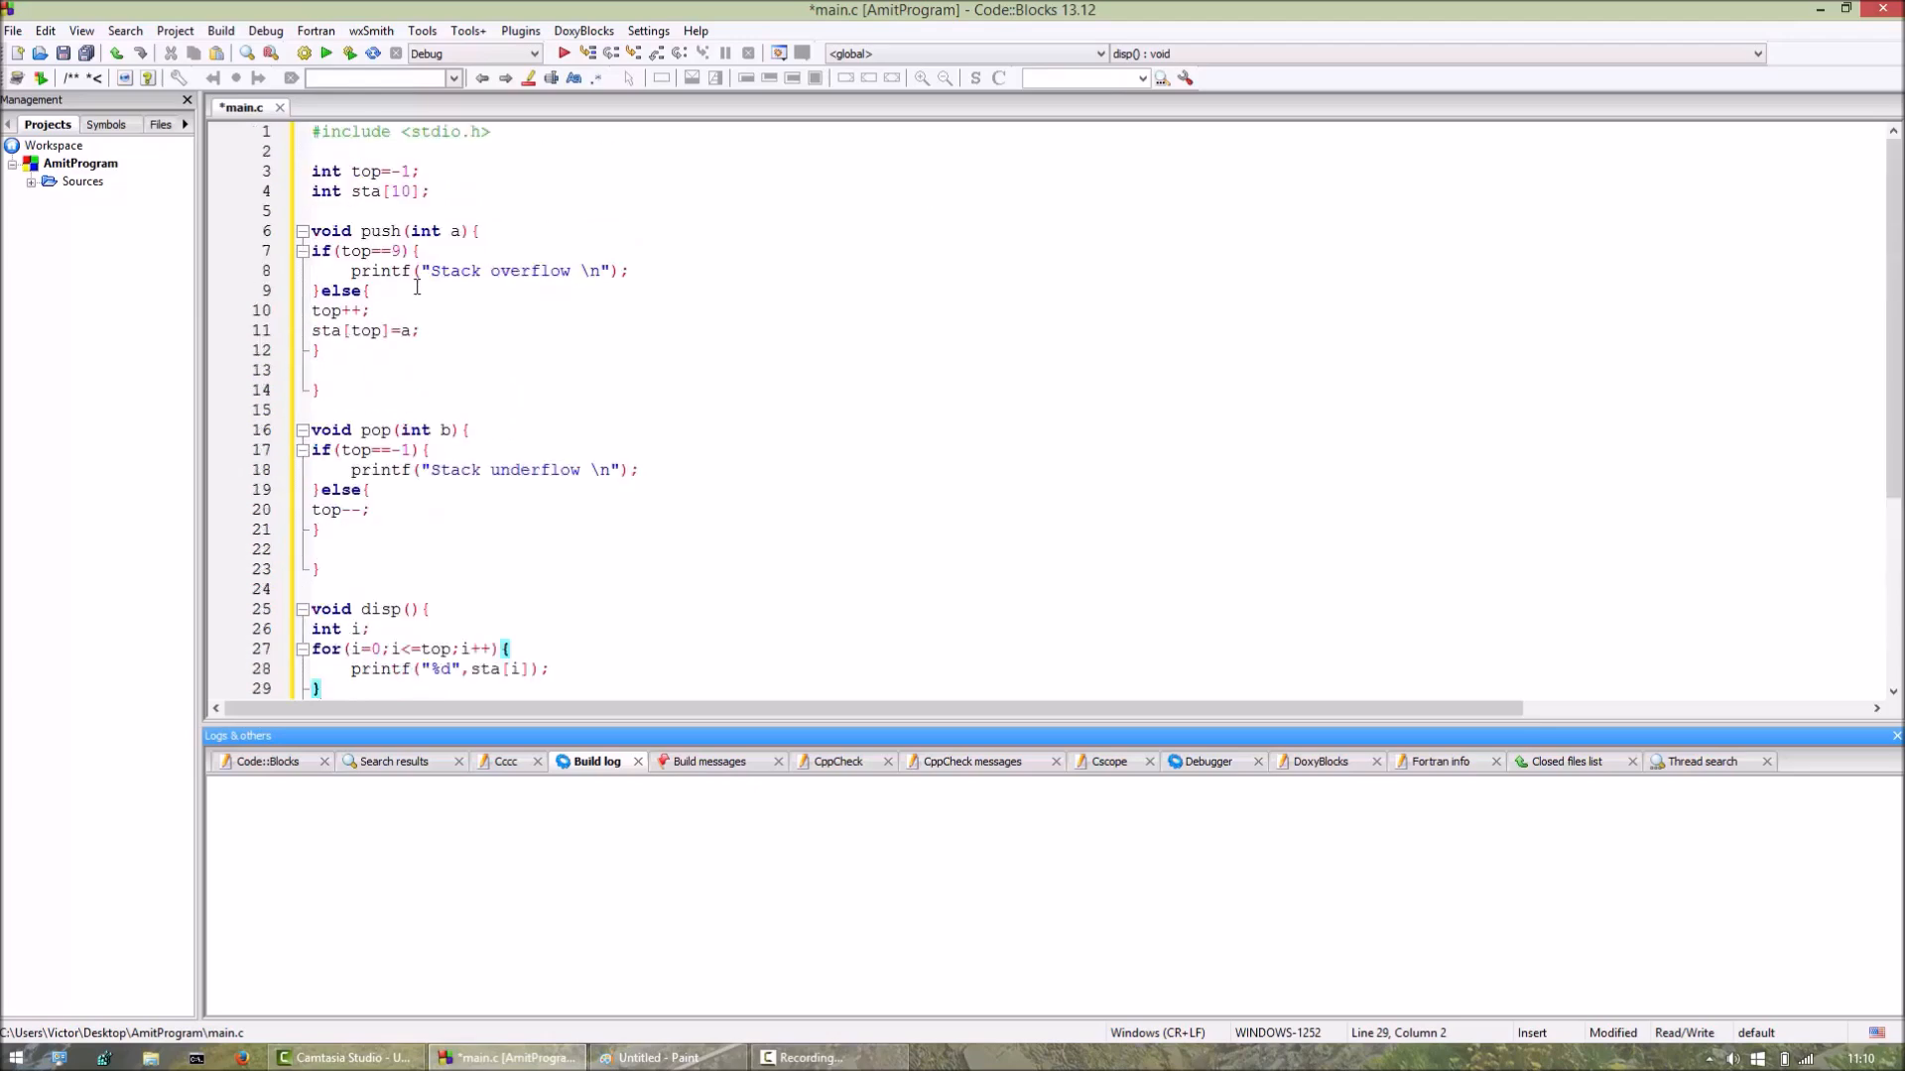
Add \n after %d in disp's printf so each value prints on its own line.
scroll(down, 3)
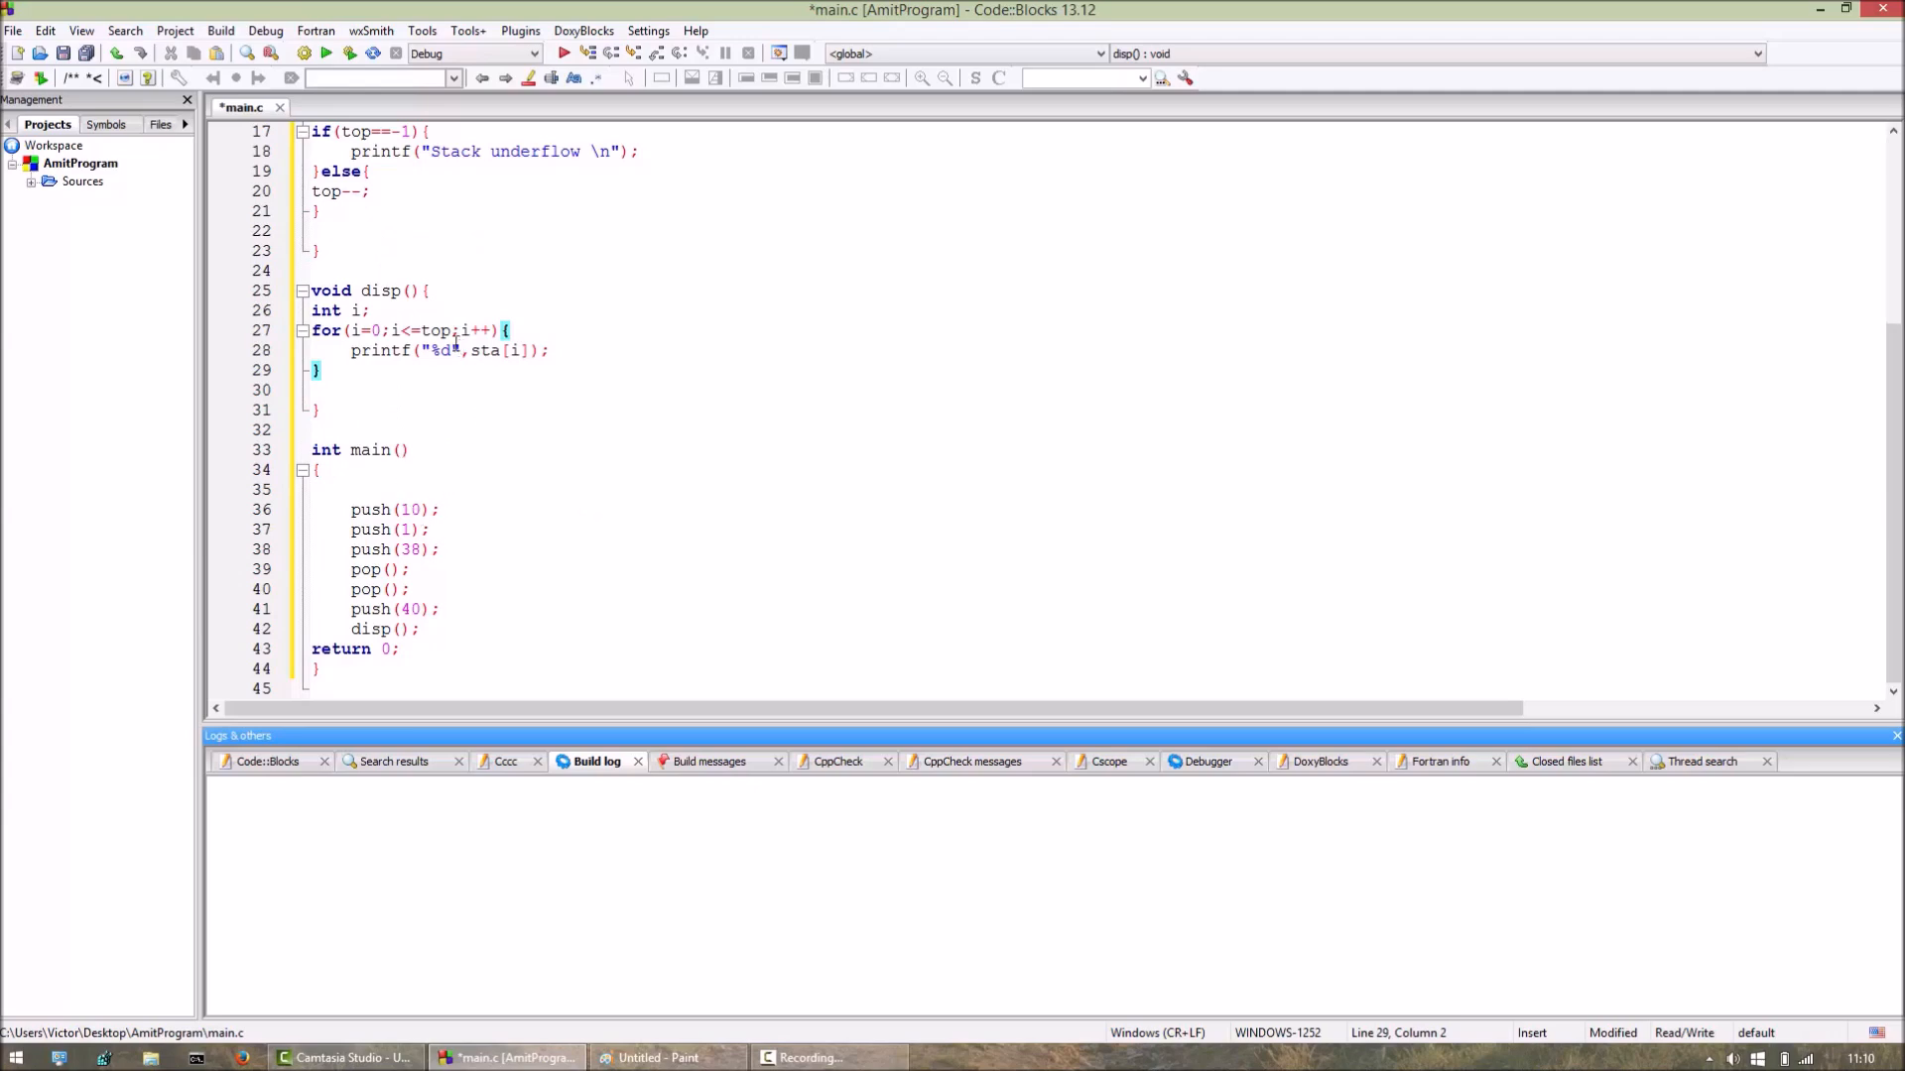
text(\n)
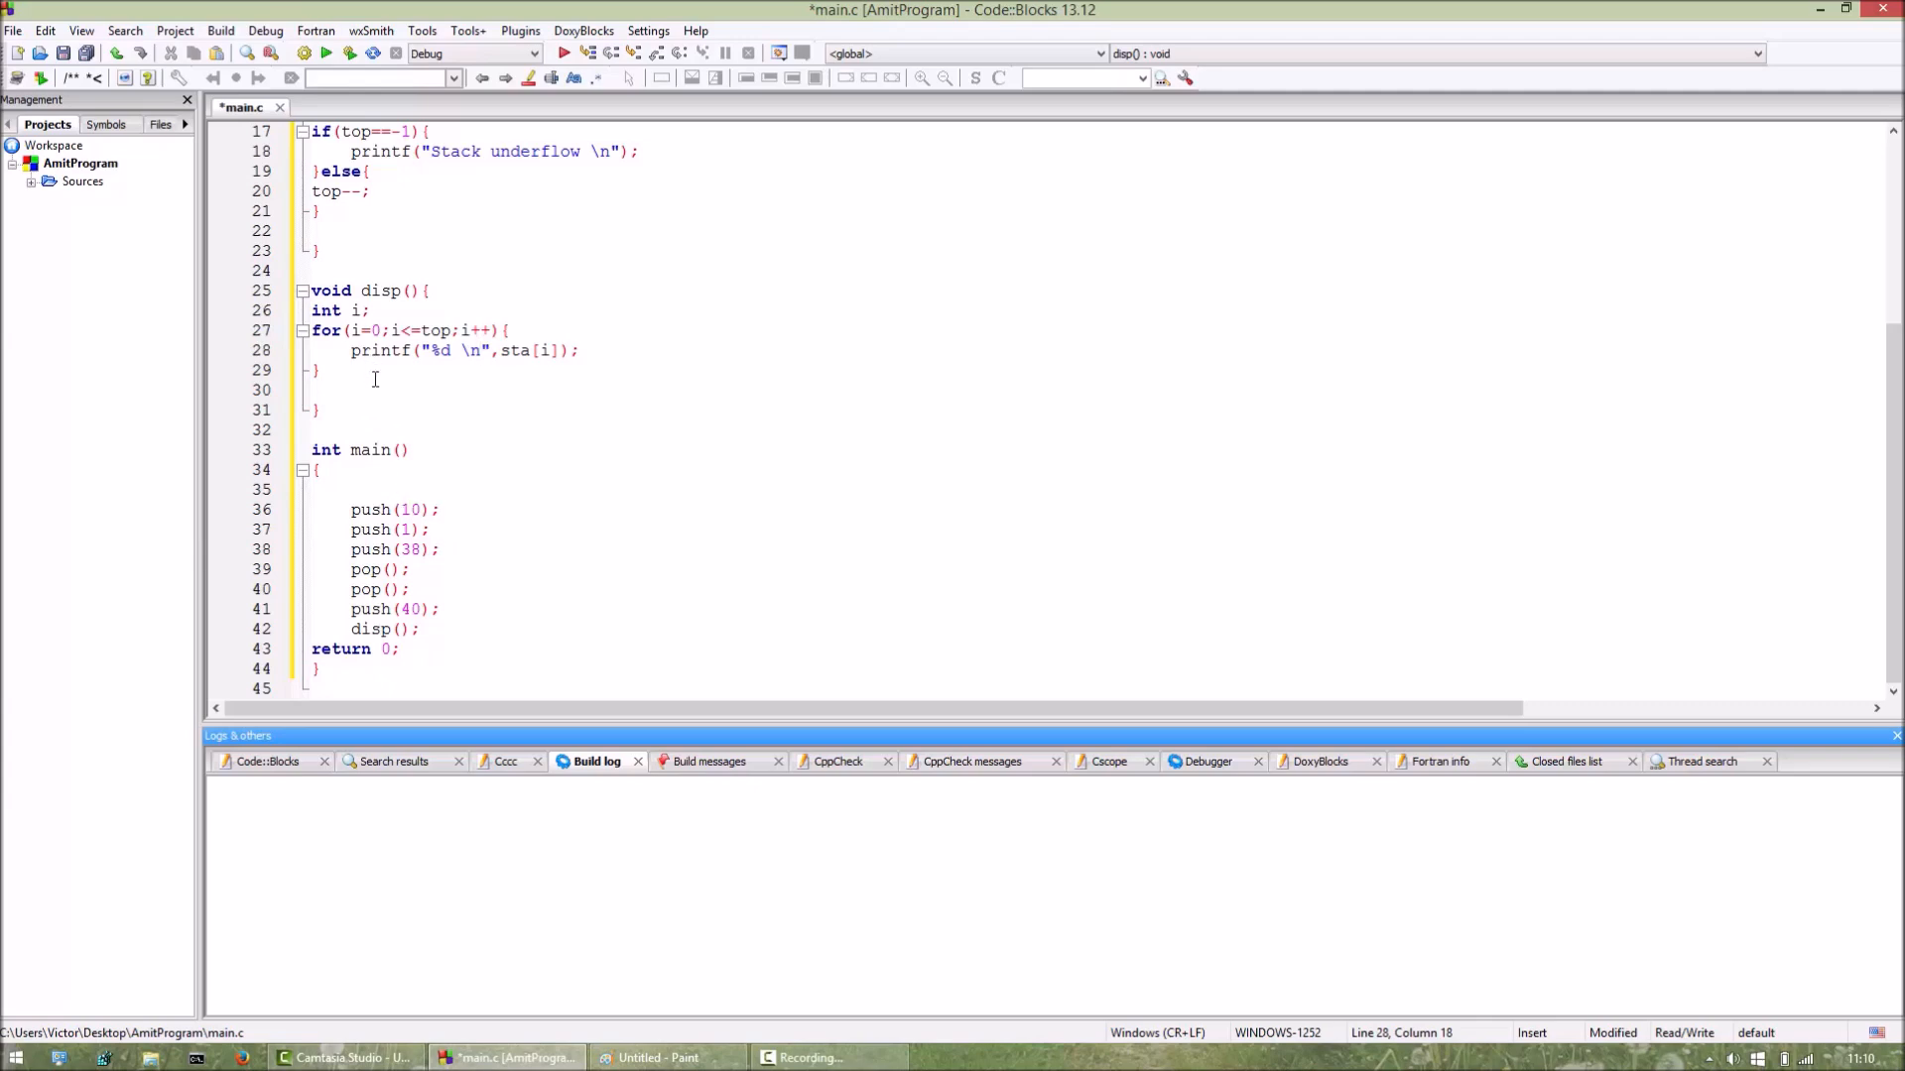
mouse_move(347, 57)
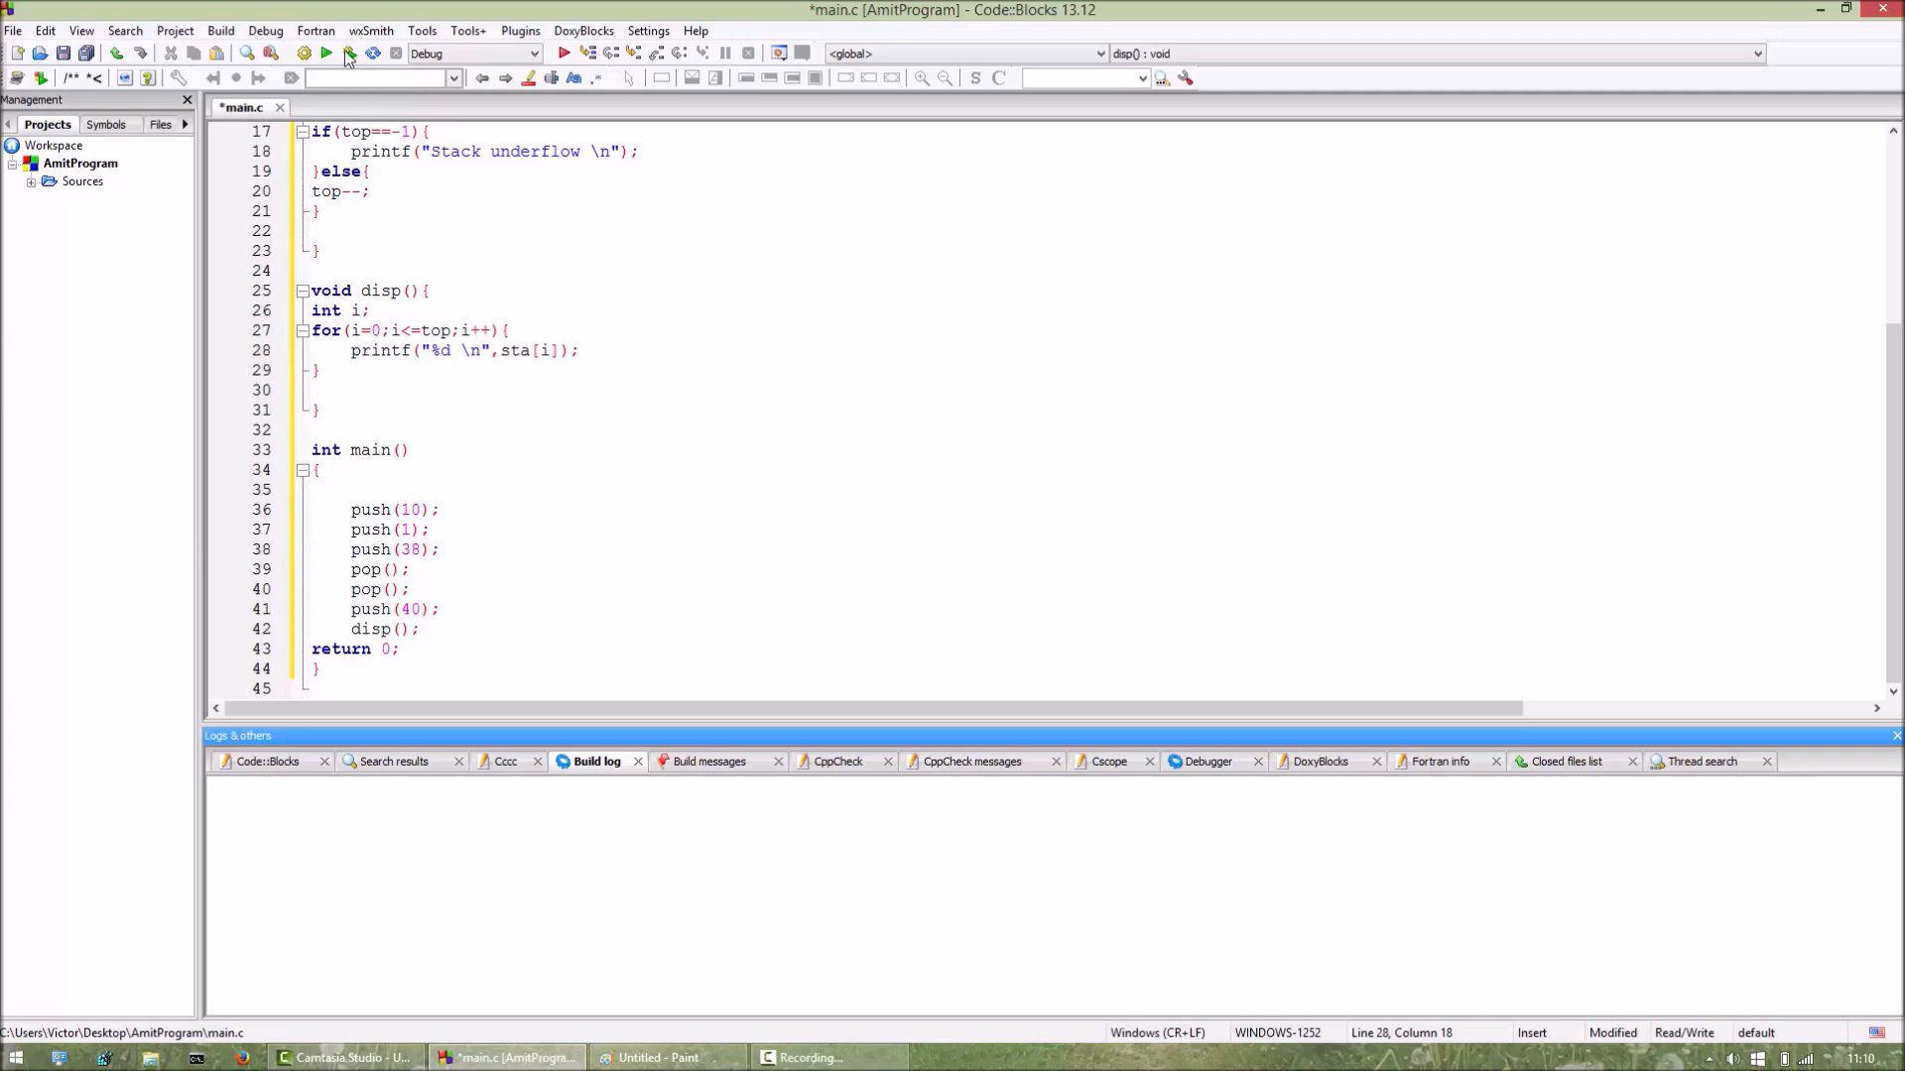
Build the project; it fails with two too-few-arguments errors for pop at lines 39 and 40.
click(304, 52)
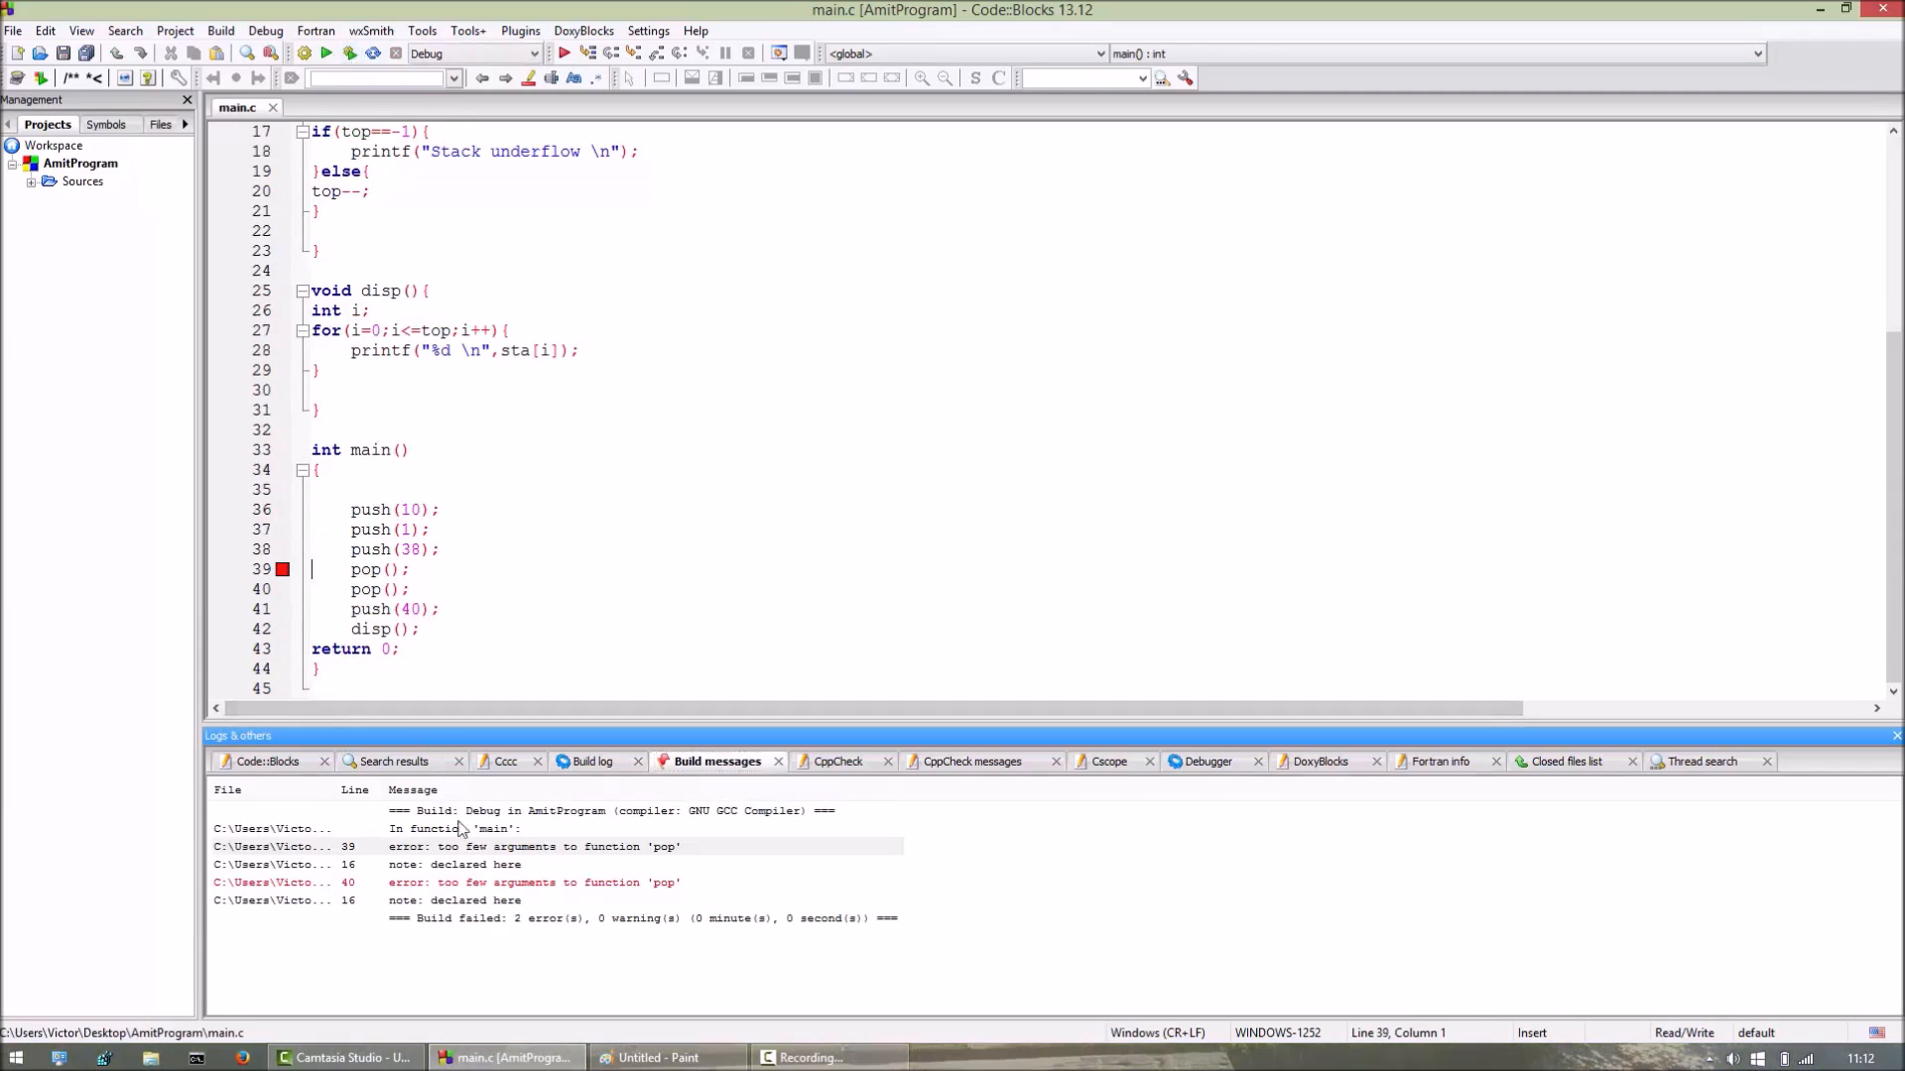
mouse_move(407, 896)
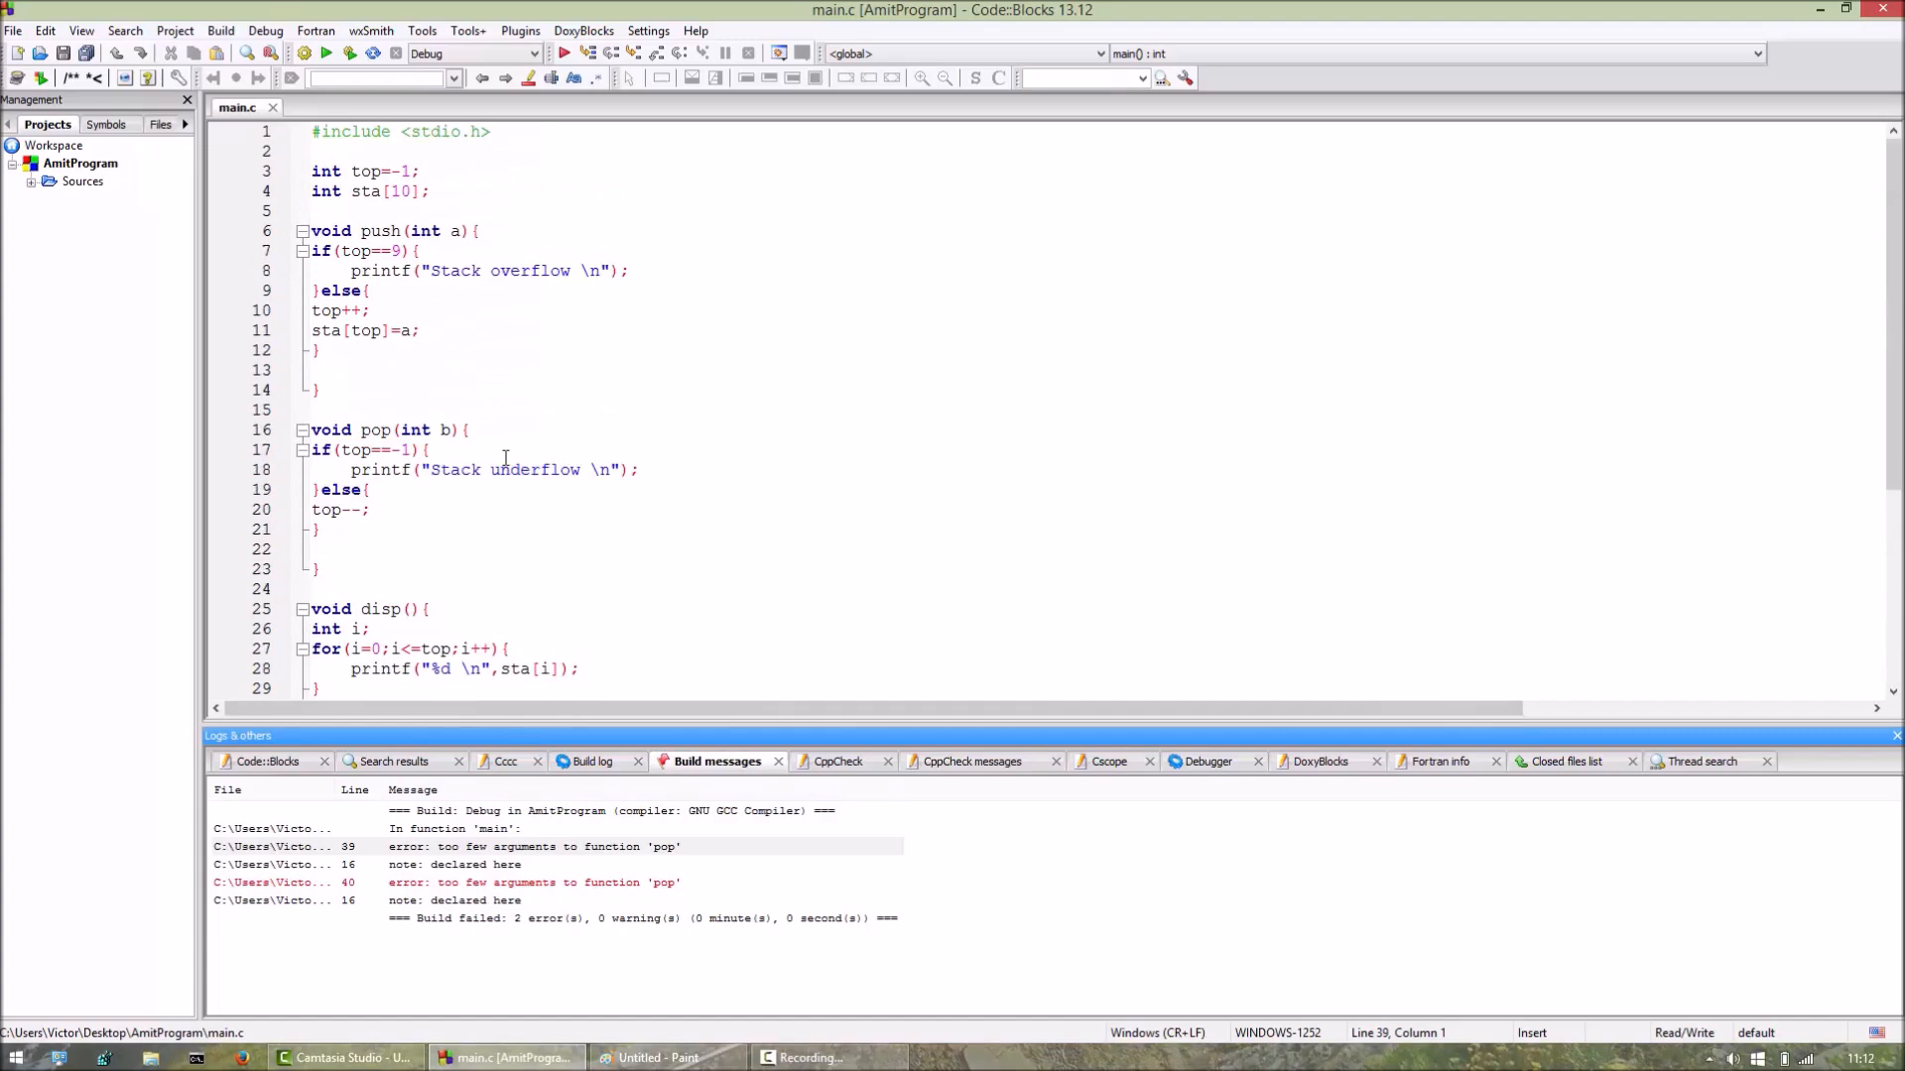
mouse_move(455, 431)
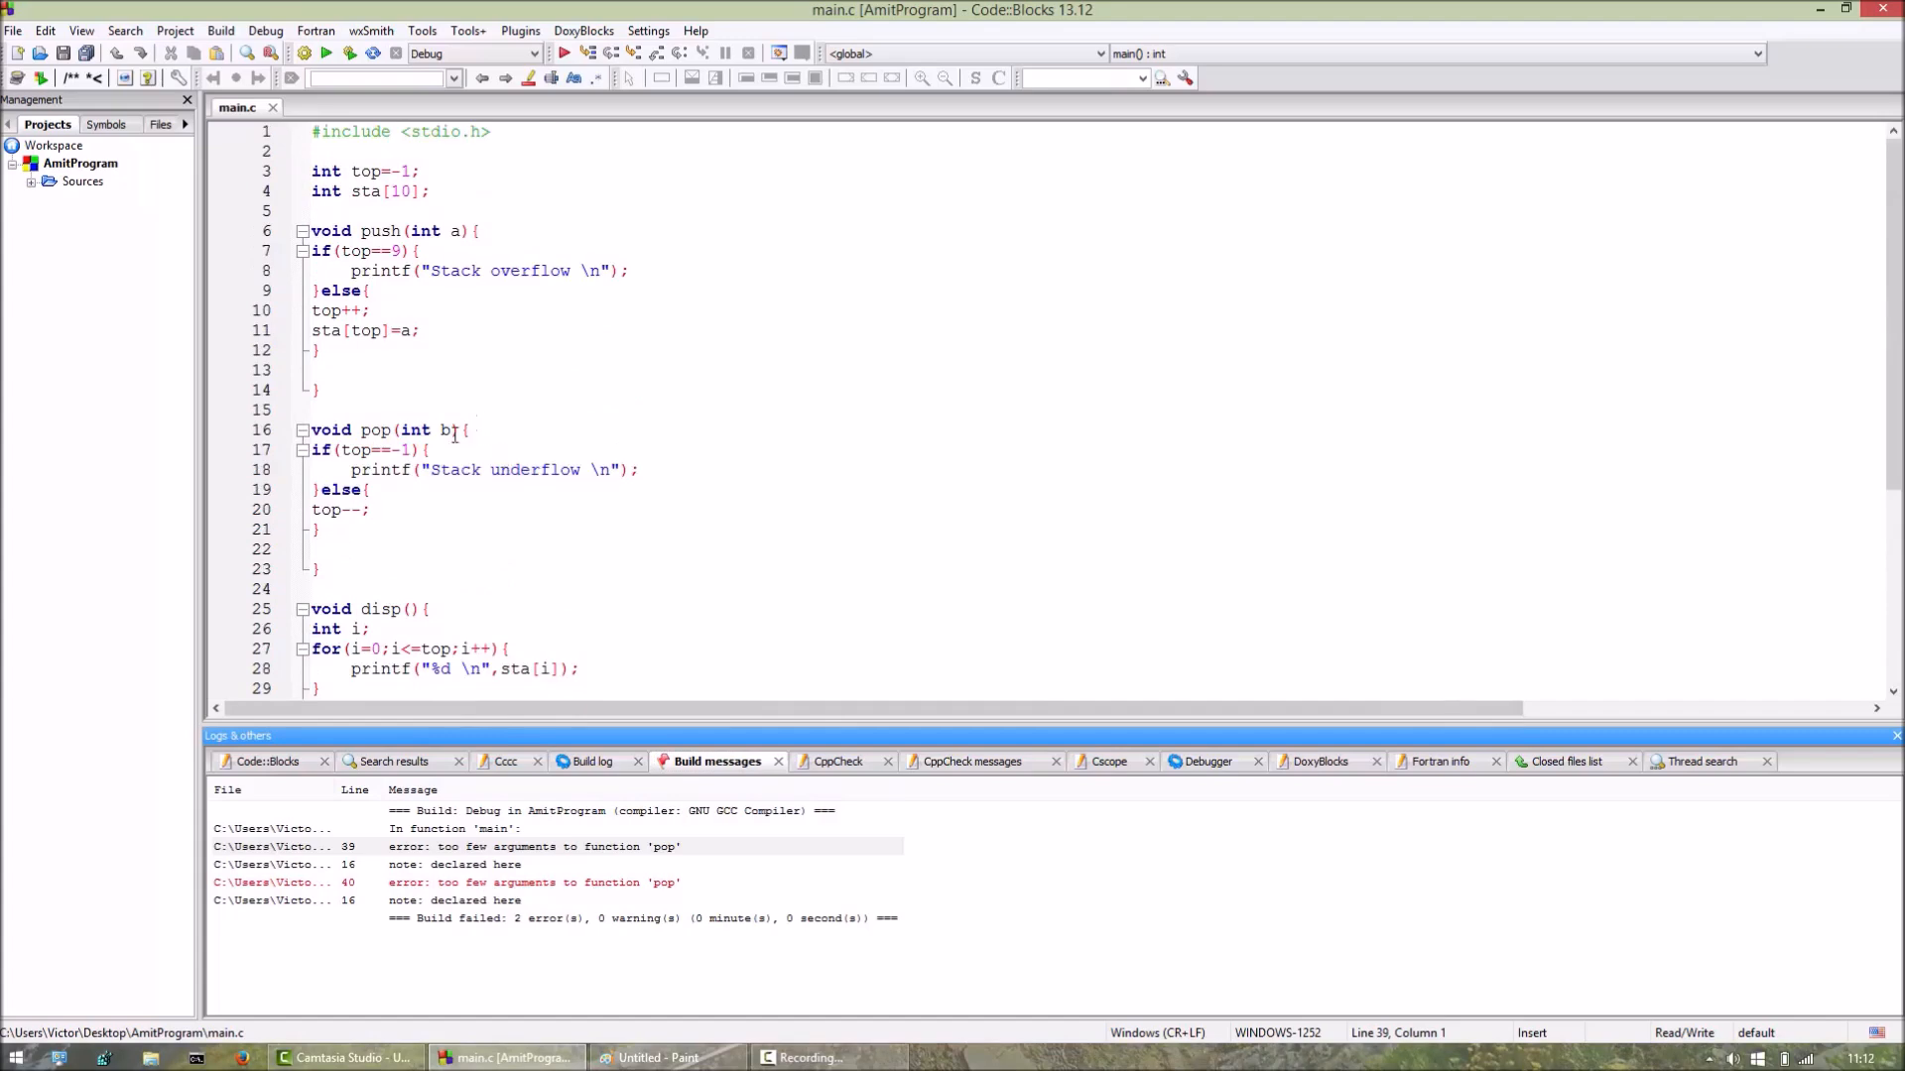
Delete the int b parameter so pop is declared as void pop(), then check the main calls.
click(458, 431)
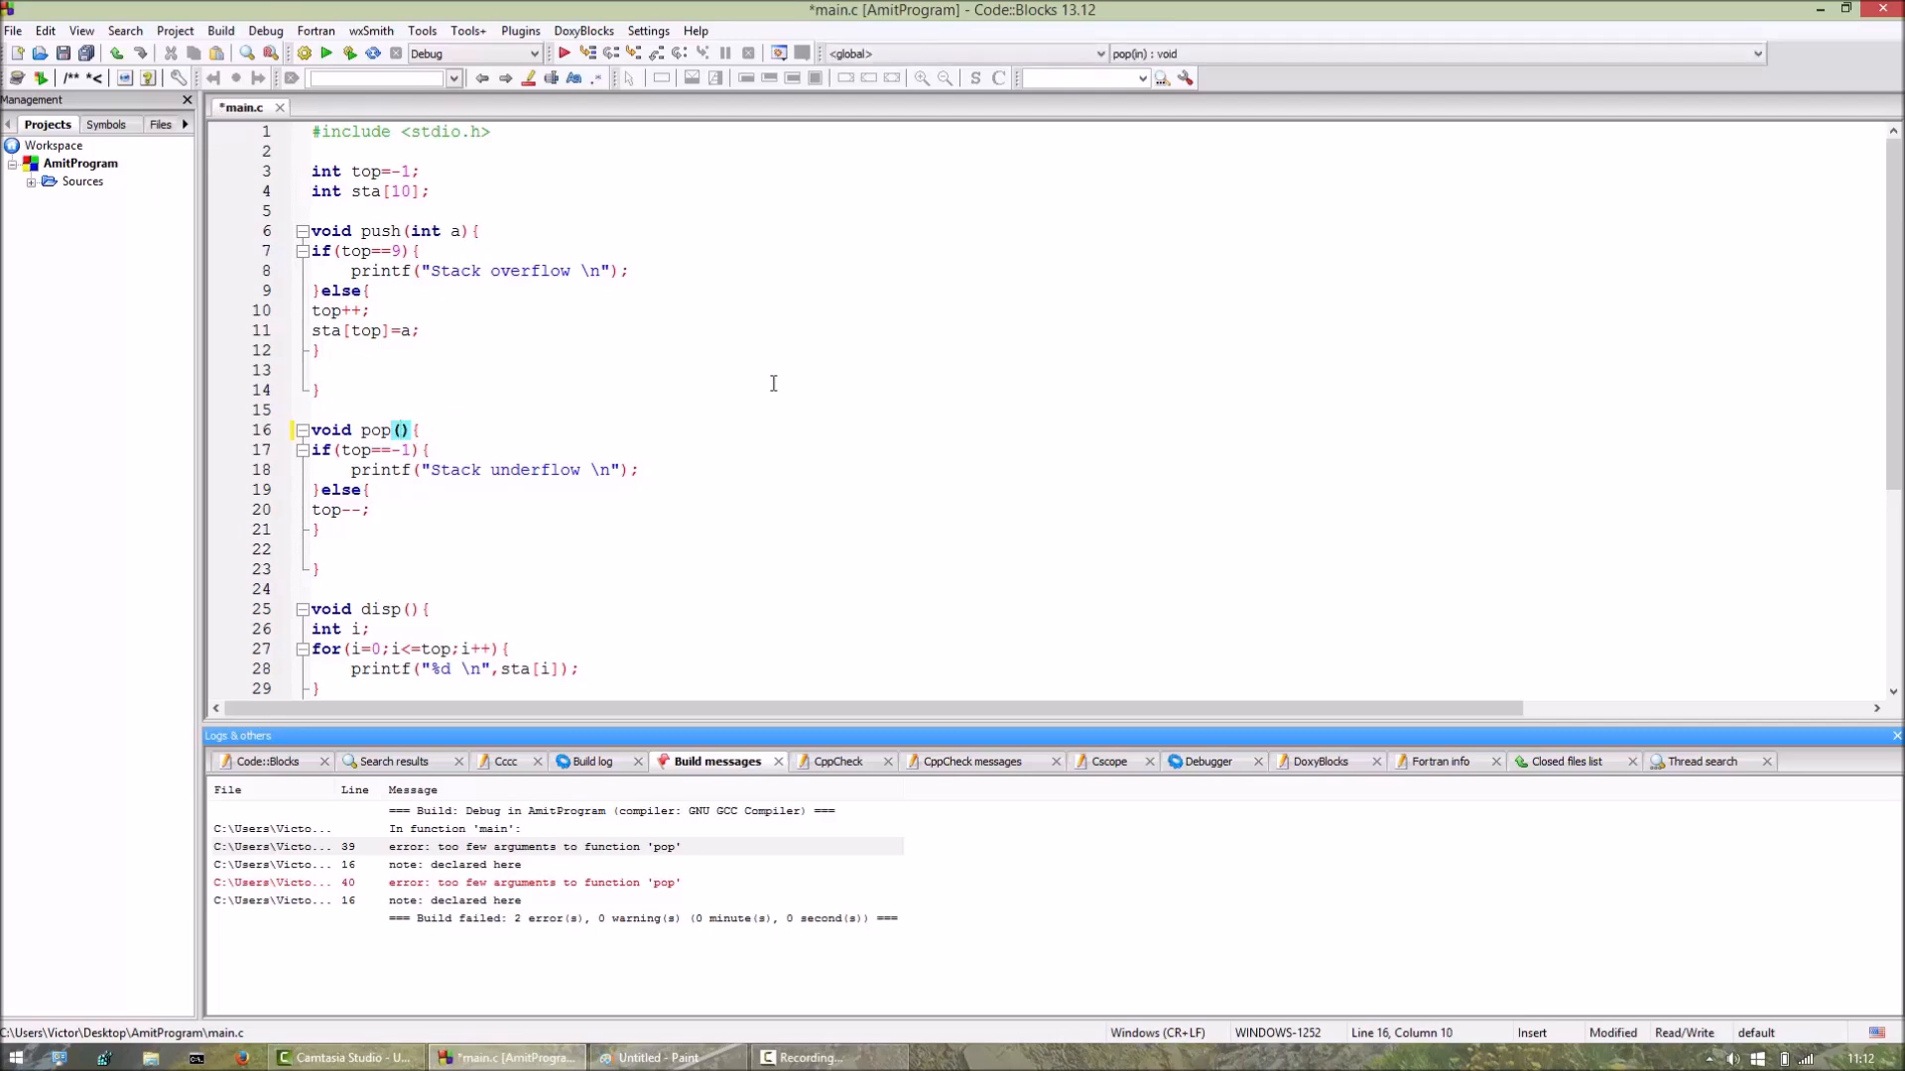
scroll(down, 3)
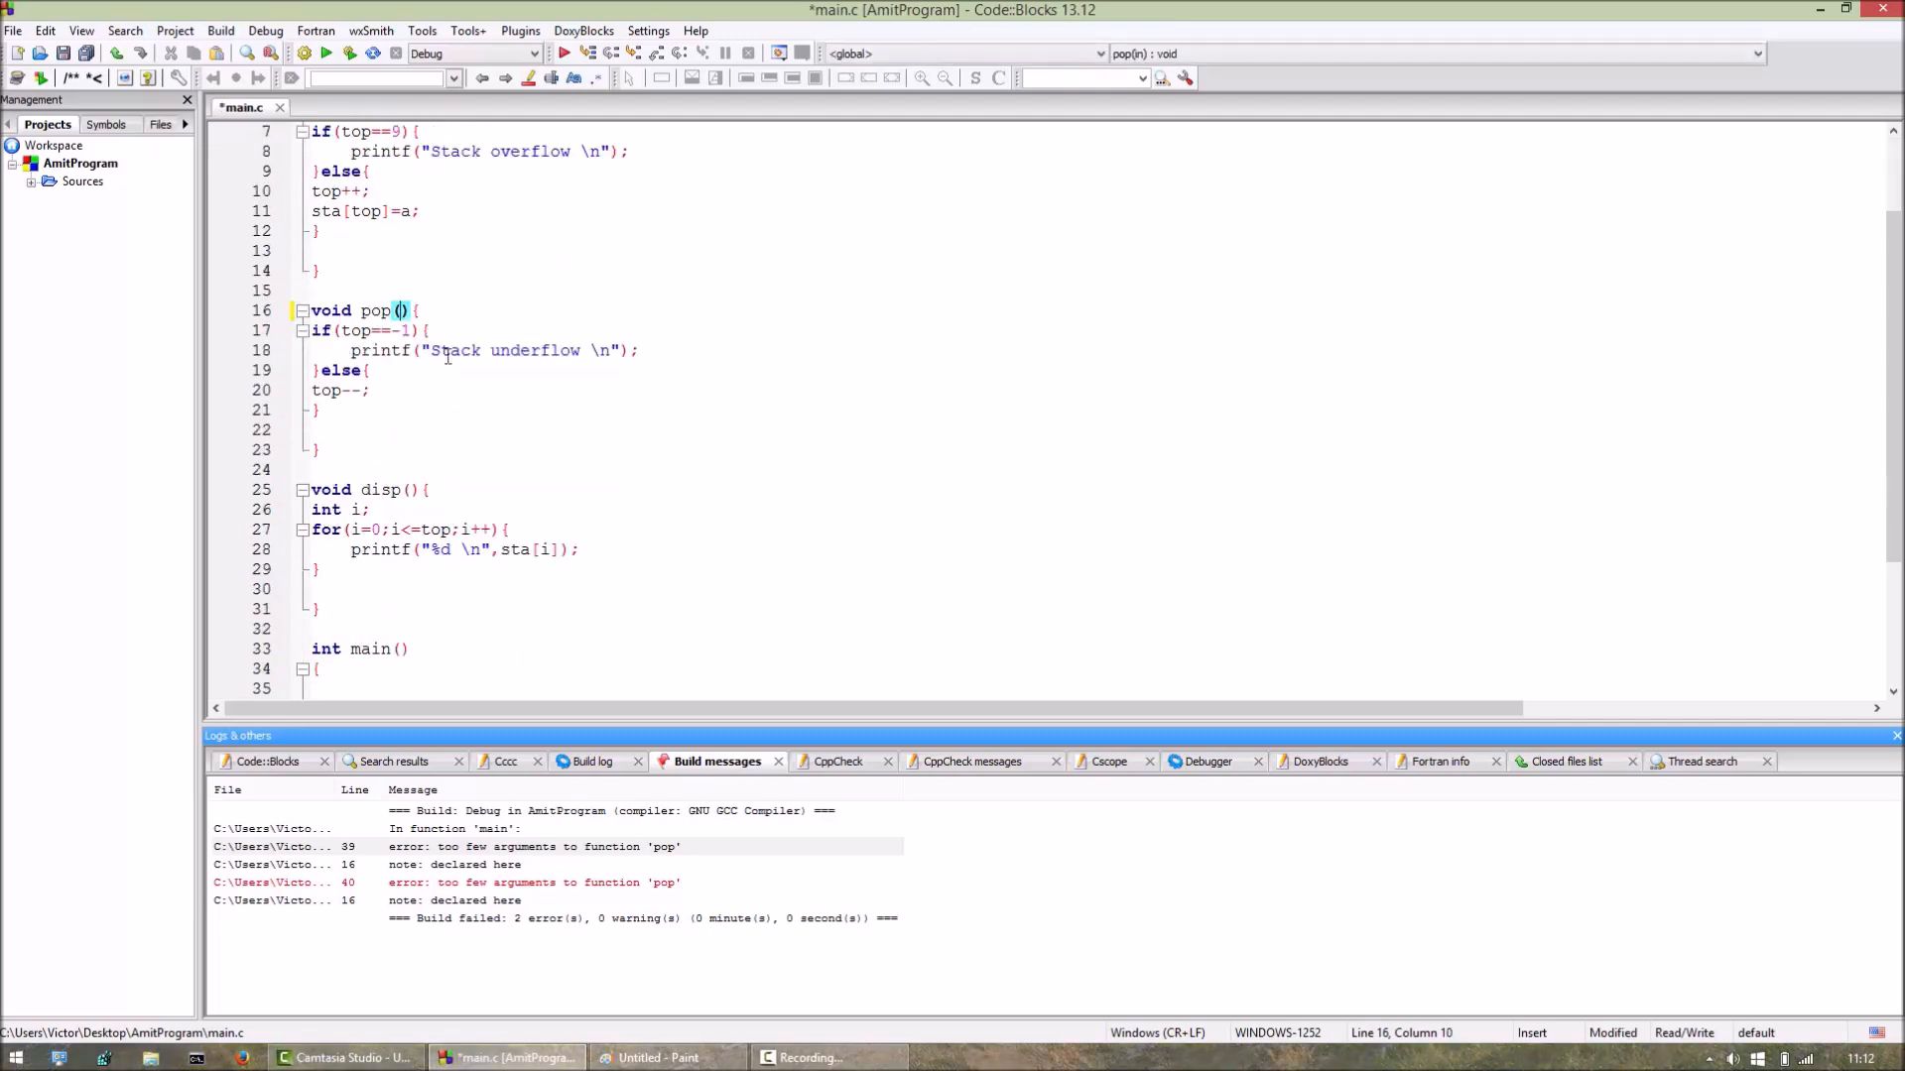
scroll(down, 3)
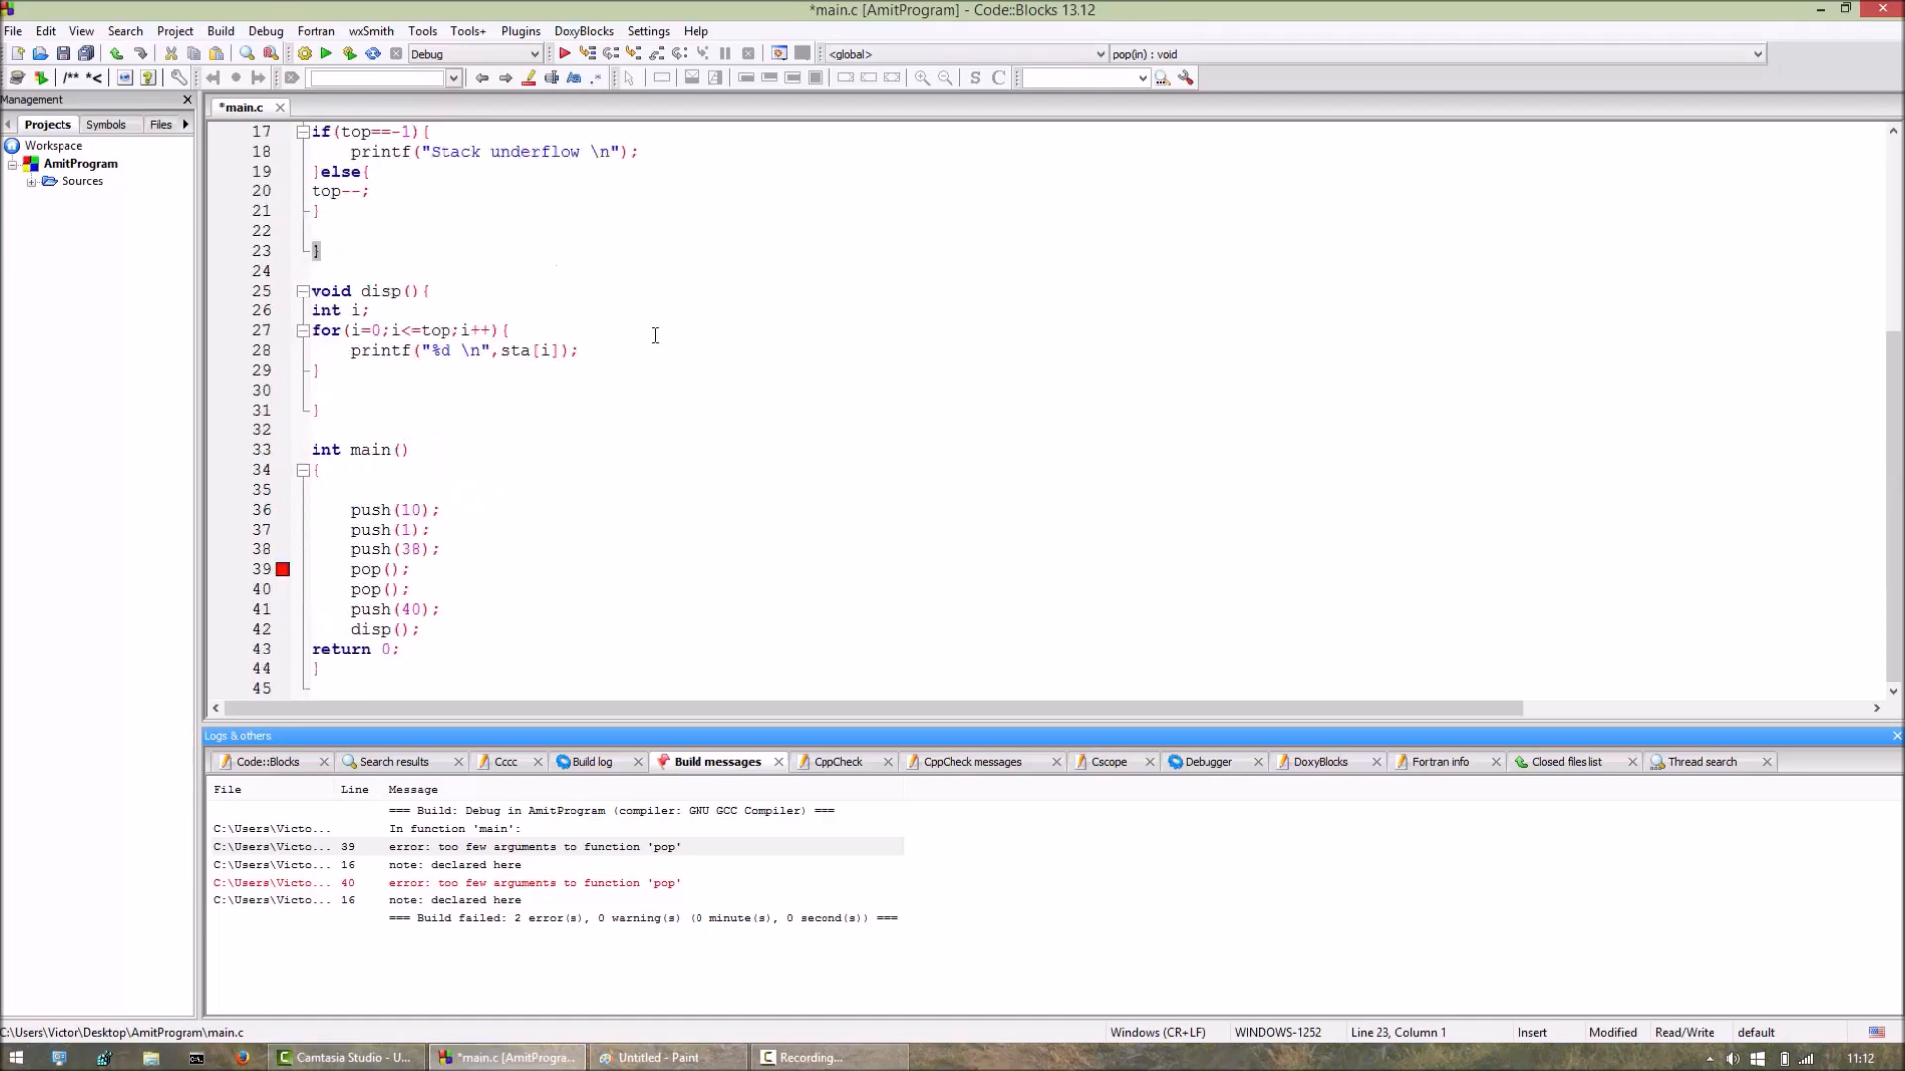